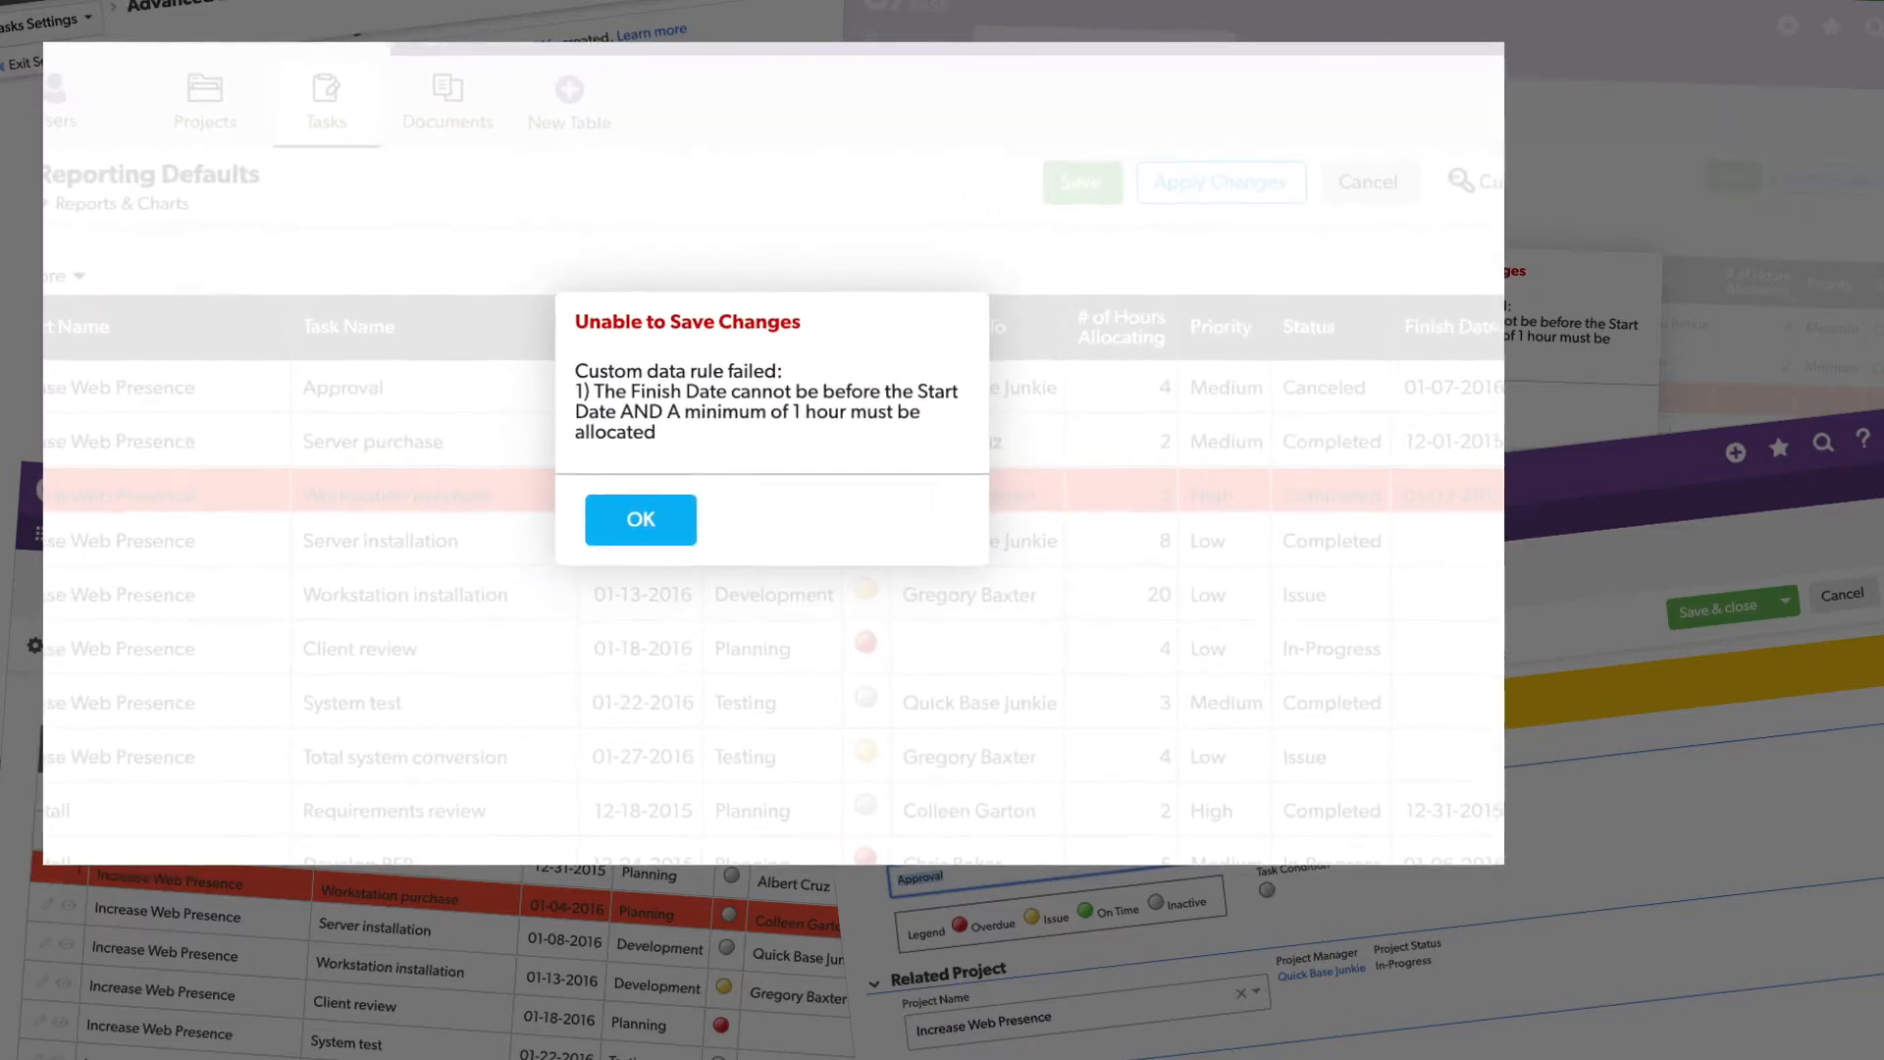
# Step: Open the Tasks table from the app's table bar to list its 44 tasks
pyautogui.click(639, 519)
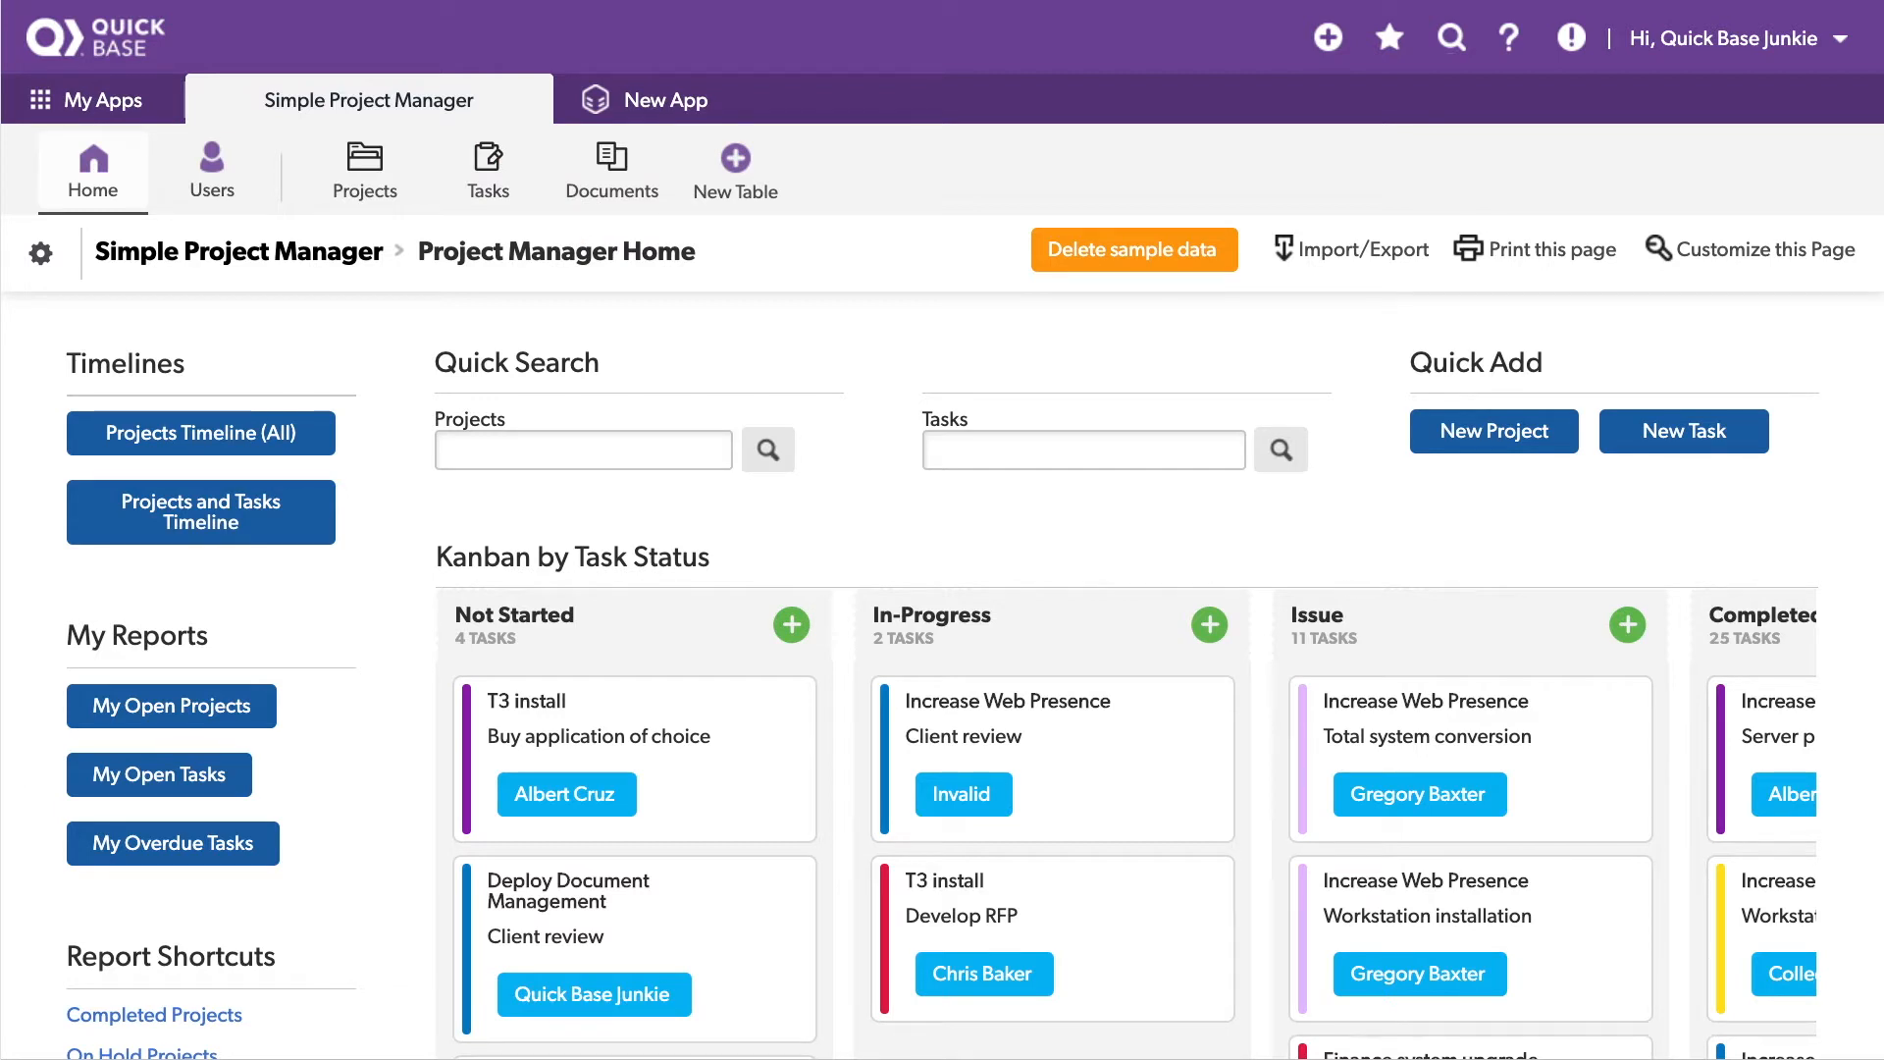
pyautogui.moveTo(691, 862)
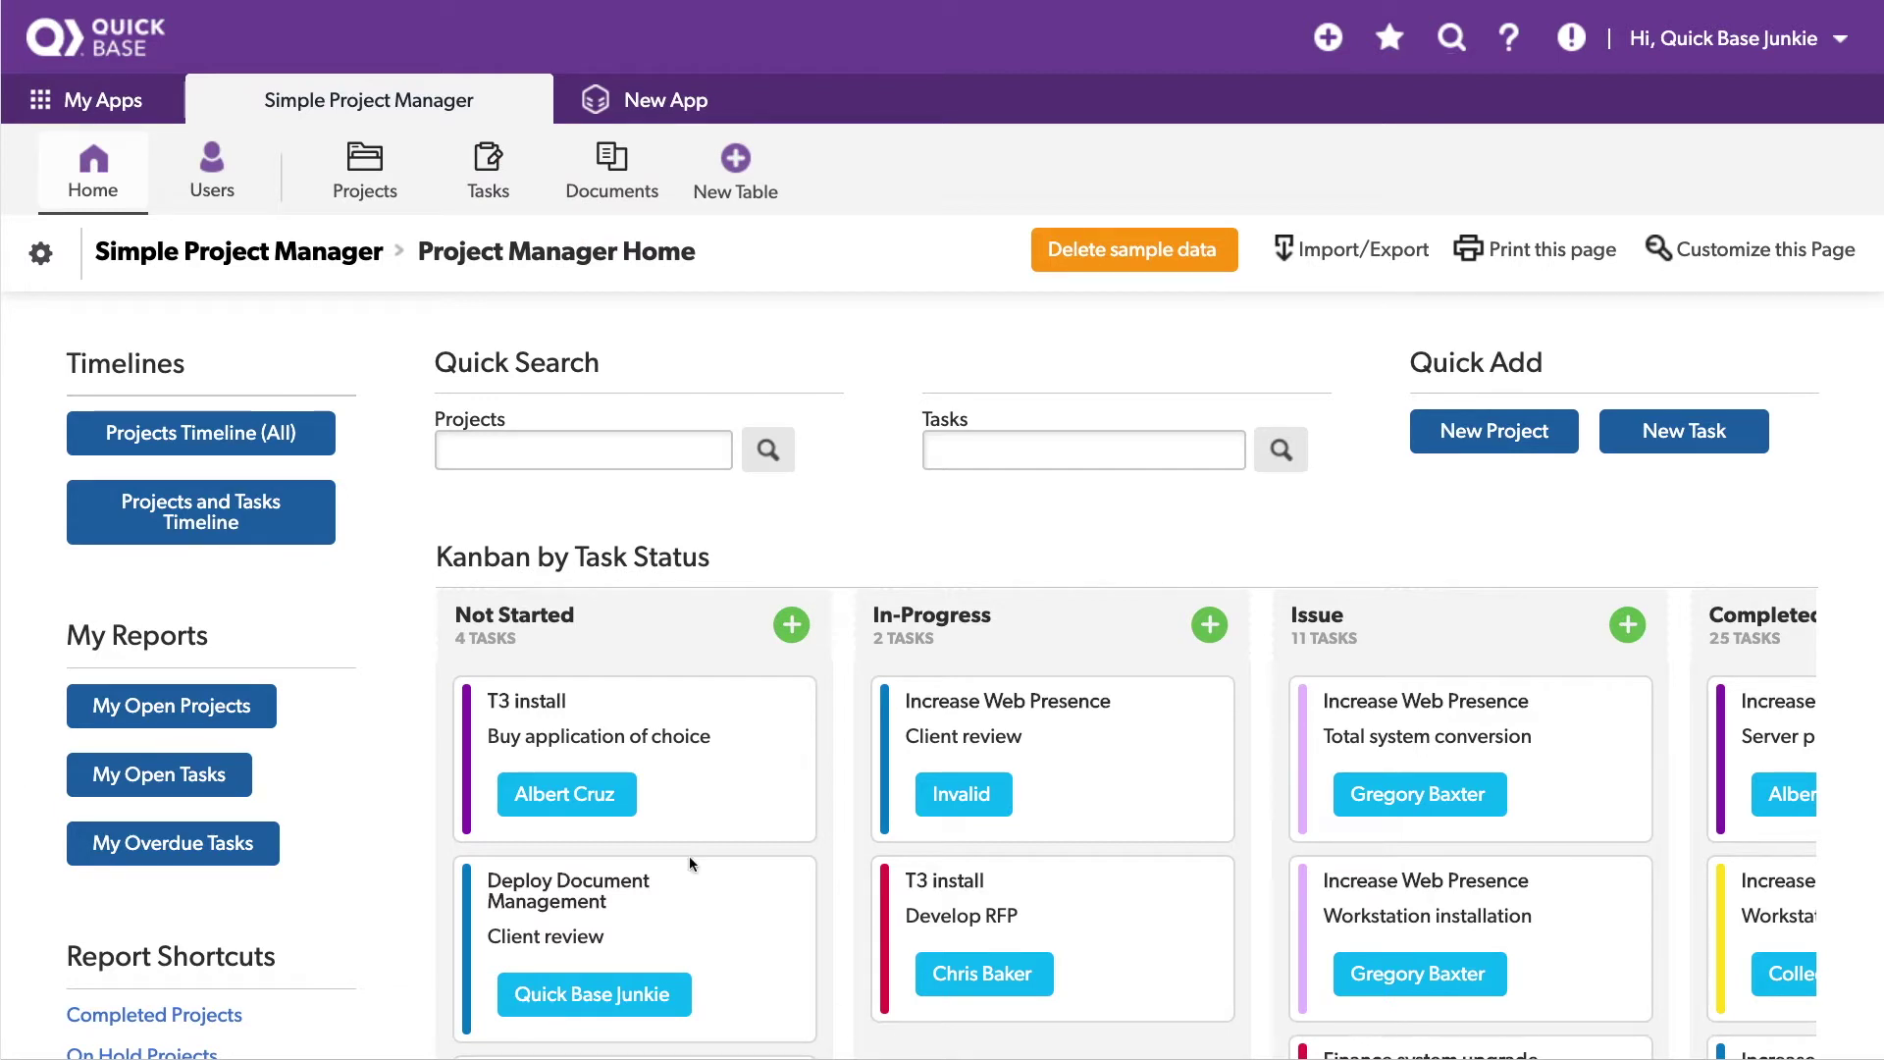
pyautogui.moveTo(829, 517)
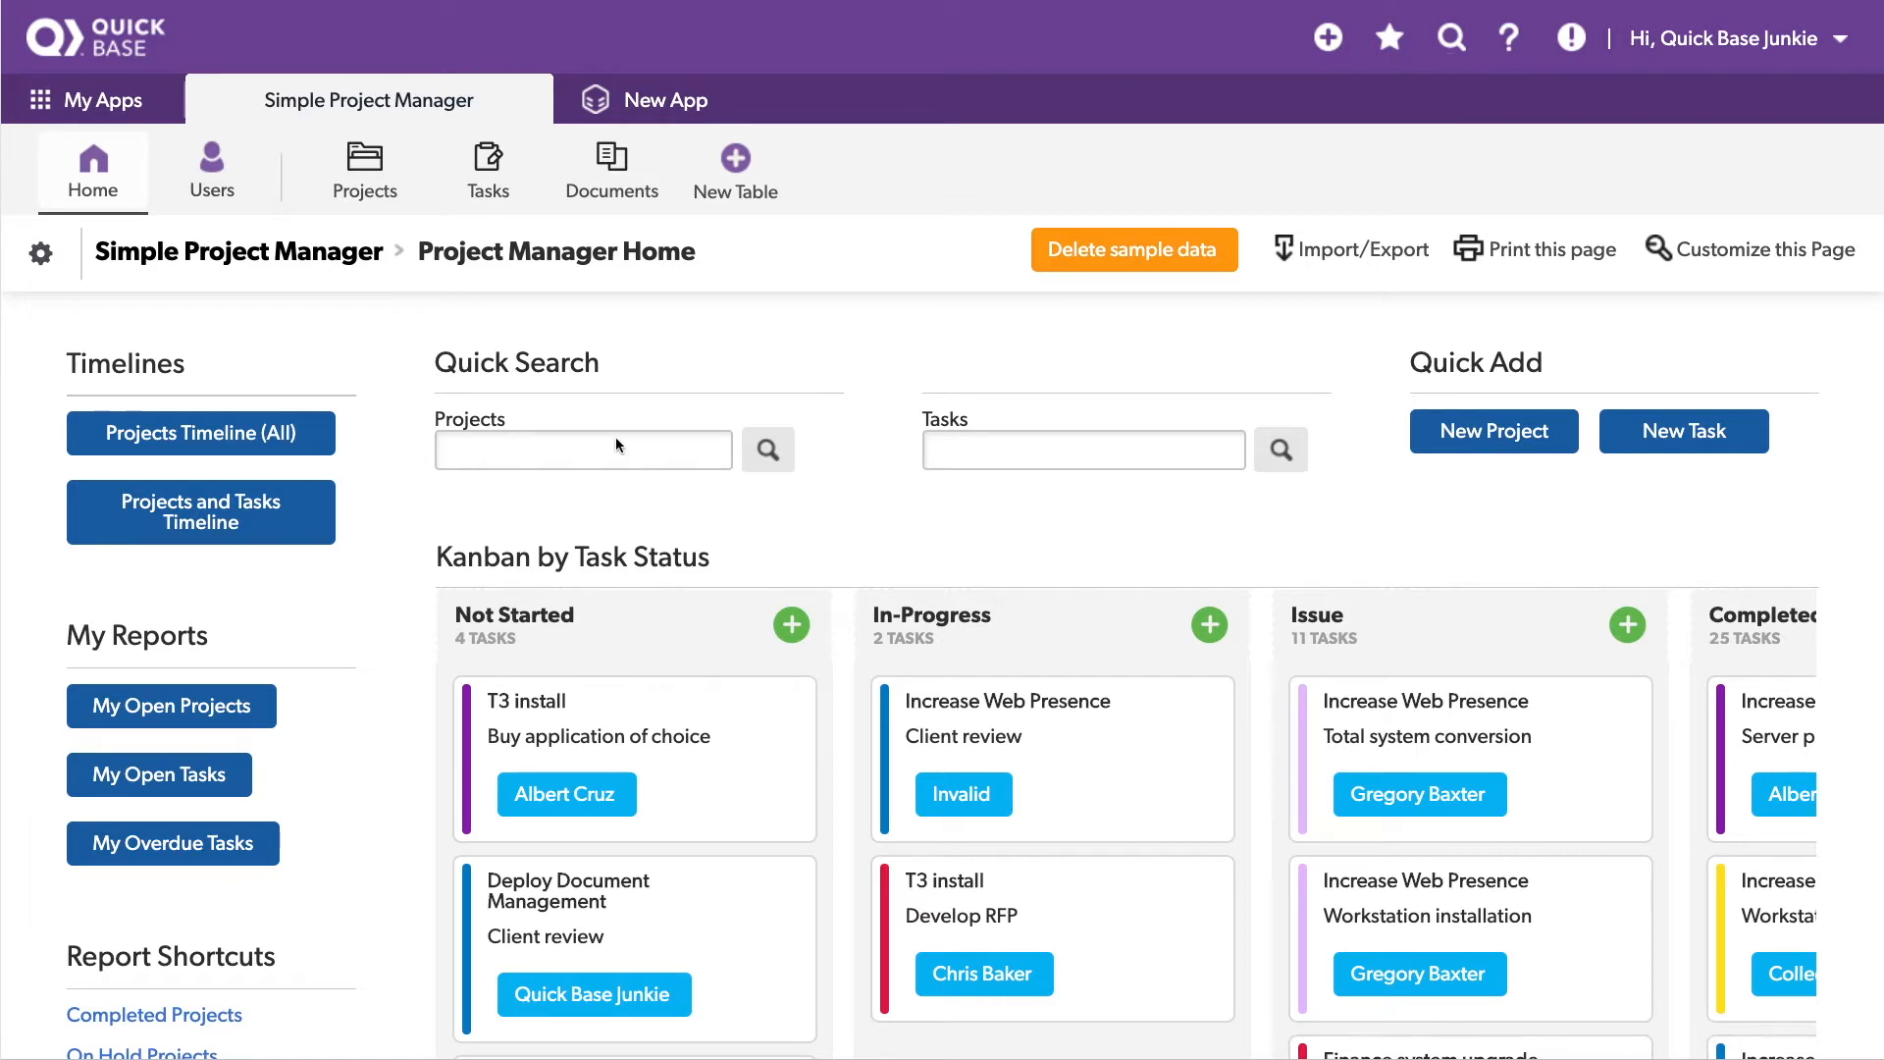
pyautogui.moveTo(488, 160)
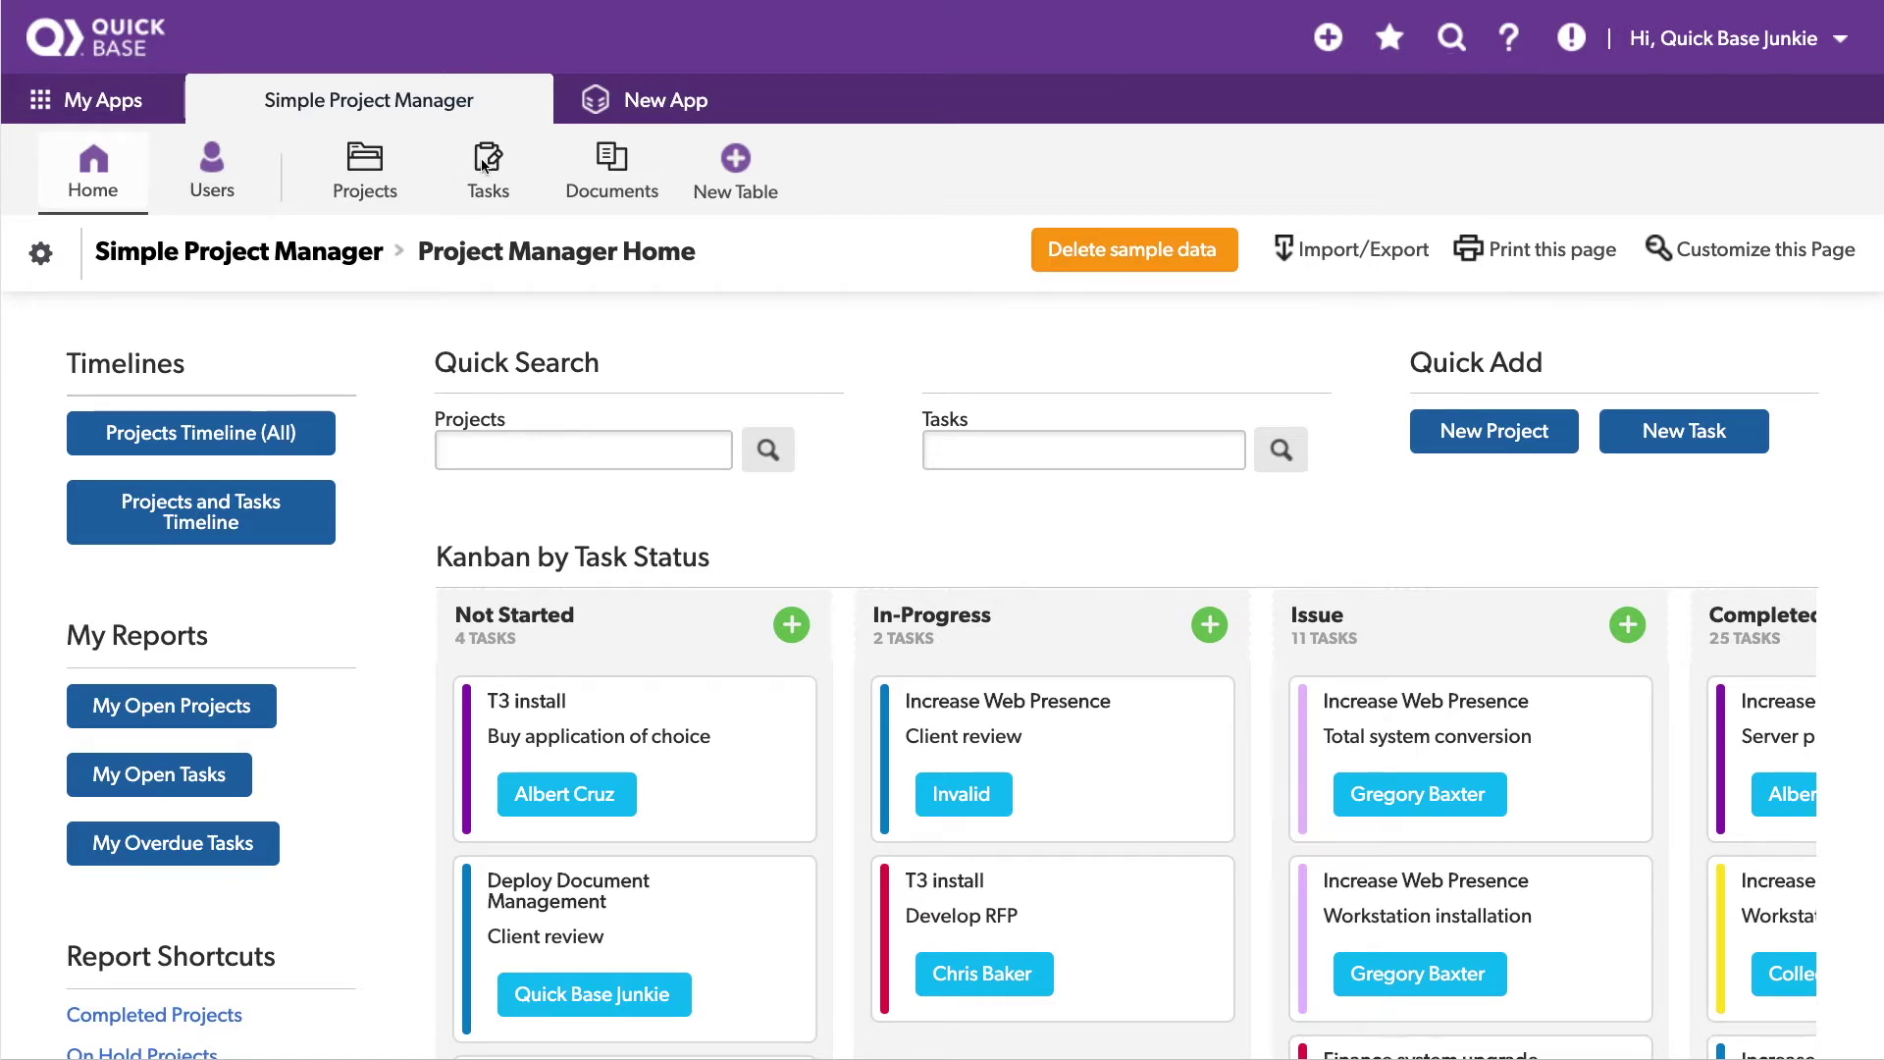
pyautogui.click(487, 168)
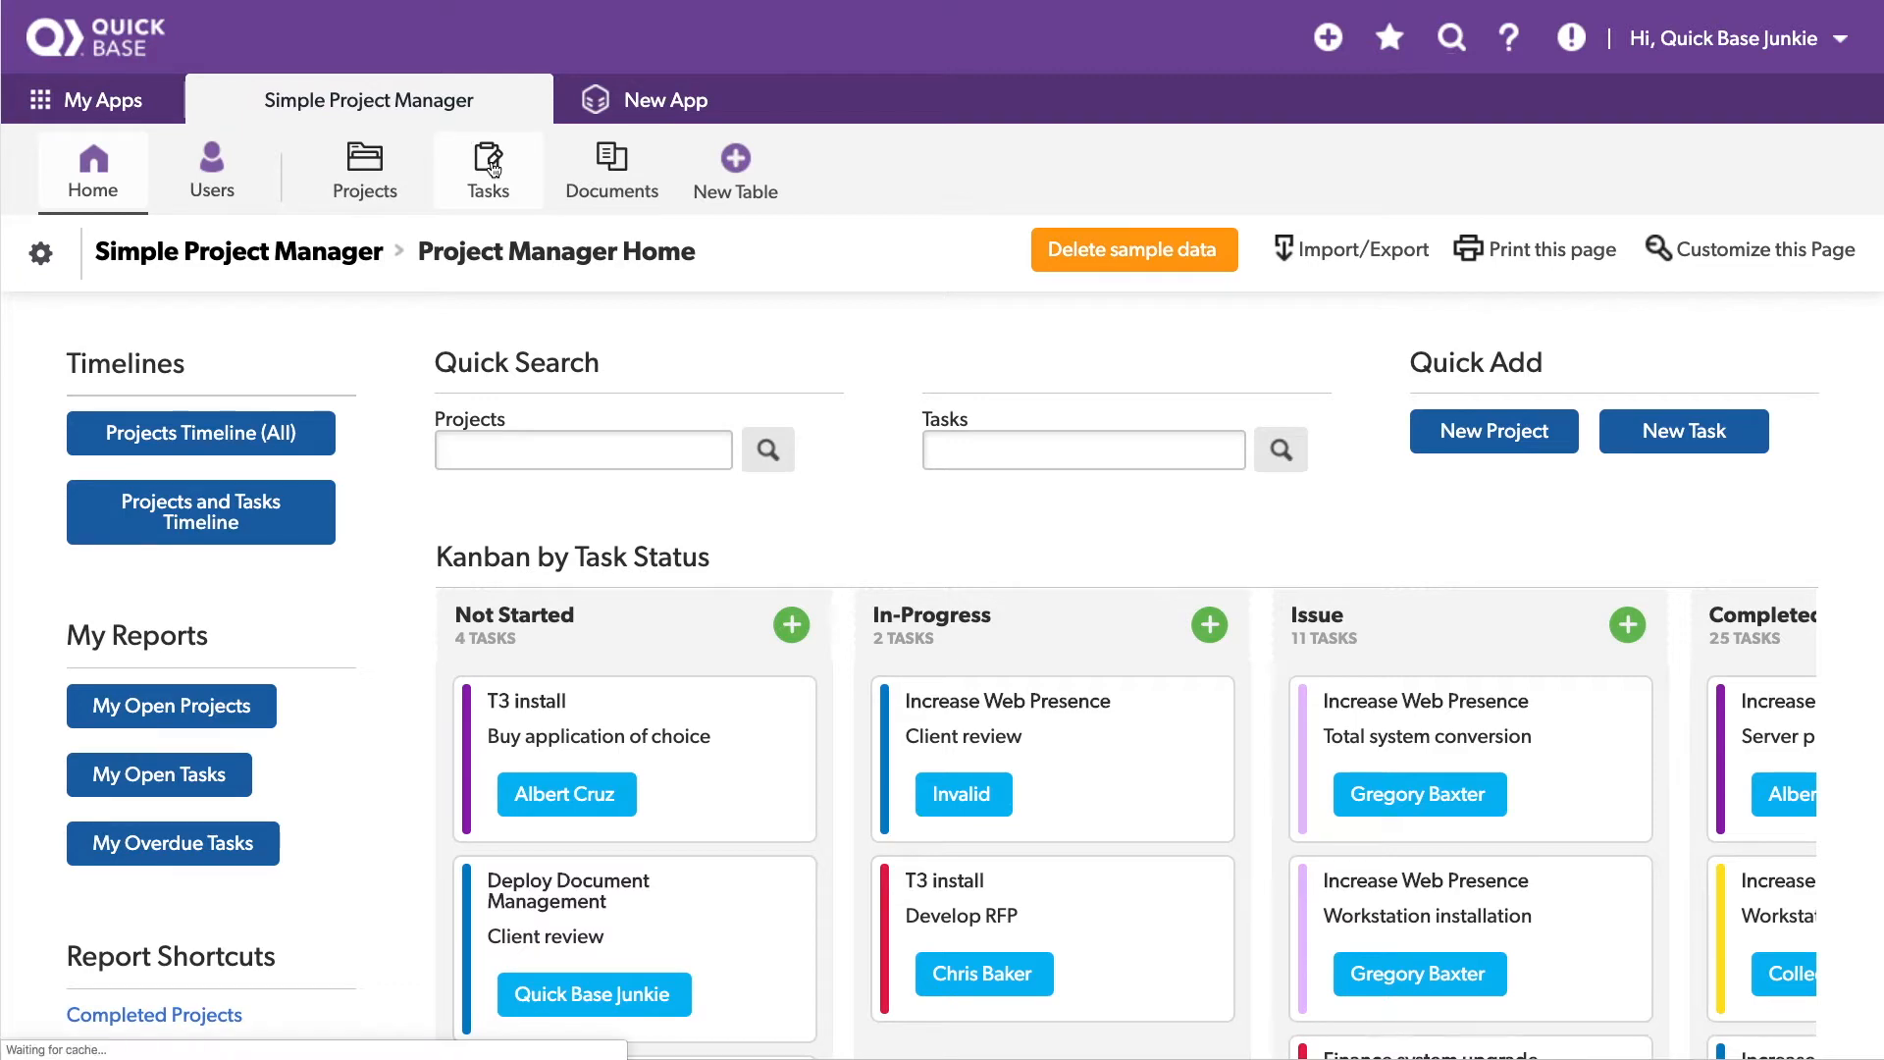
pyautogui.click(487, 168)
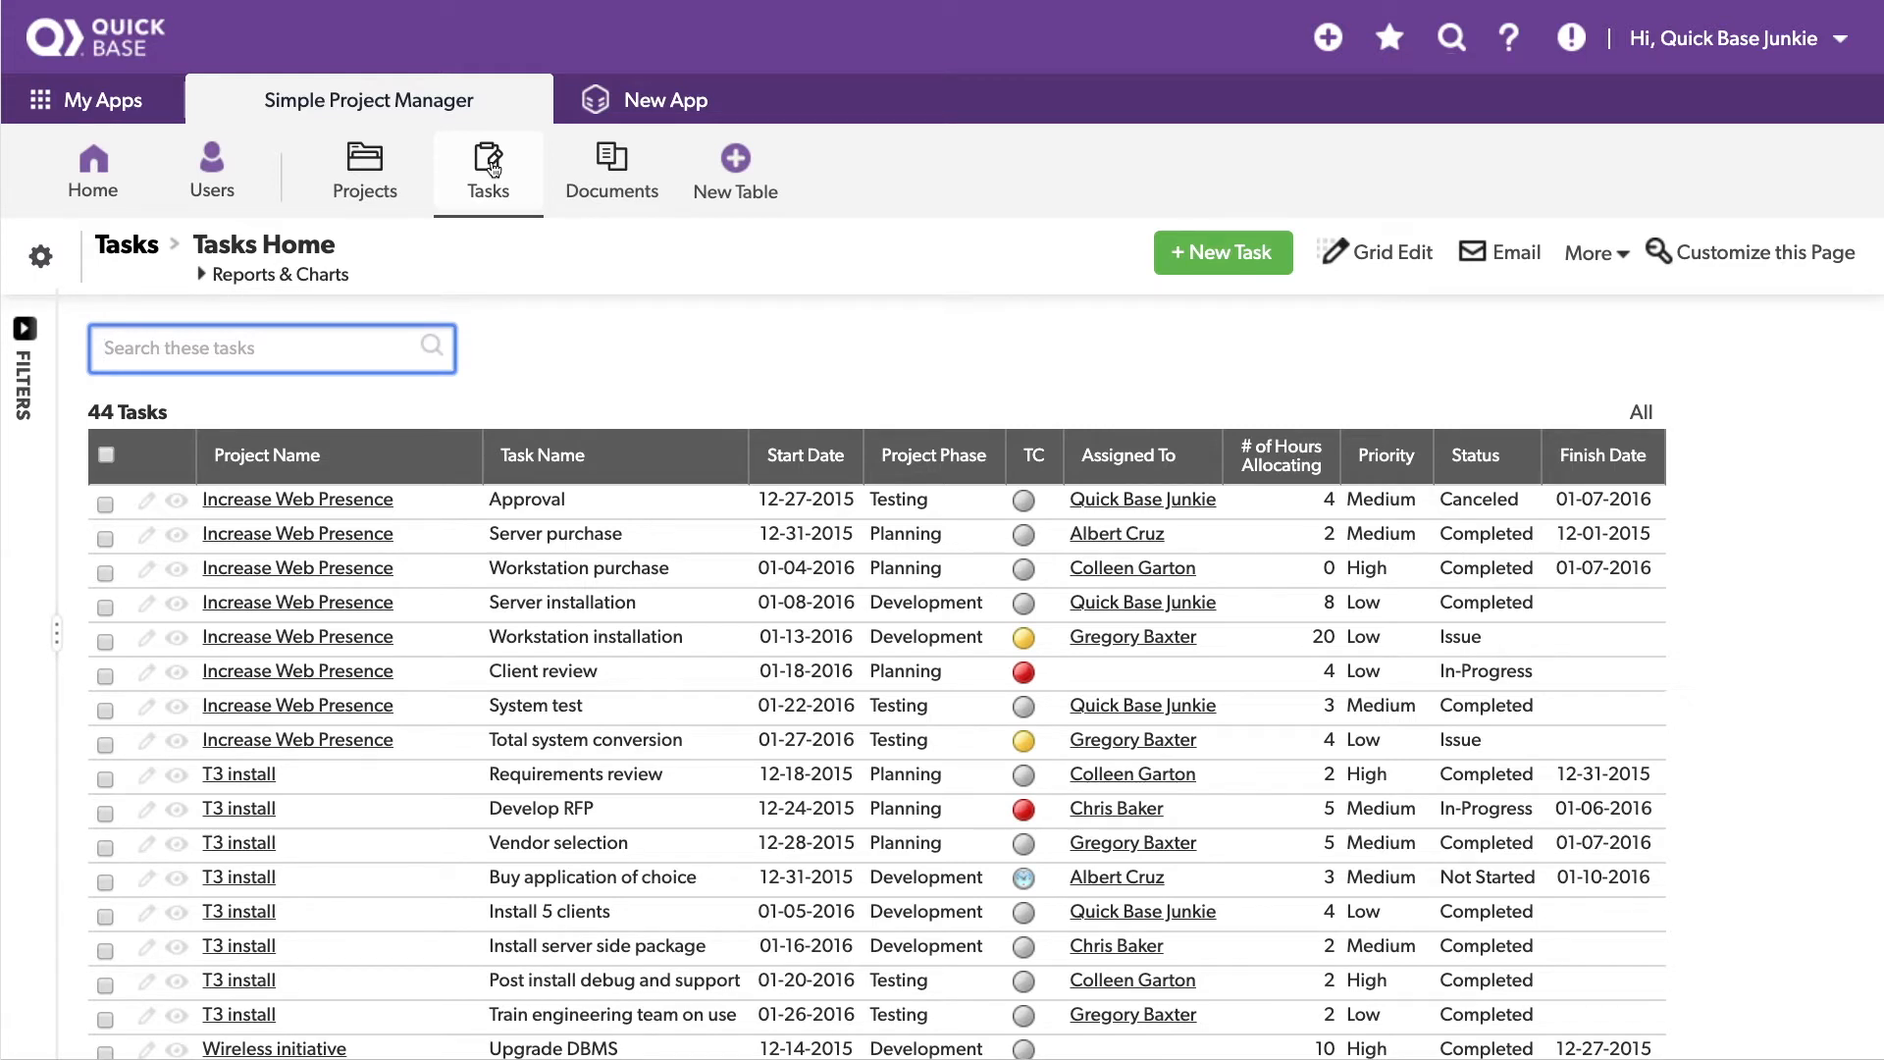
pyautogui.moveTo(782, 304)
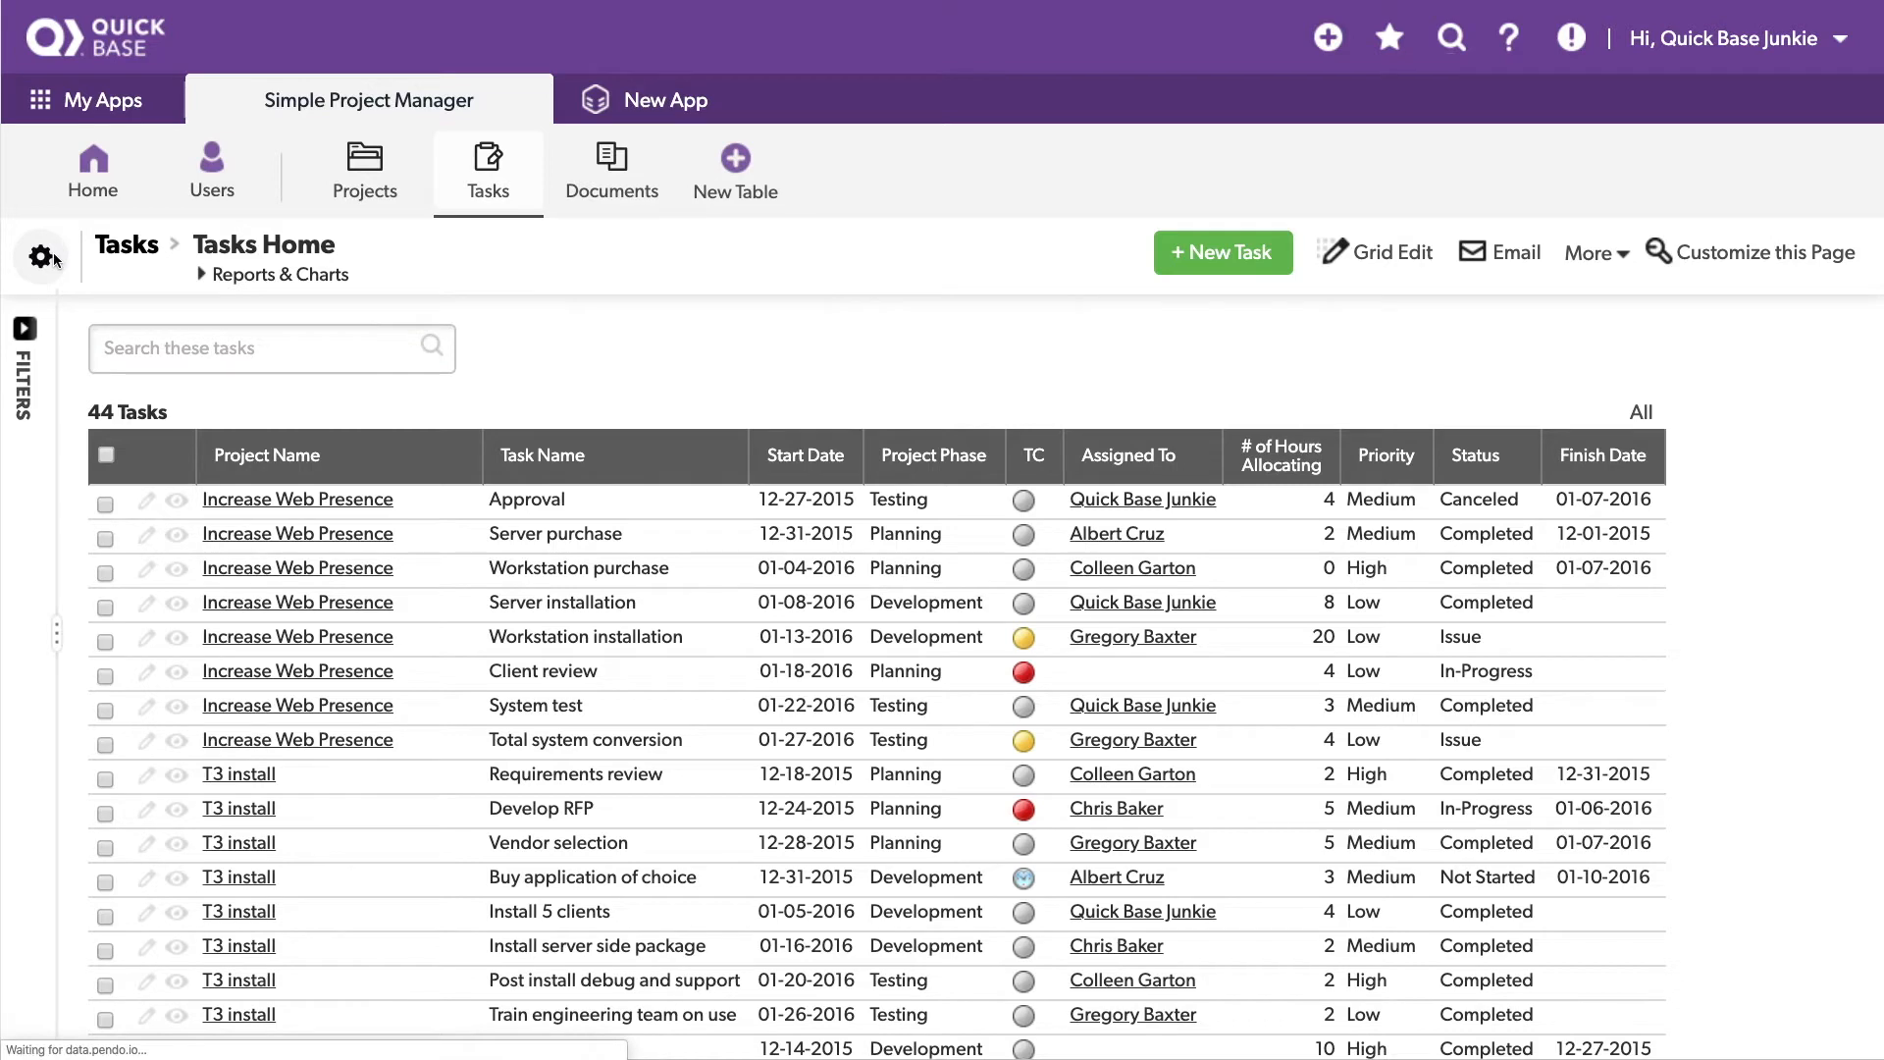
# Step: Open the Tasks table's Advanced settings and scroll to 'Build custom data rules for this table'
pyautogui.click(43, 256)
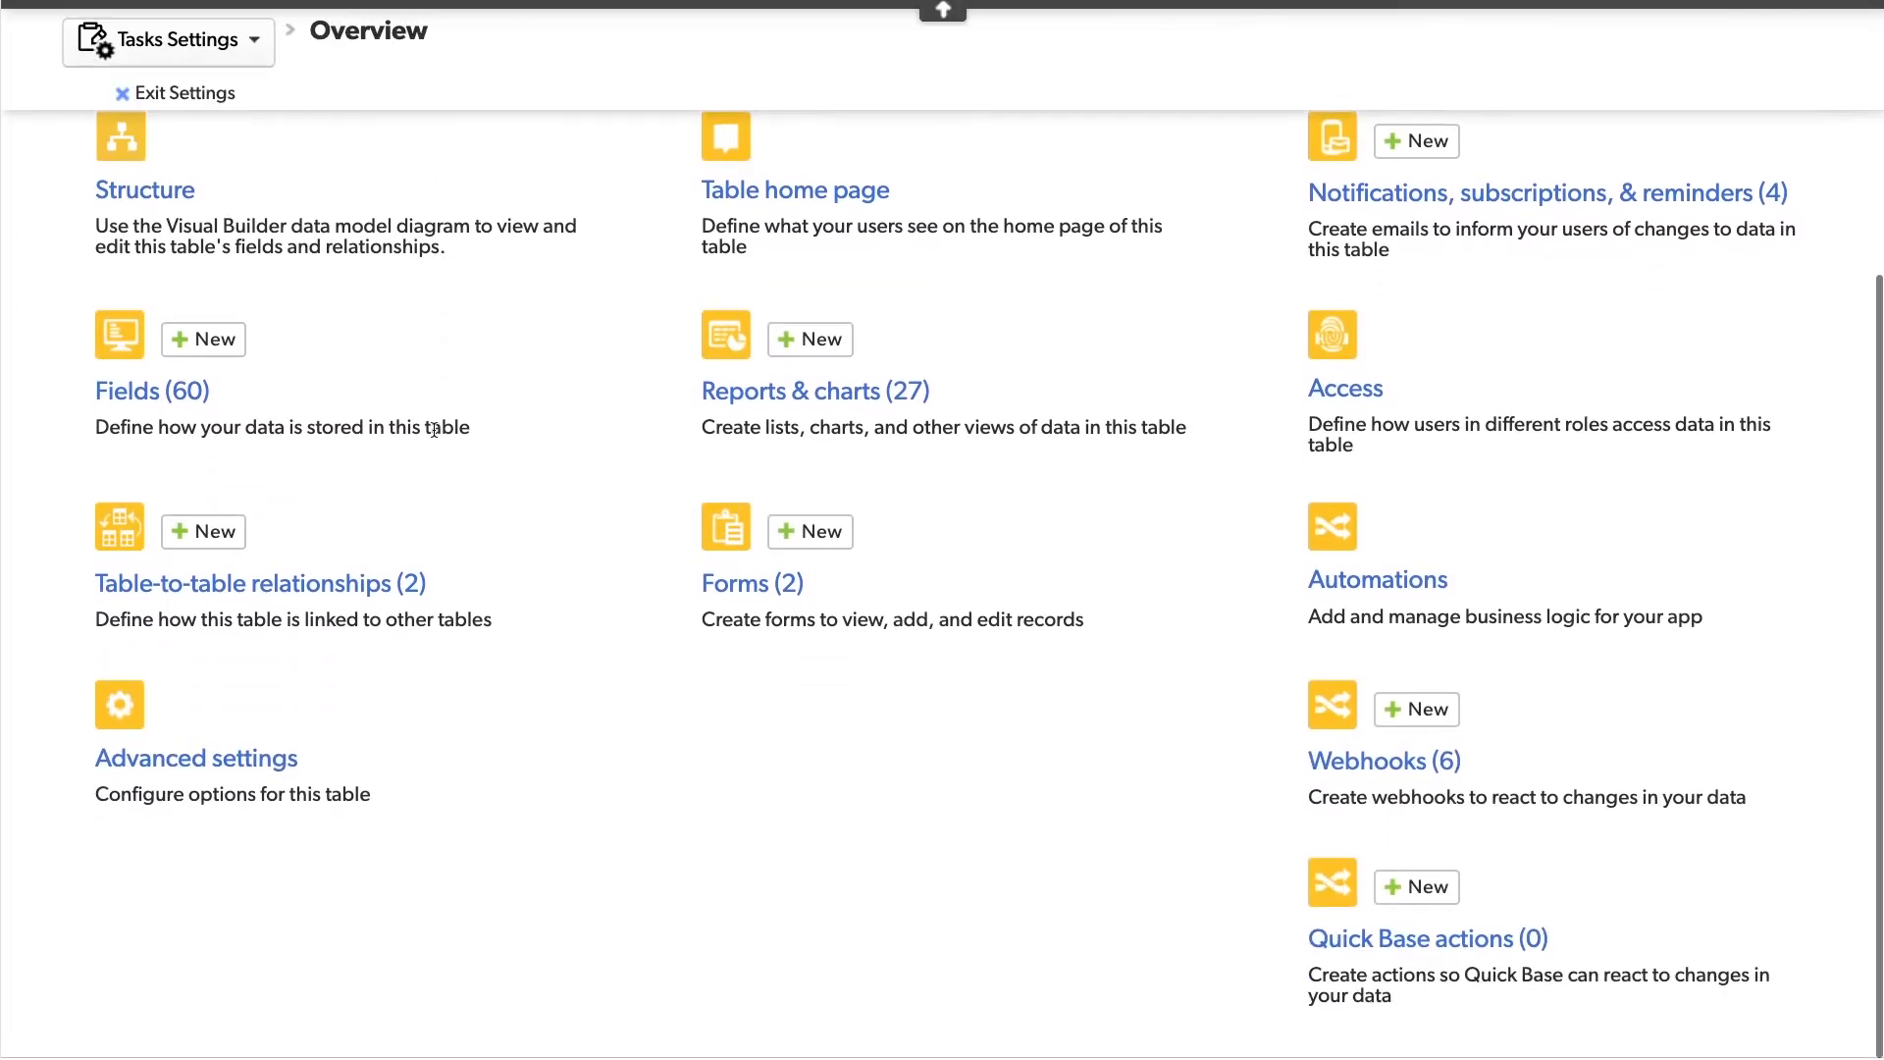
pyautogui.click(196, 759)
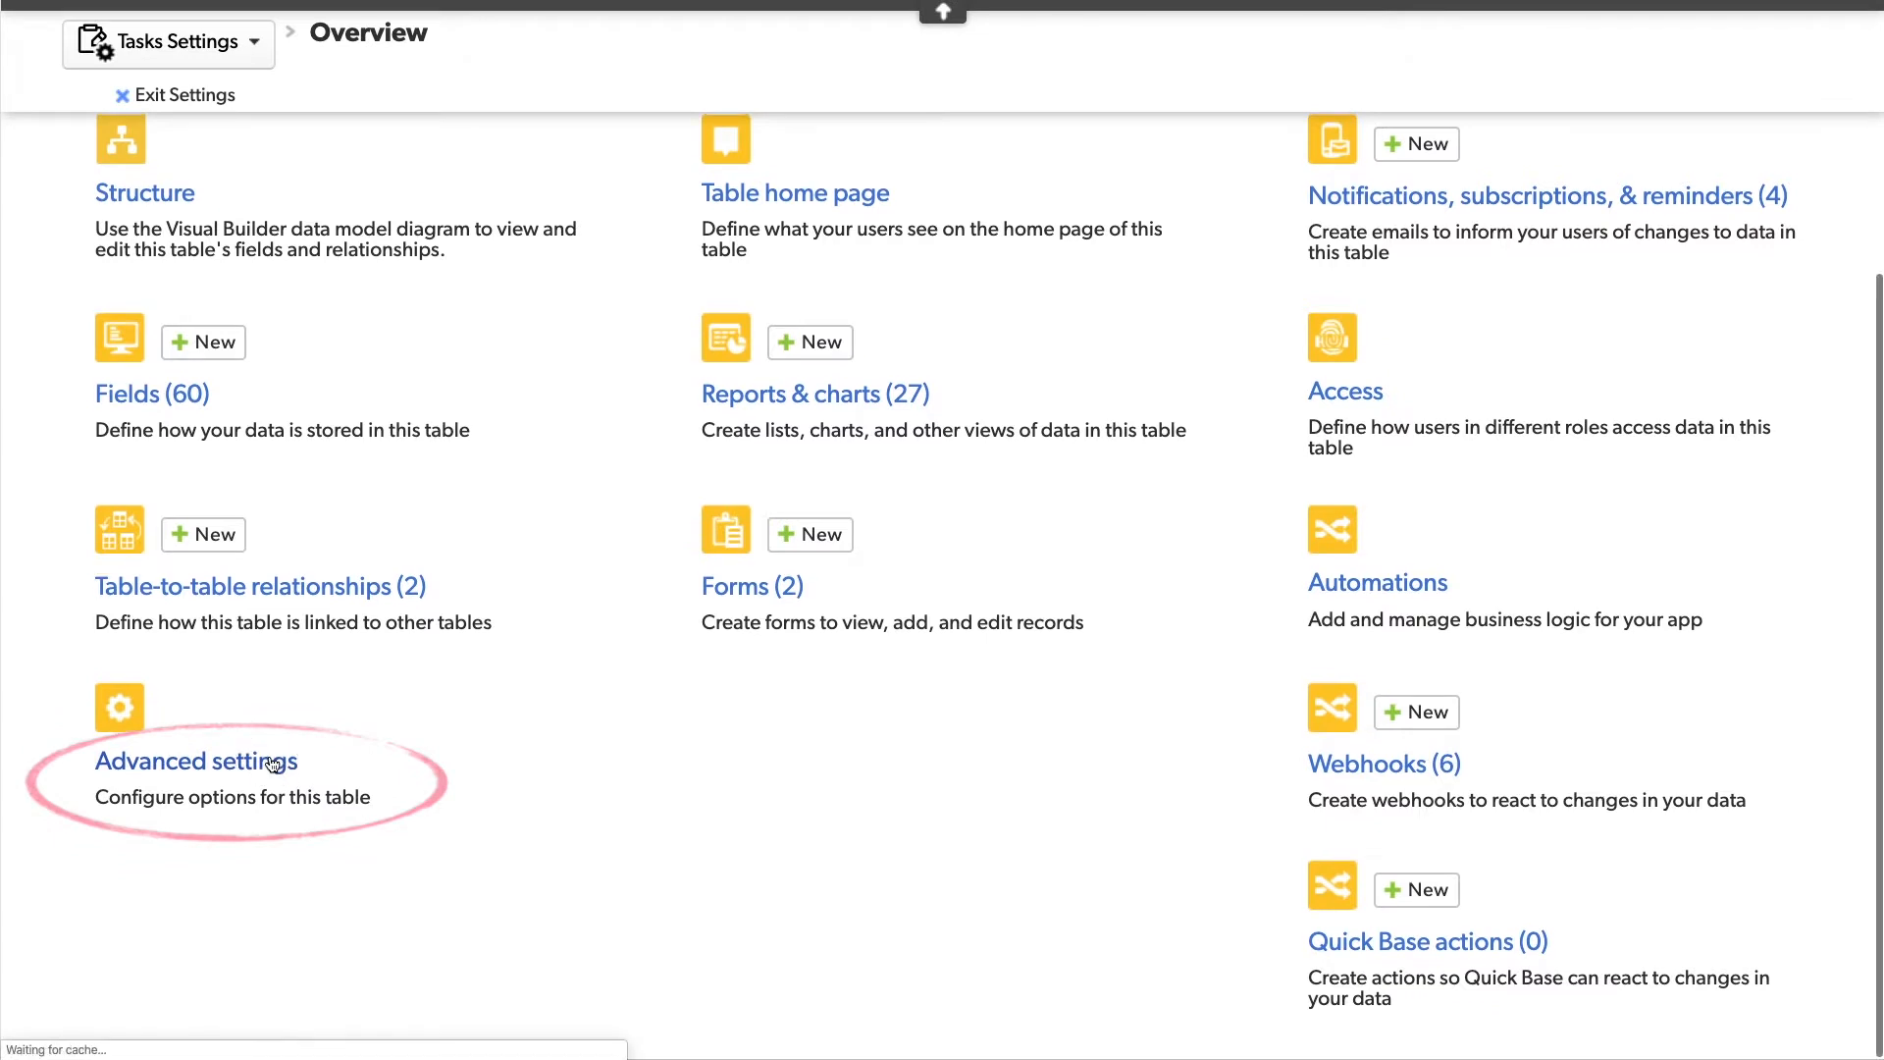
pyautogui.click(197, 761)
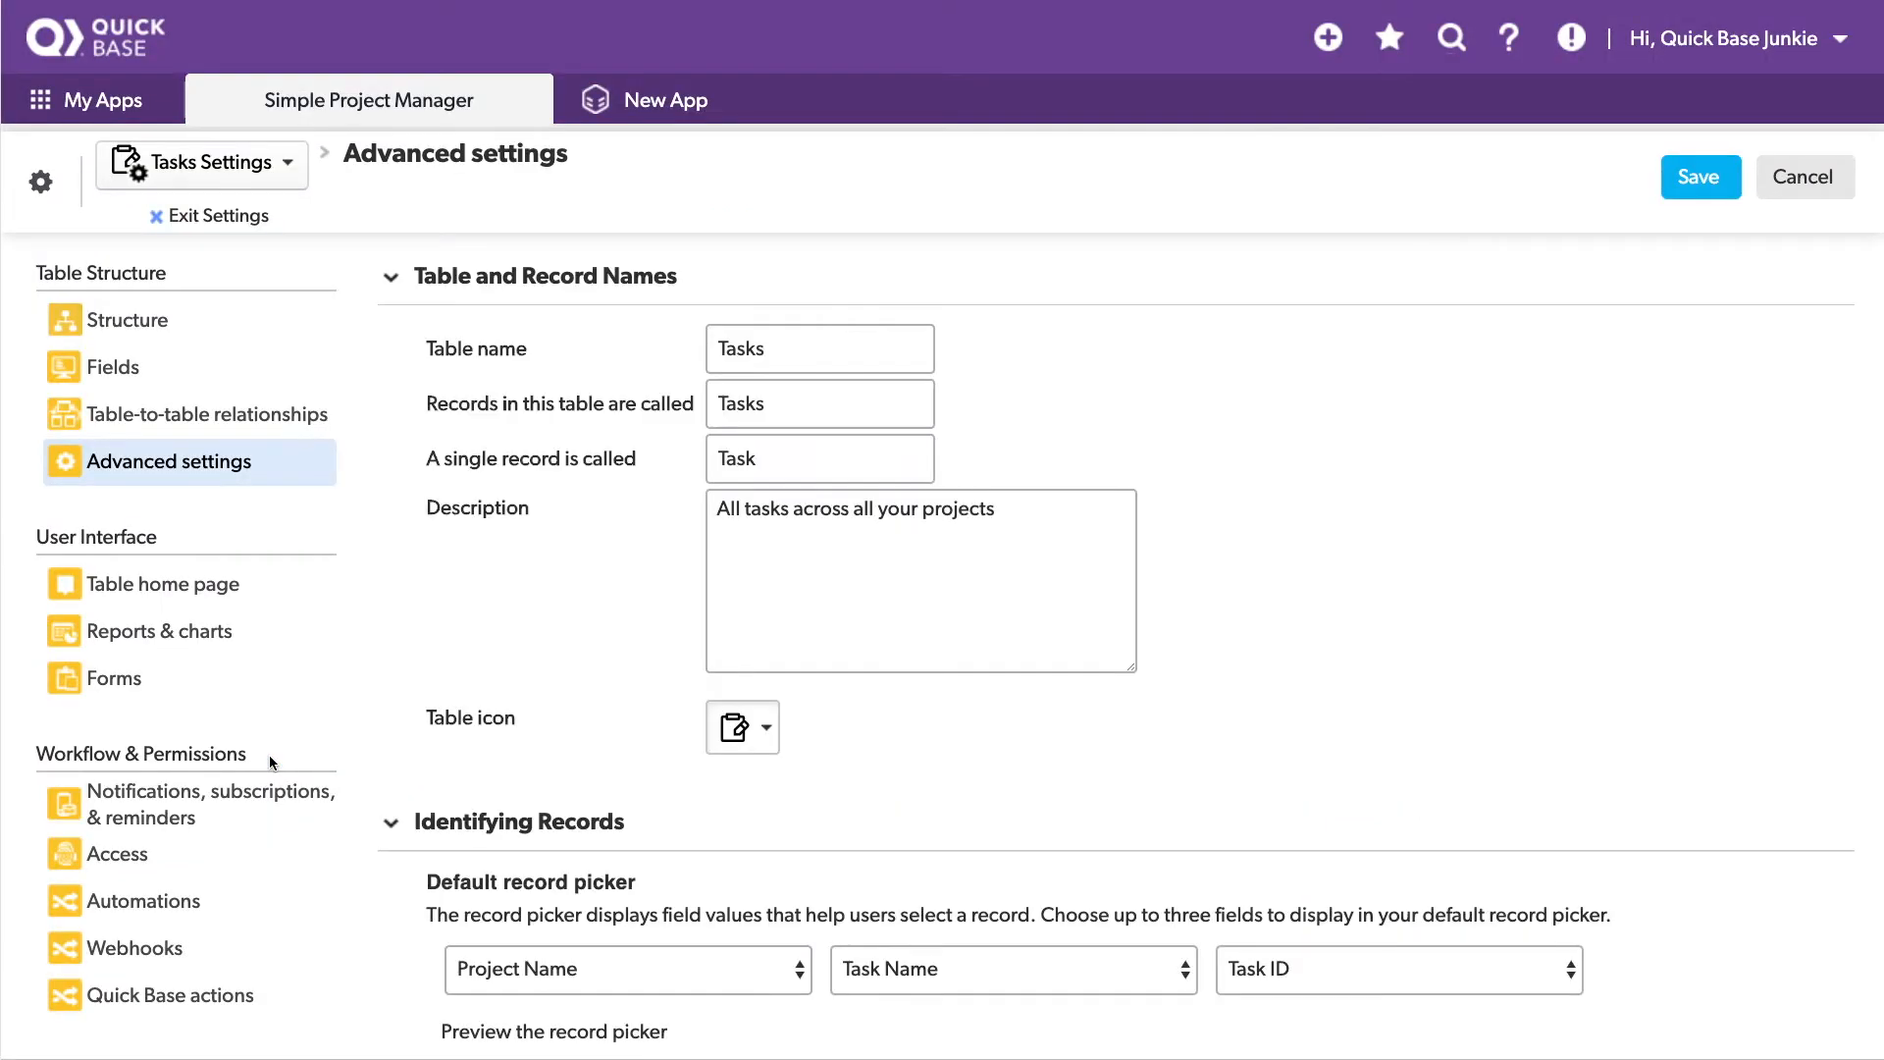
pyautogui.scroll(-3)
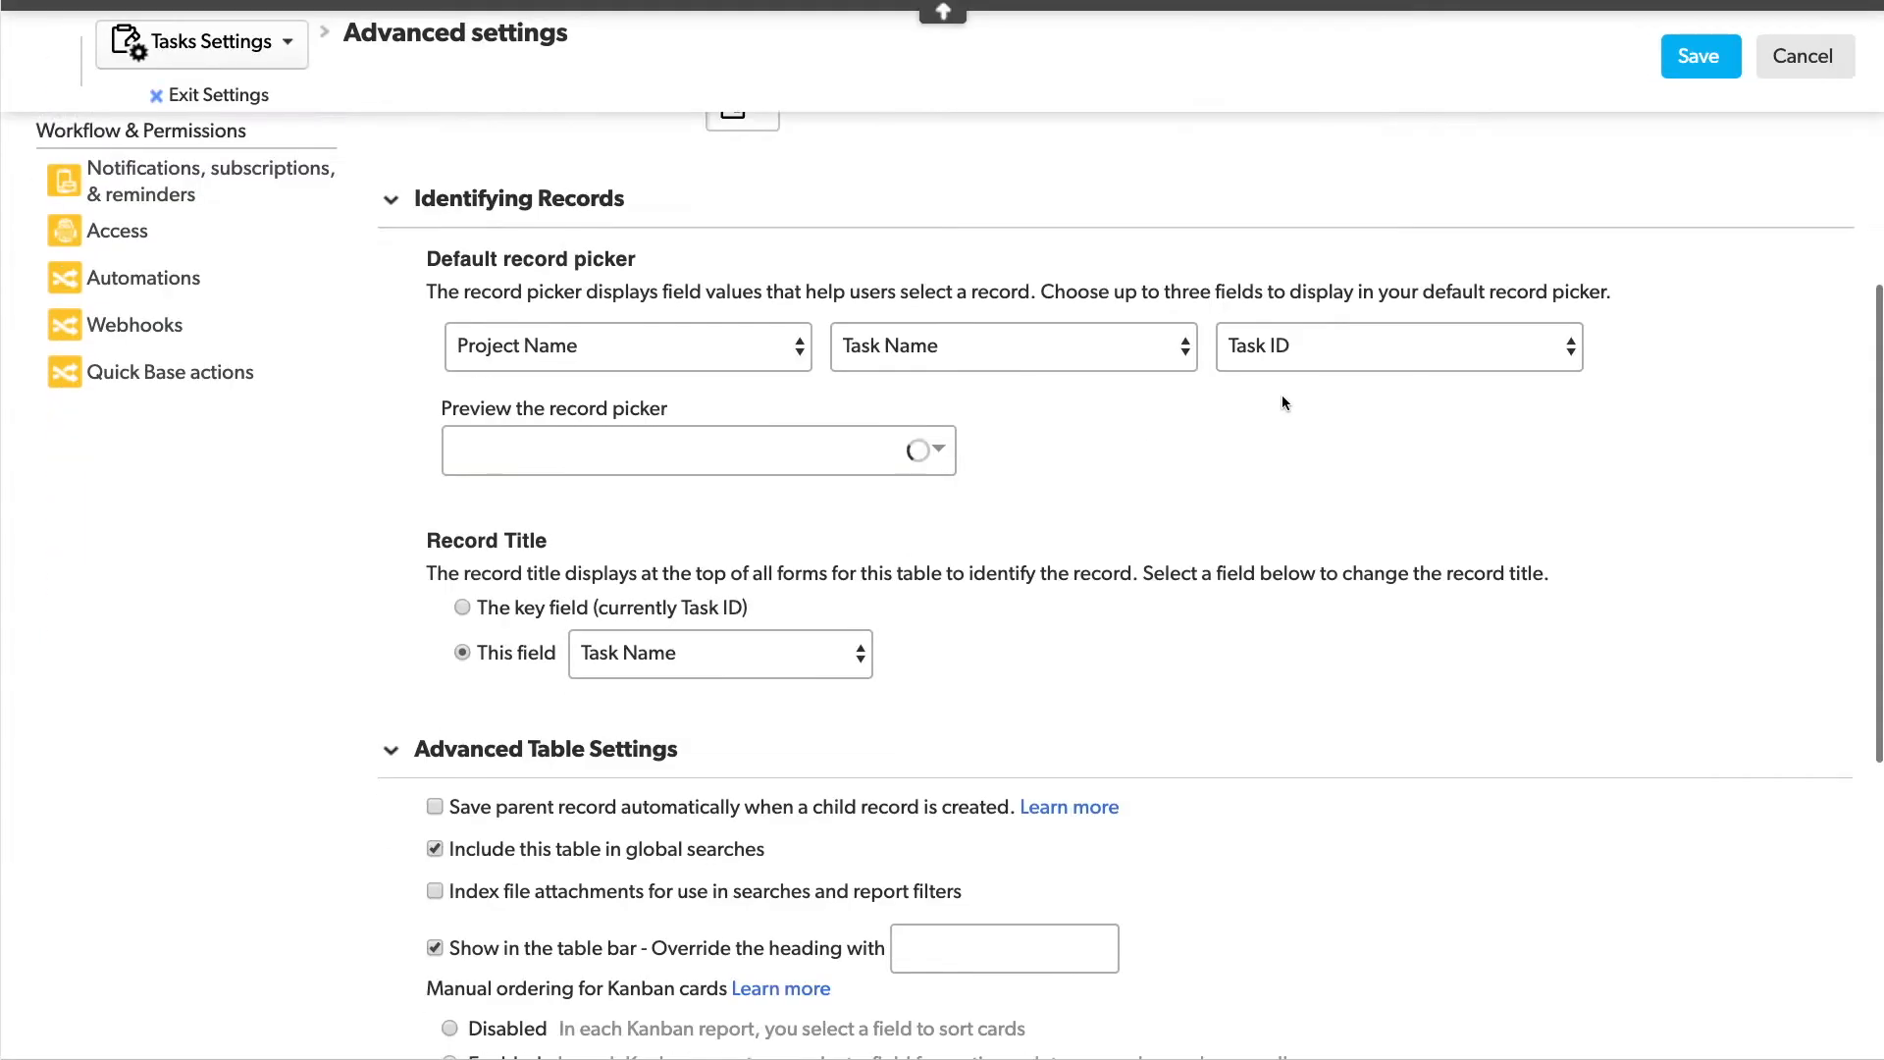
pyautogui.scroll(-3)
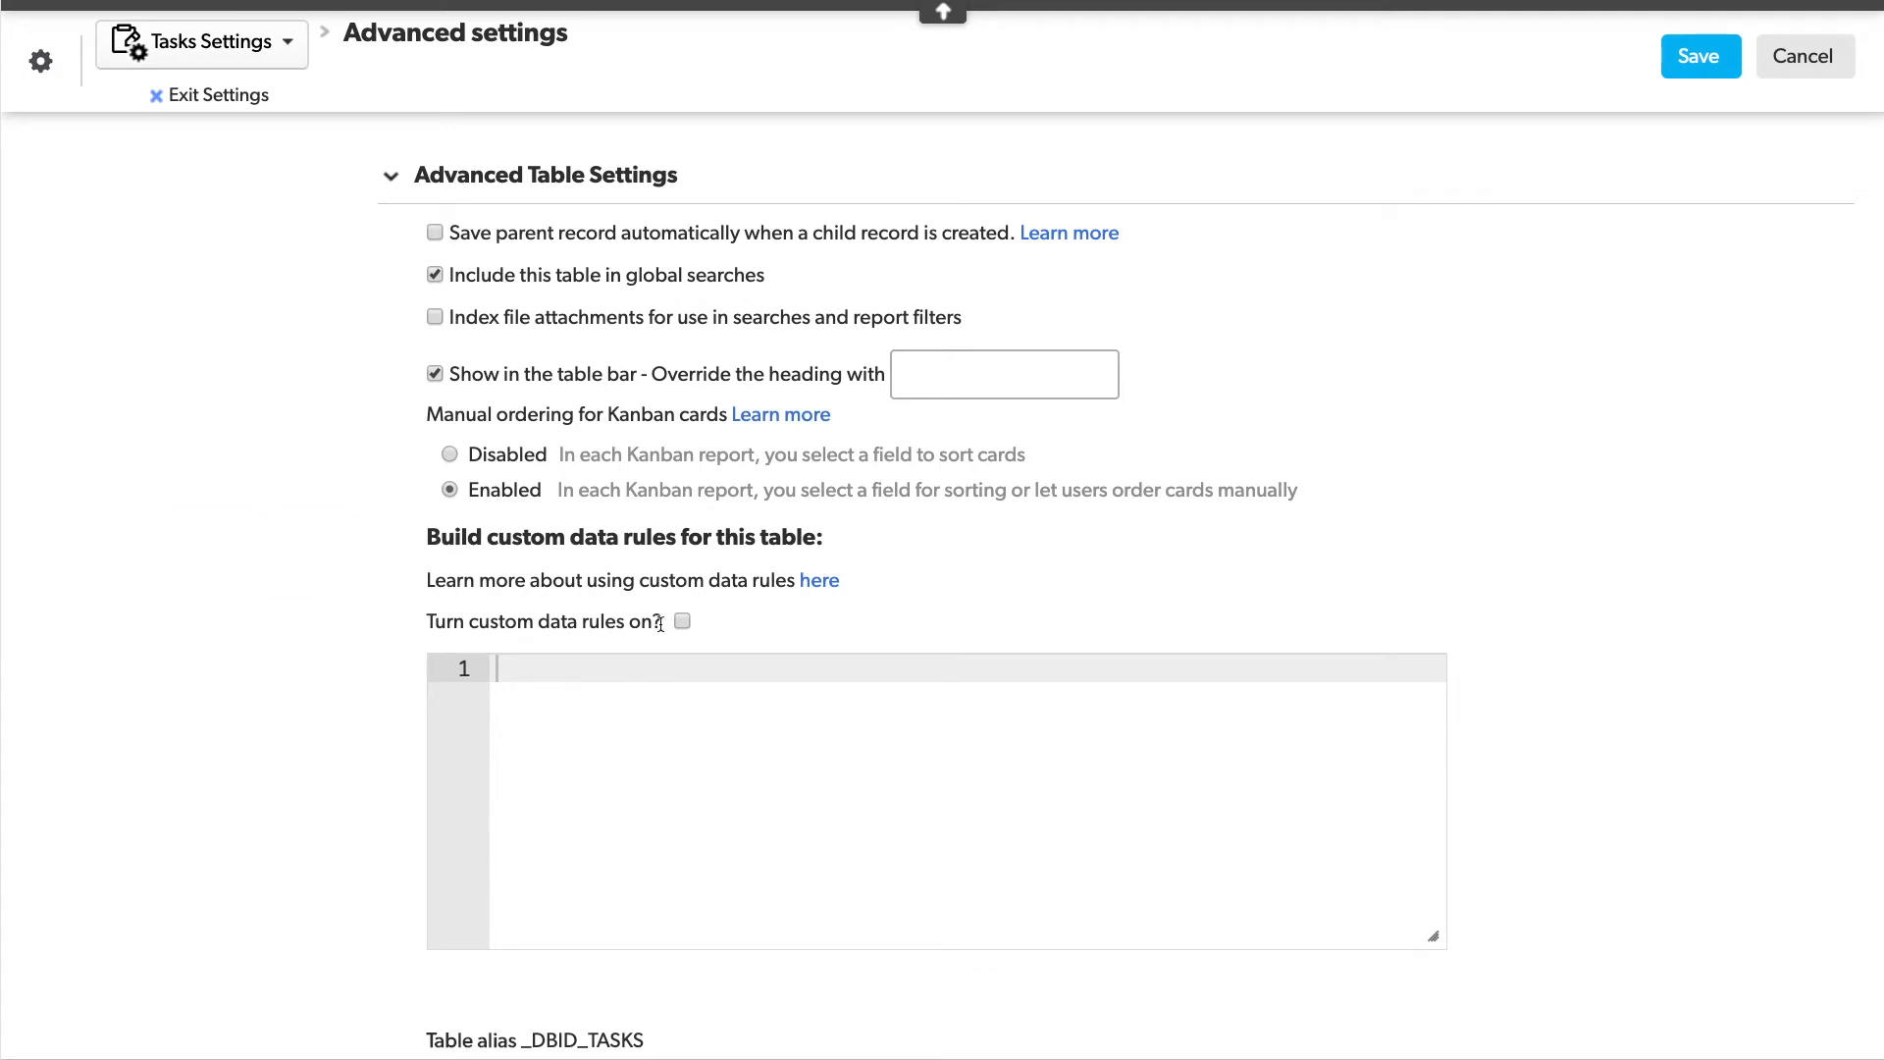
# Step: Enter the Finish Date before Start Date rule formula and turn custom data rules on
pyautogui.click(683, 622)
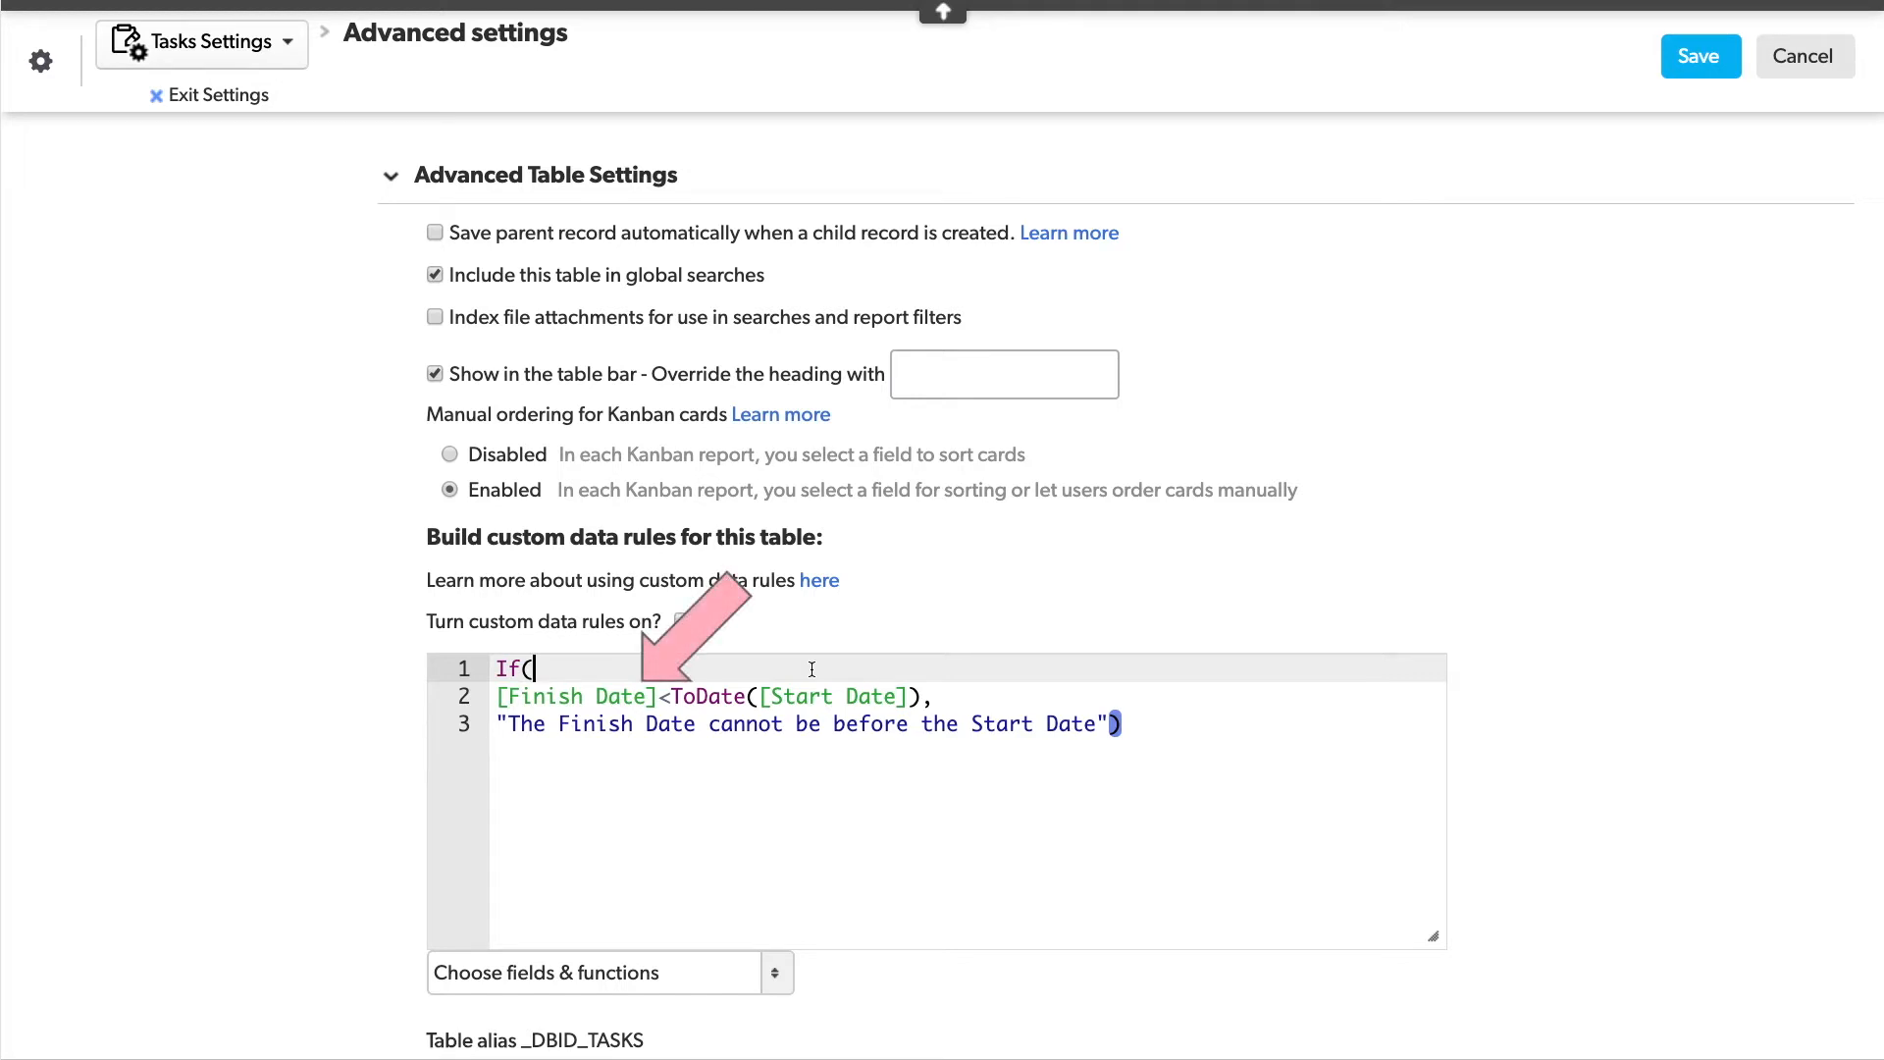
pyautogui.click(681, 620)
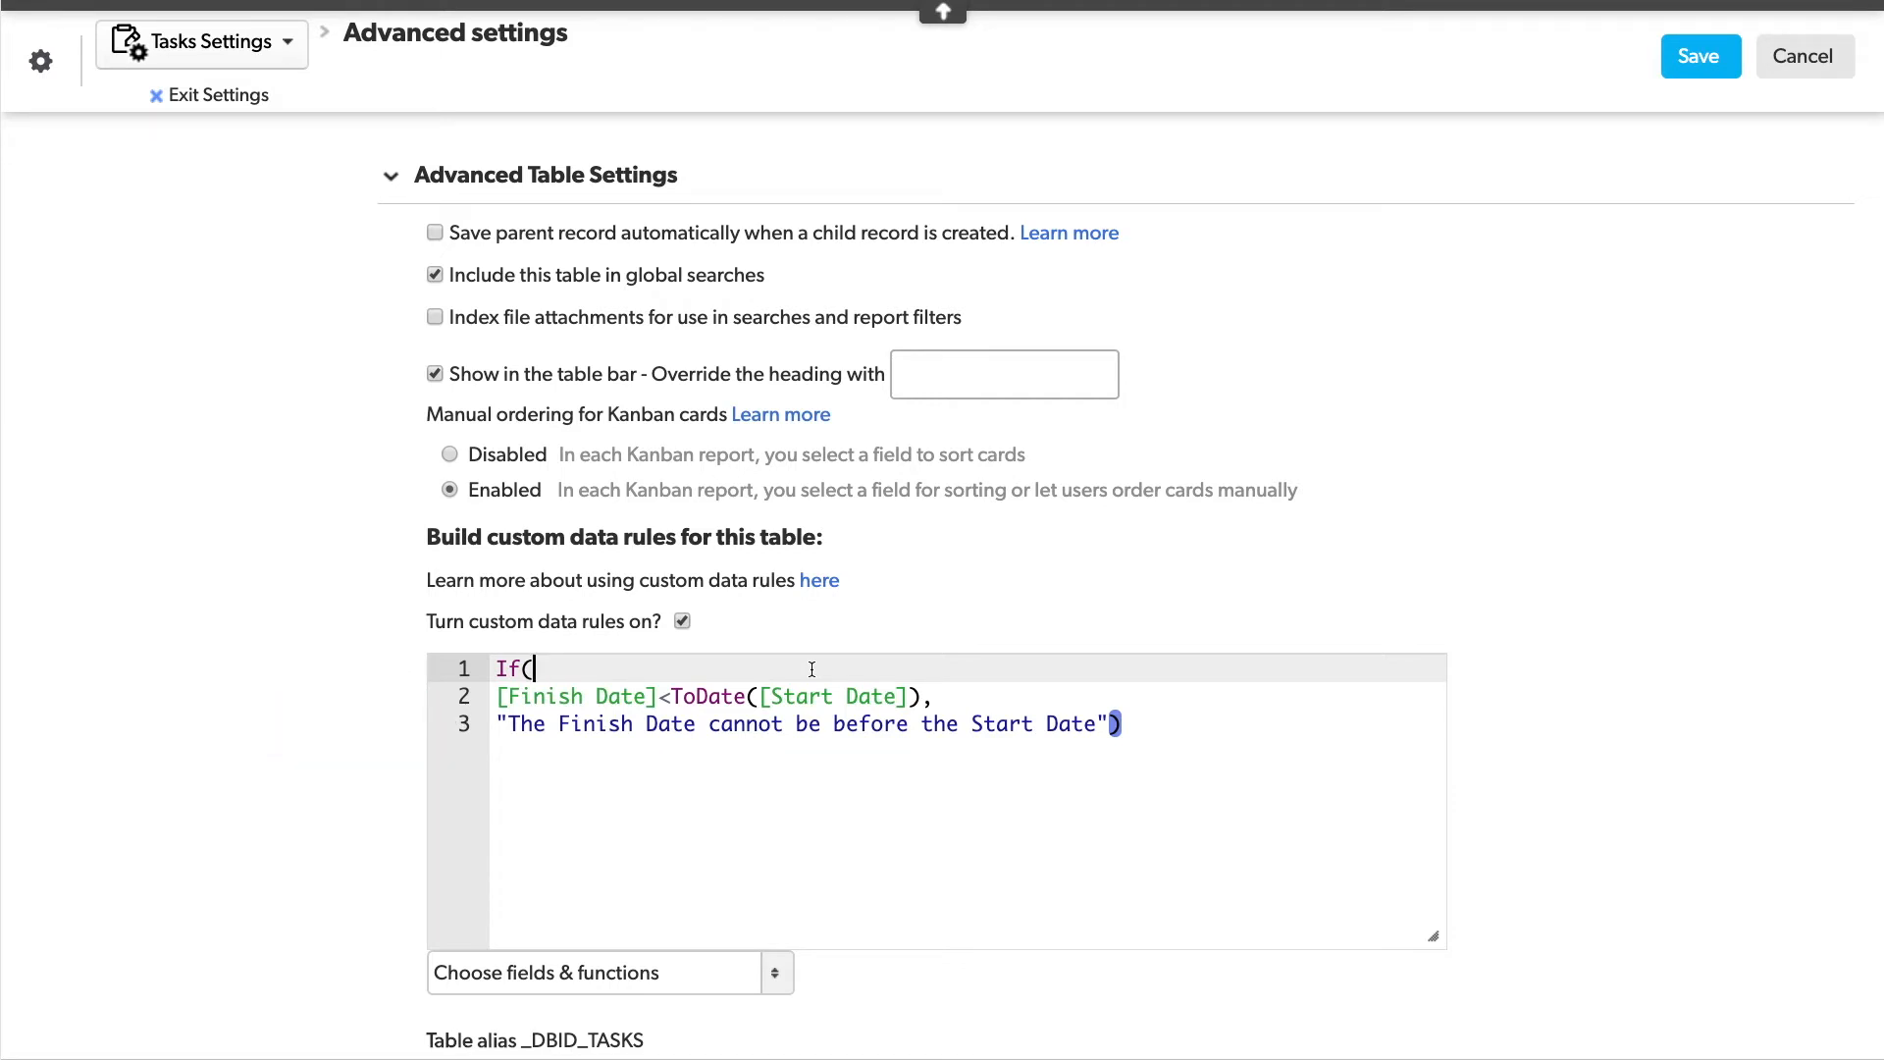
pyautogui.moveTo(1136, 252)
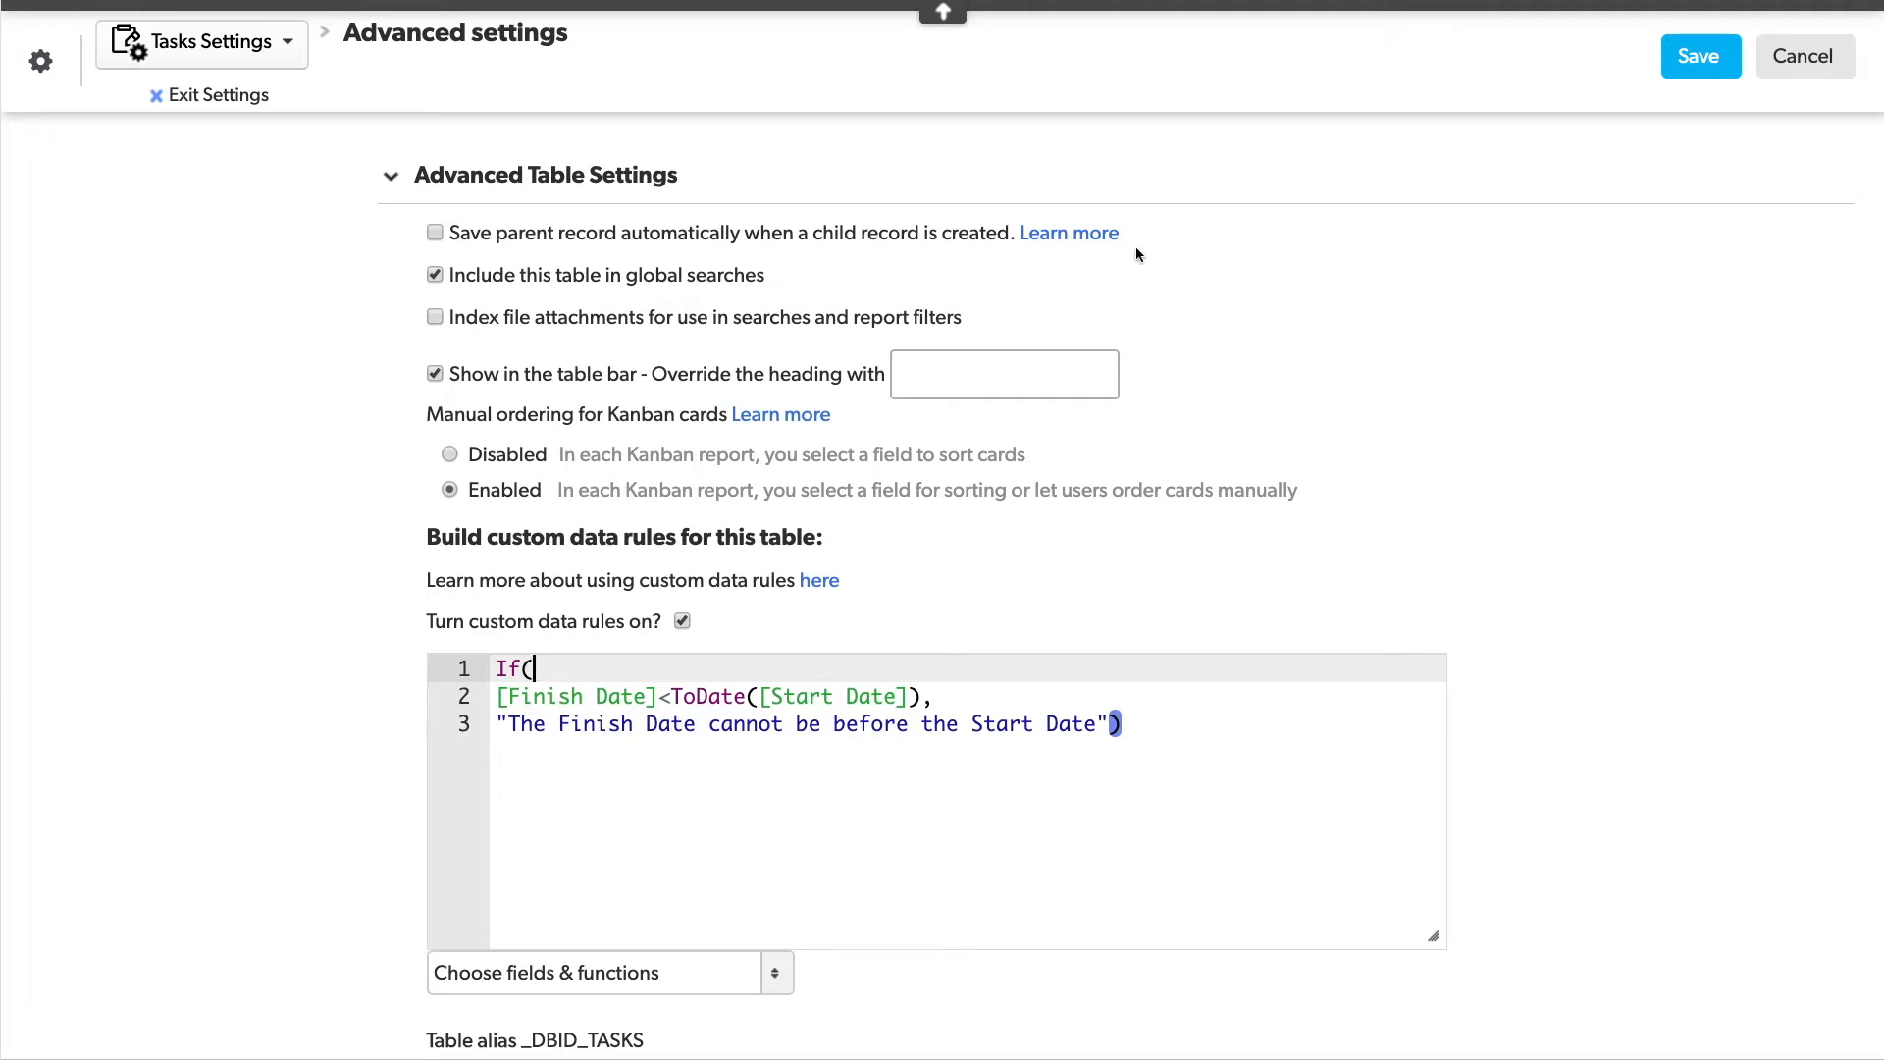
# Step: Save the Finish Date rule and exit settings back to Tasks Home
pyautogui.click(1699, 55)
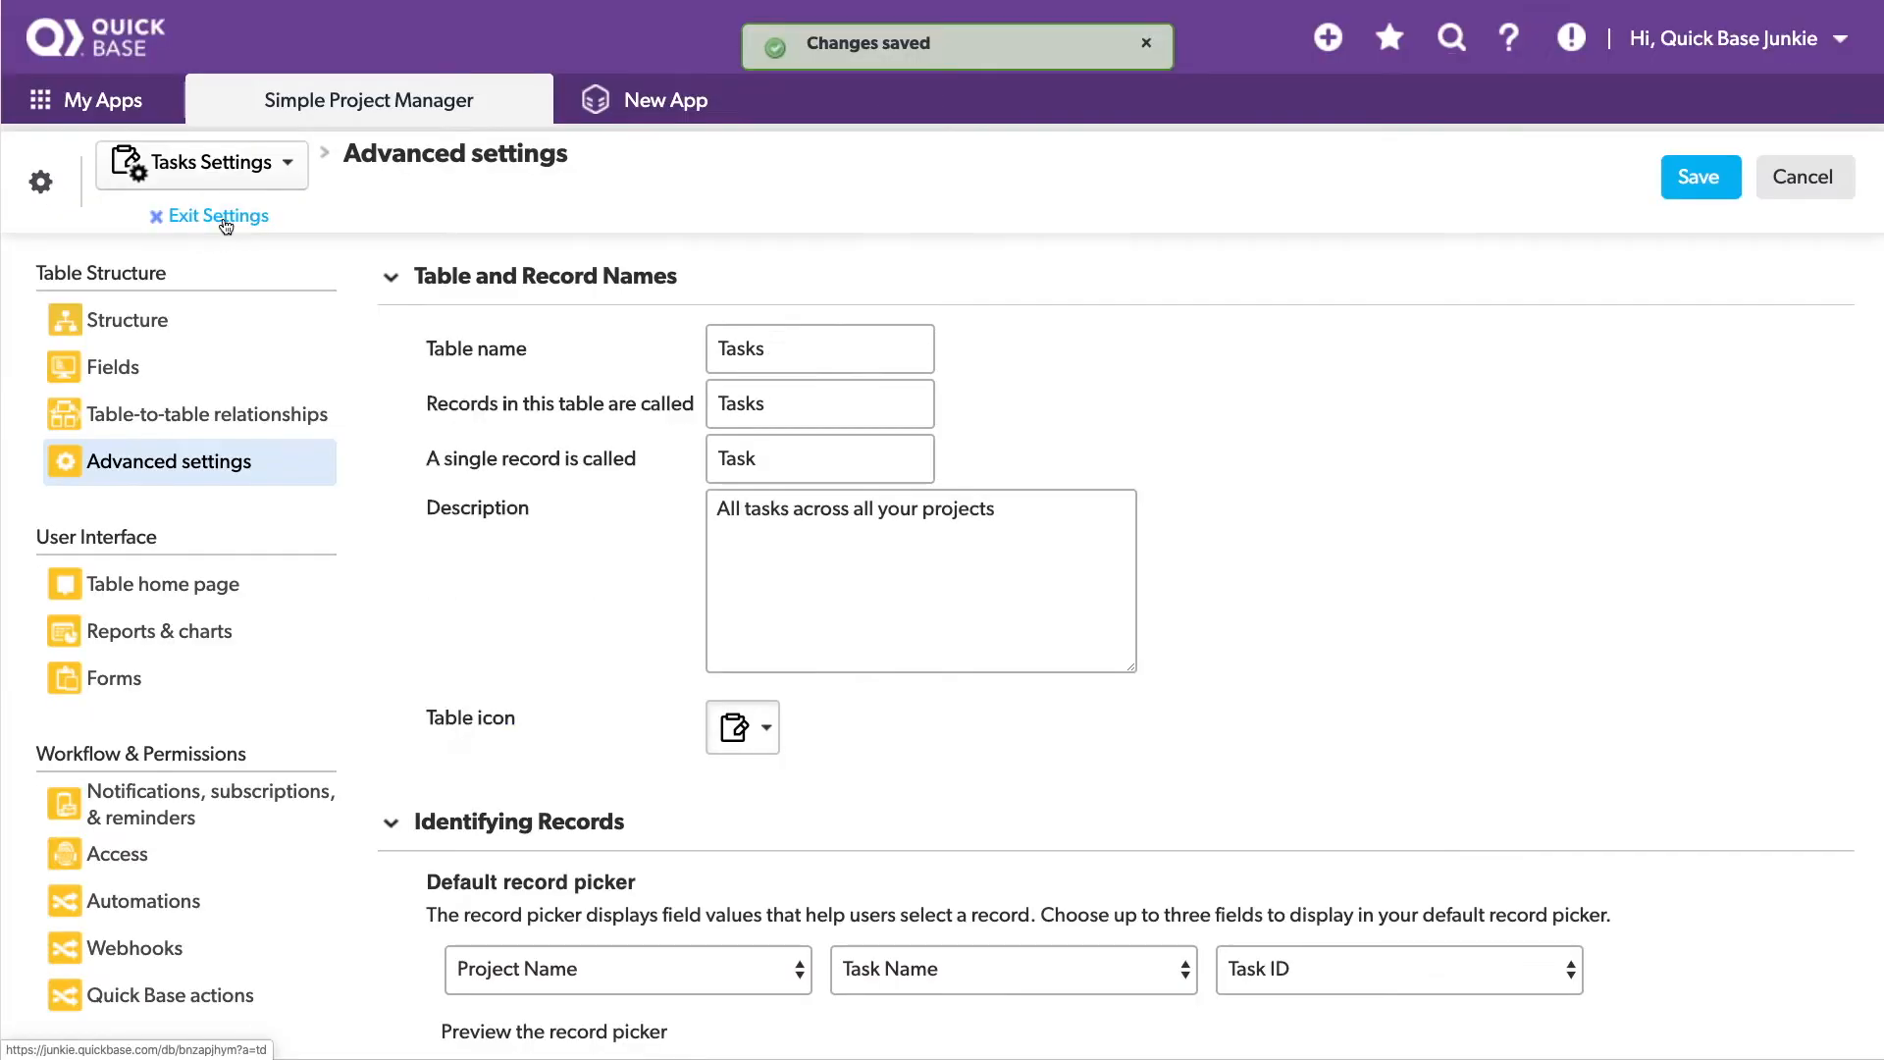
pyautogui.click(219, 215)
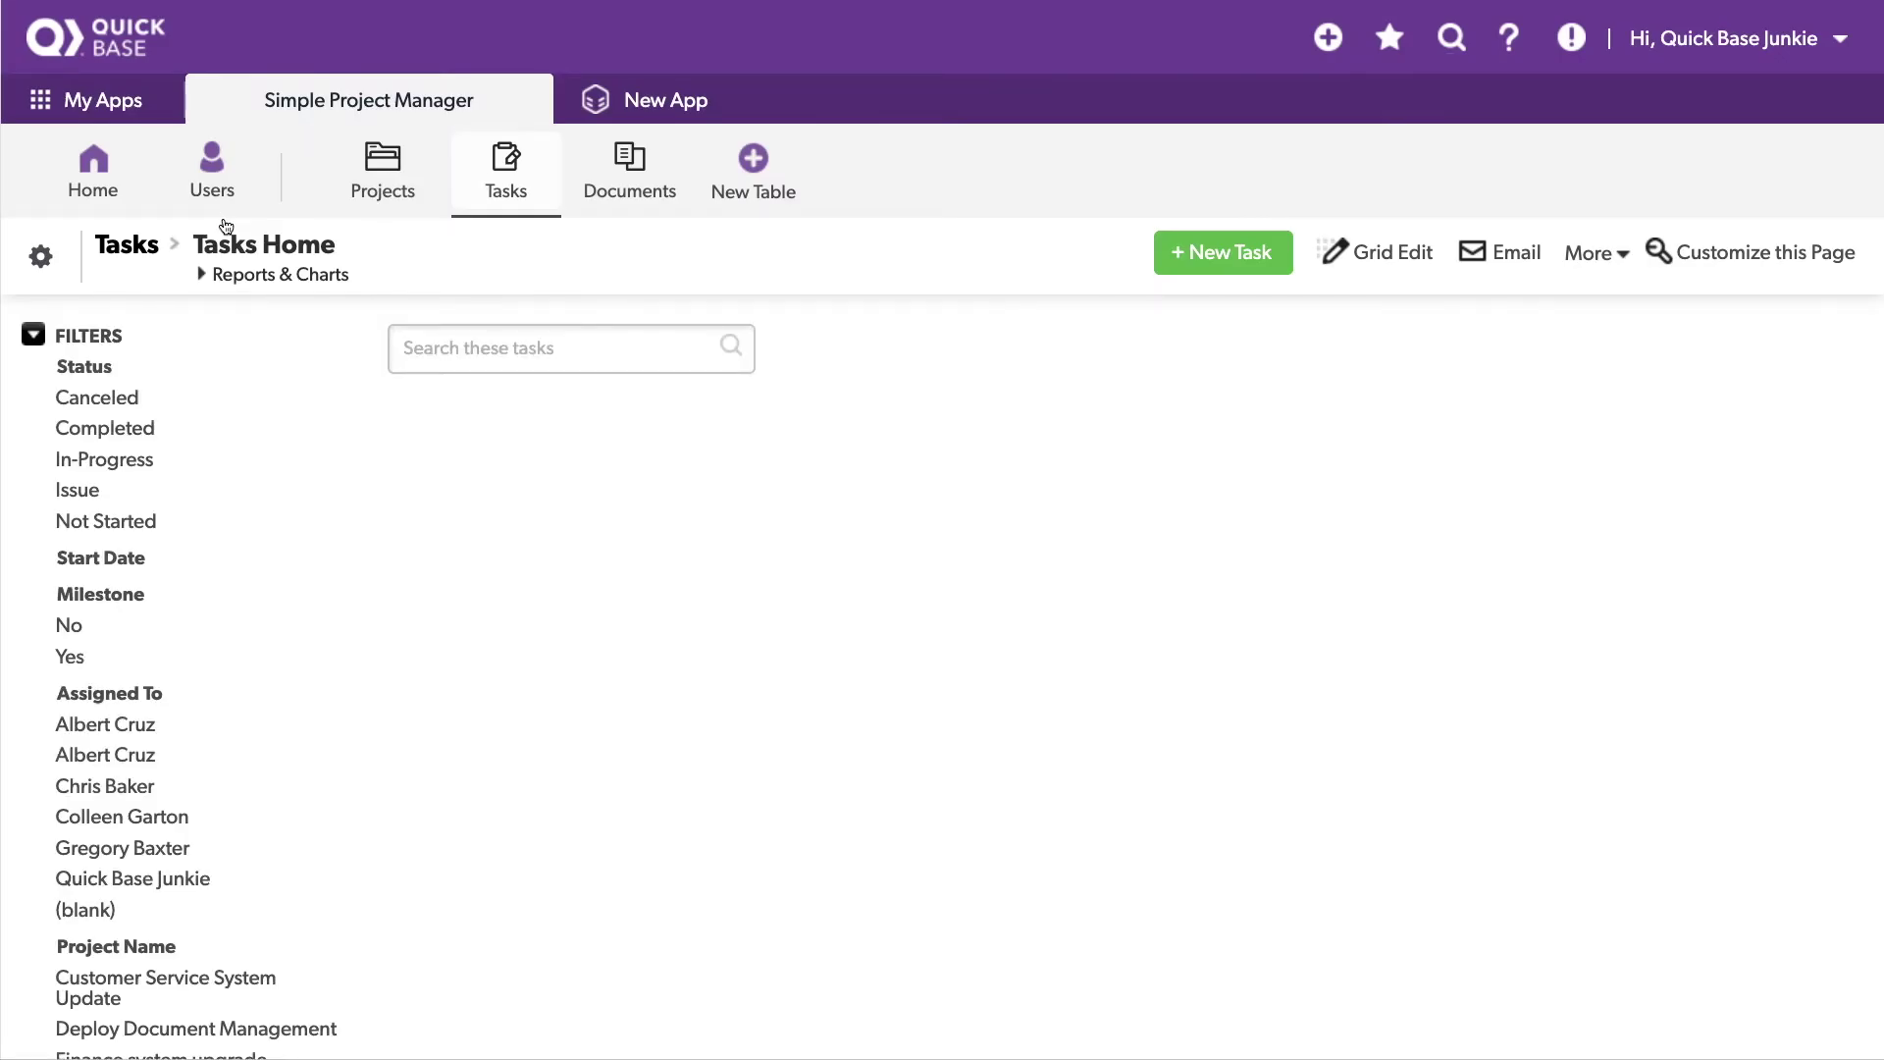
pyautogui.click(33, 336)
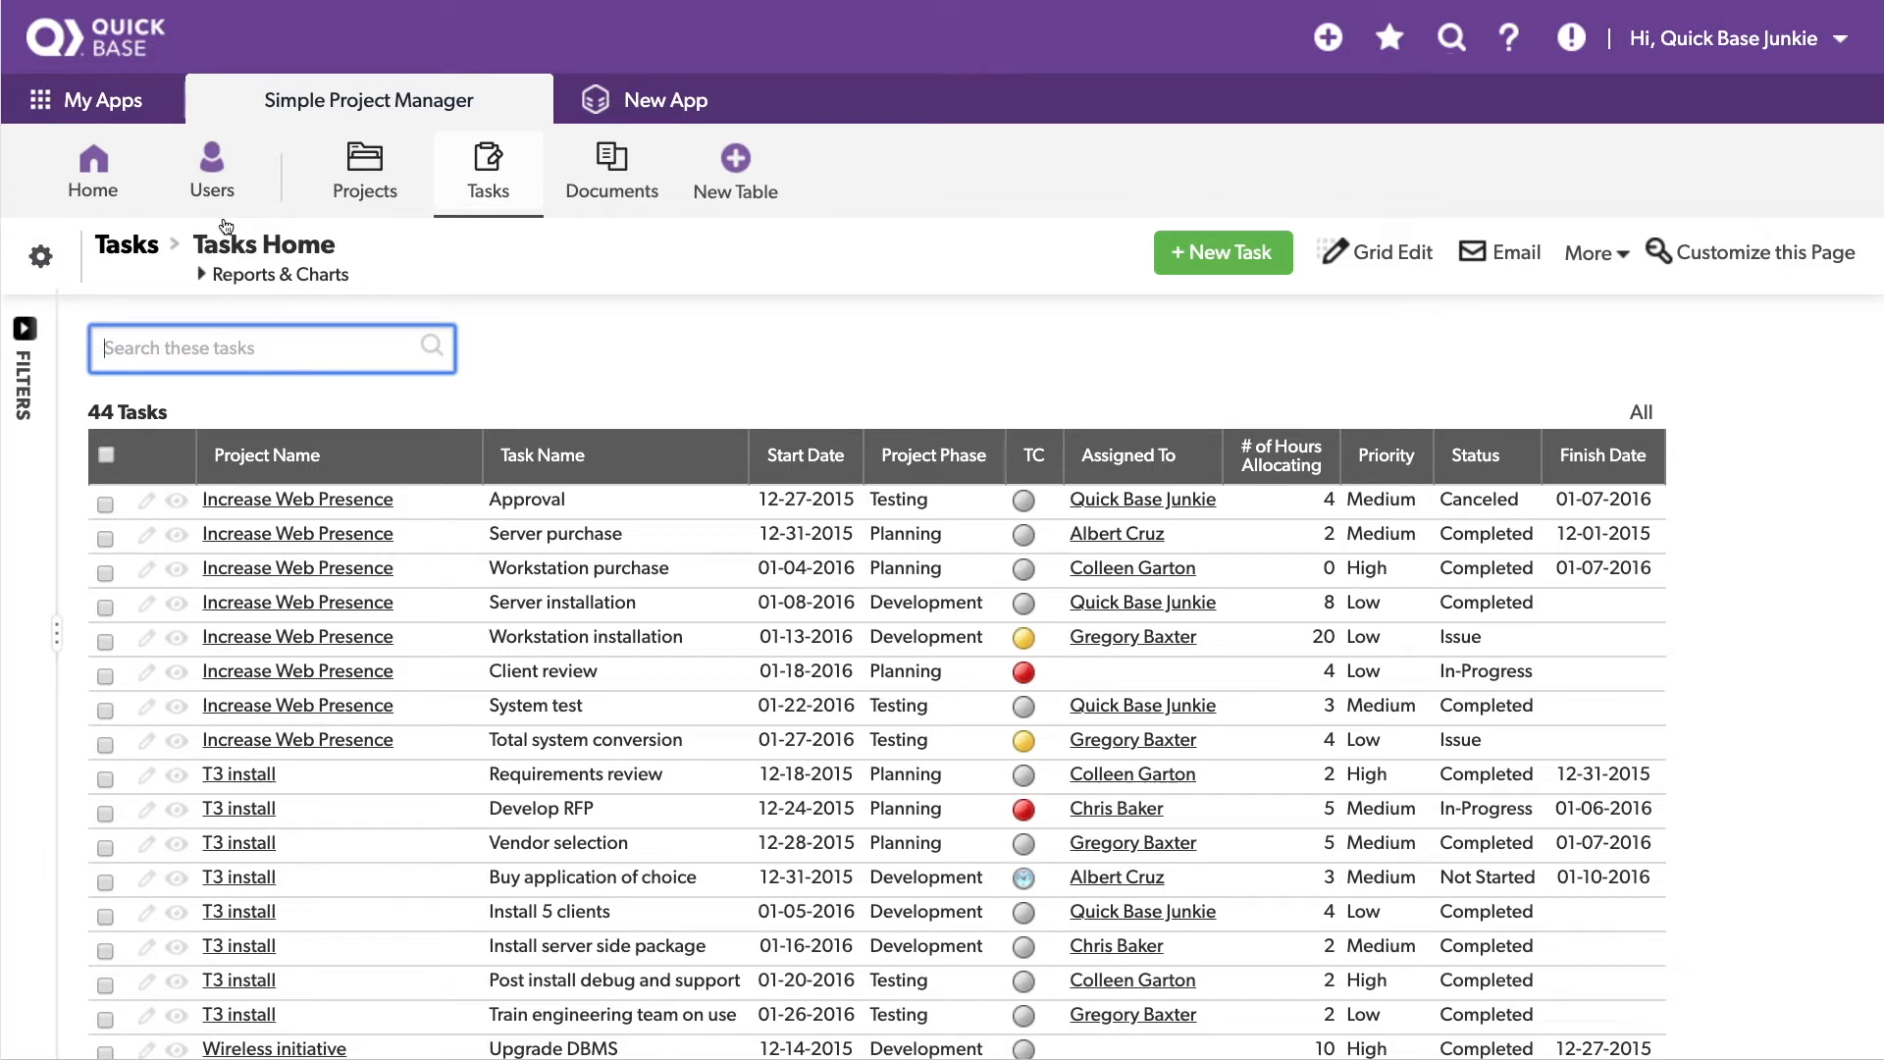
pyautogui.click(1389, 252)
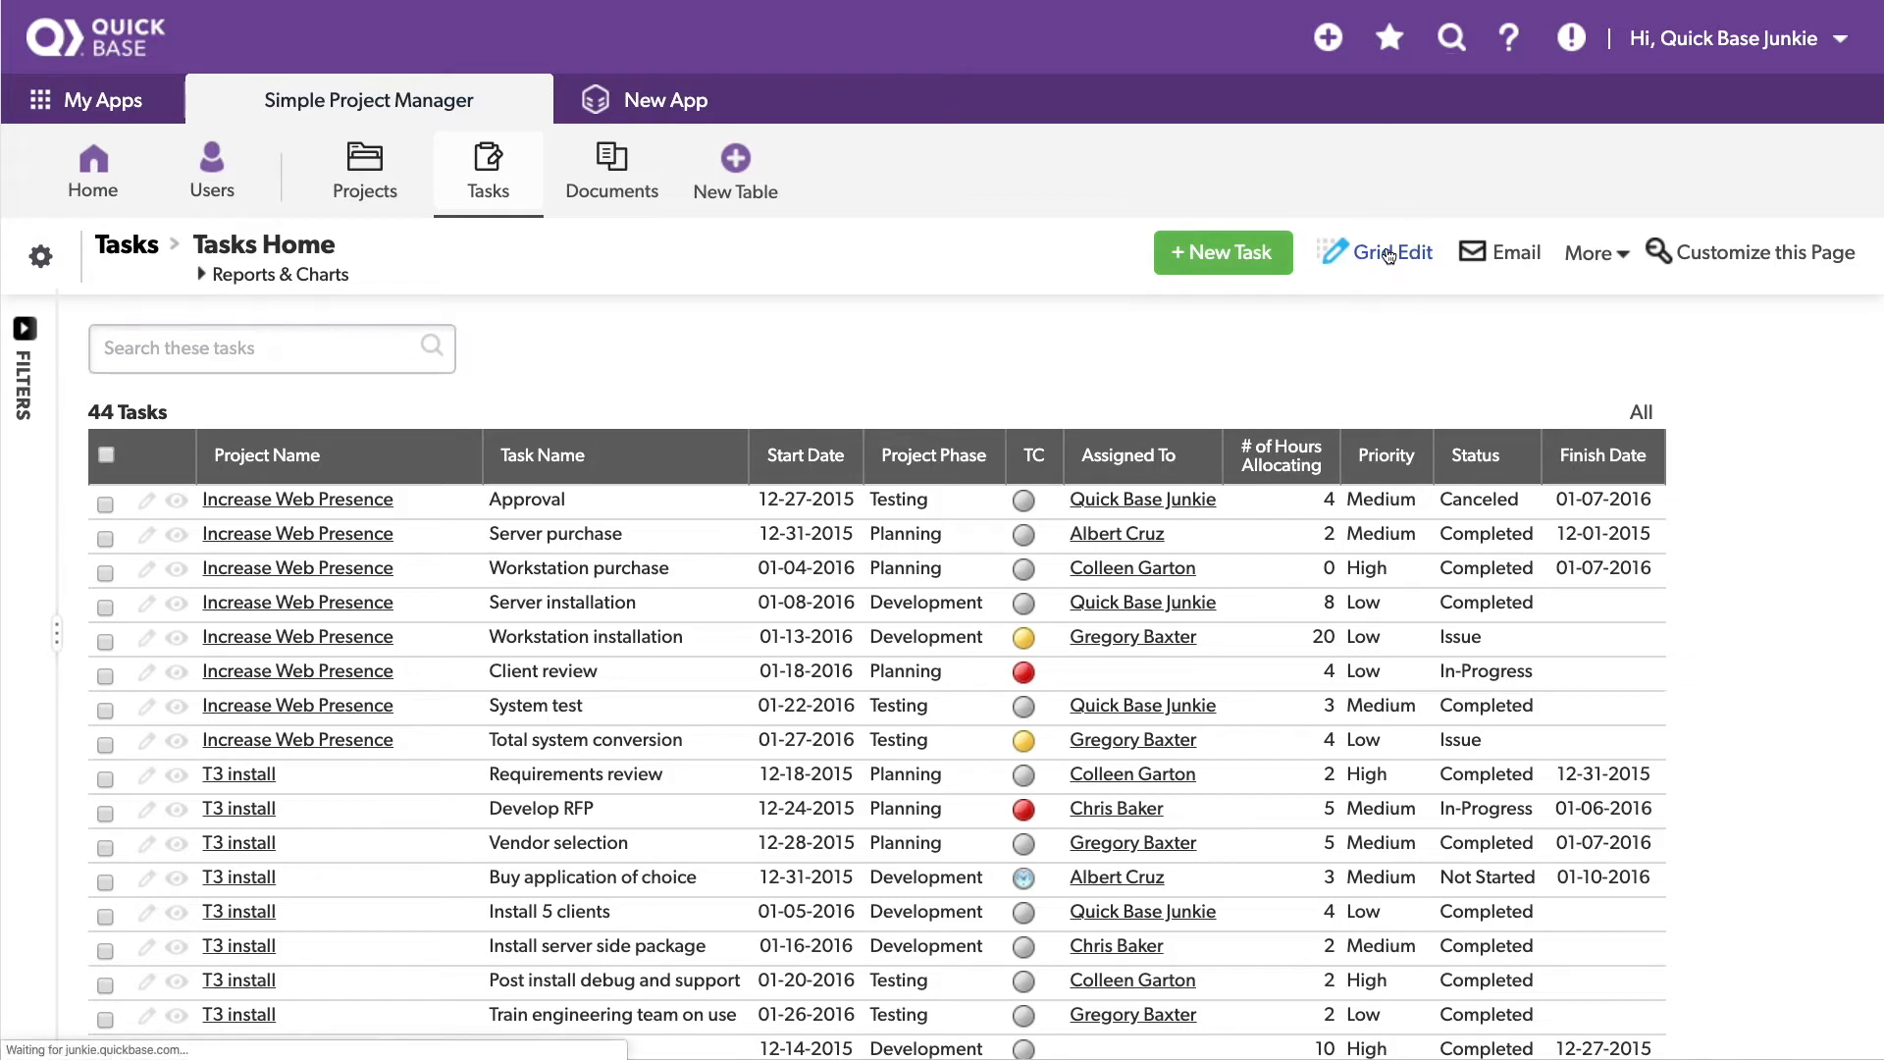
# Step: In Grid Edit, change Workstation purchase's Finish Date to 01-01-2016
pyautogui.click(1387, 252)
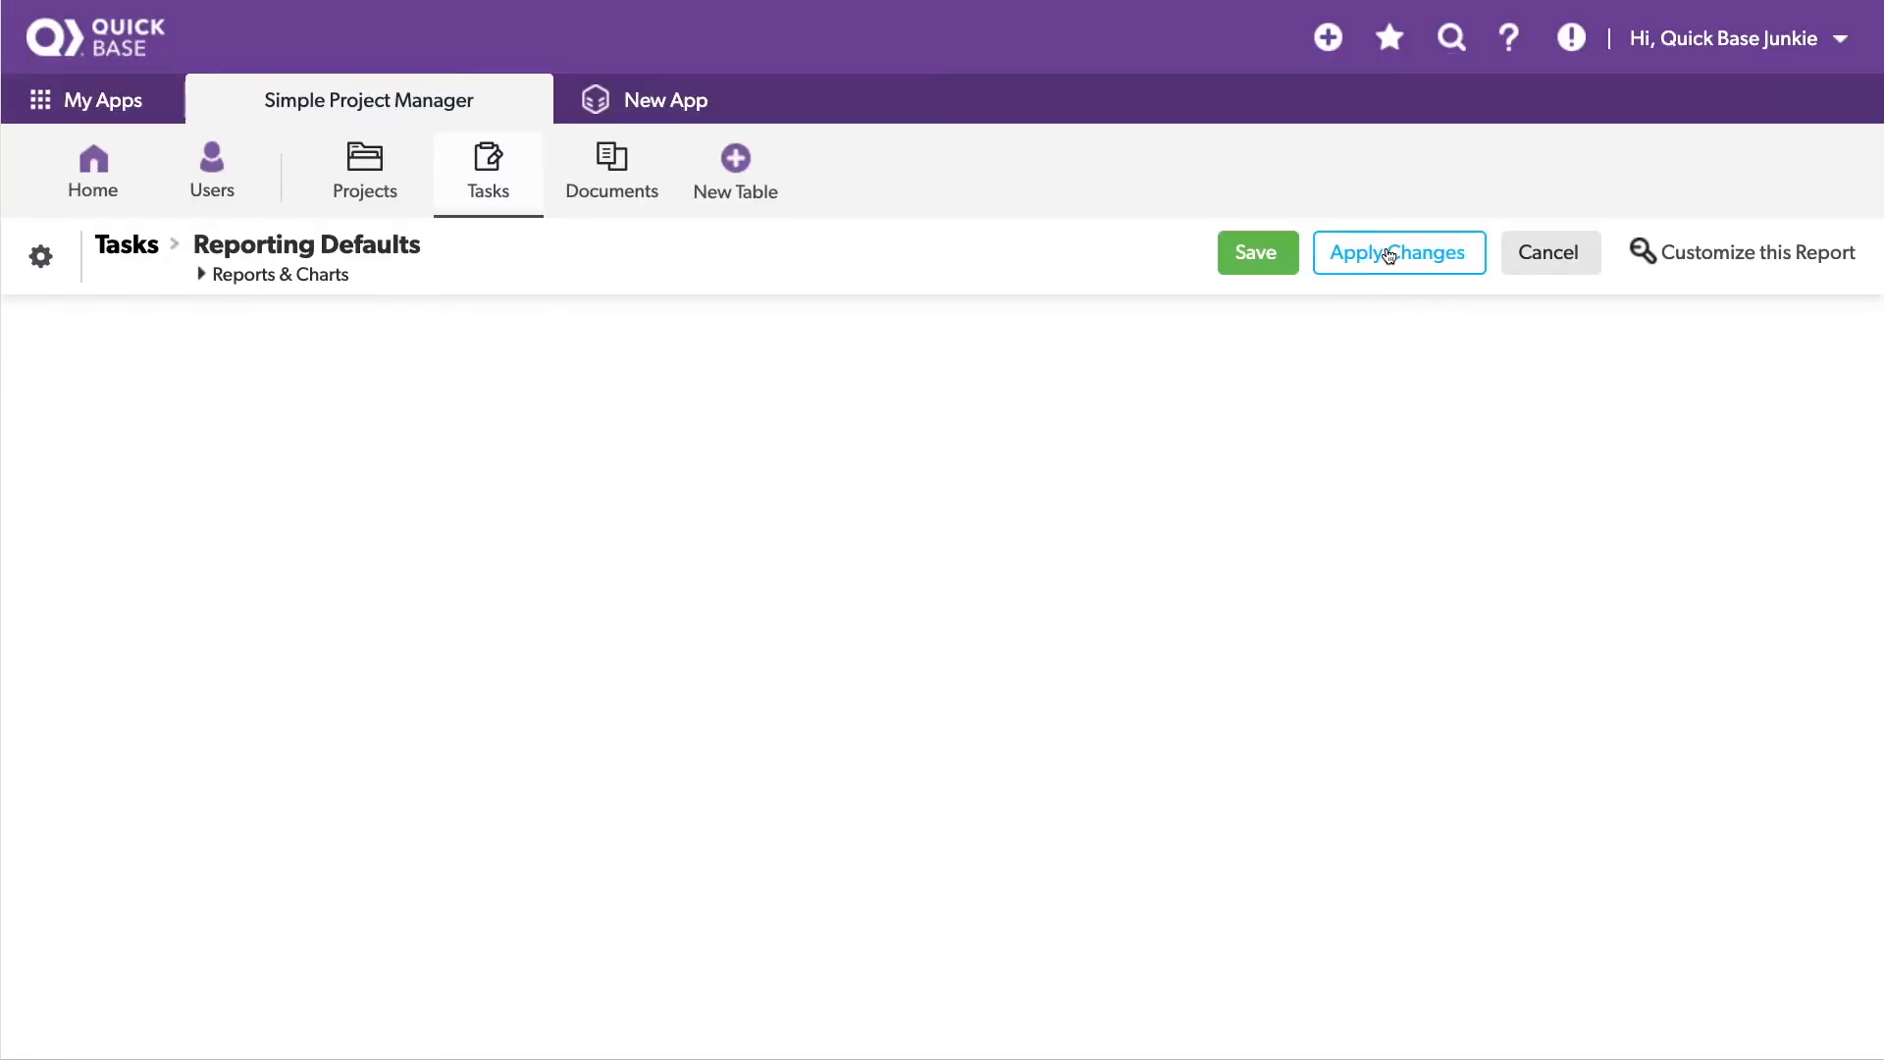
pyautogui.click(1398, 252)
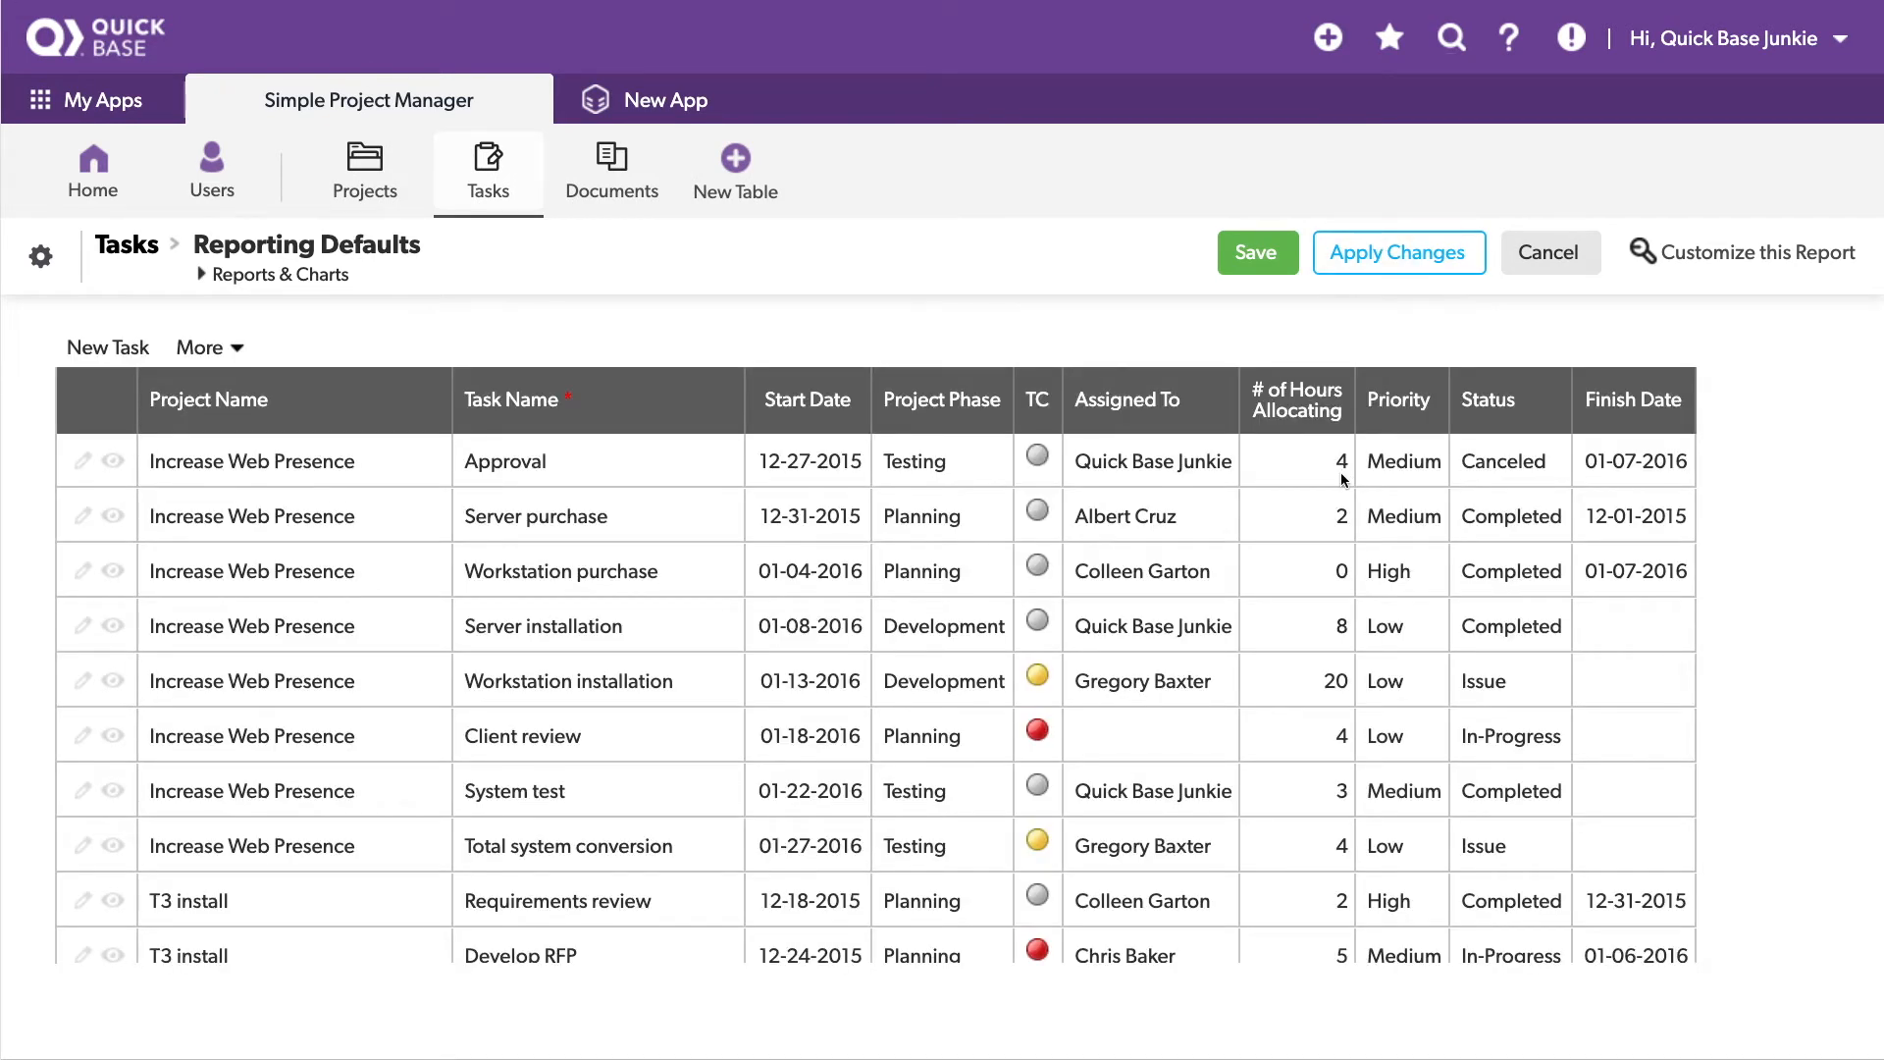
pyautogui.moveTo(1622, 572)
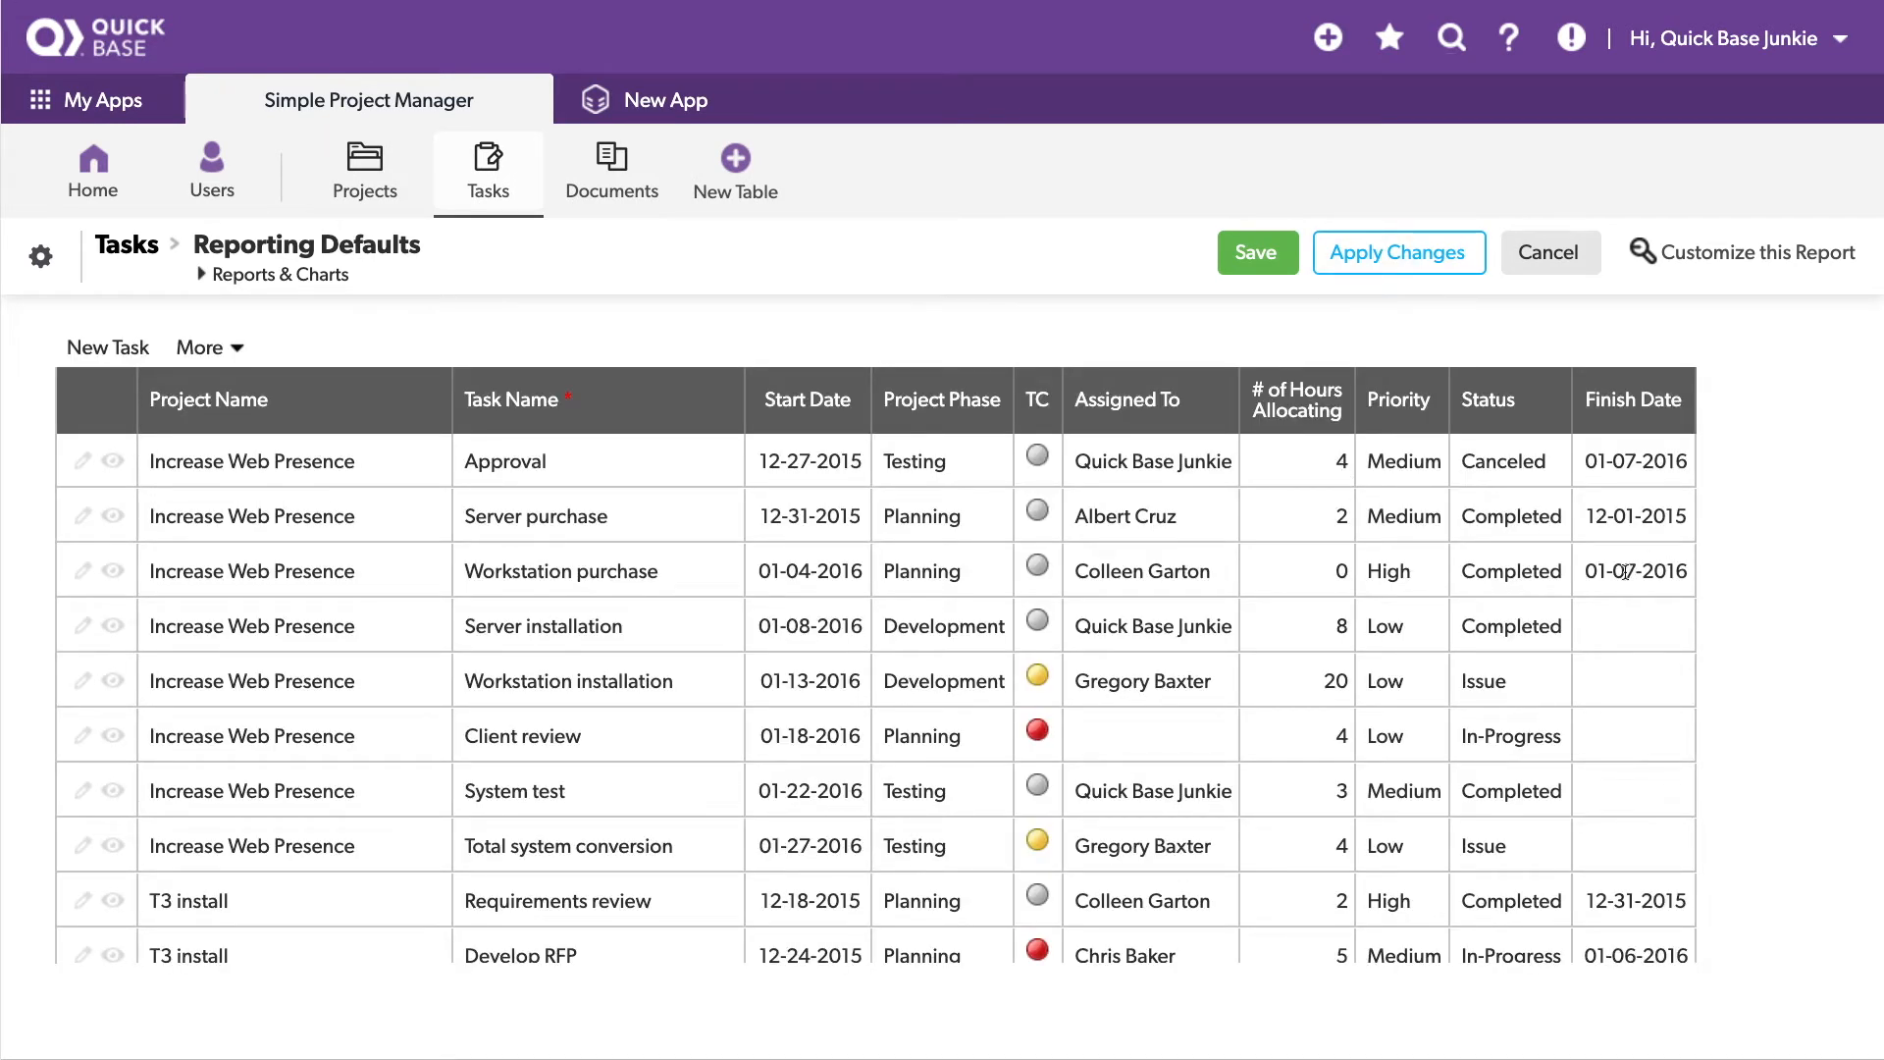
pyautogui.click(1632, 569)
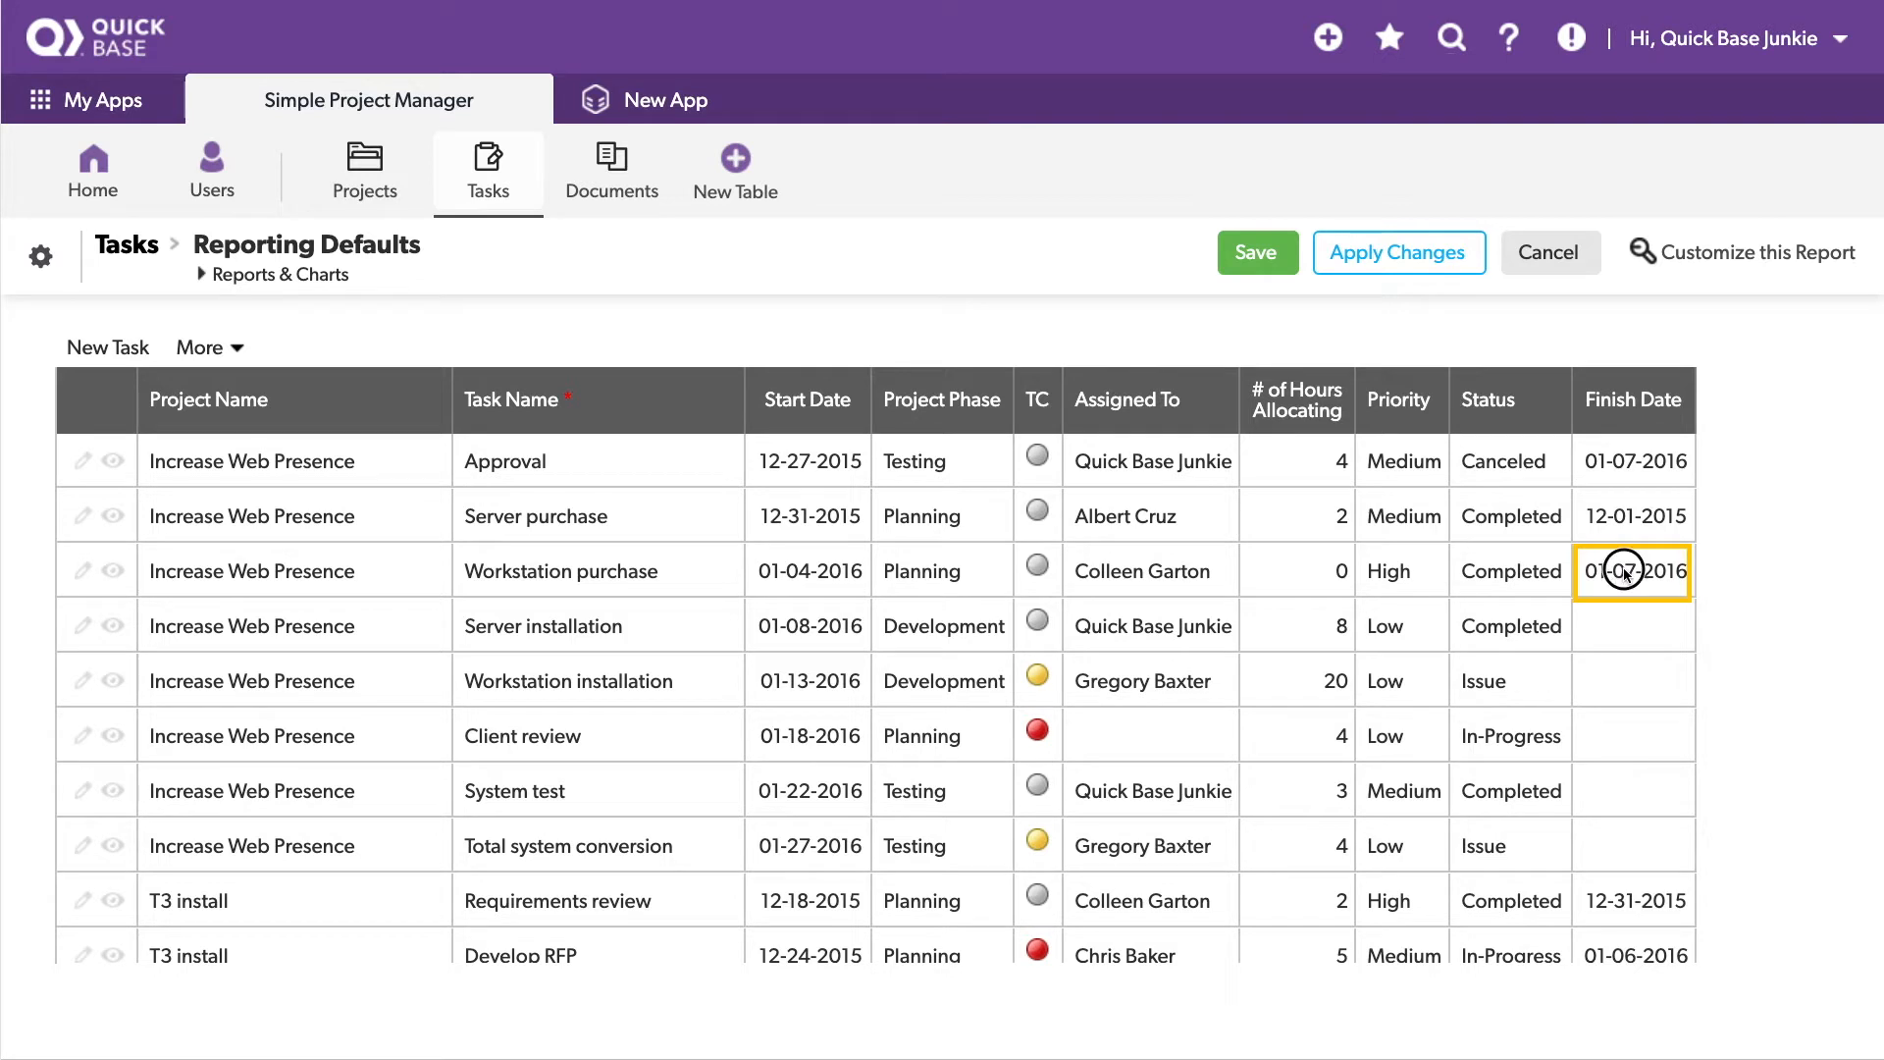
pyautogui.click(1632, 569)
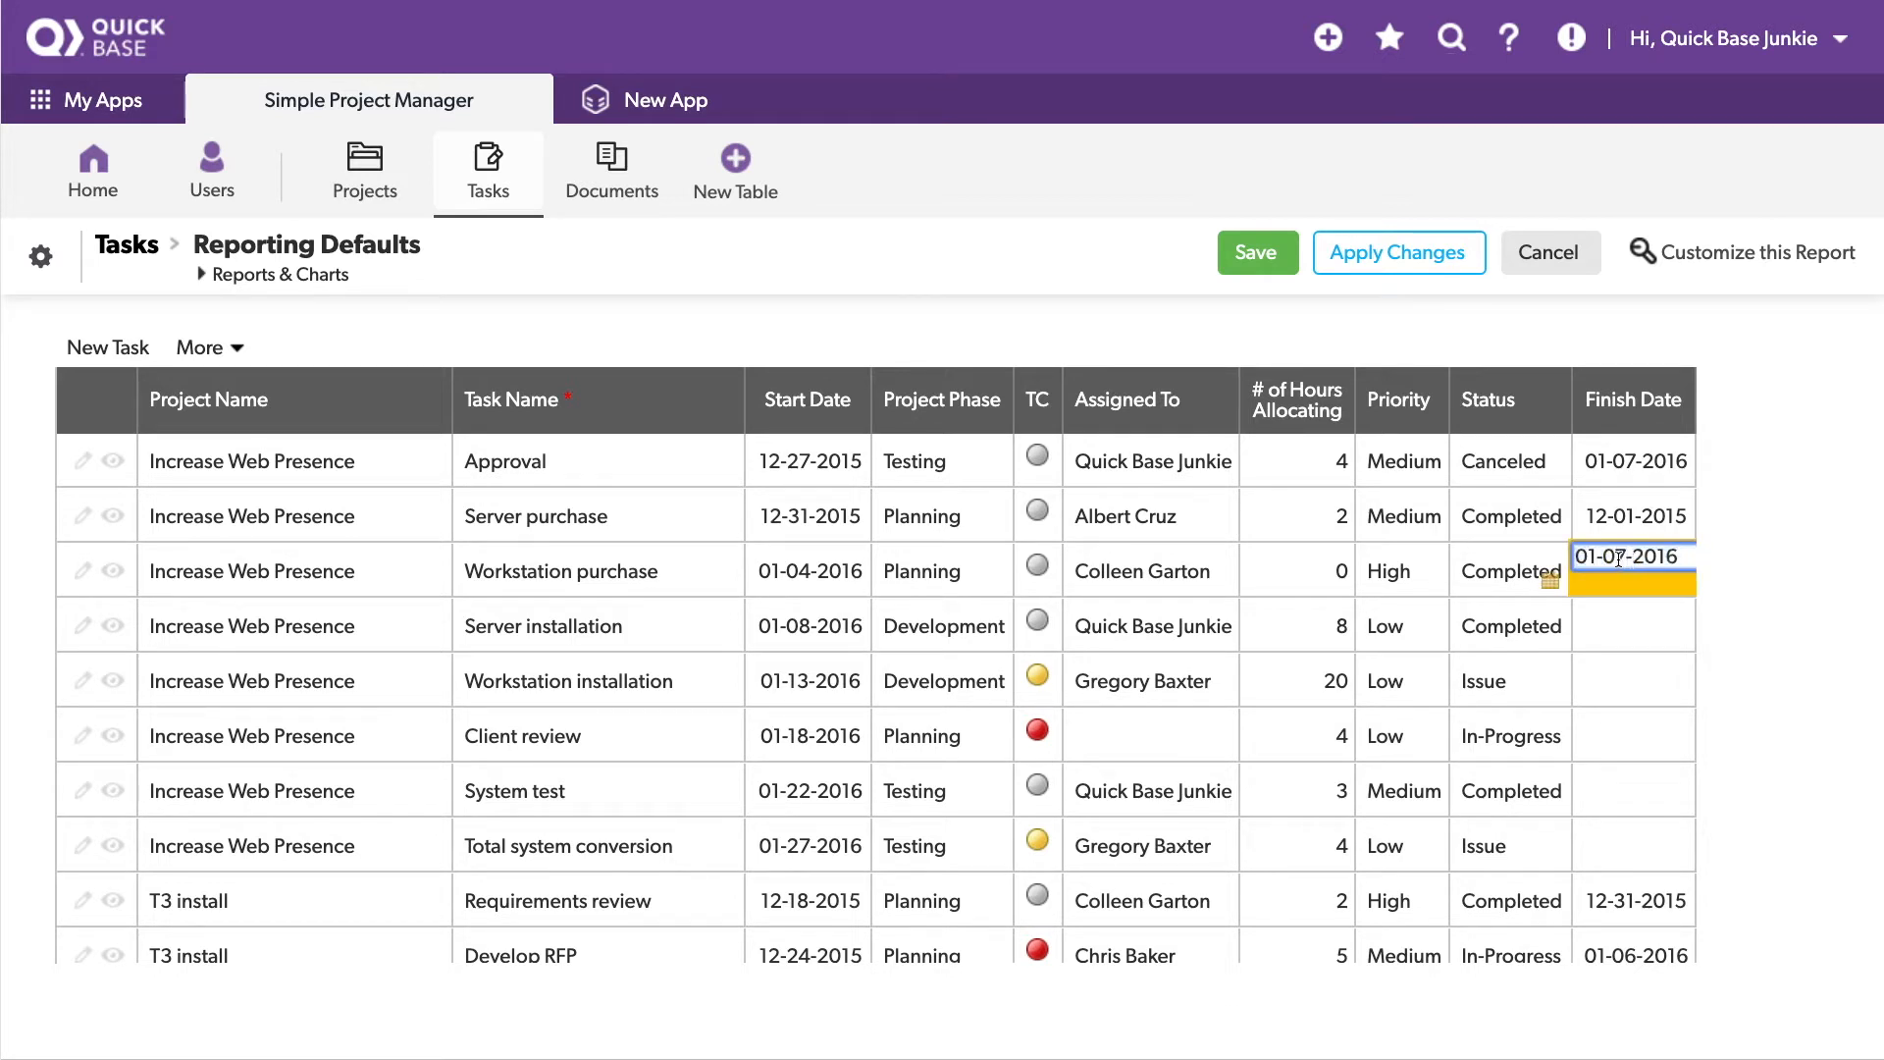
pyautogui.moveTo(1632, 588)
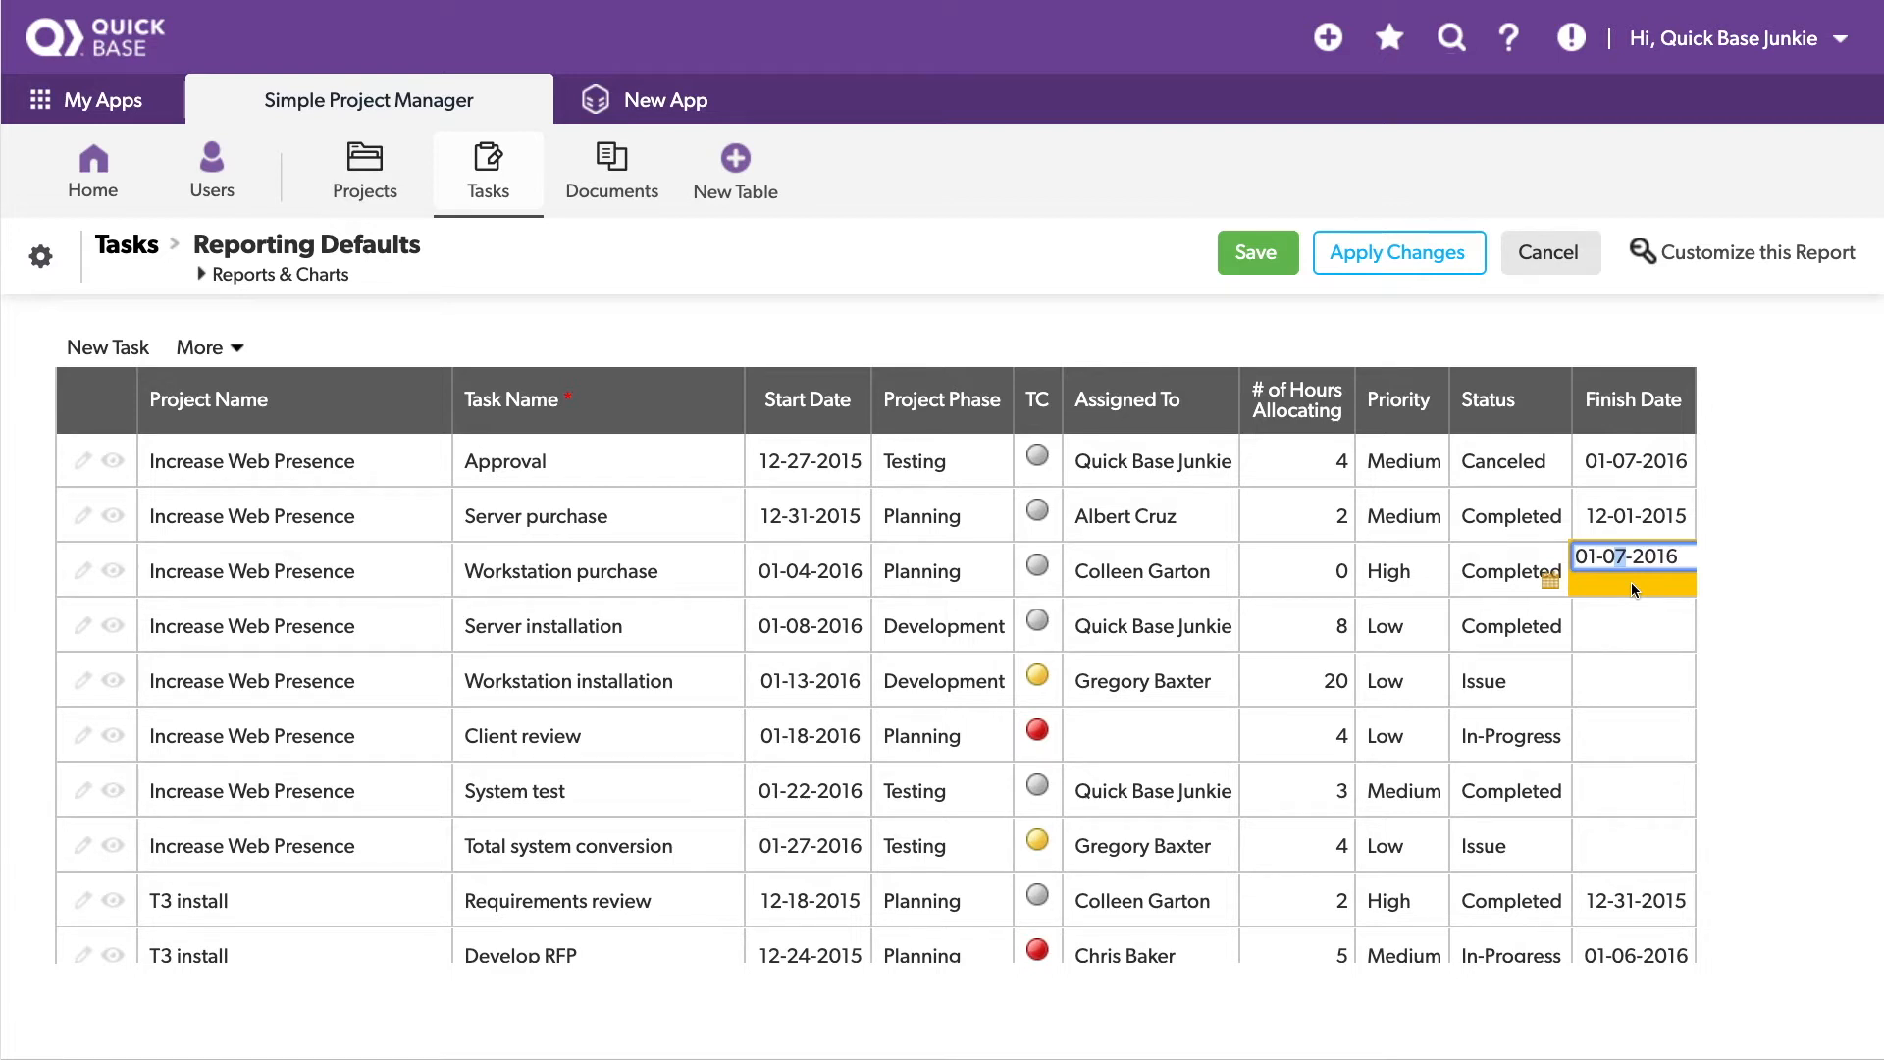
pyautogui.write('01-01-2016')
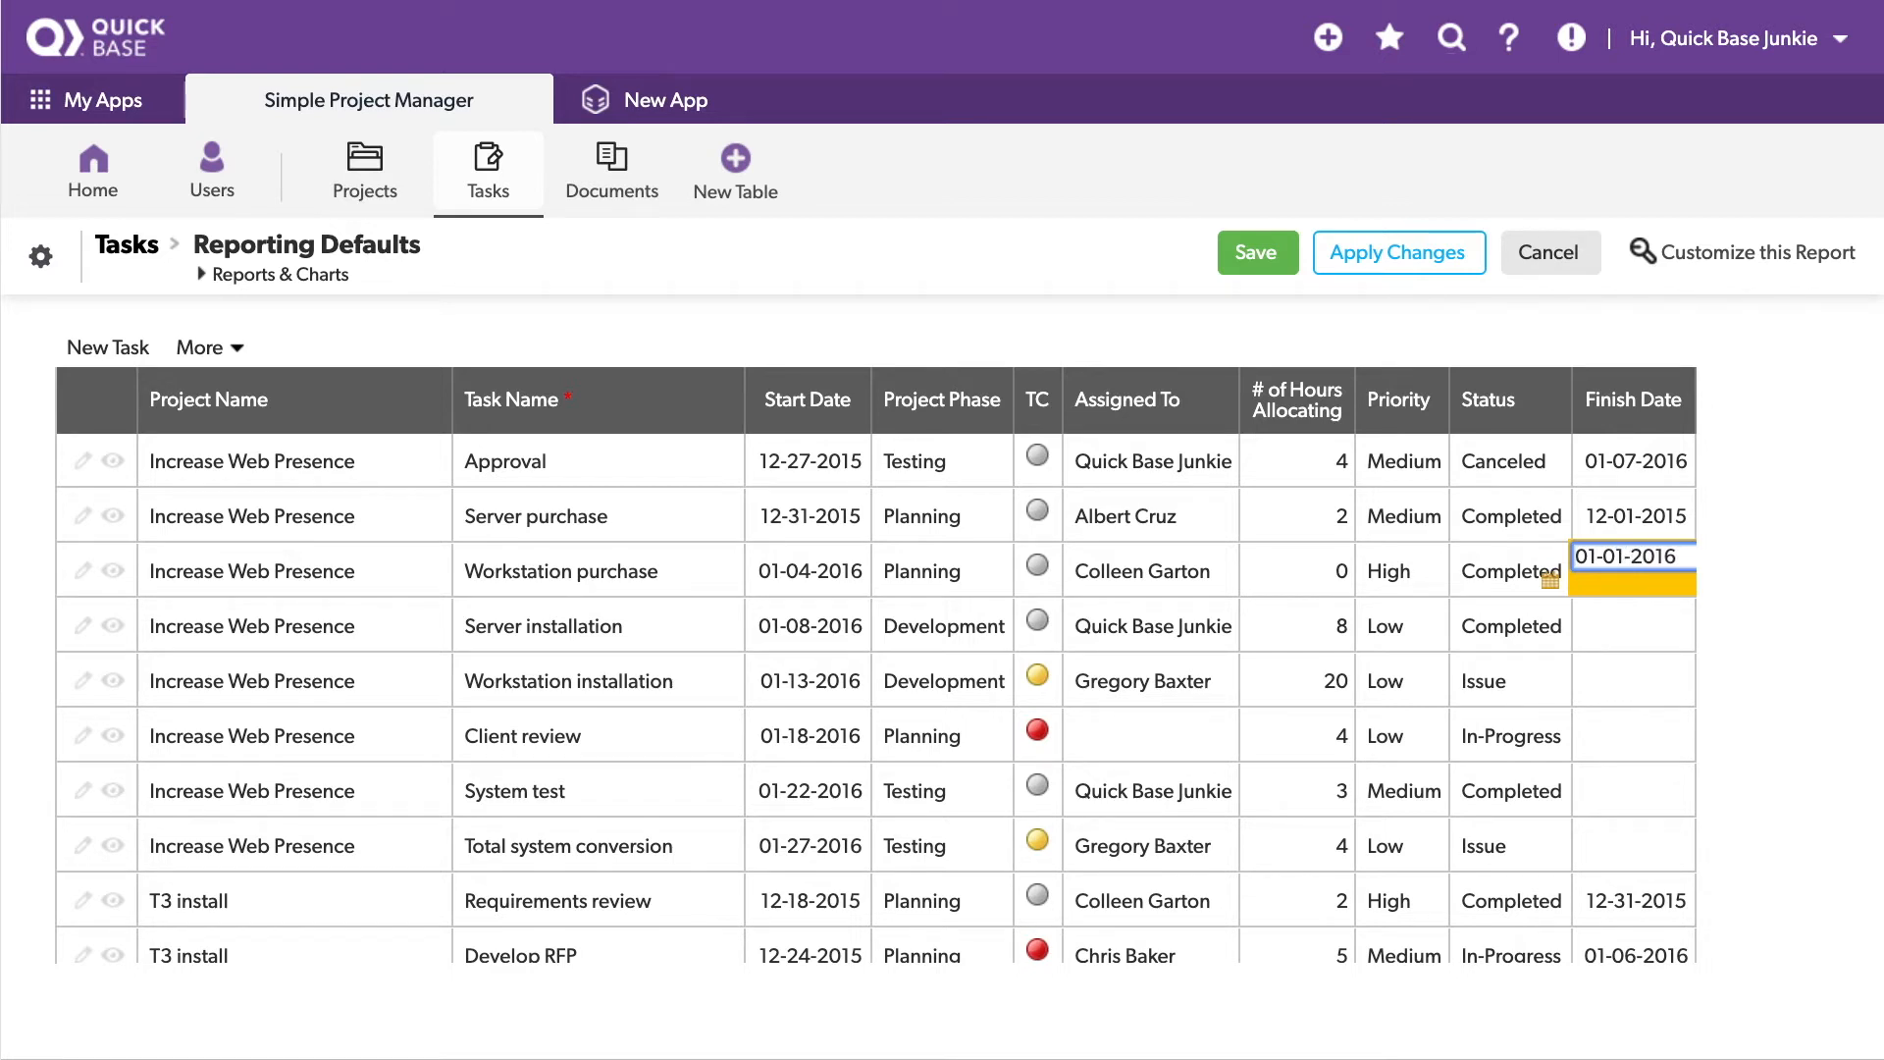
pyautogui.click(1631, 626)
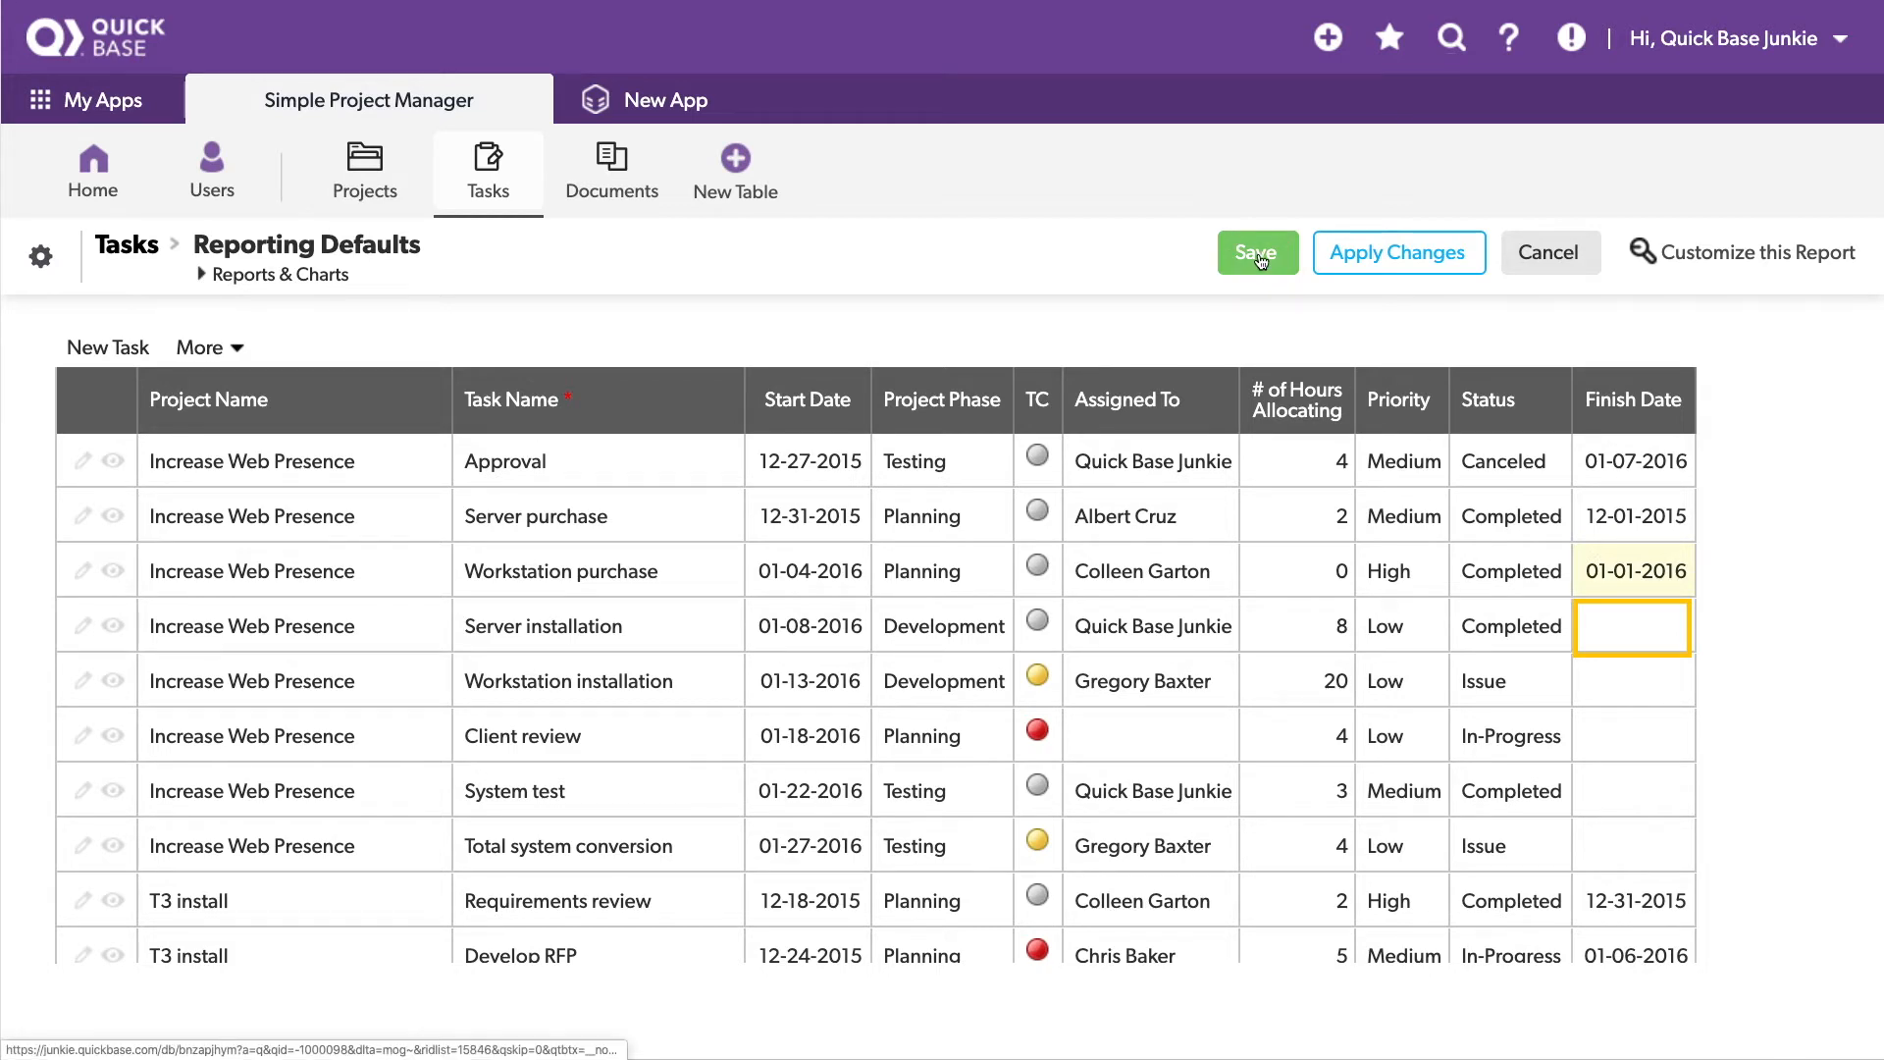
# Step: Attempt saving the grid and dismiss the 'Unable to Save Changes' rule message
pyautogui.click(1257, 252)
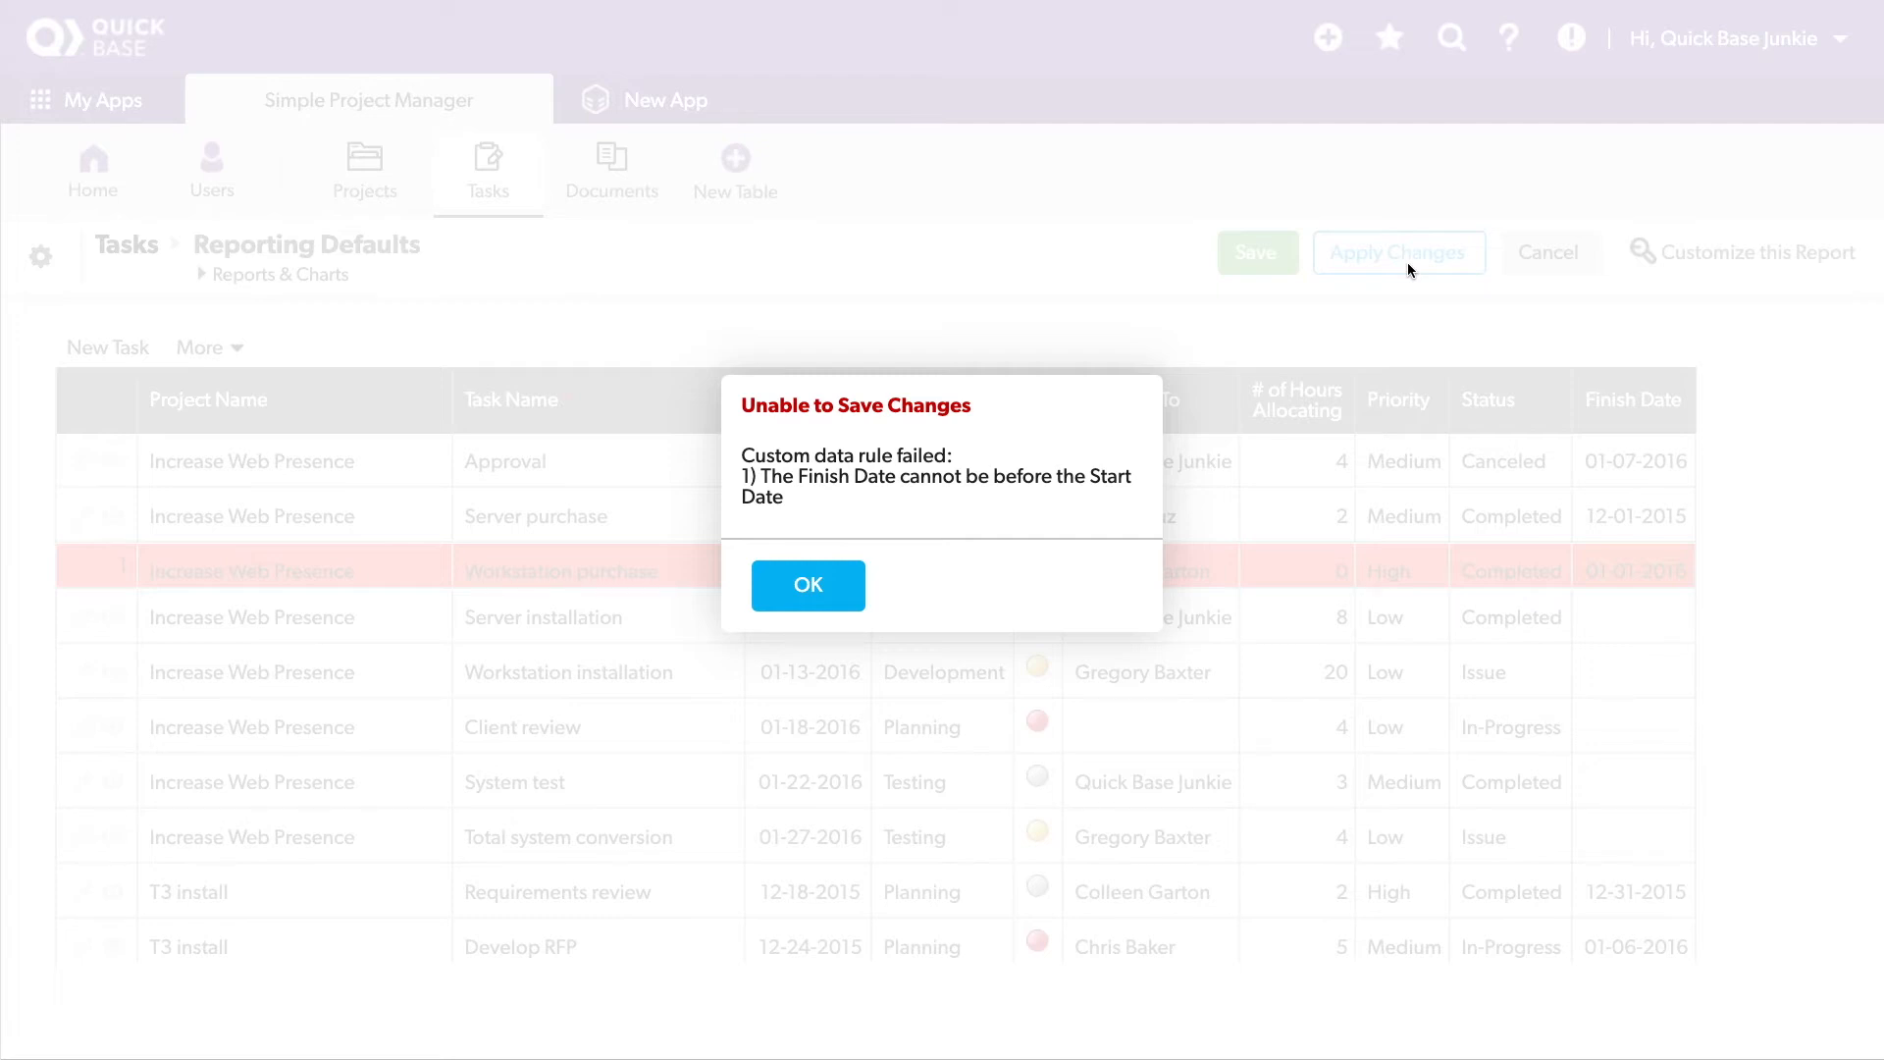
pyautogui.click(807, 585)
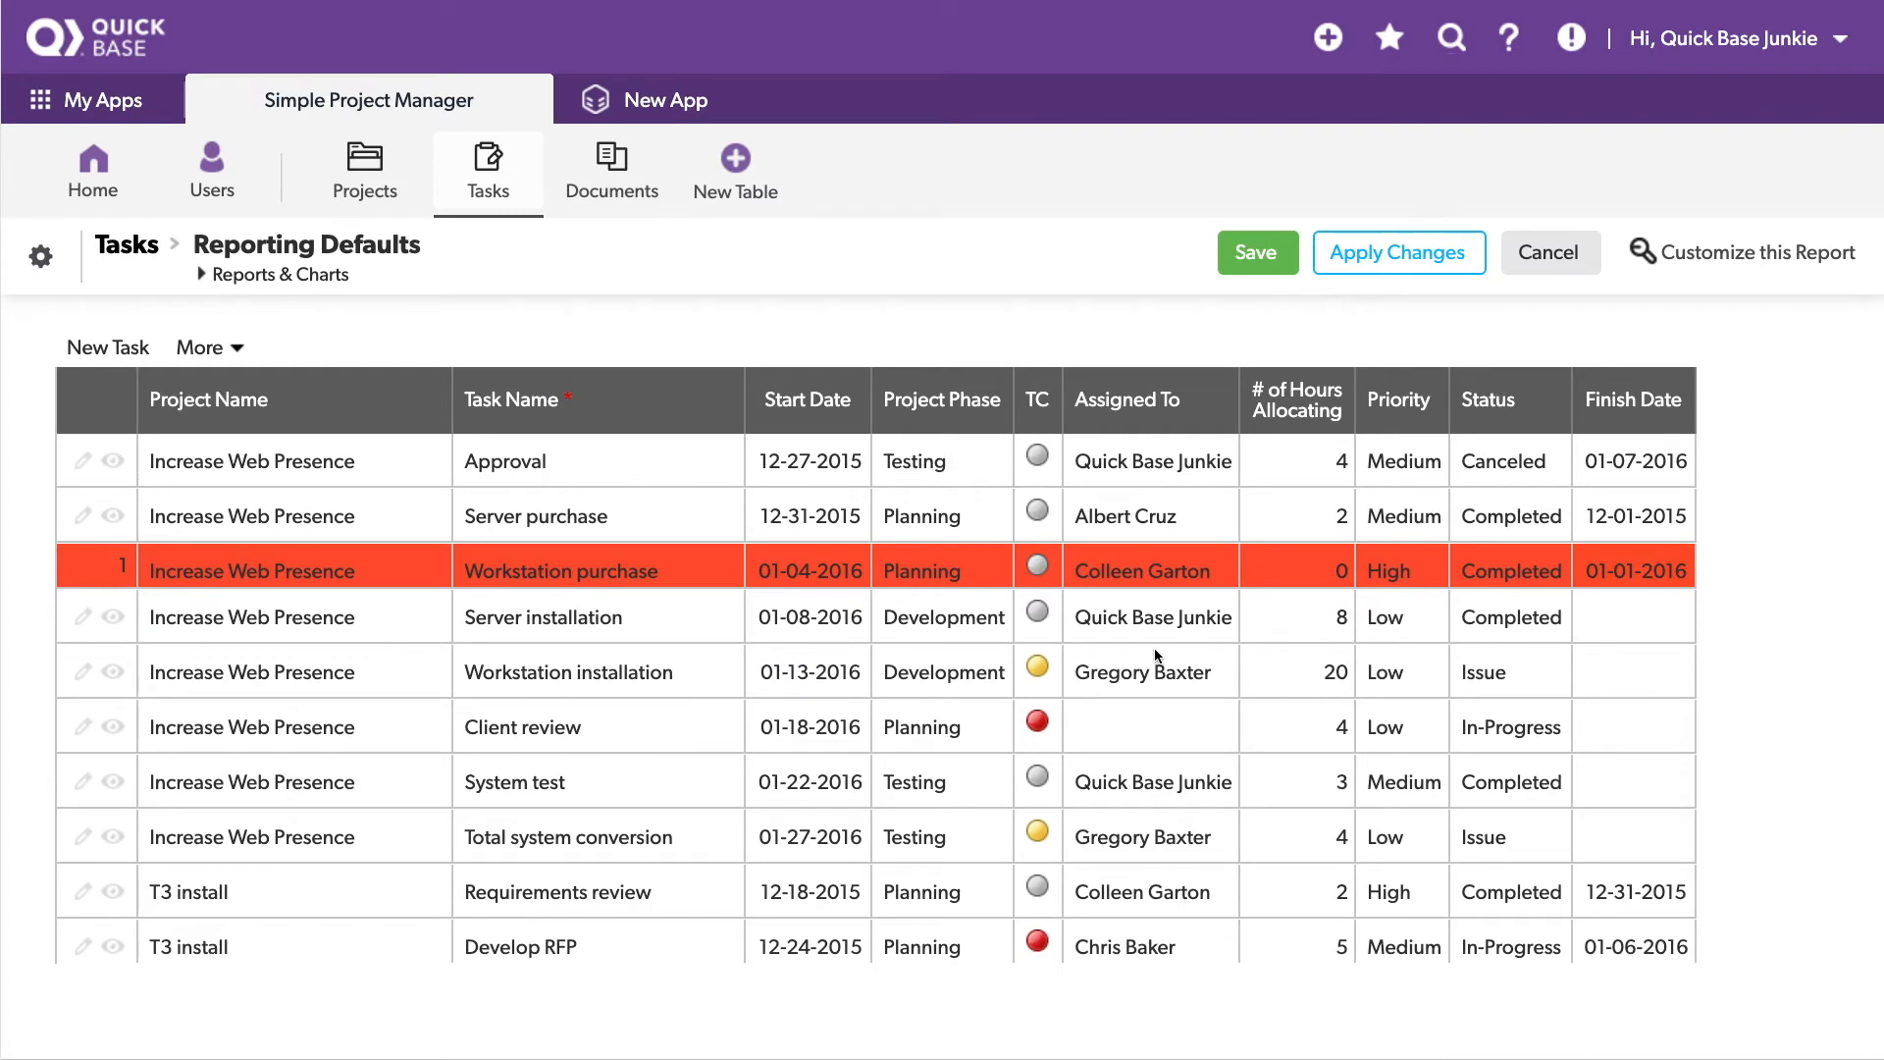
pyautogui.moveTo(1549, 252)
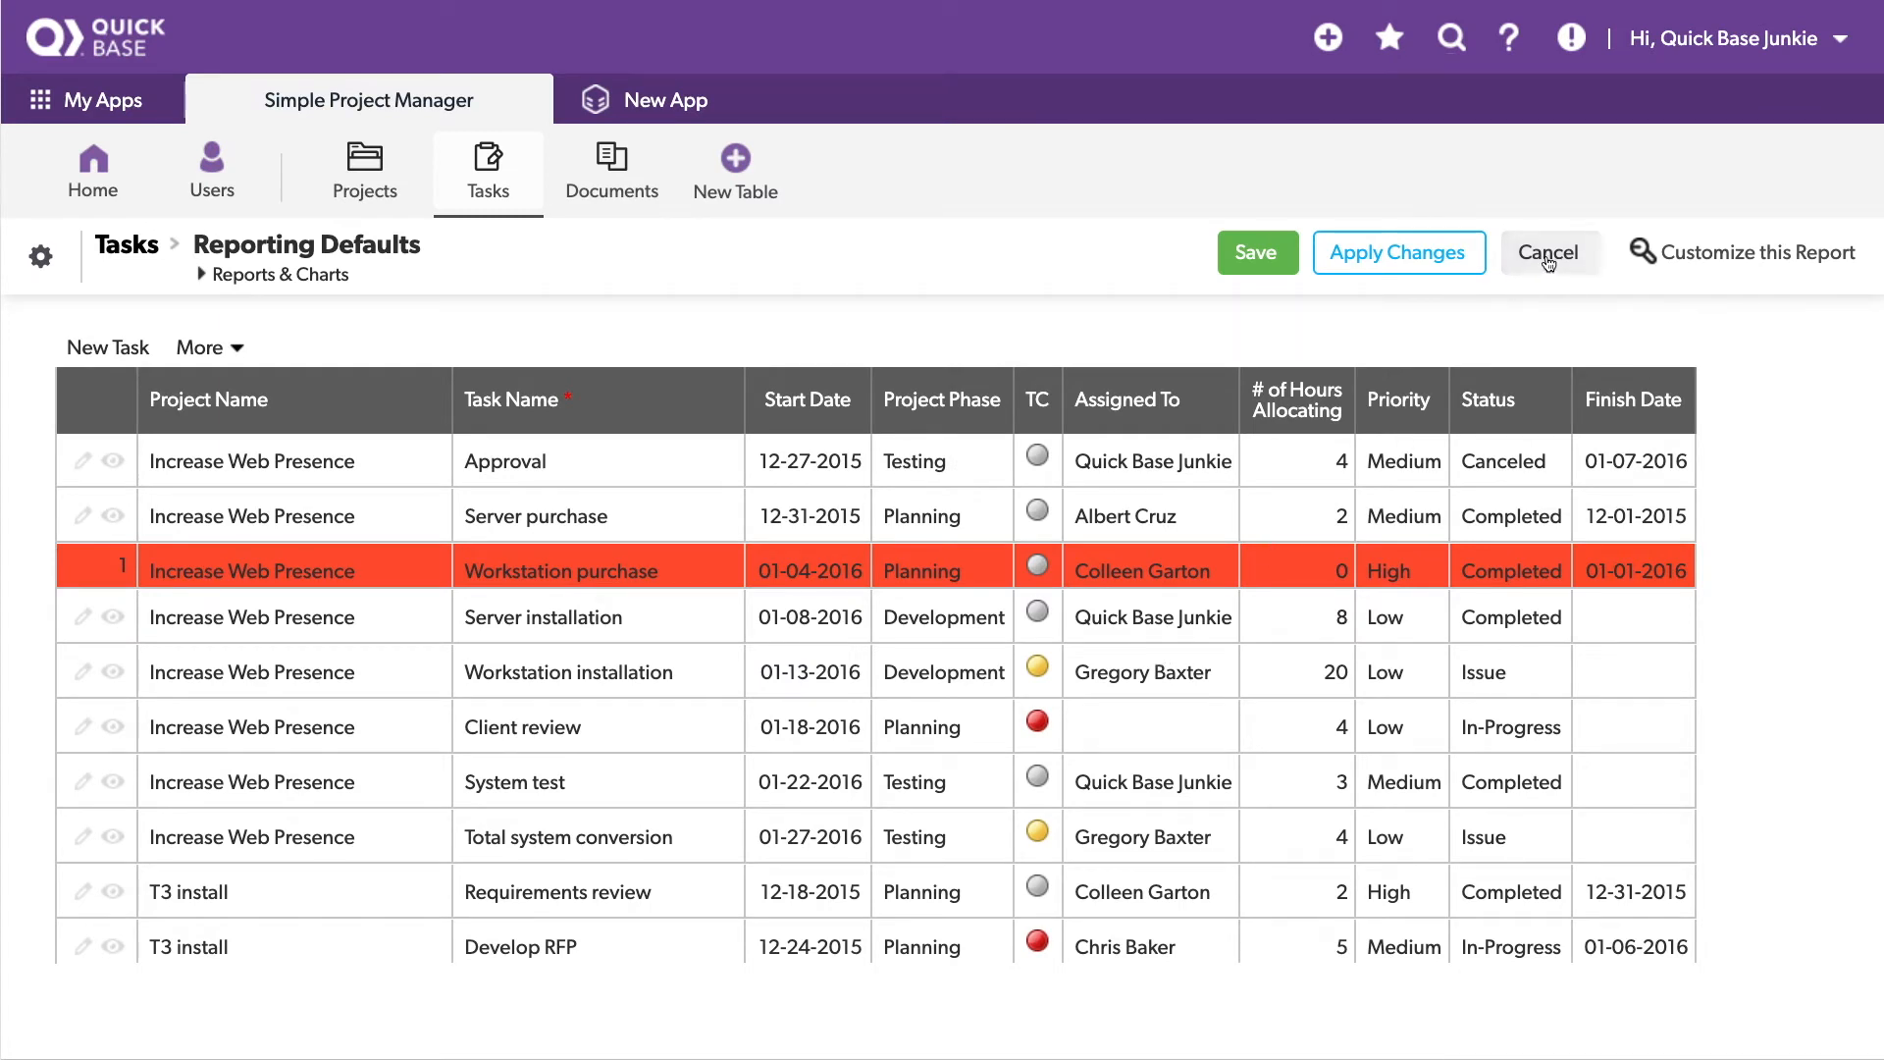
# Step: Cancel Grid Edit and leave the page without saving the changes
pyautogui.click(1549, 252)
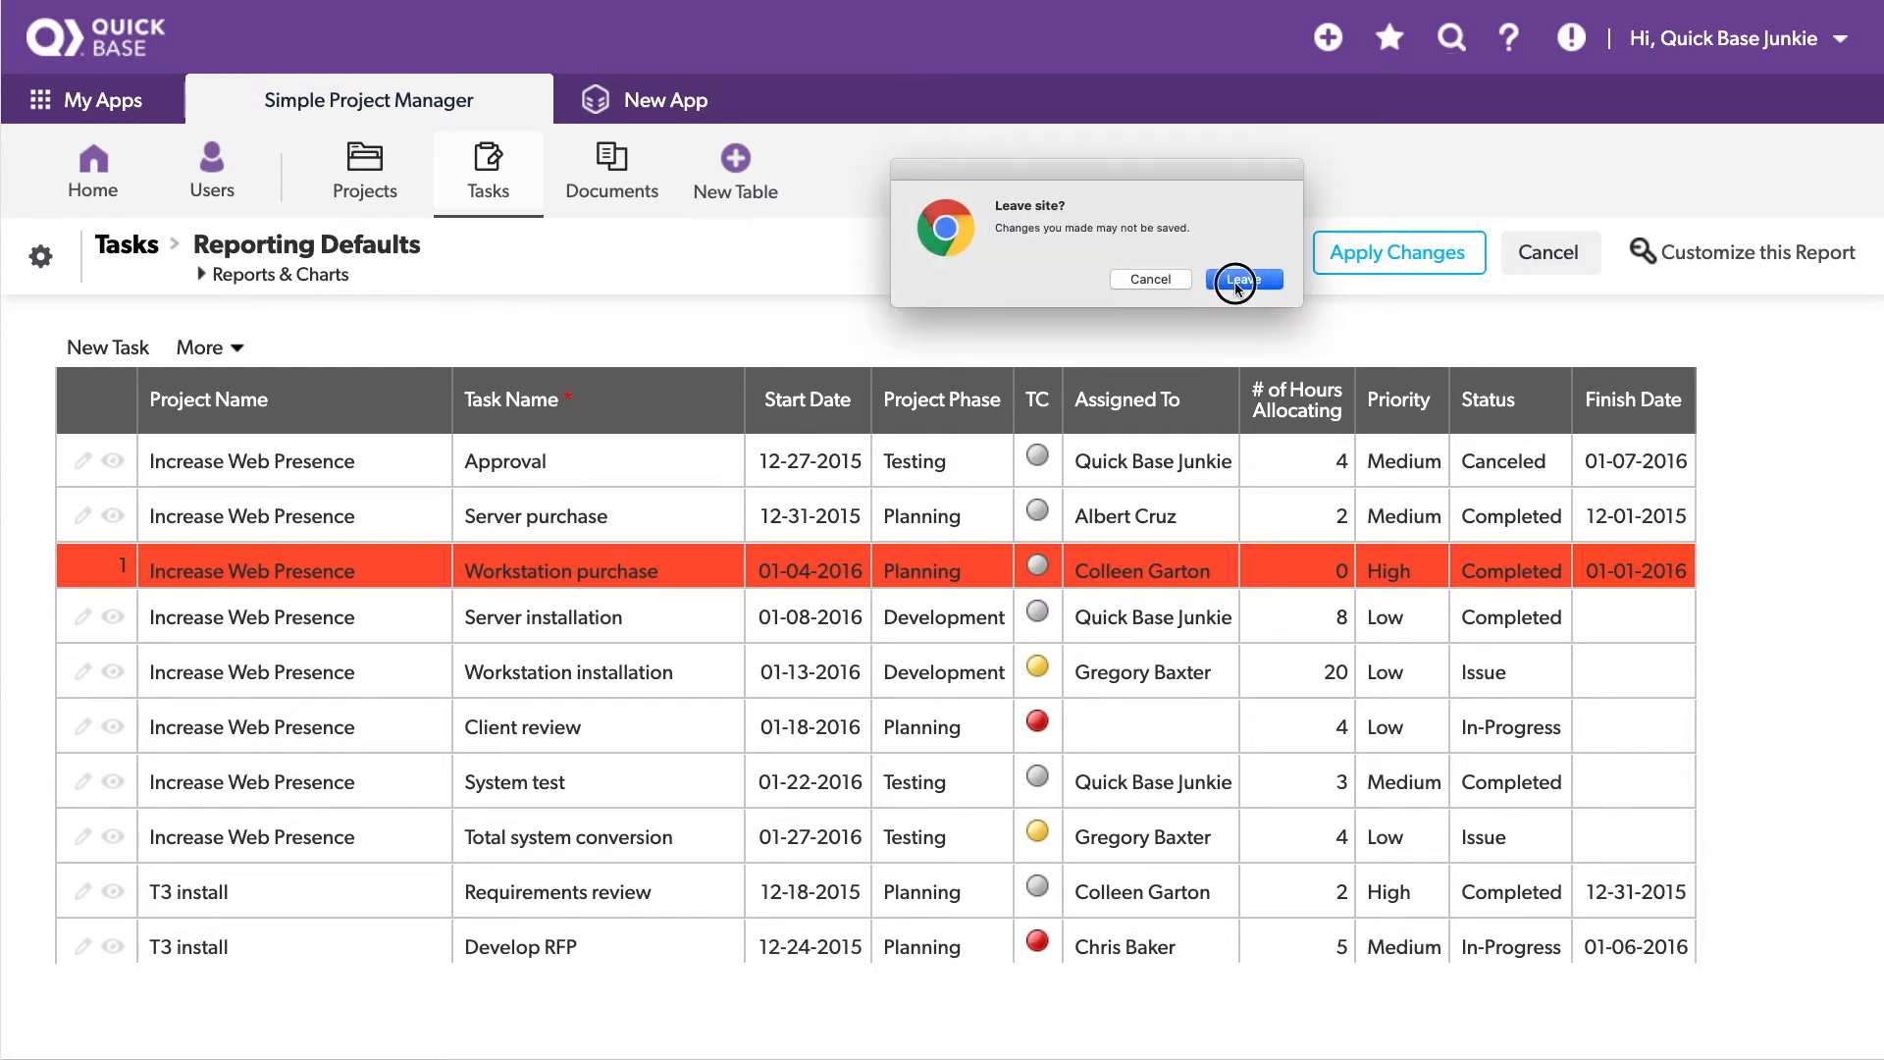
pyautogui.click(1245, 280)
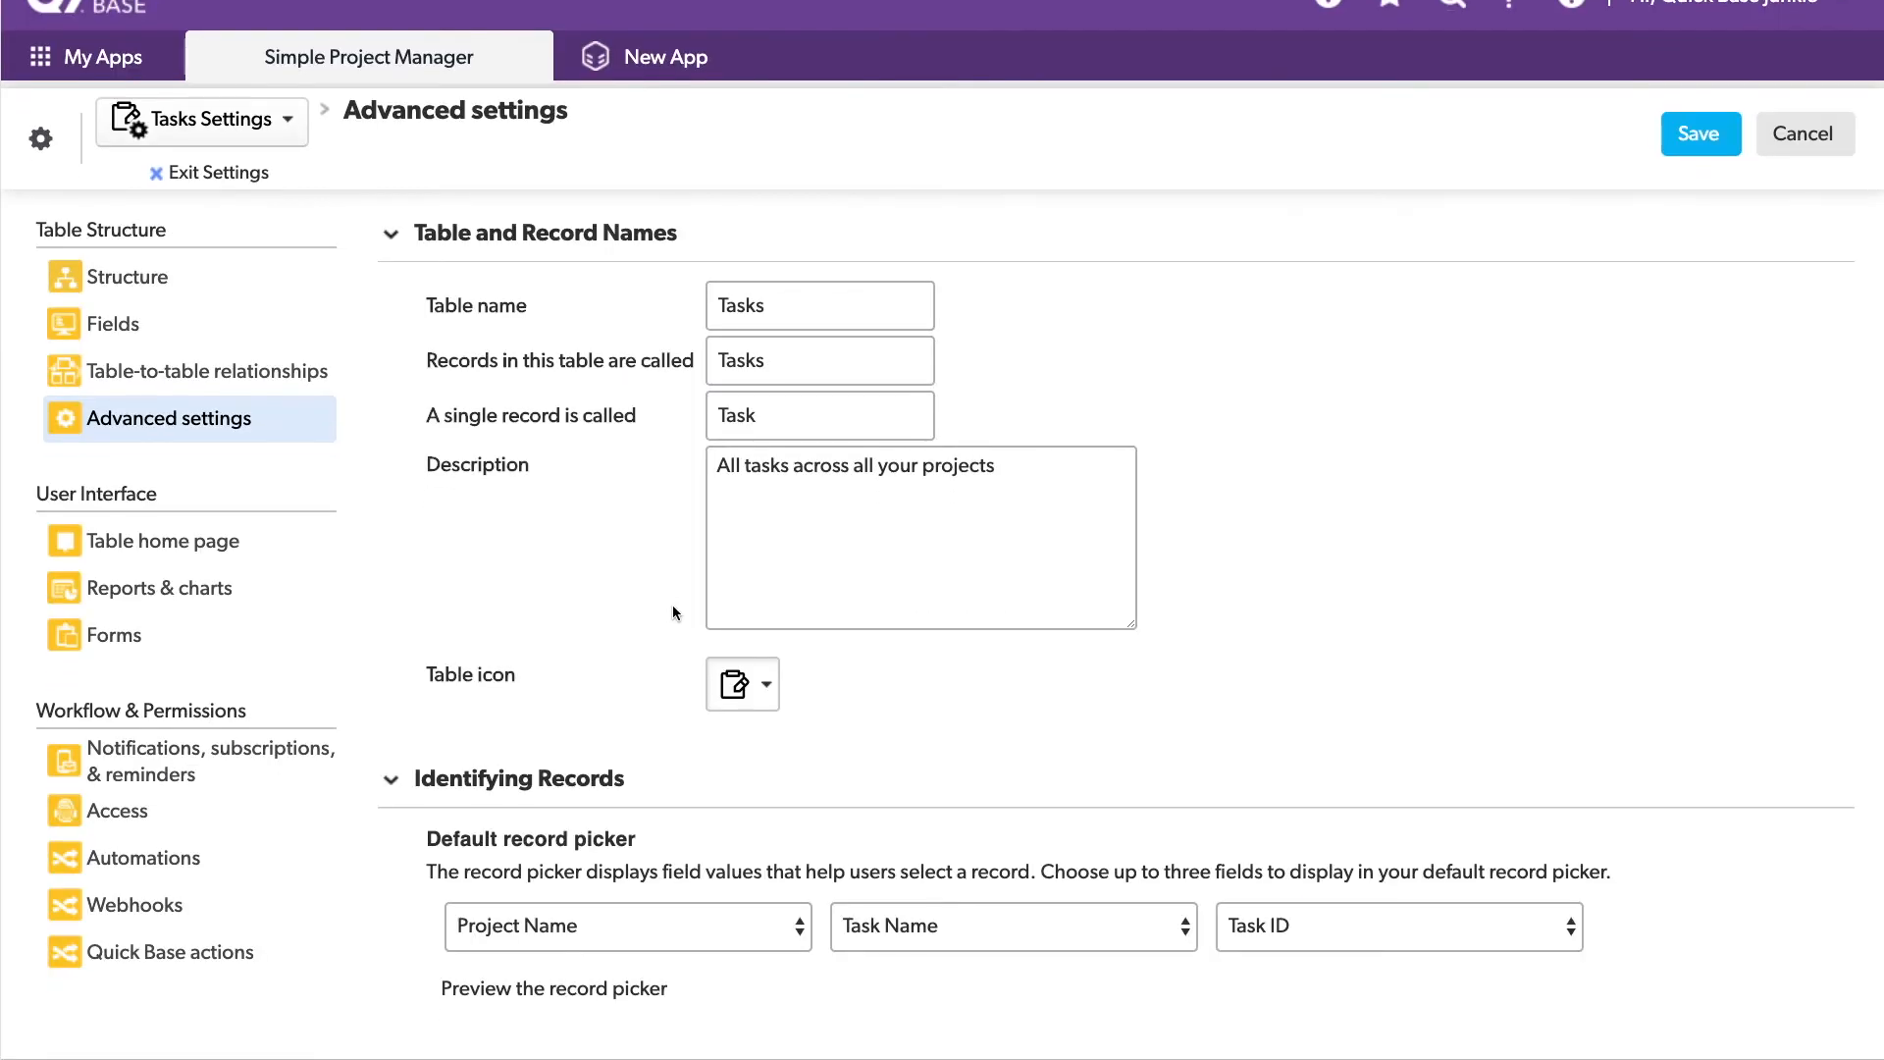
# Step: Save the two-condition rule adding the minimum 1 hour allocated check
pyautogui.scroll(-3)
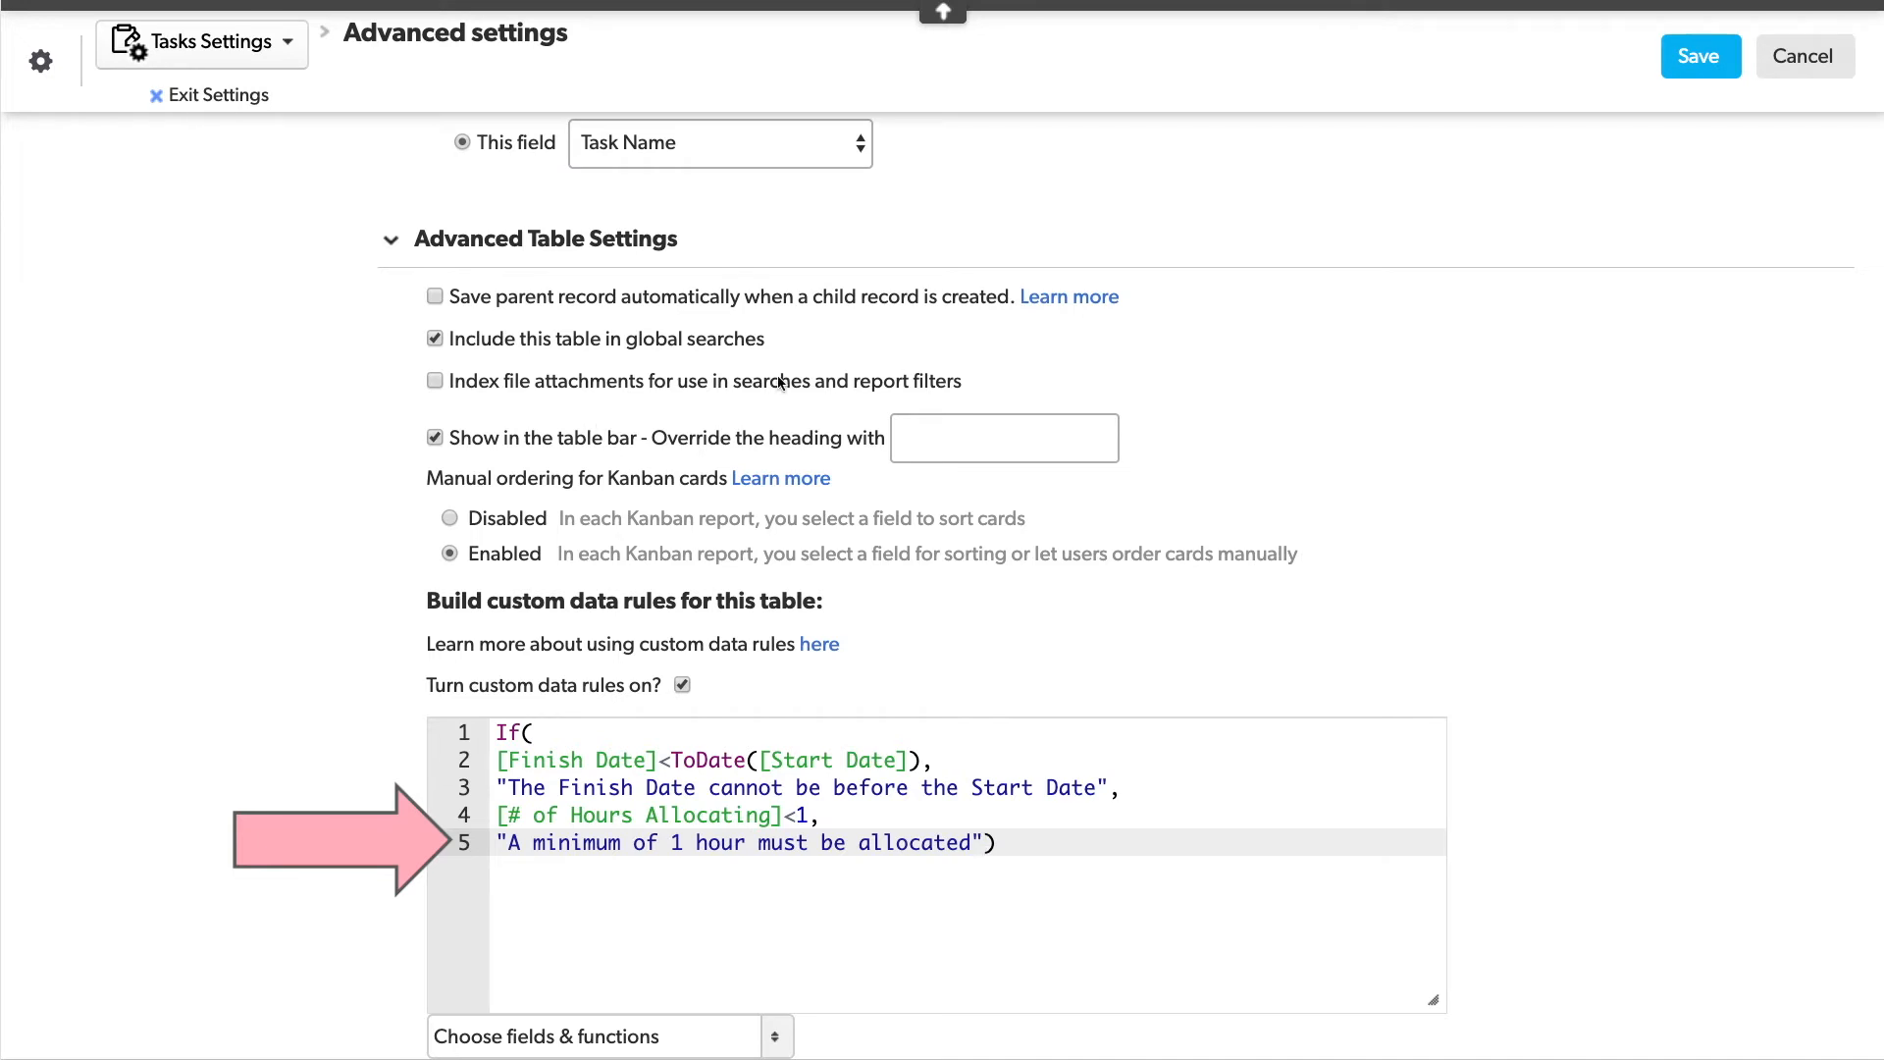
pyautogui.click(1699, 57)
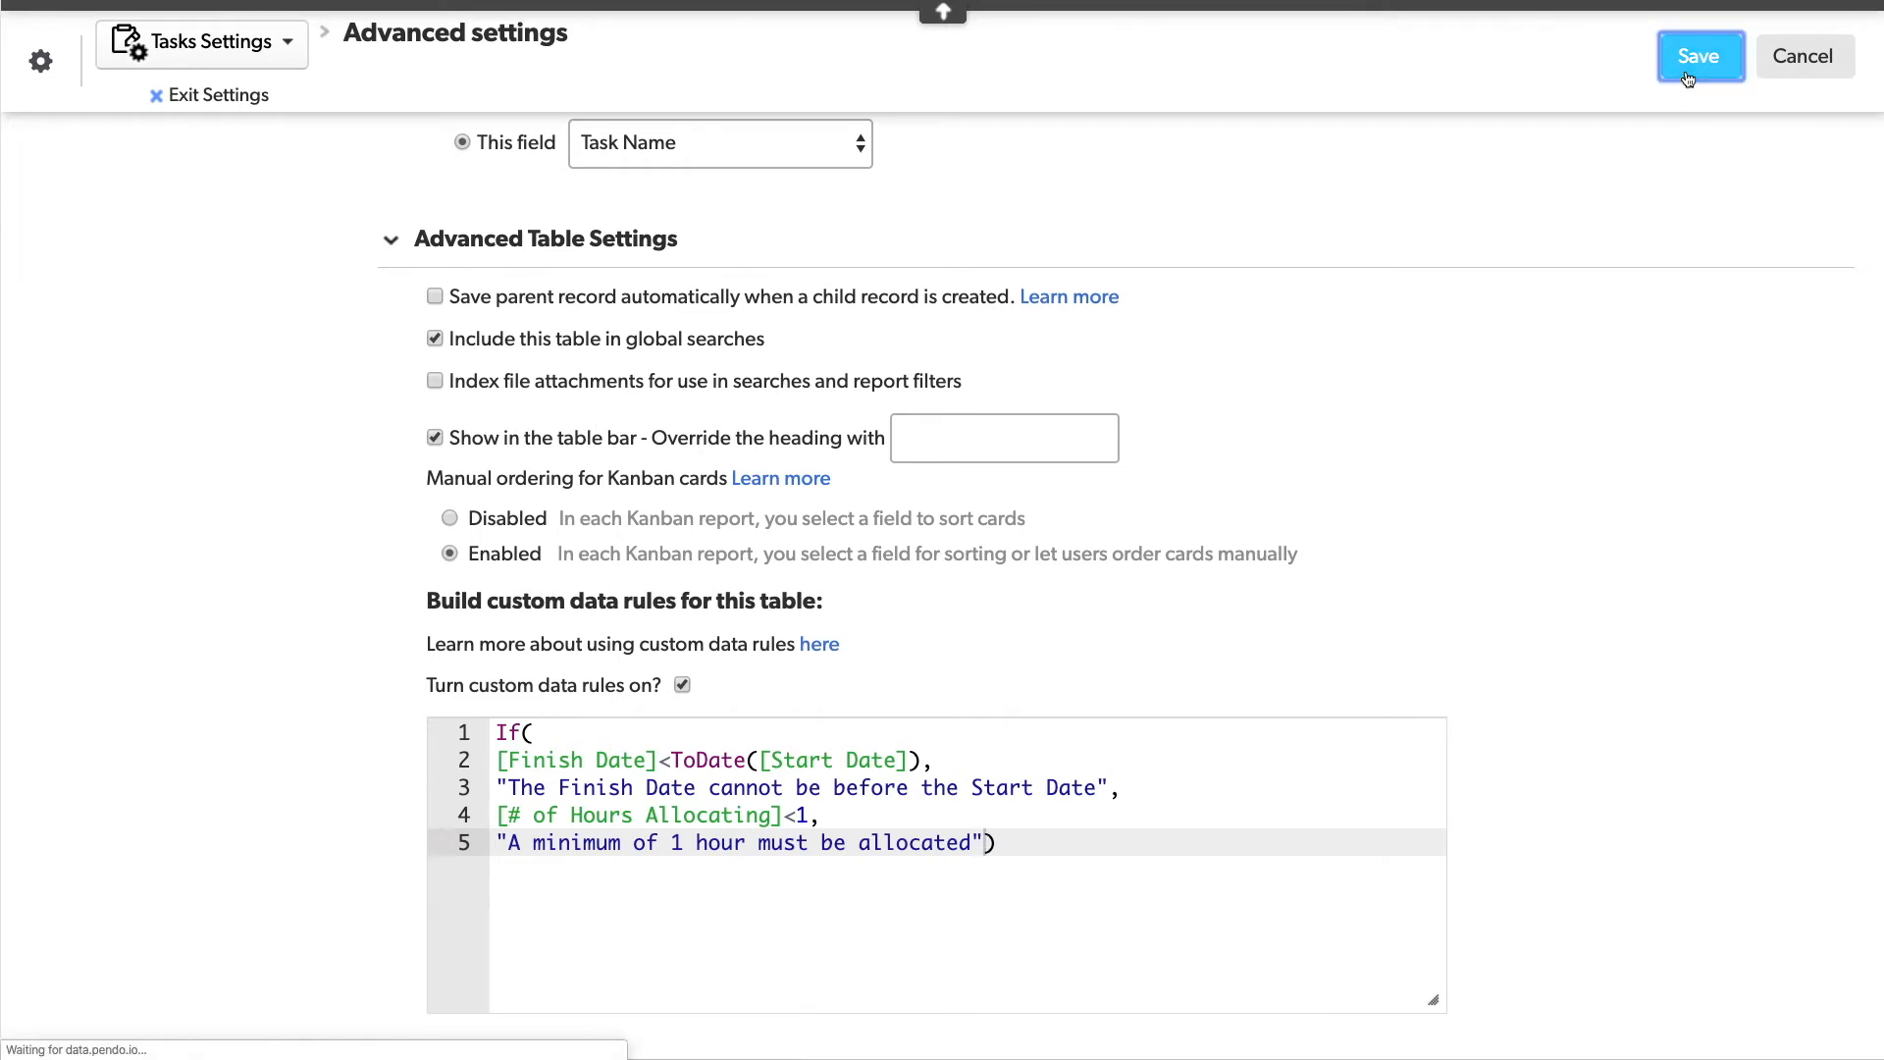
# Step: In Grid Edit, give Workstation purchase .5 hours allocated and edit its Finish Date
pyautogui.click(1699, 55)
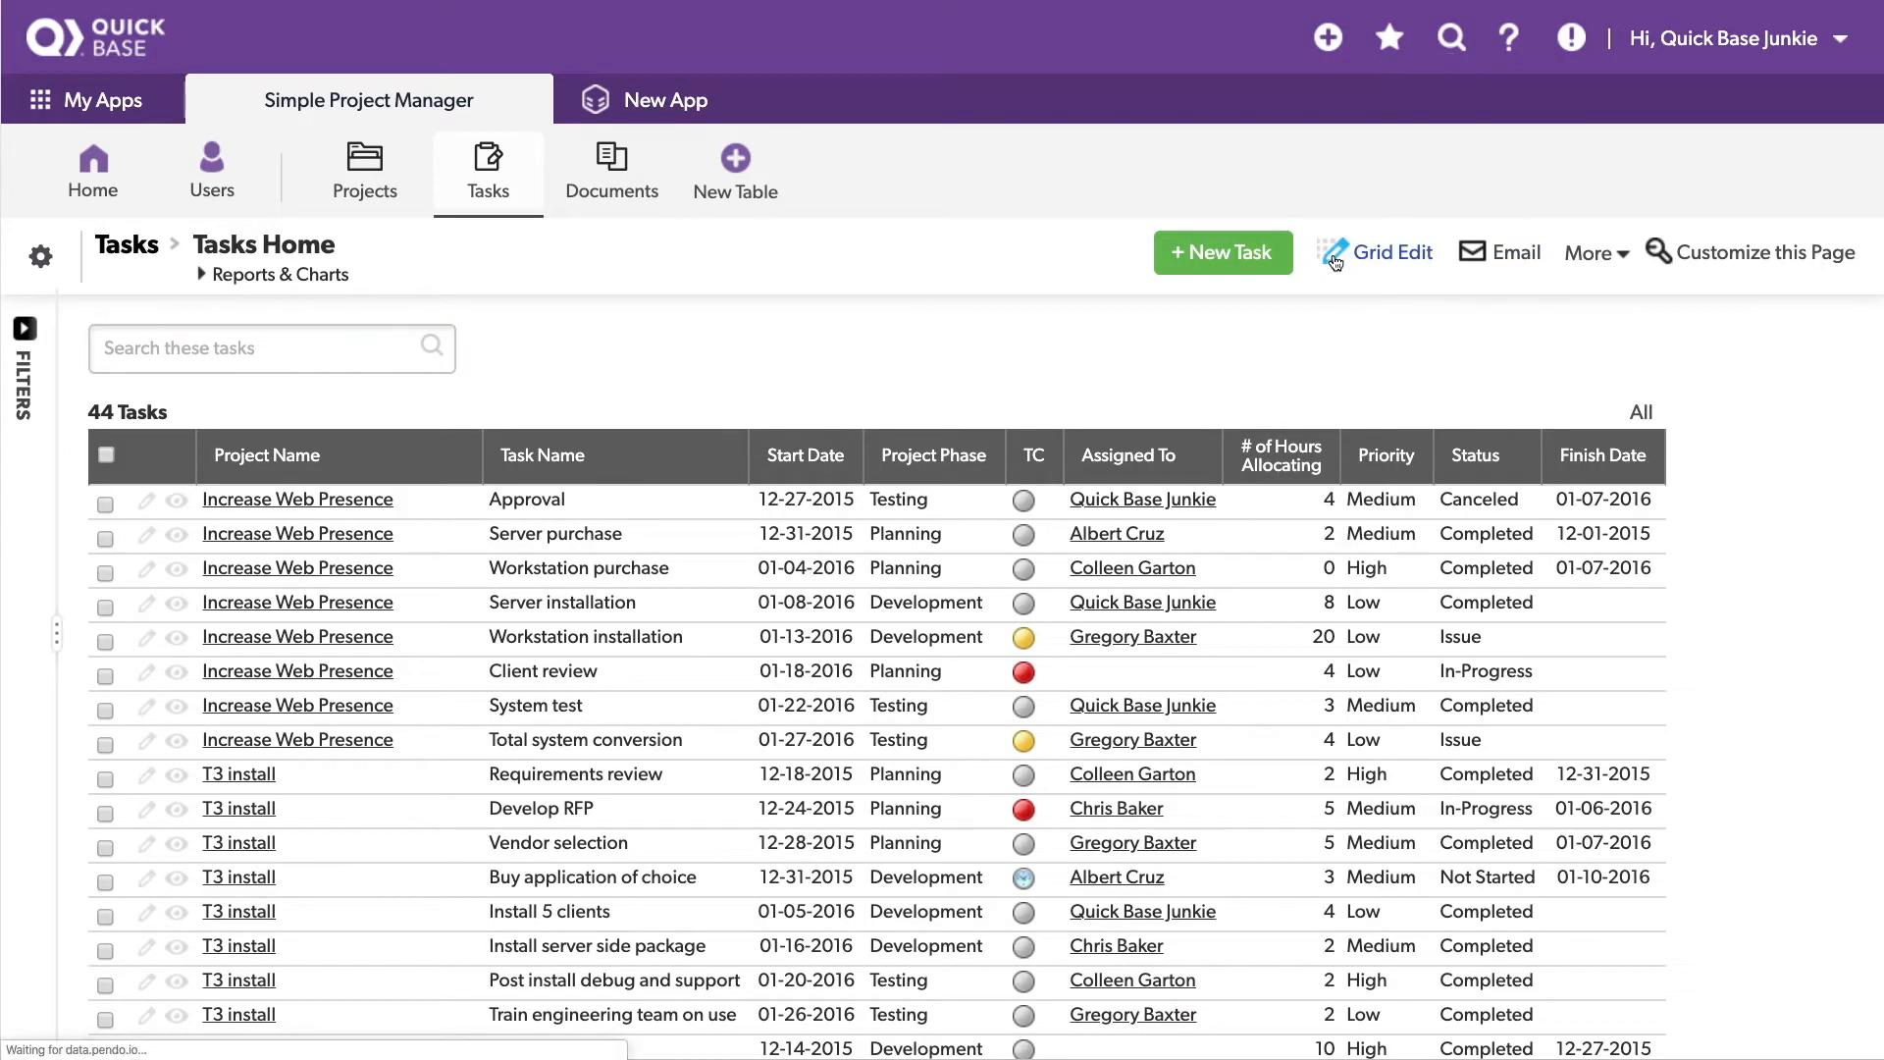
pyautogui.click(1375, 252)
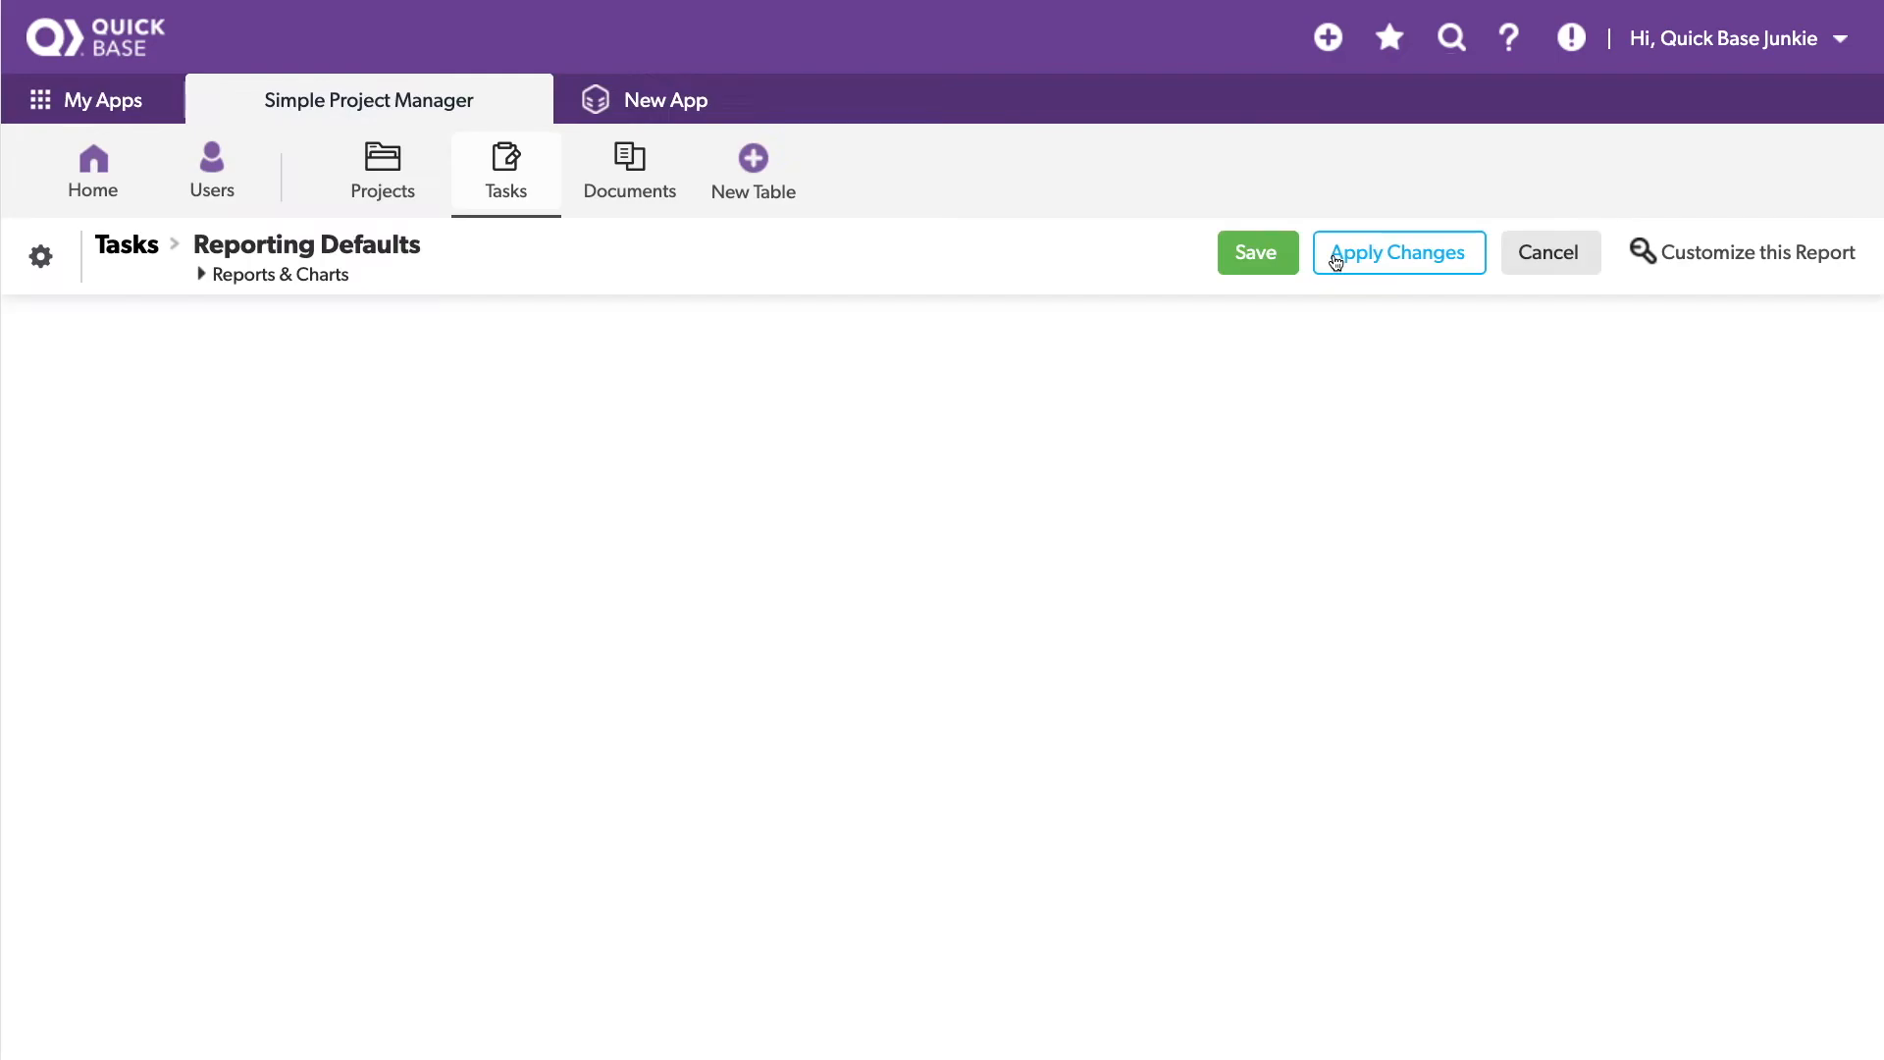
pyautogui.click(1397, 252)
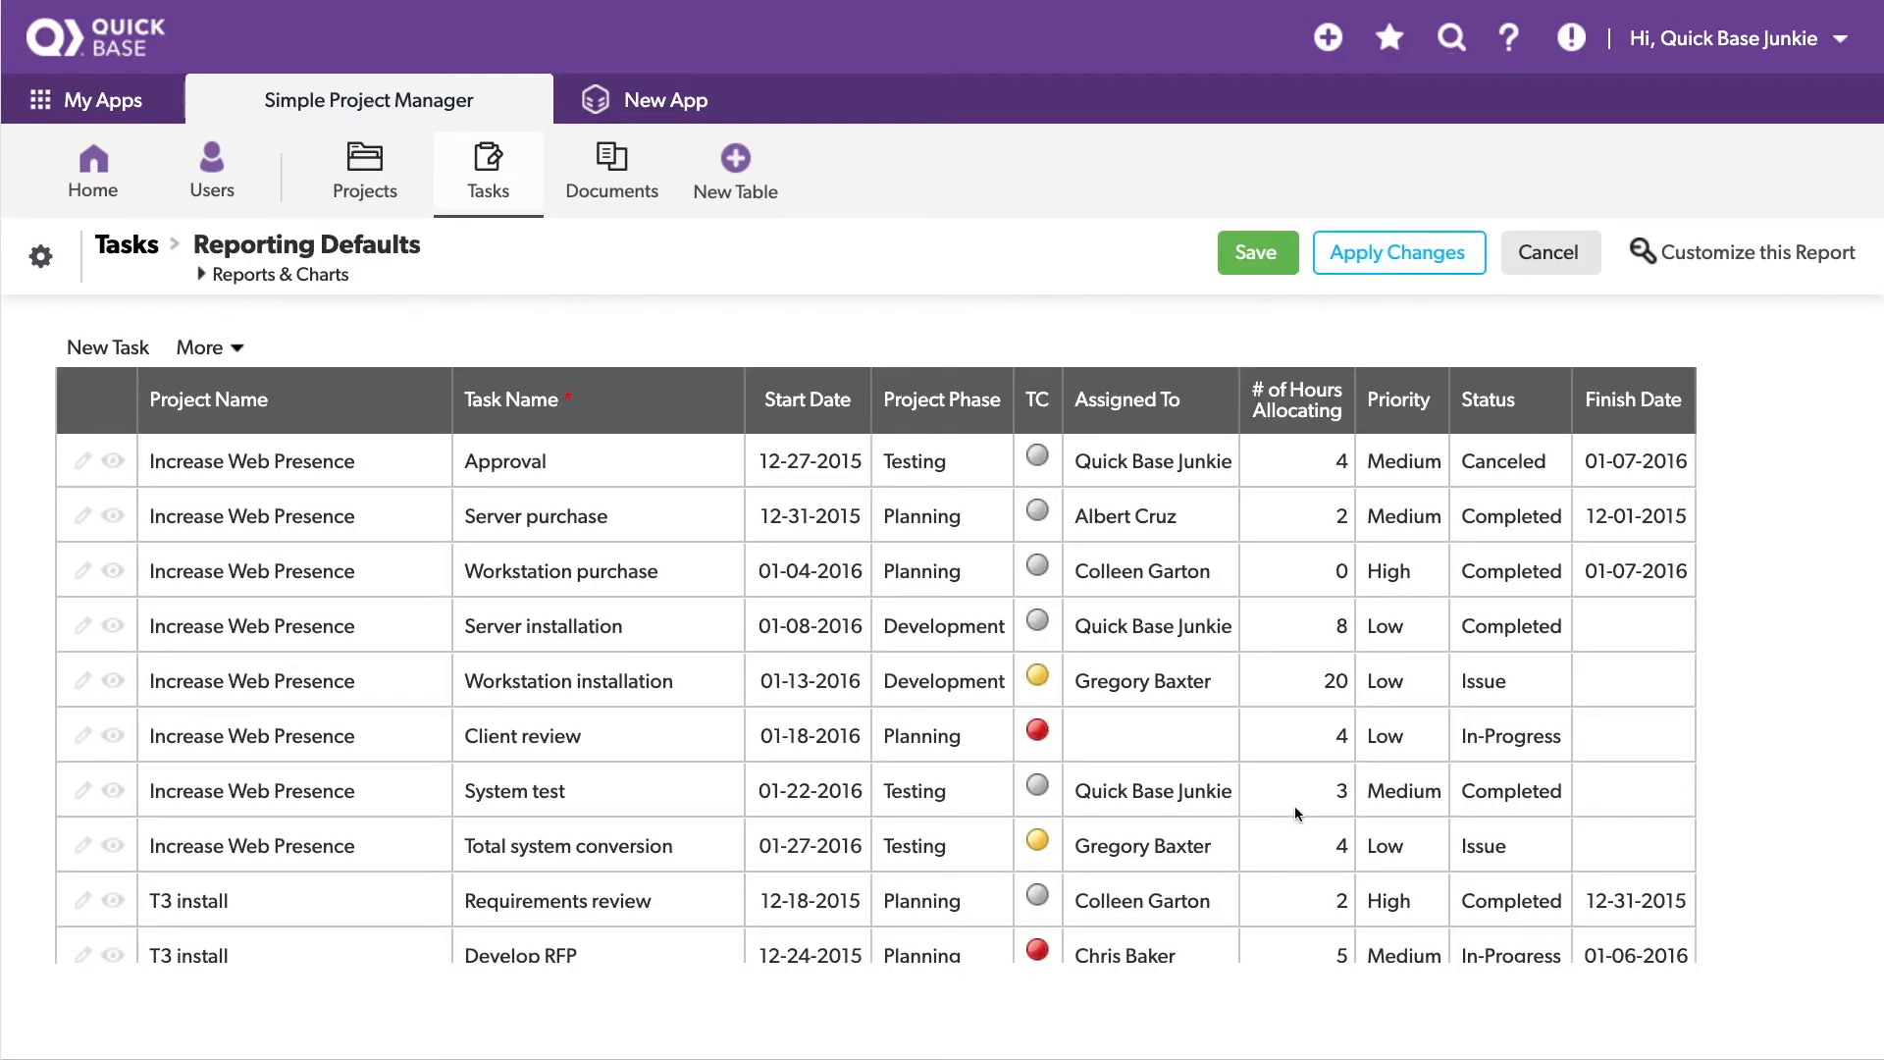
pyautogui.click(1296, 569)
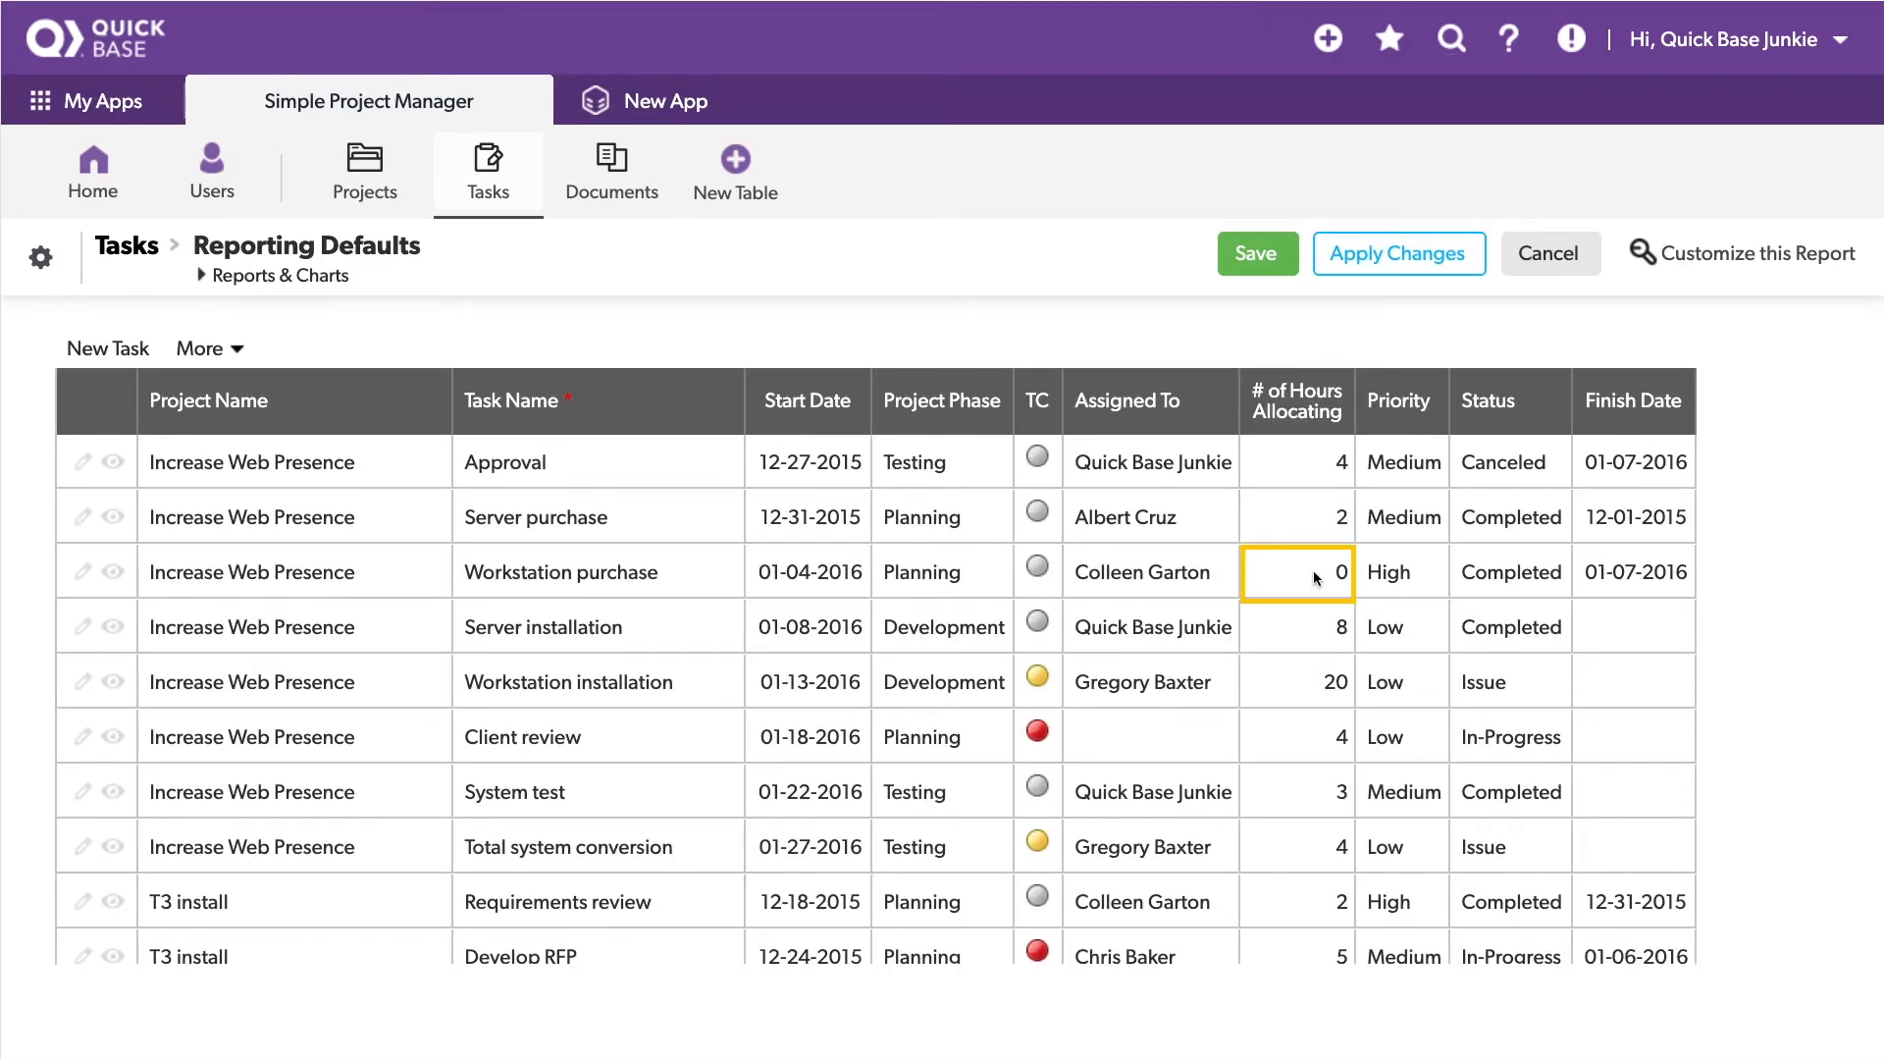
pyautogui.write('.5')
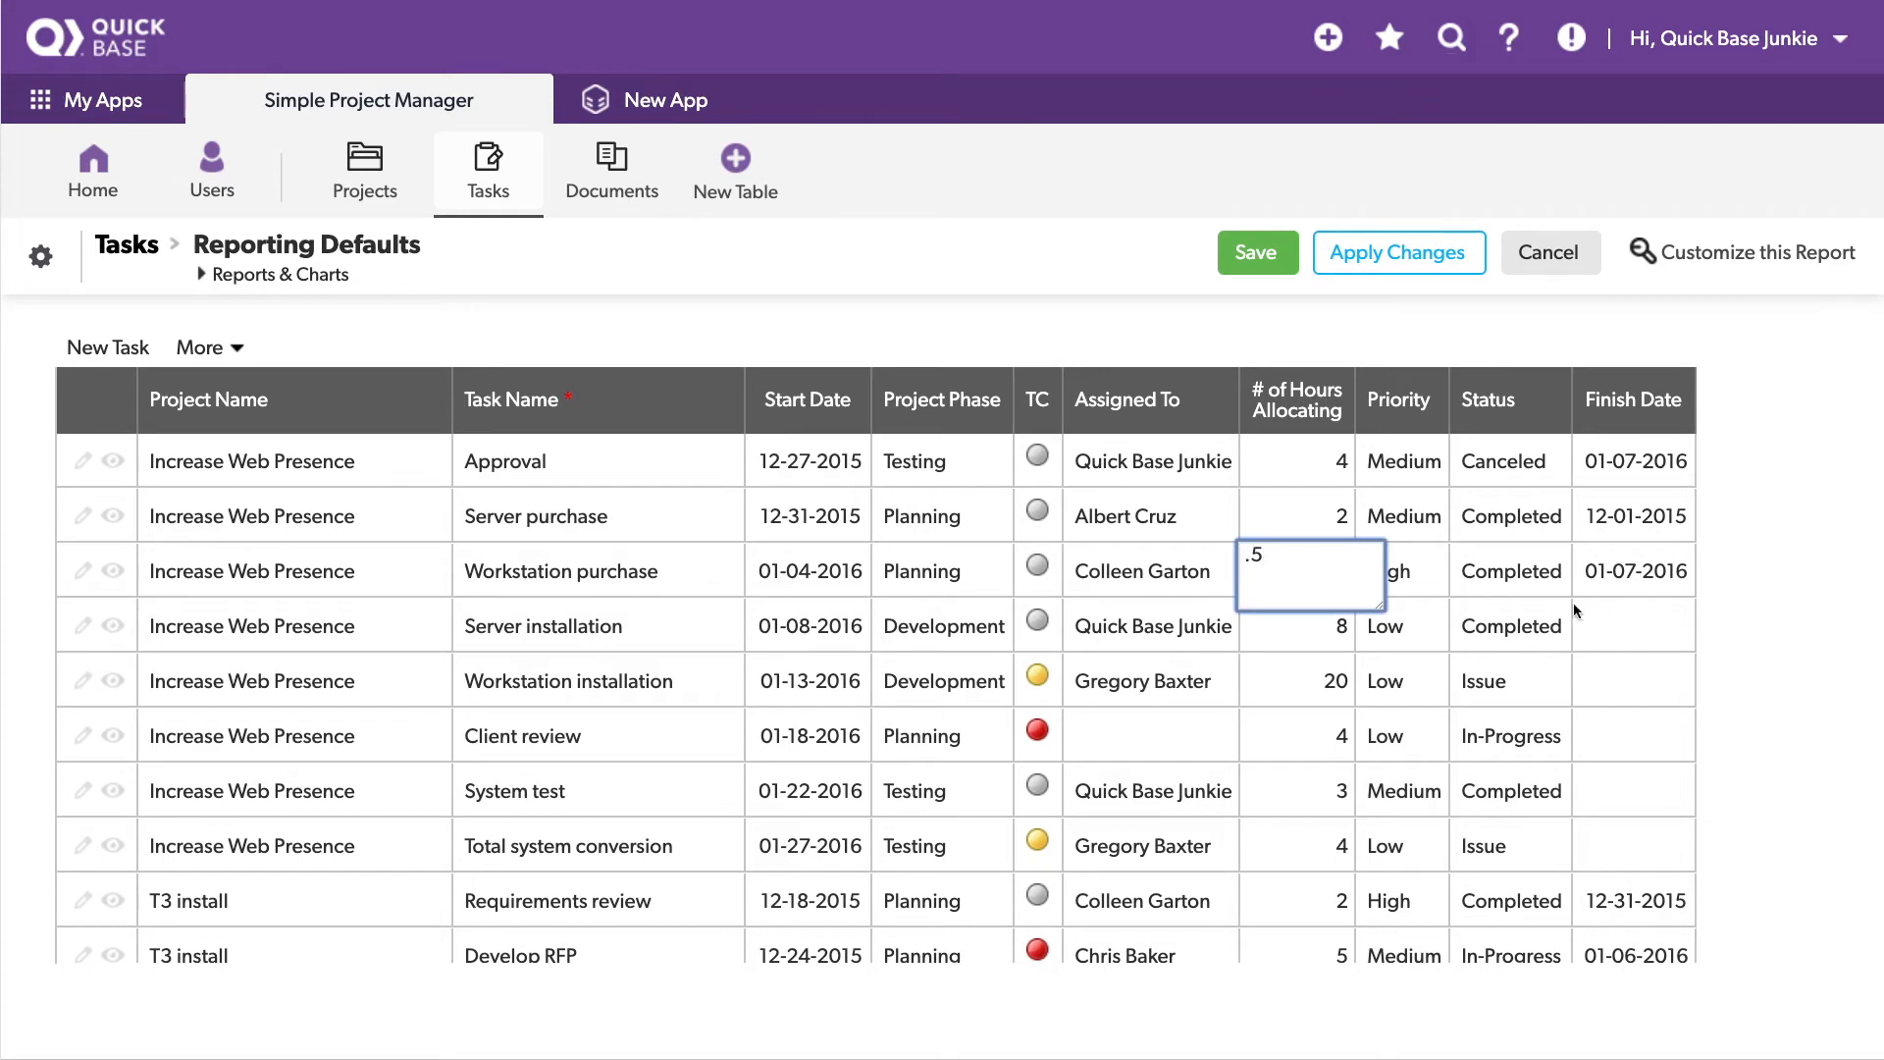
pyautogui.click(1509, 625)
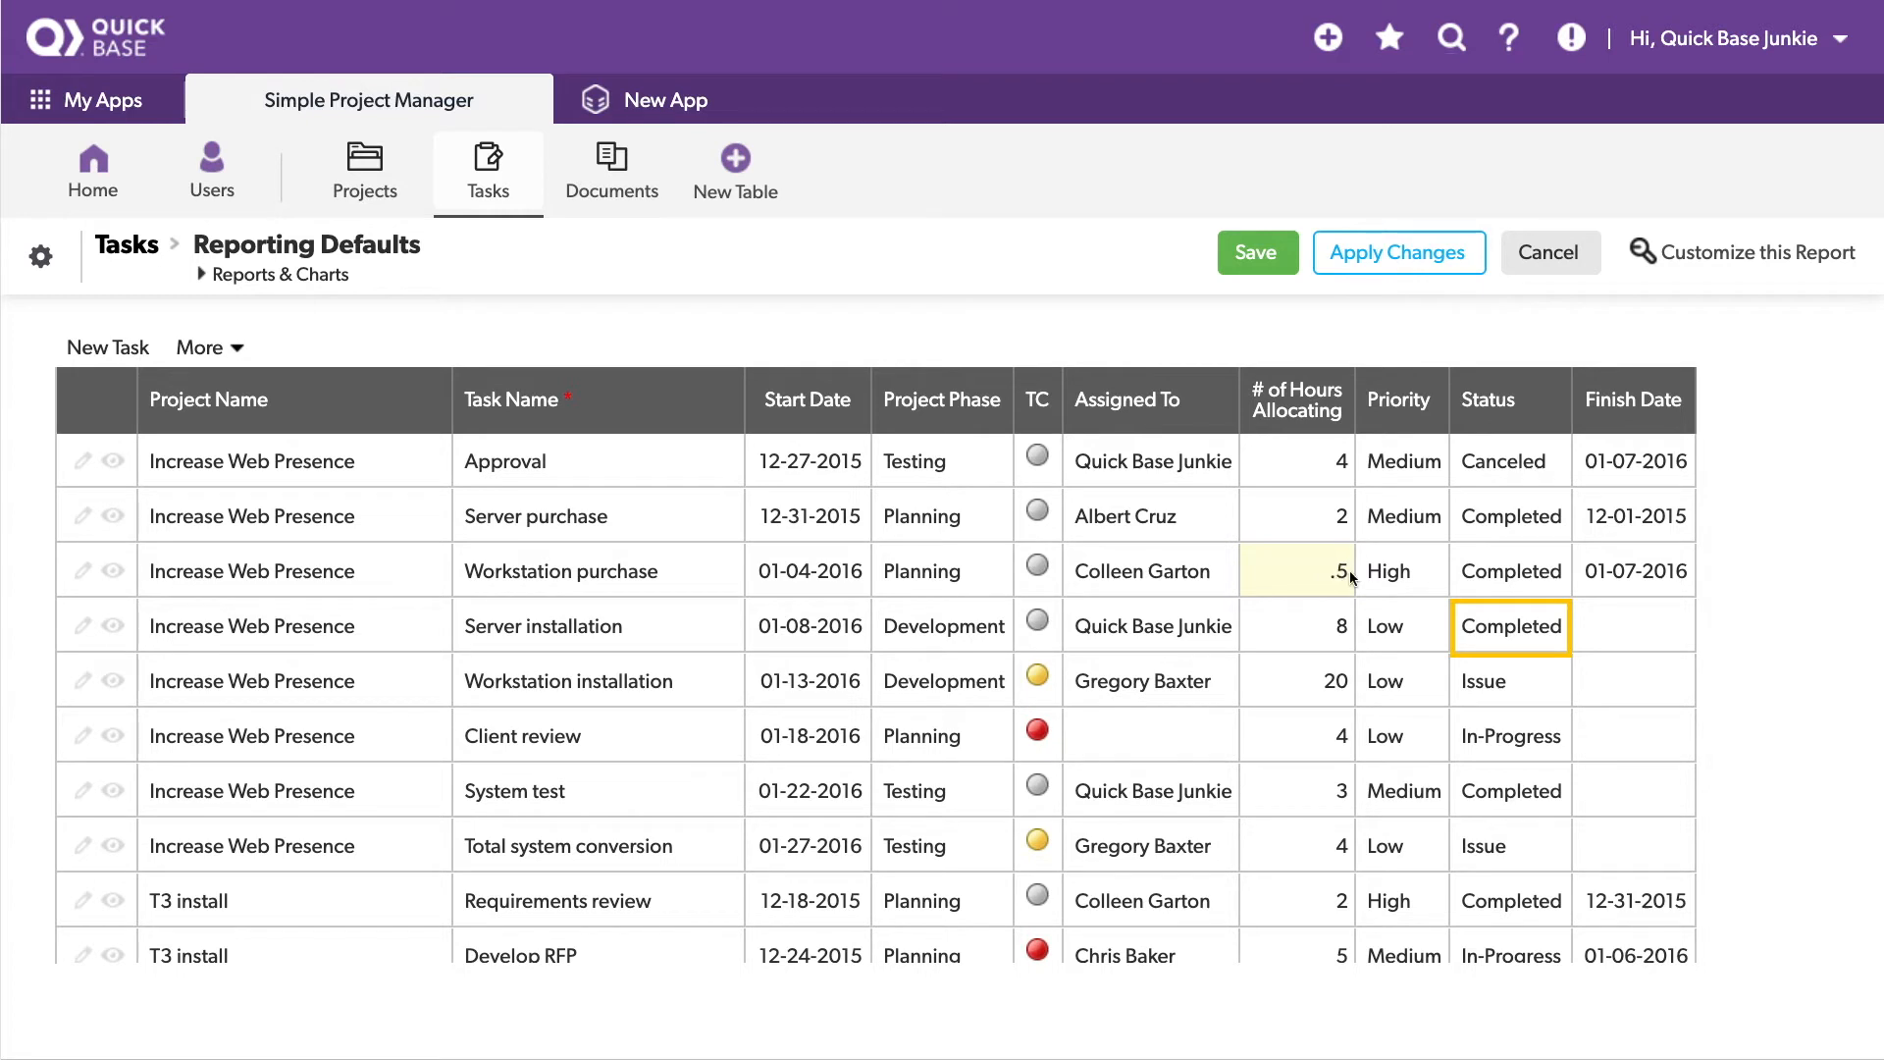
pyautogui.click(1631, 571)
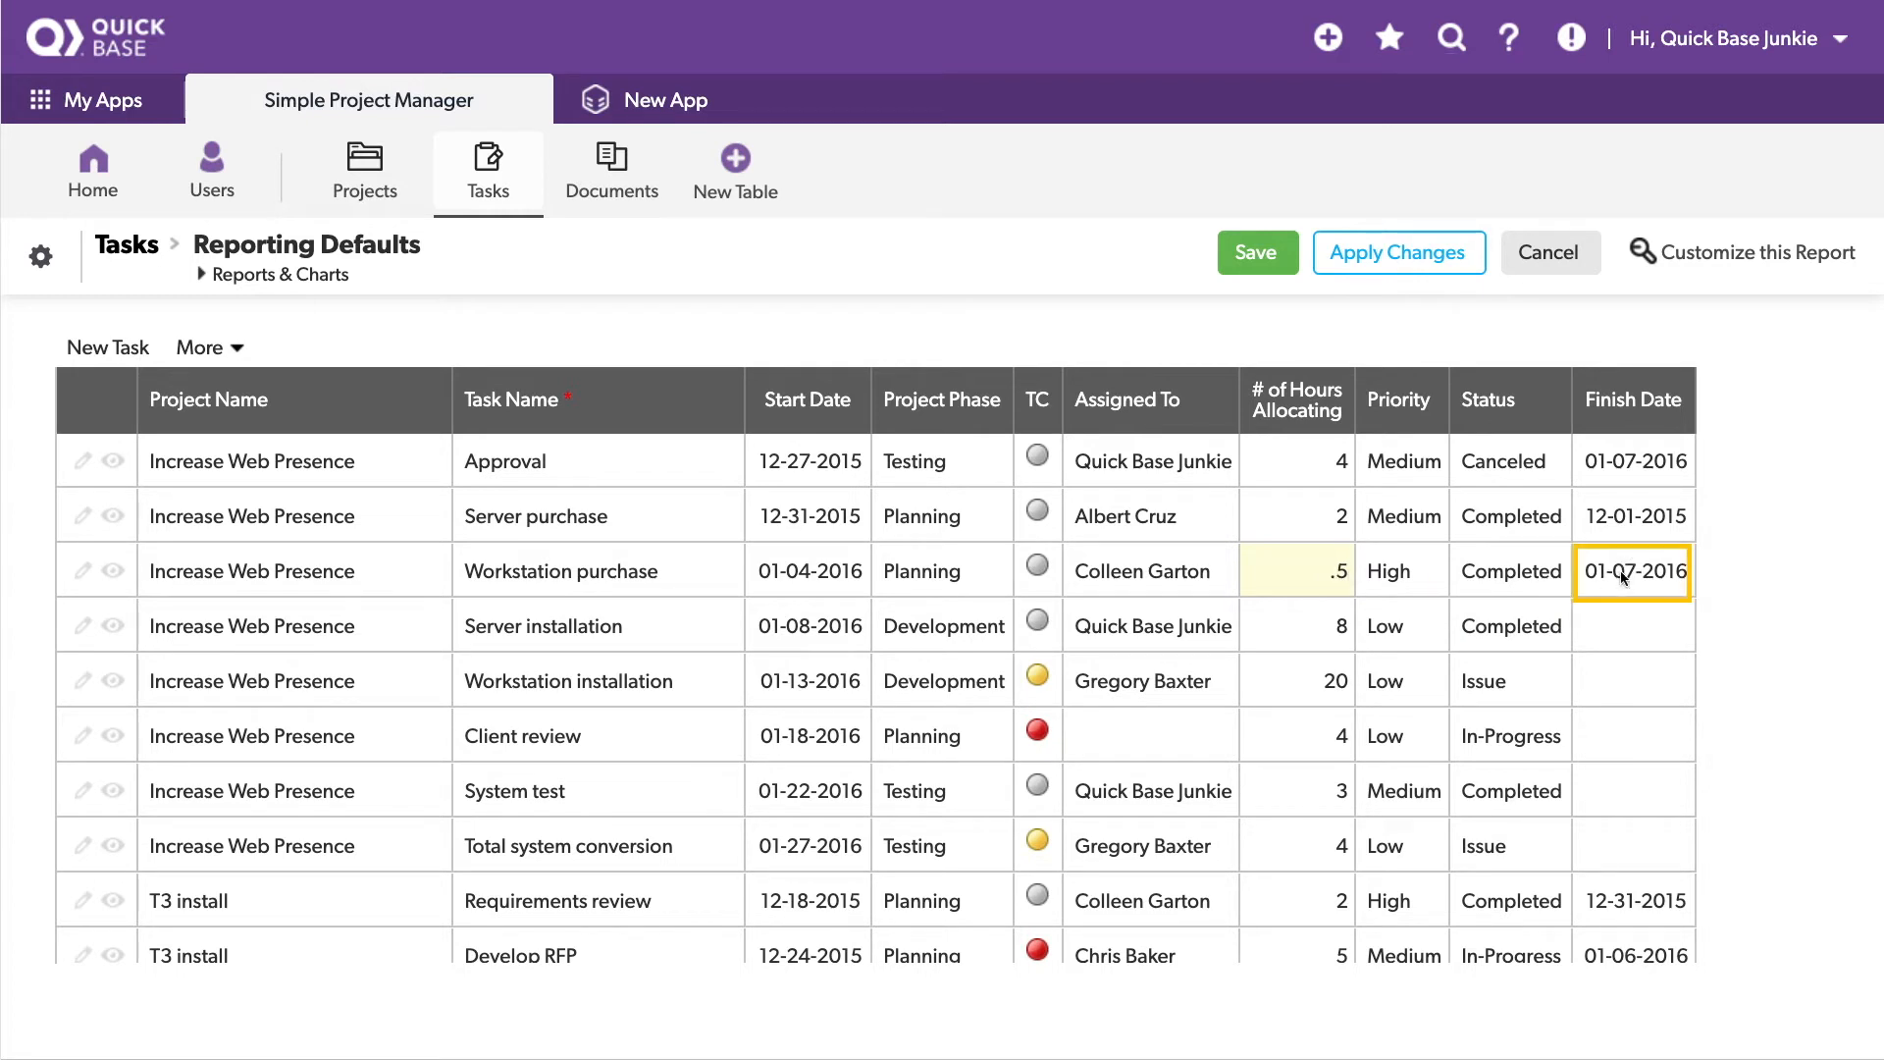
pyautogui.doubleClick(1631, 571)
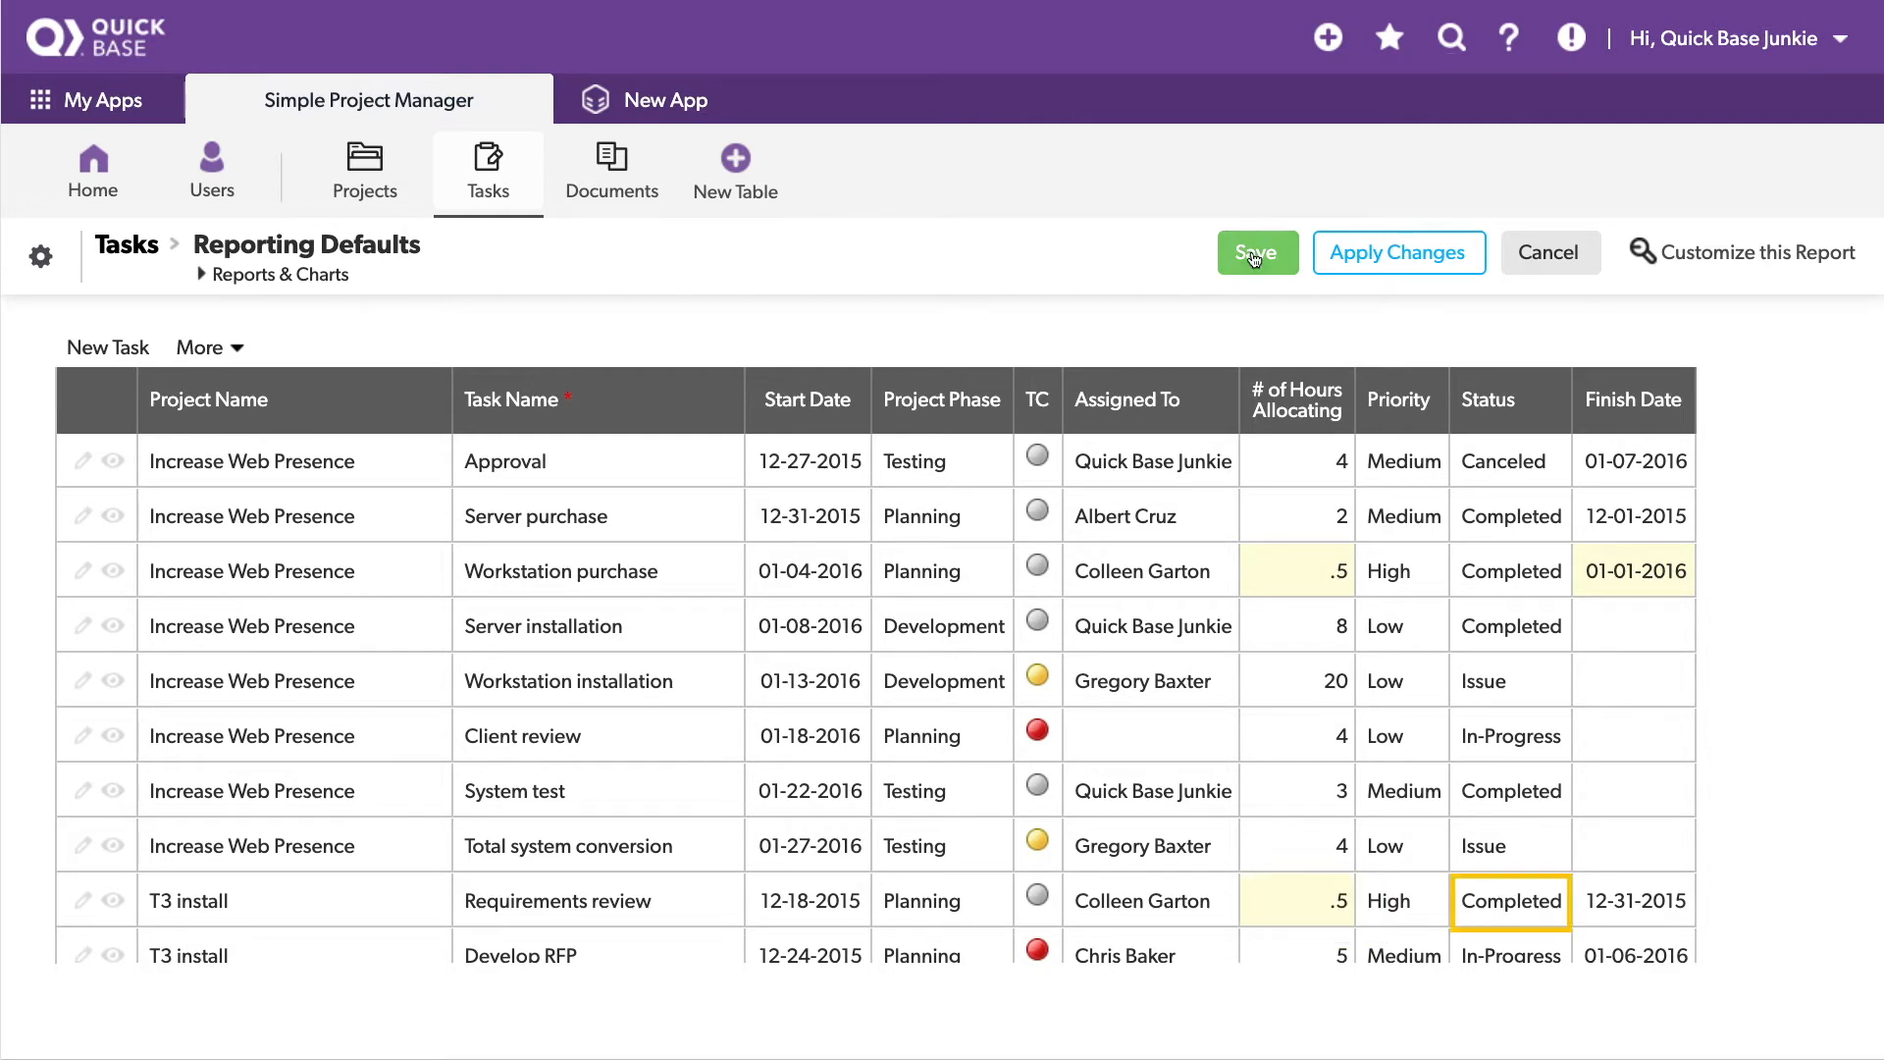
# Step: Attempt saving the grid and dismiss the dialog reporting both rule errors
pyautogui.click(1257, 252)
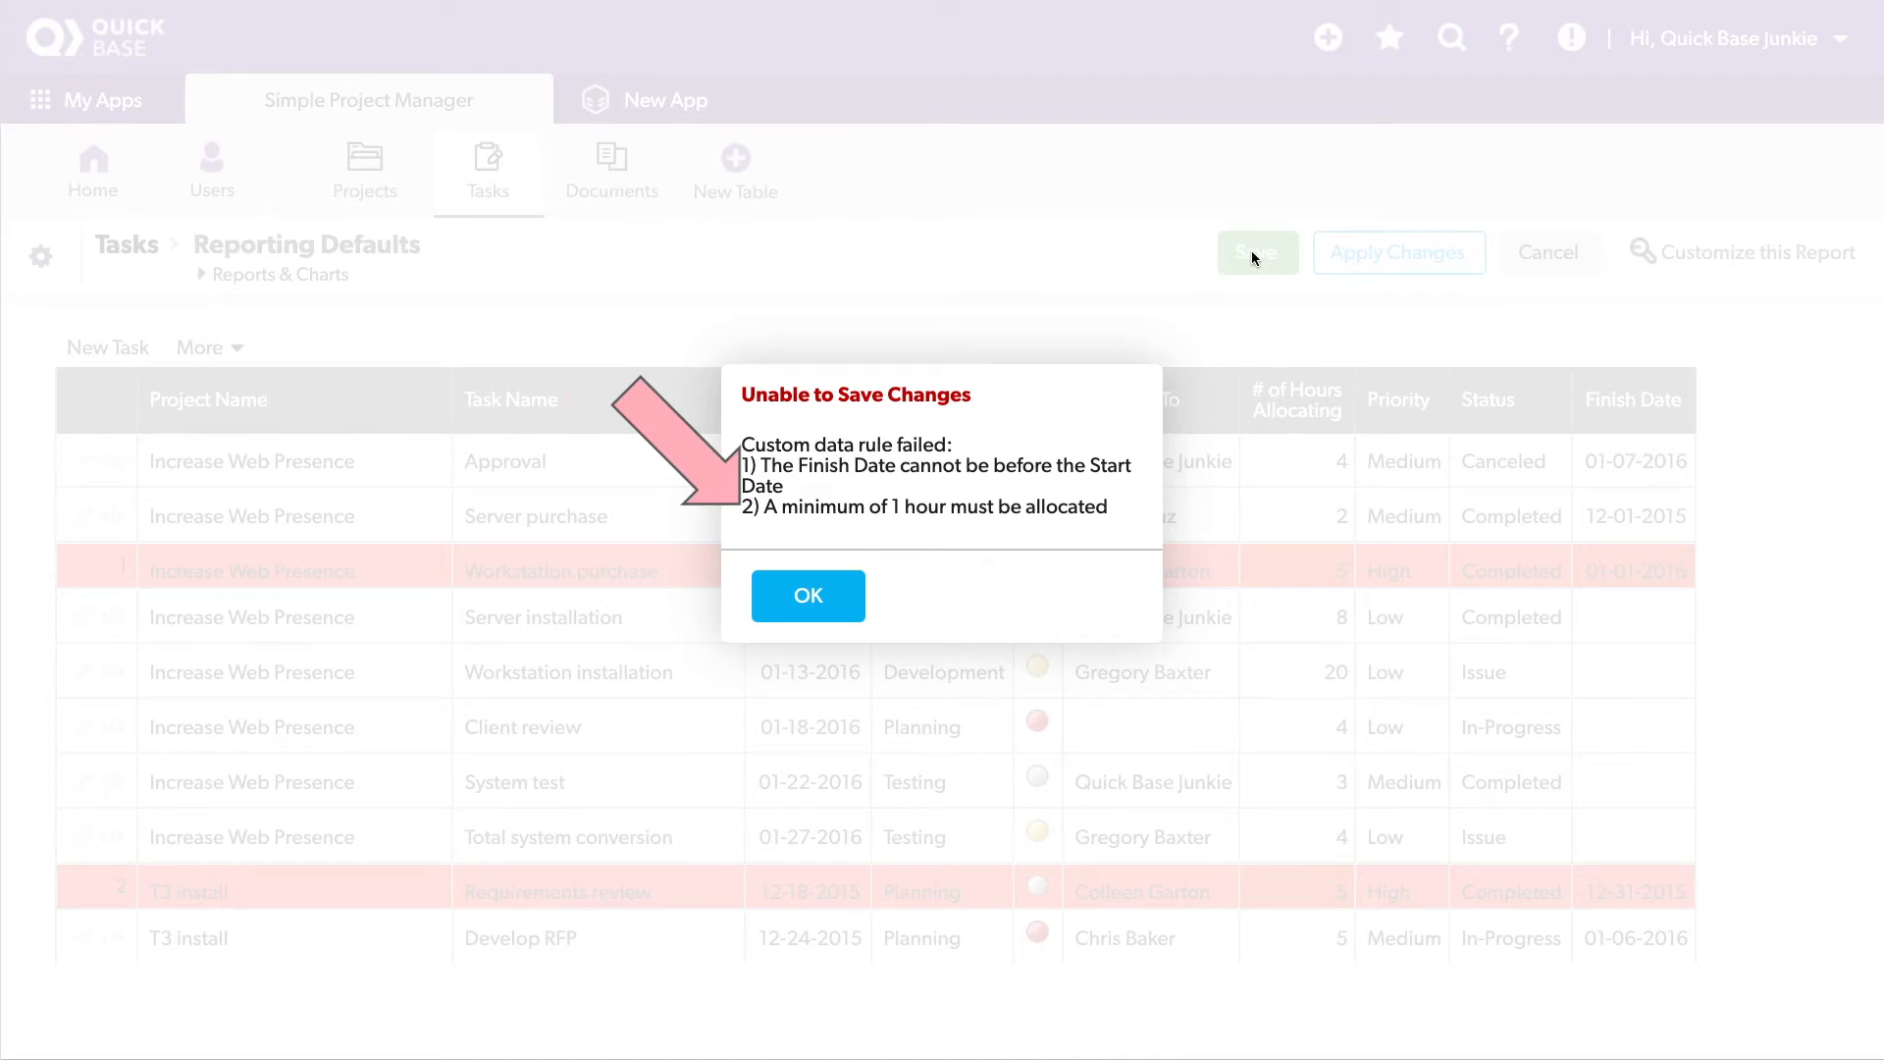
pyautogui.moveTo(807, 594)
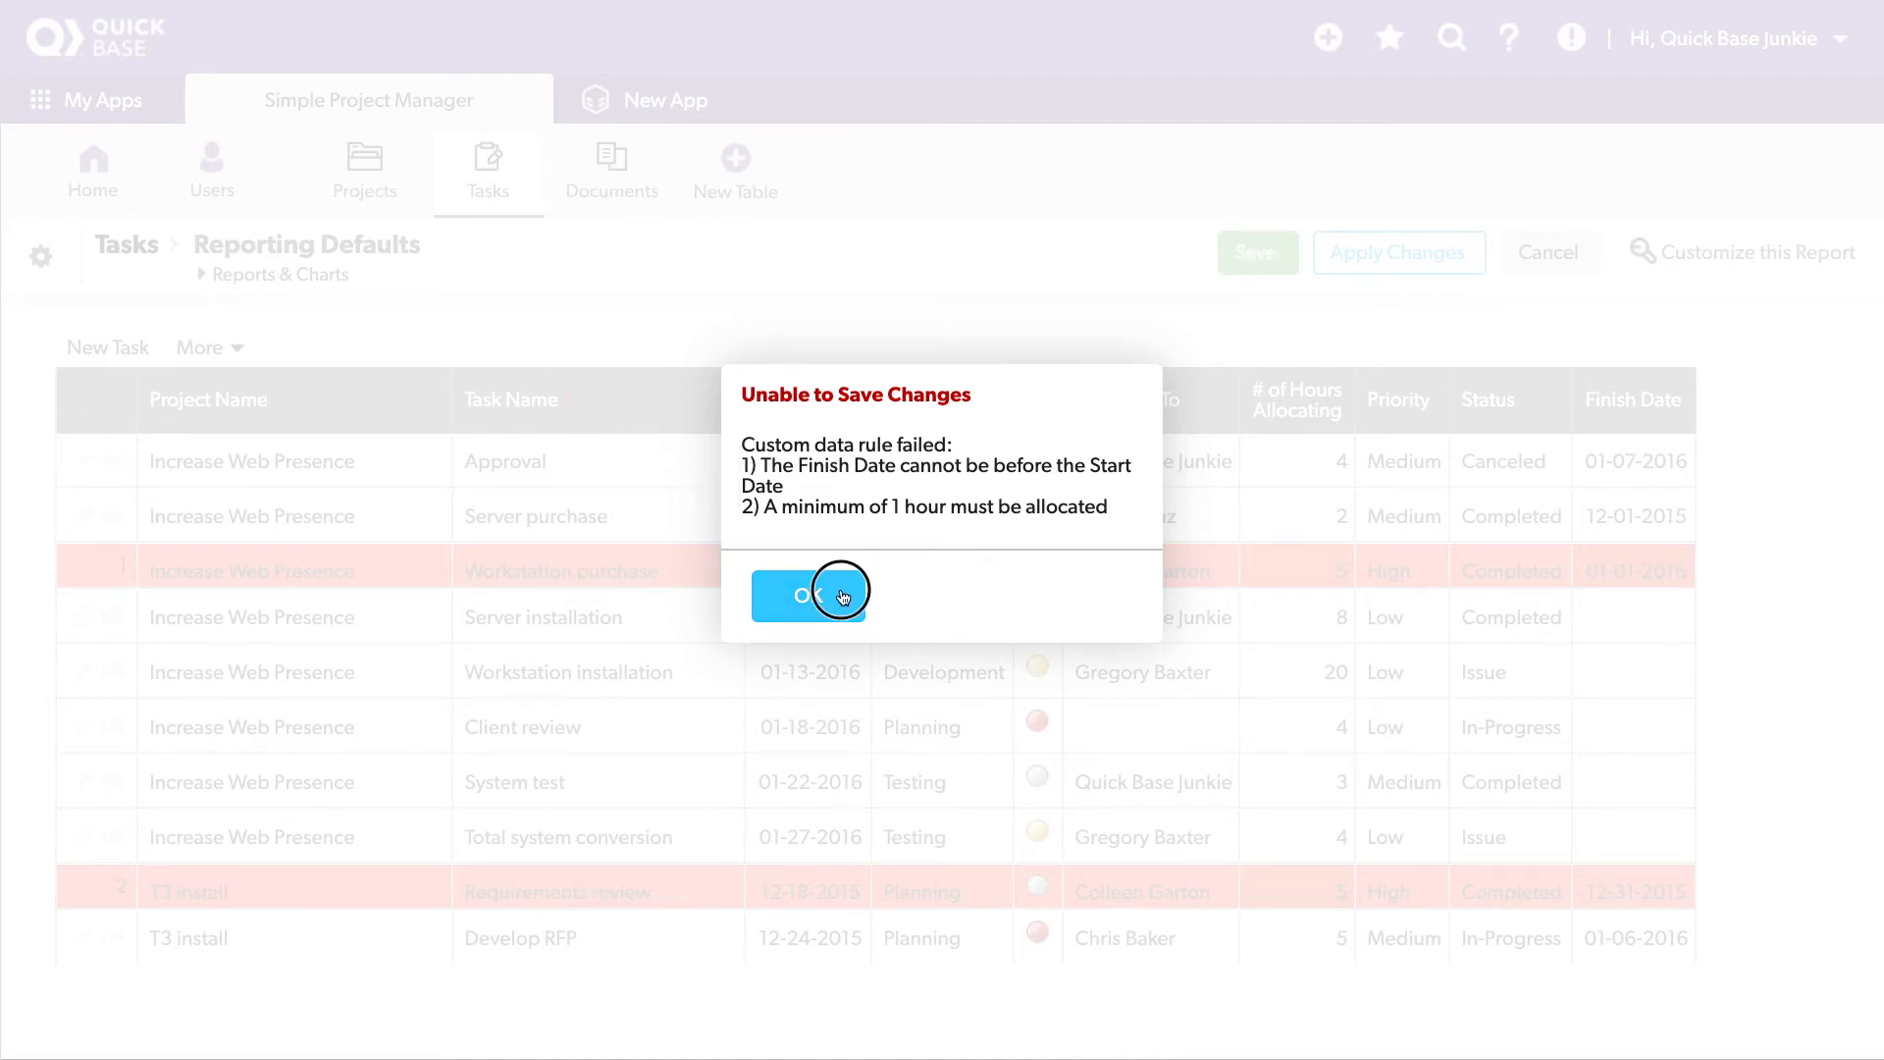
pyautogui.click(809, 593)
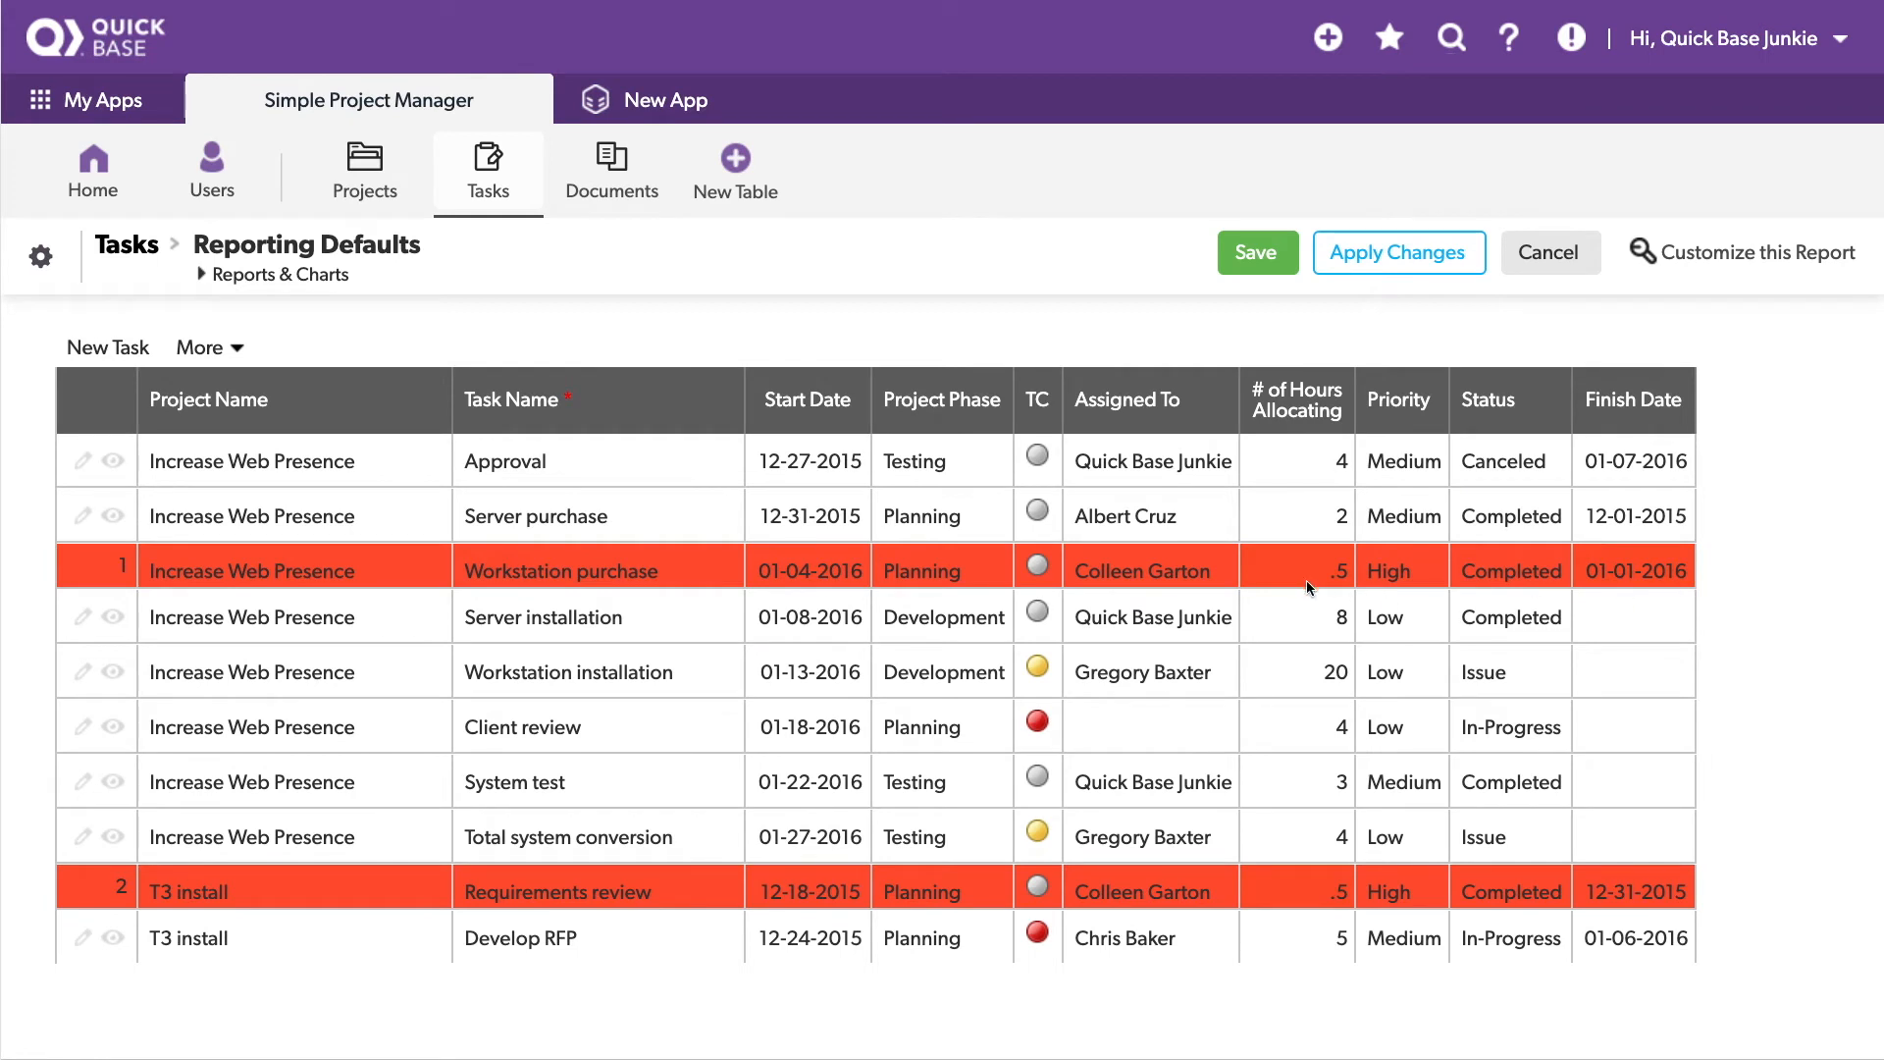
pyautogui.moveTo(1615, 573)
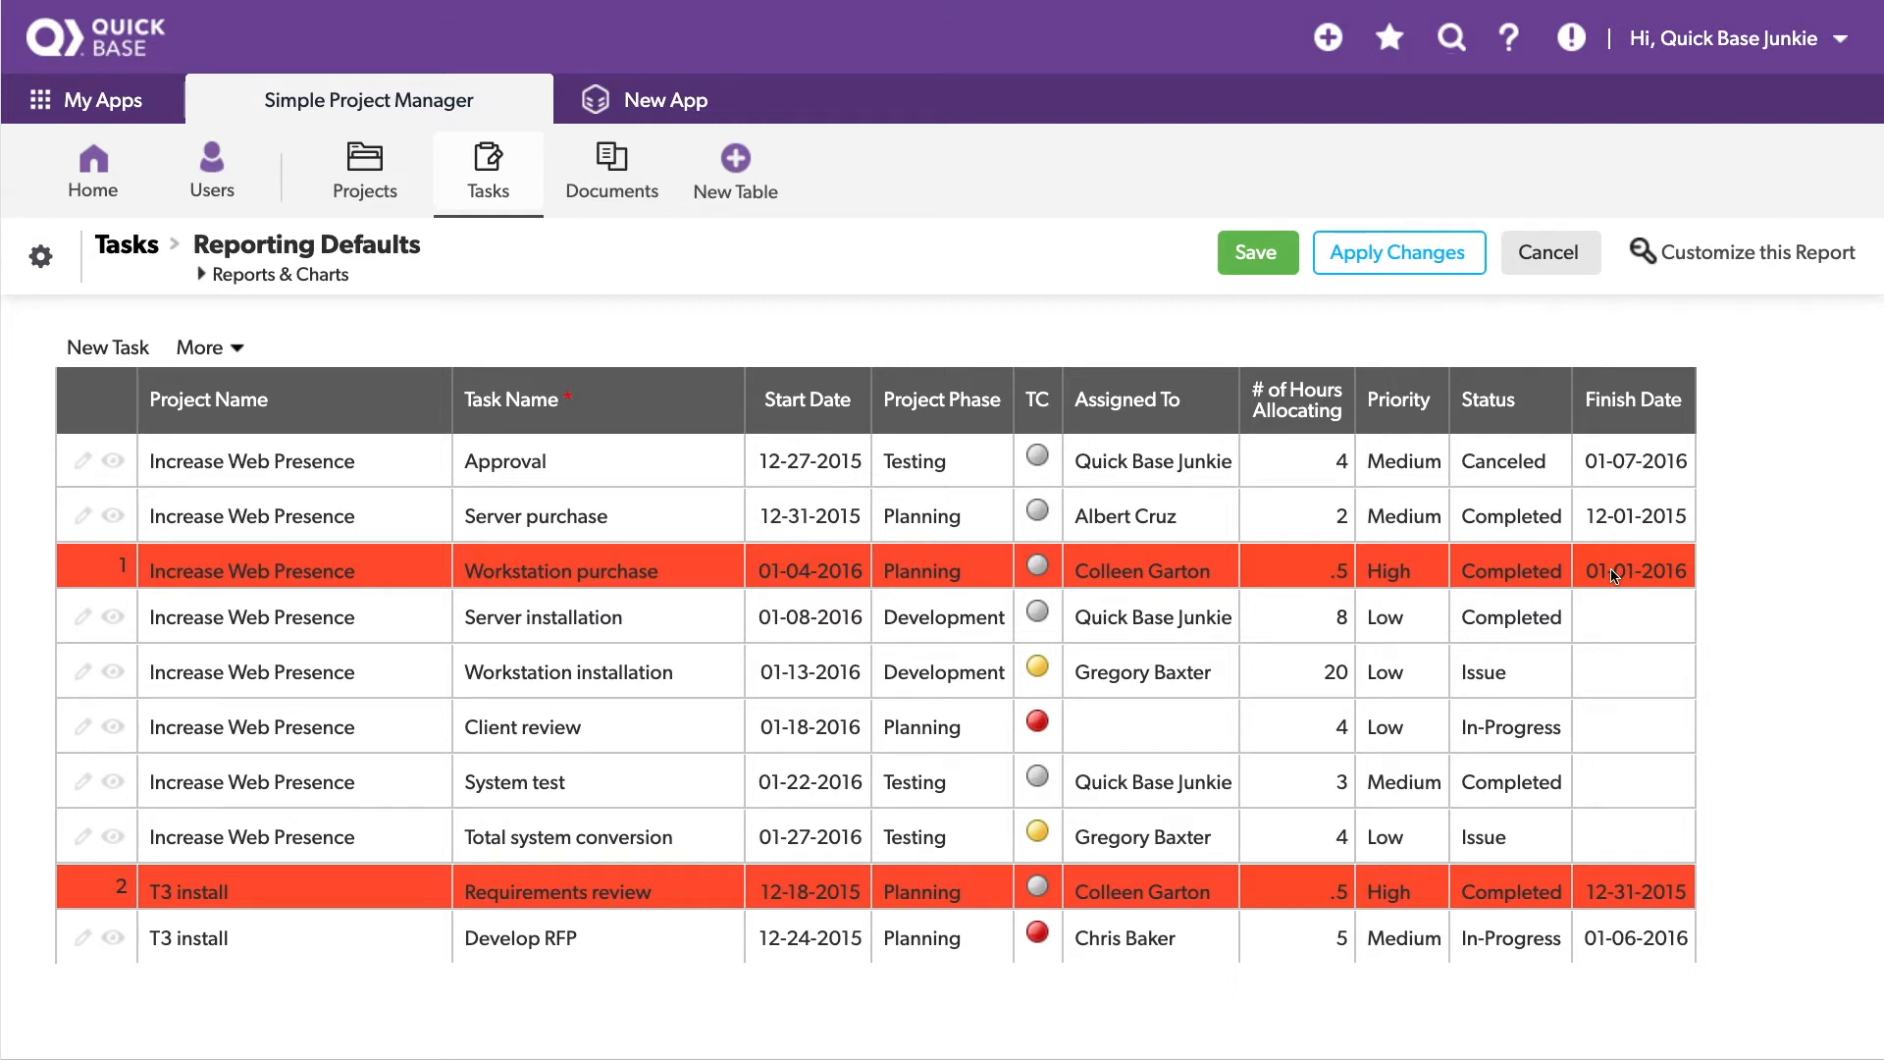
pyautogui.moveTo(1315, 578)
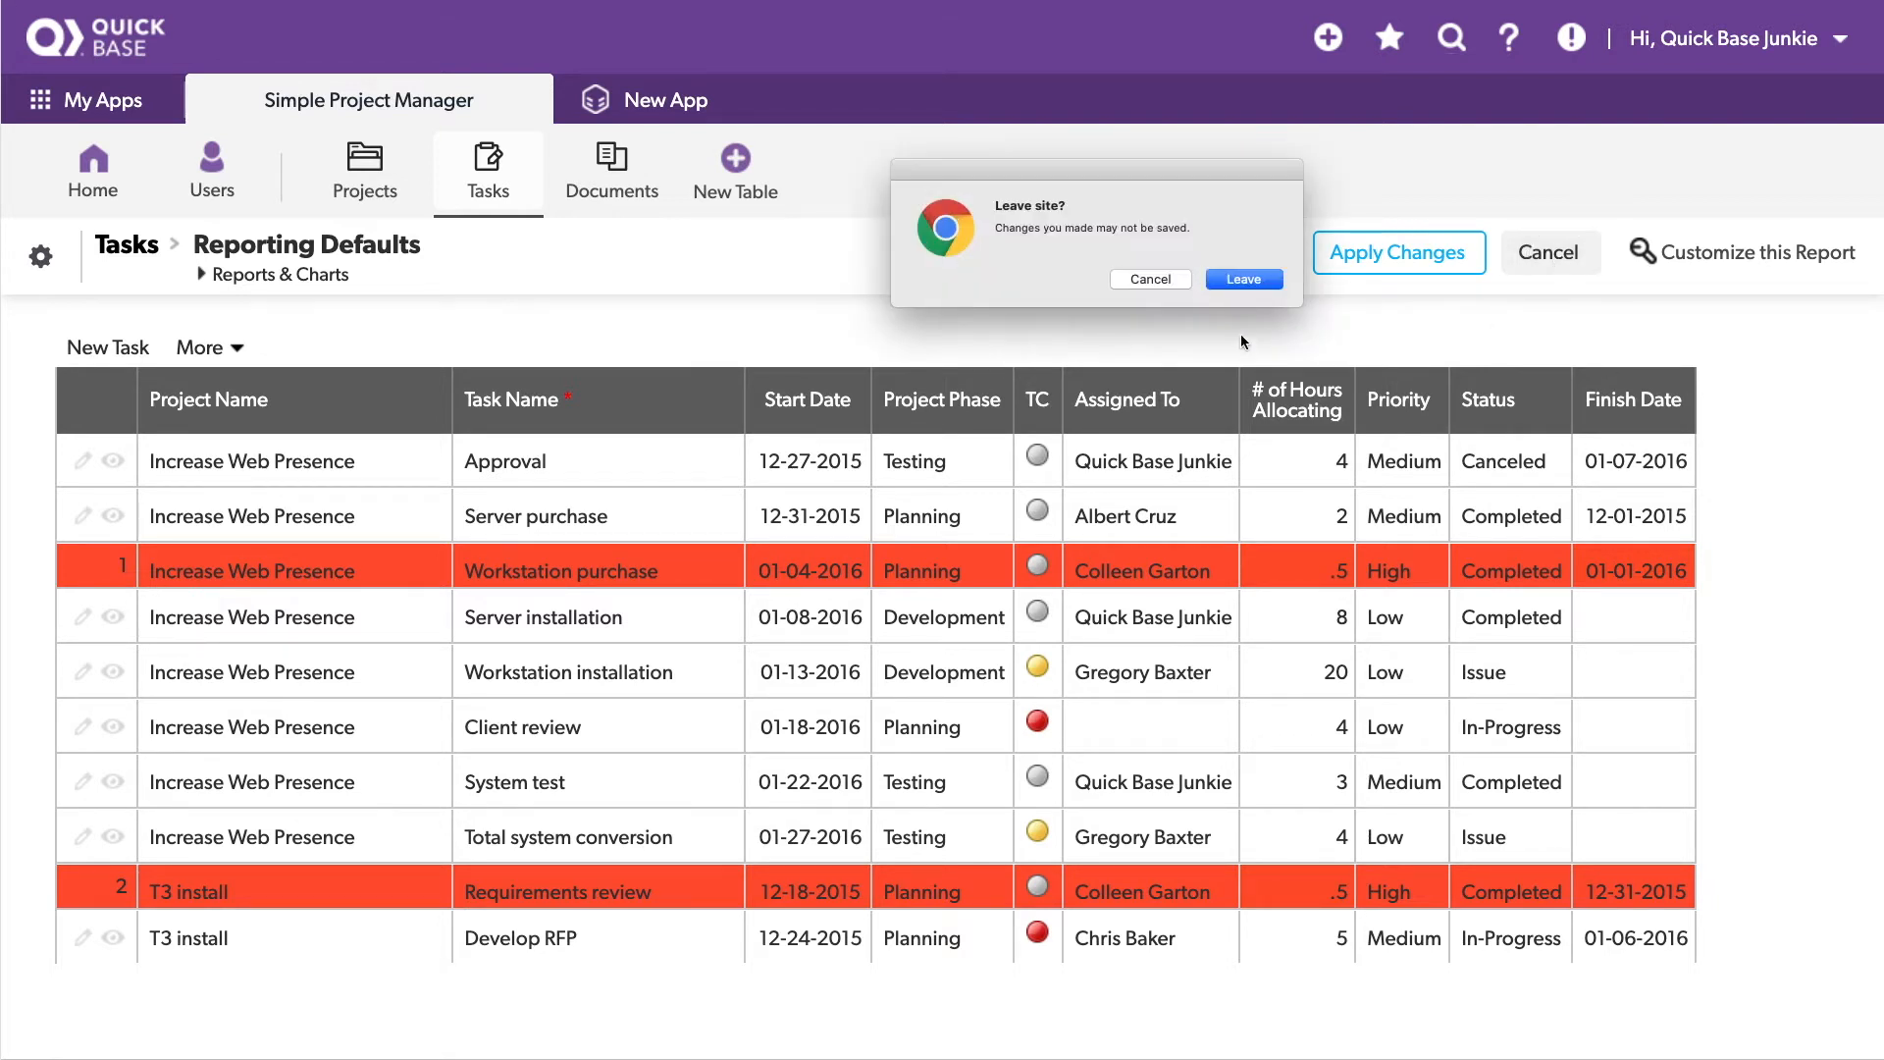
# Step: Discard the unsaved grid edits, leave the page, and return to the 44-task Tasks list
pyautogui.click(1243, 279)
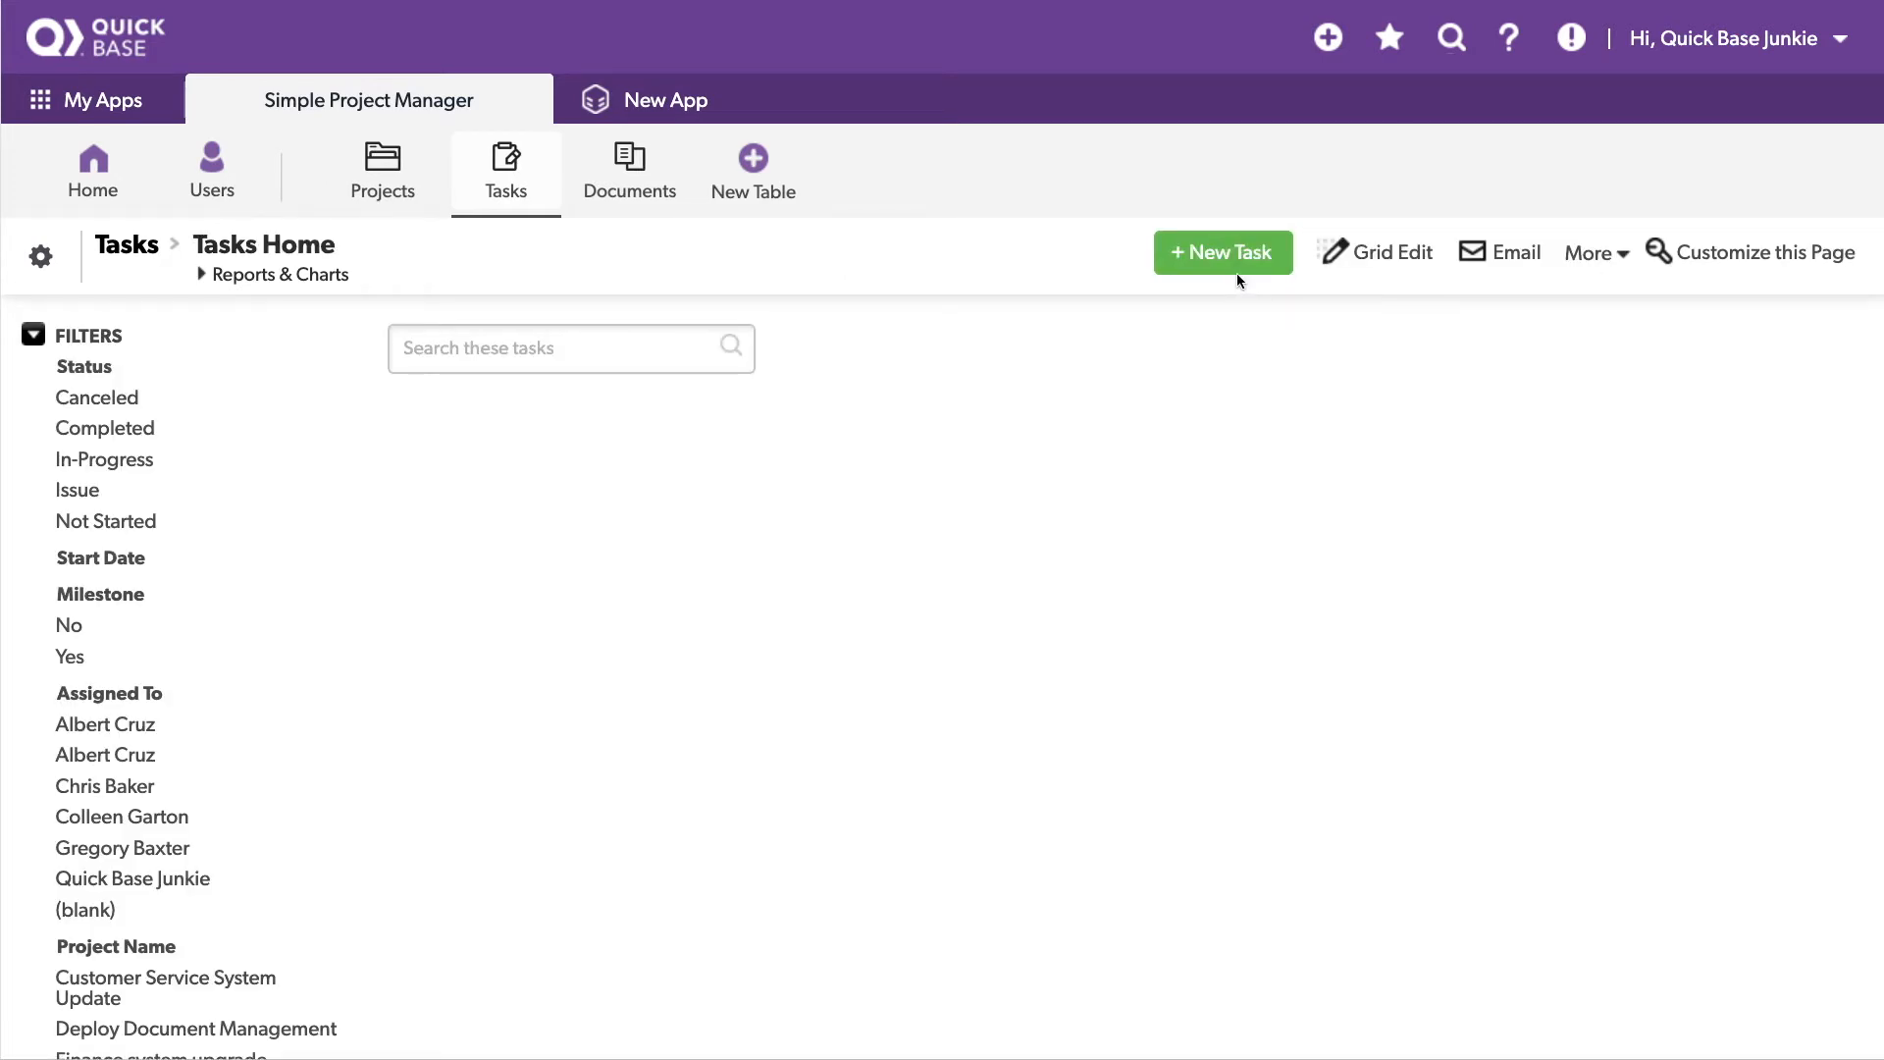
pyautogui.click(34, 333)
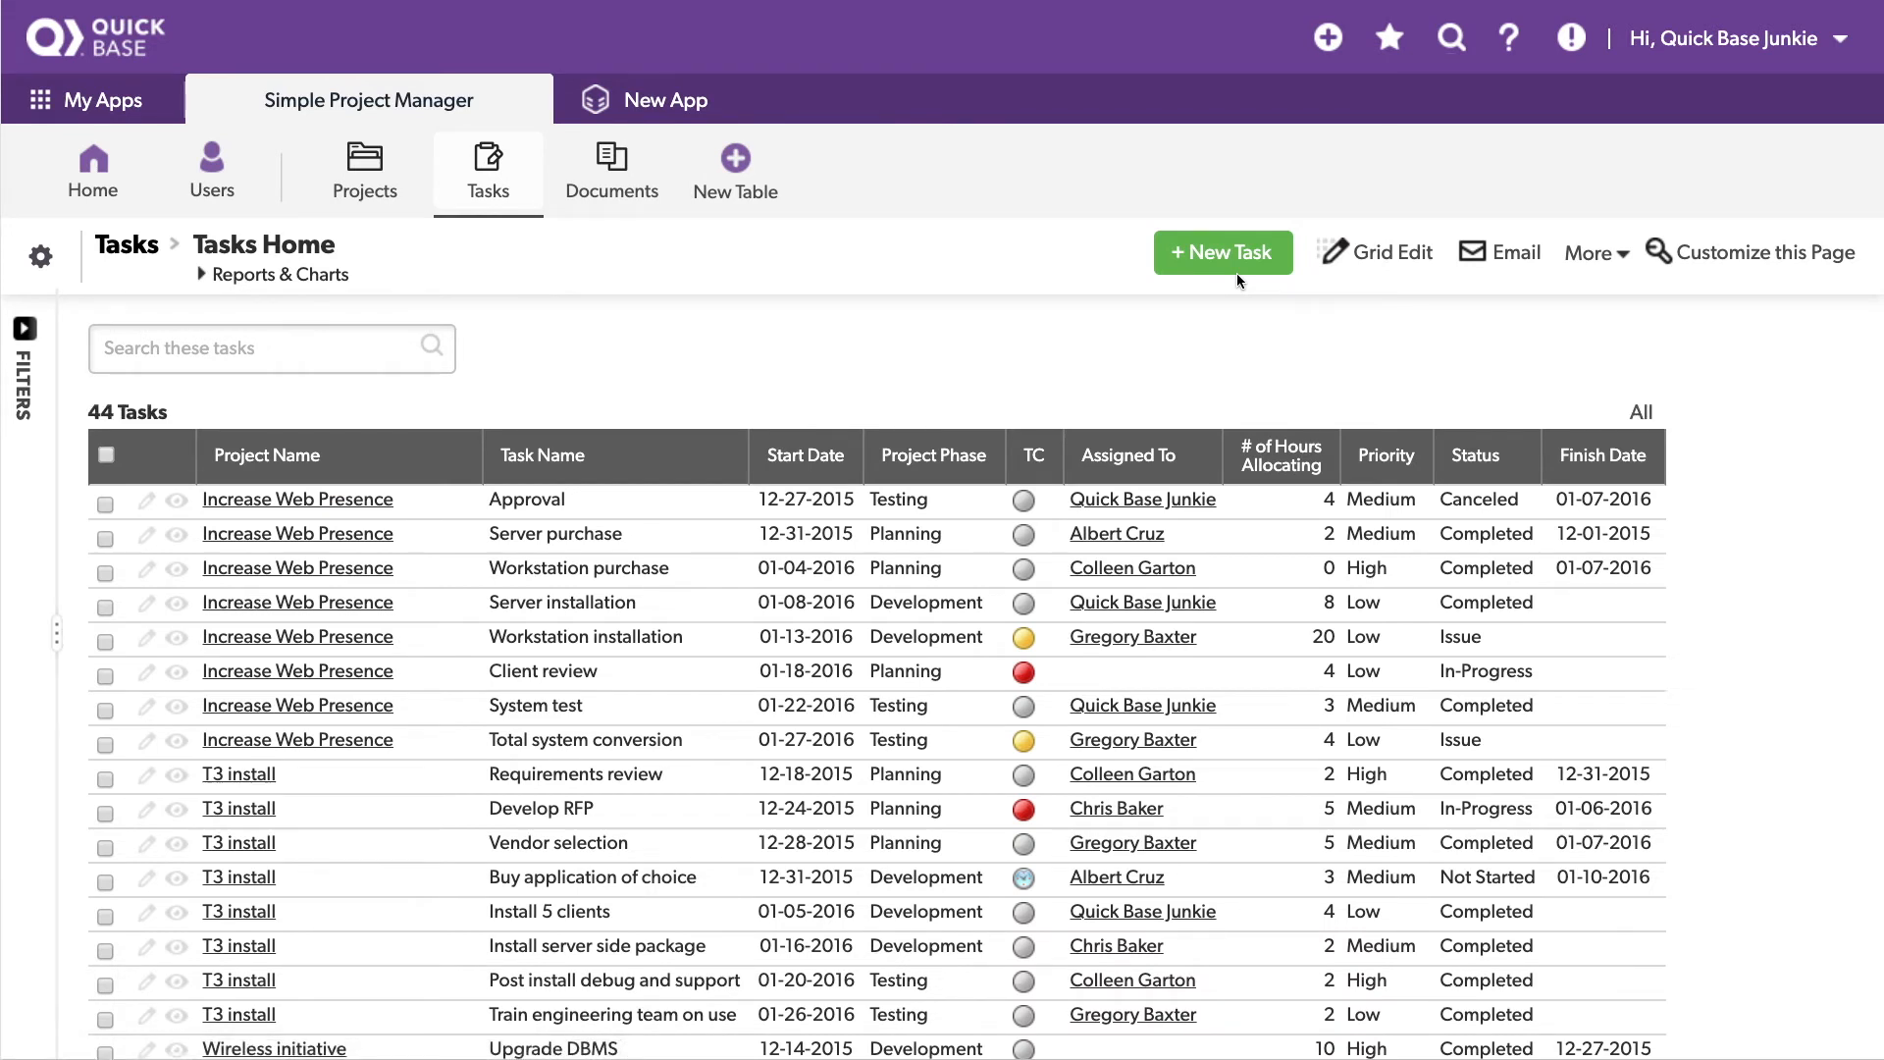
pyautogui.moveTo(39, 256)
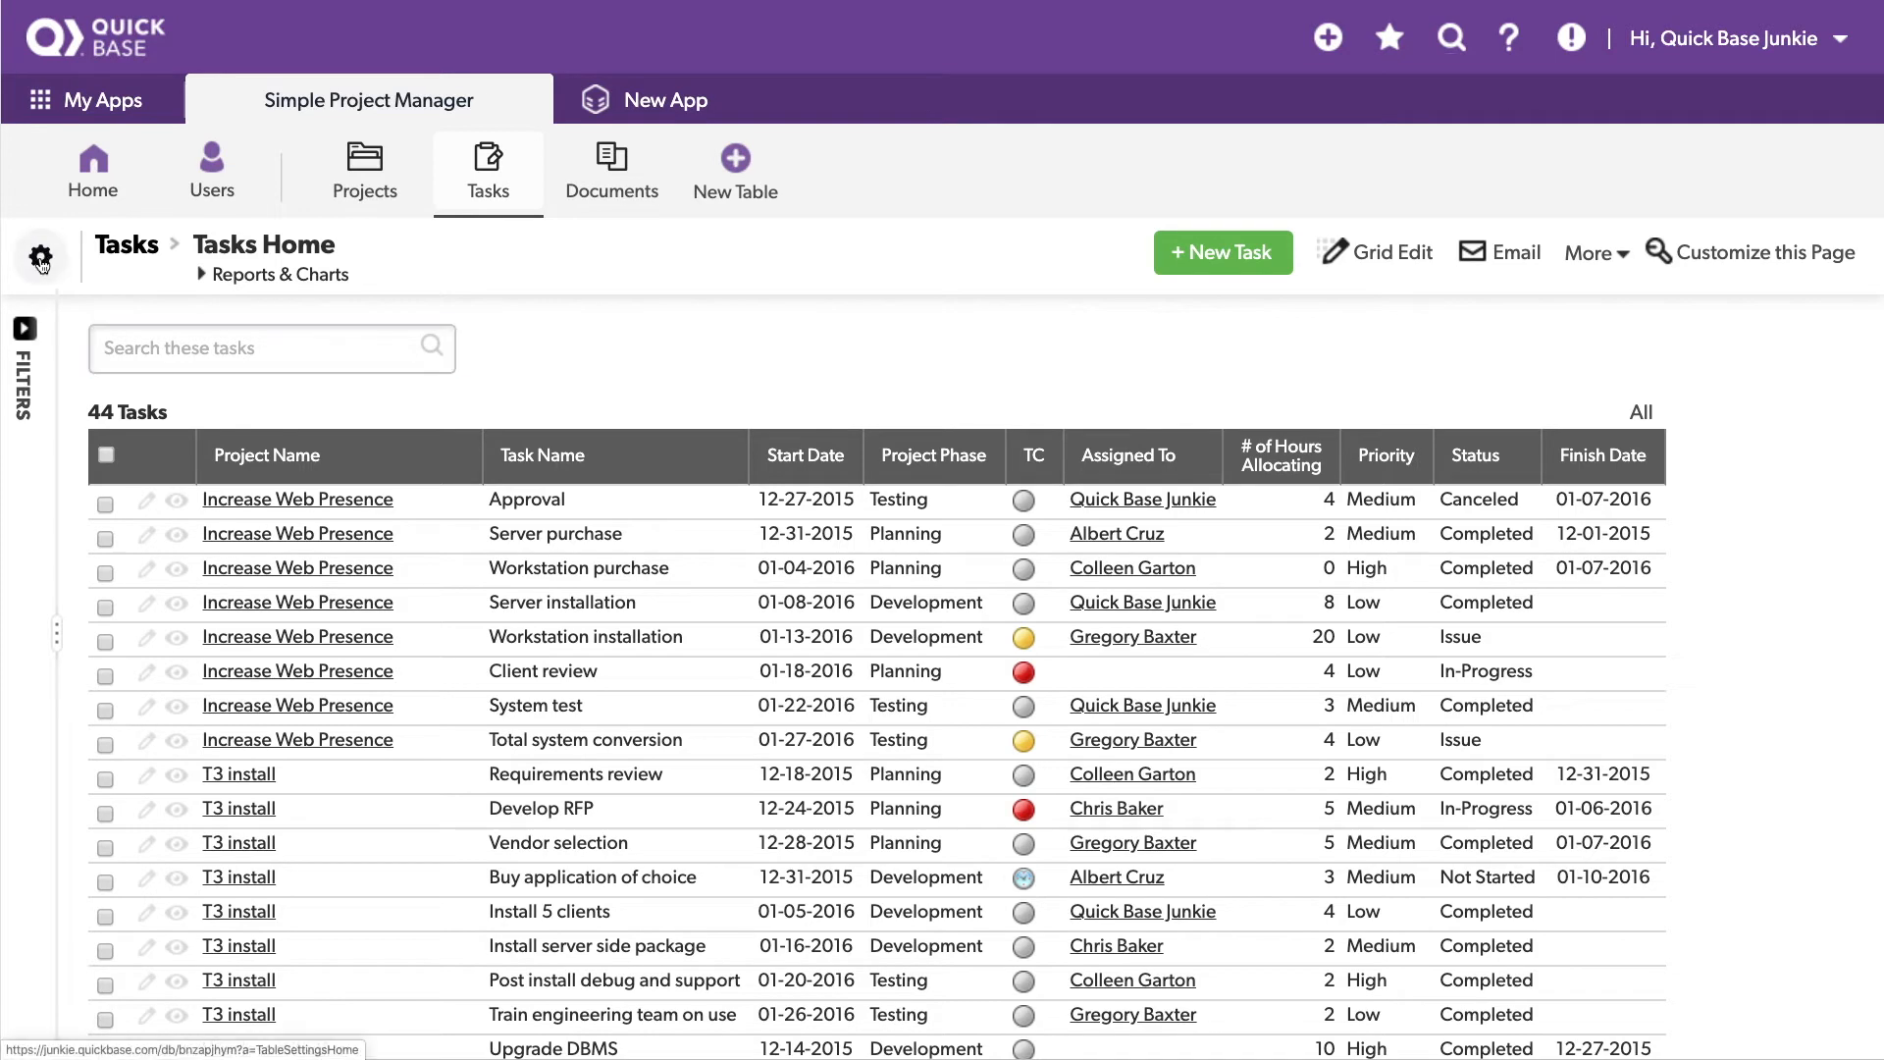
# Step: In the Tasks data rule, add 'and ([# of Hours Allocating]<1)' to the Finish Date check
pyautogui.click(39, 258)
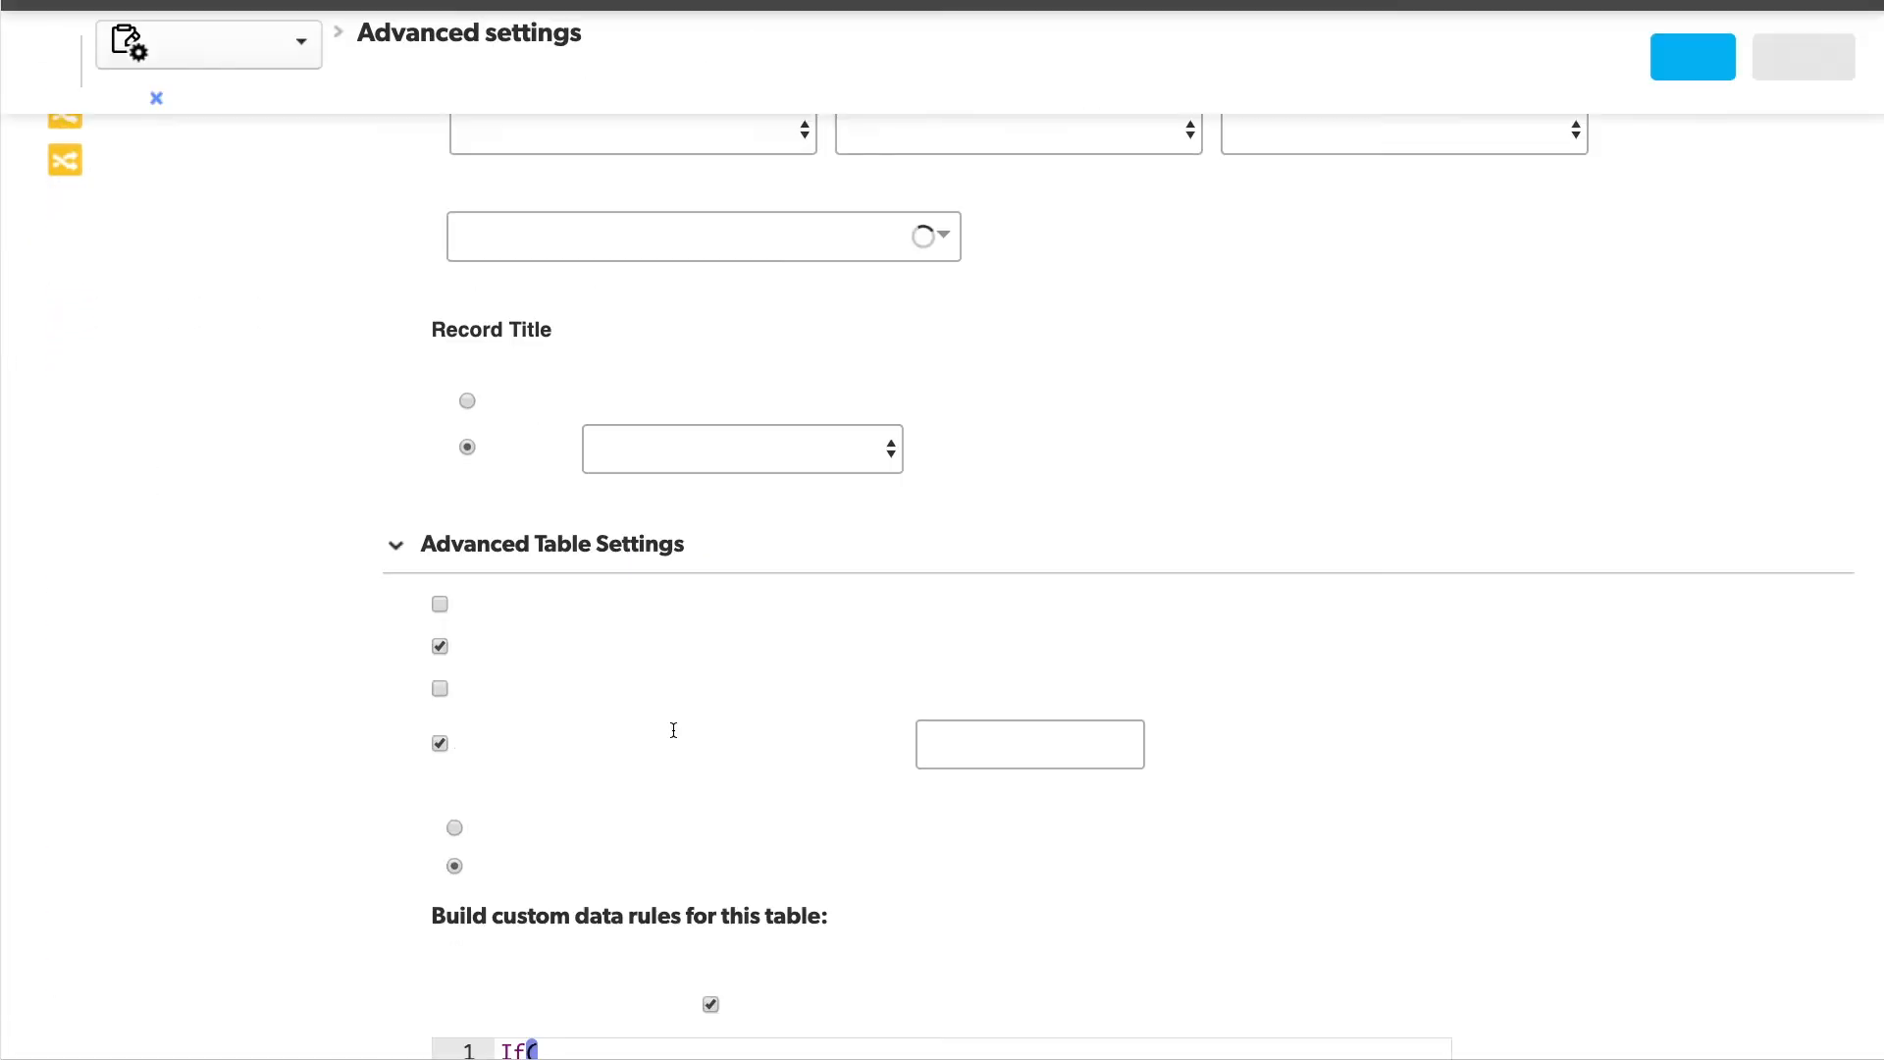
pyautogui.scroll(-3)
pyautogui.write('([Finish Date]<ToDate([Start Date')
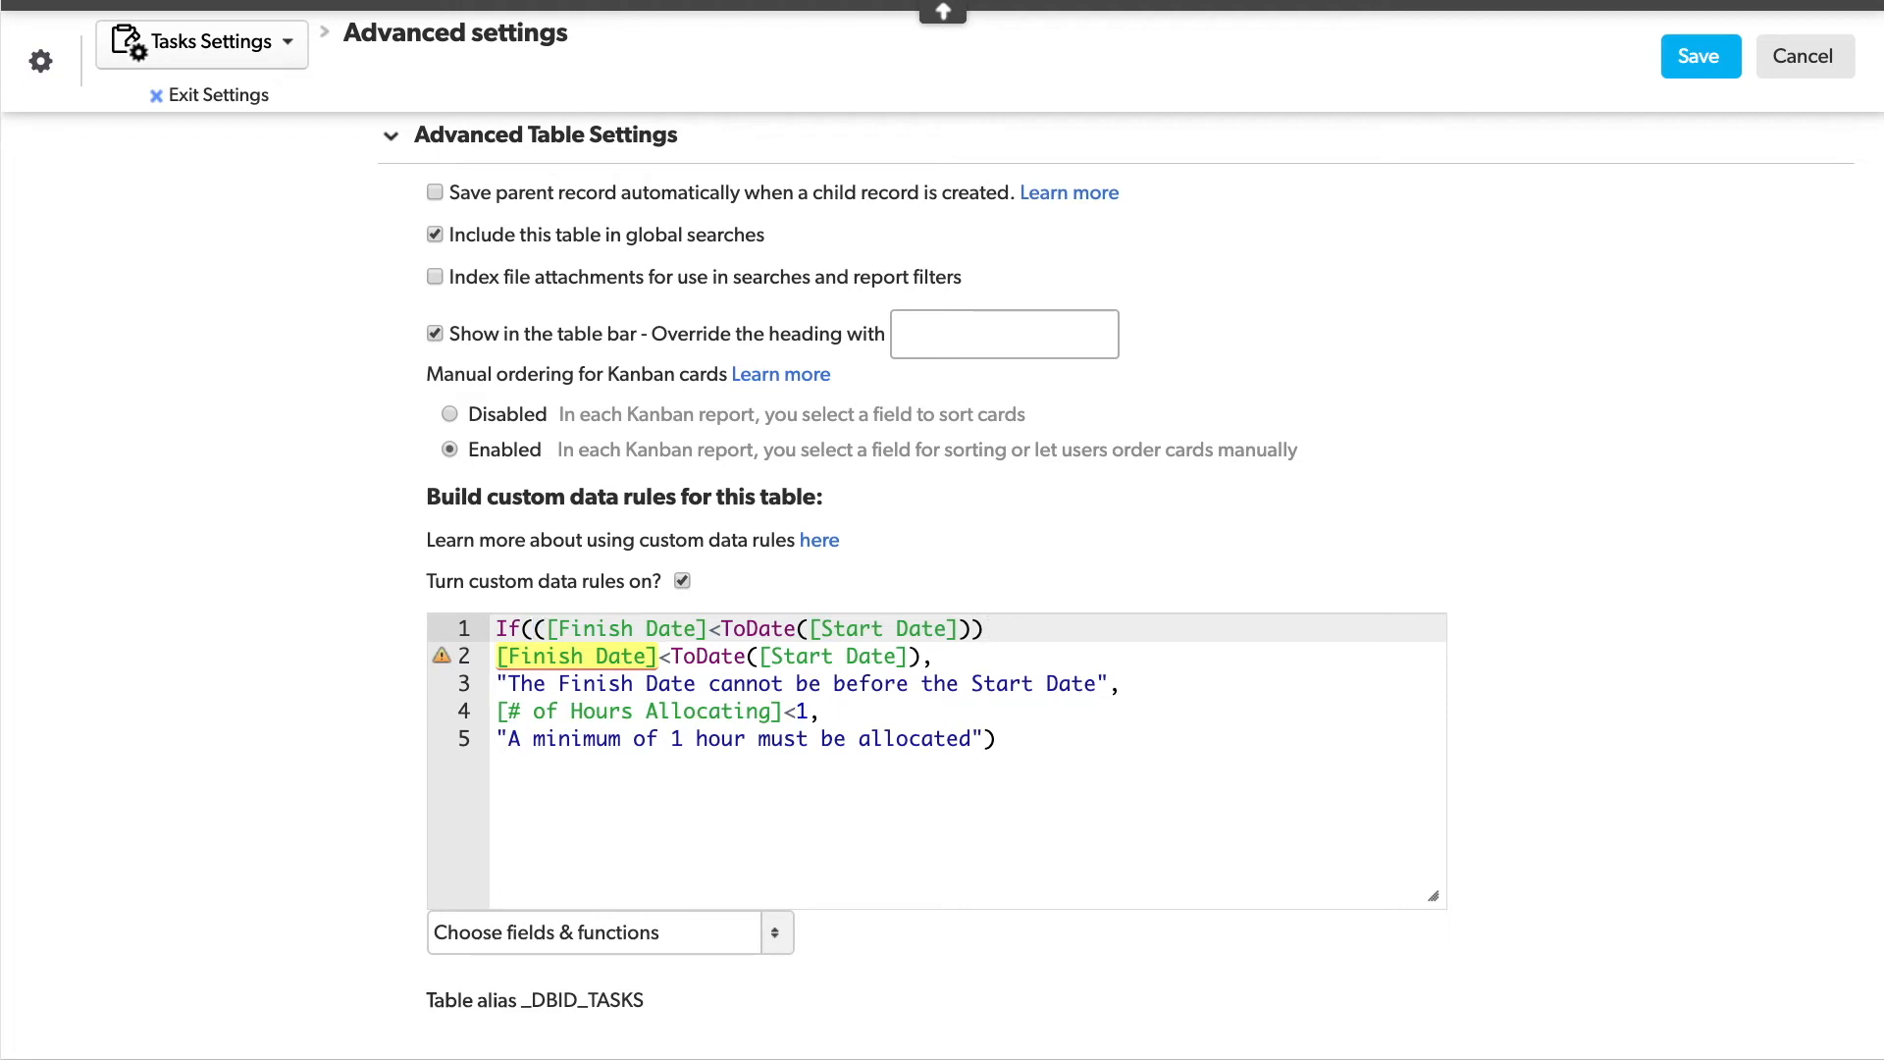
pyautogui.write('and')
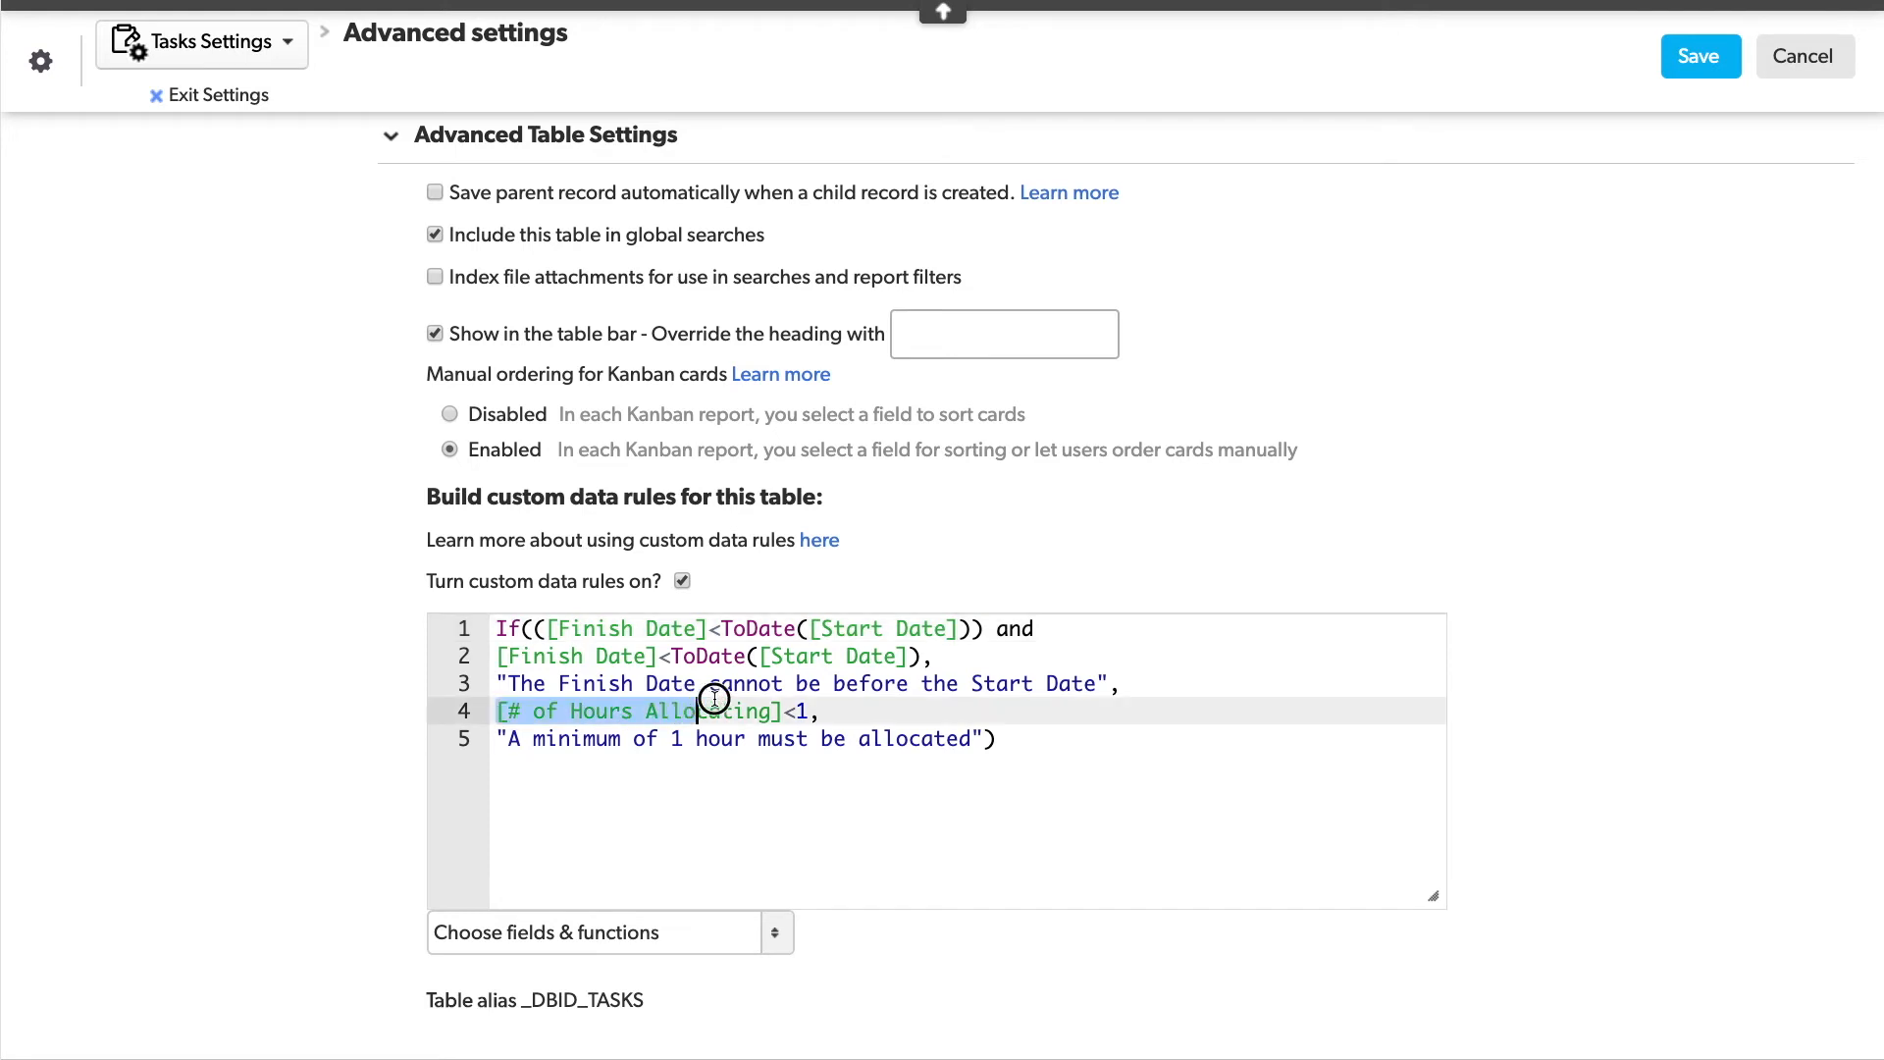
pyautogui.click(1051, 627)
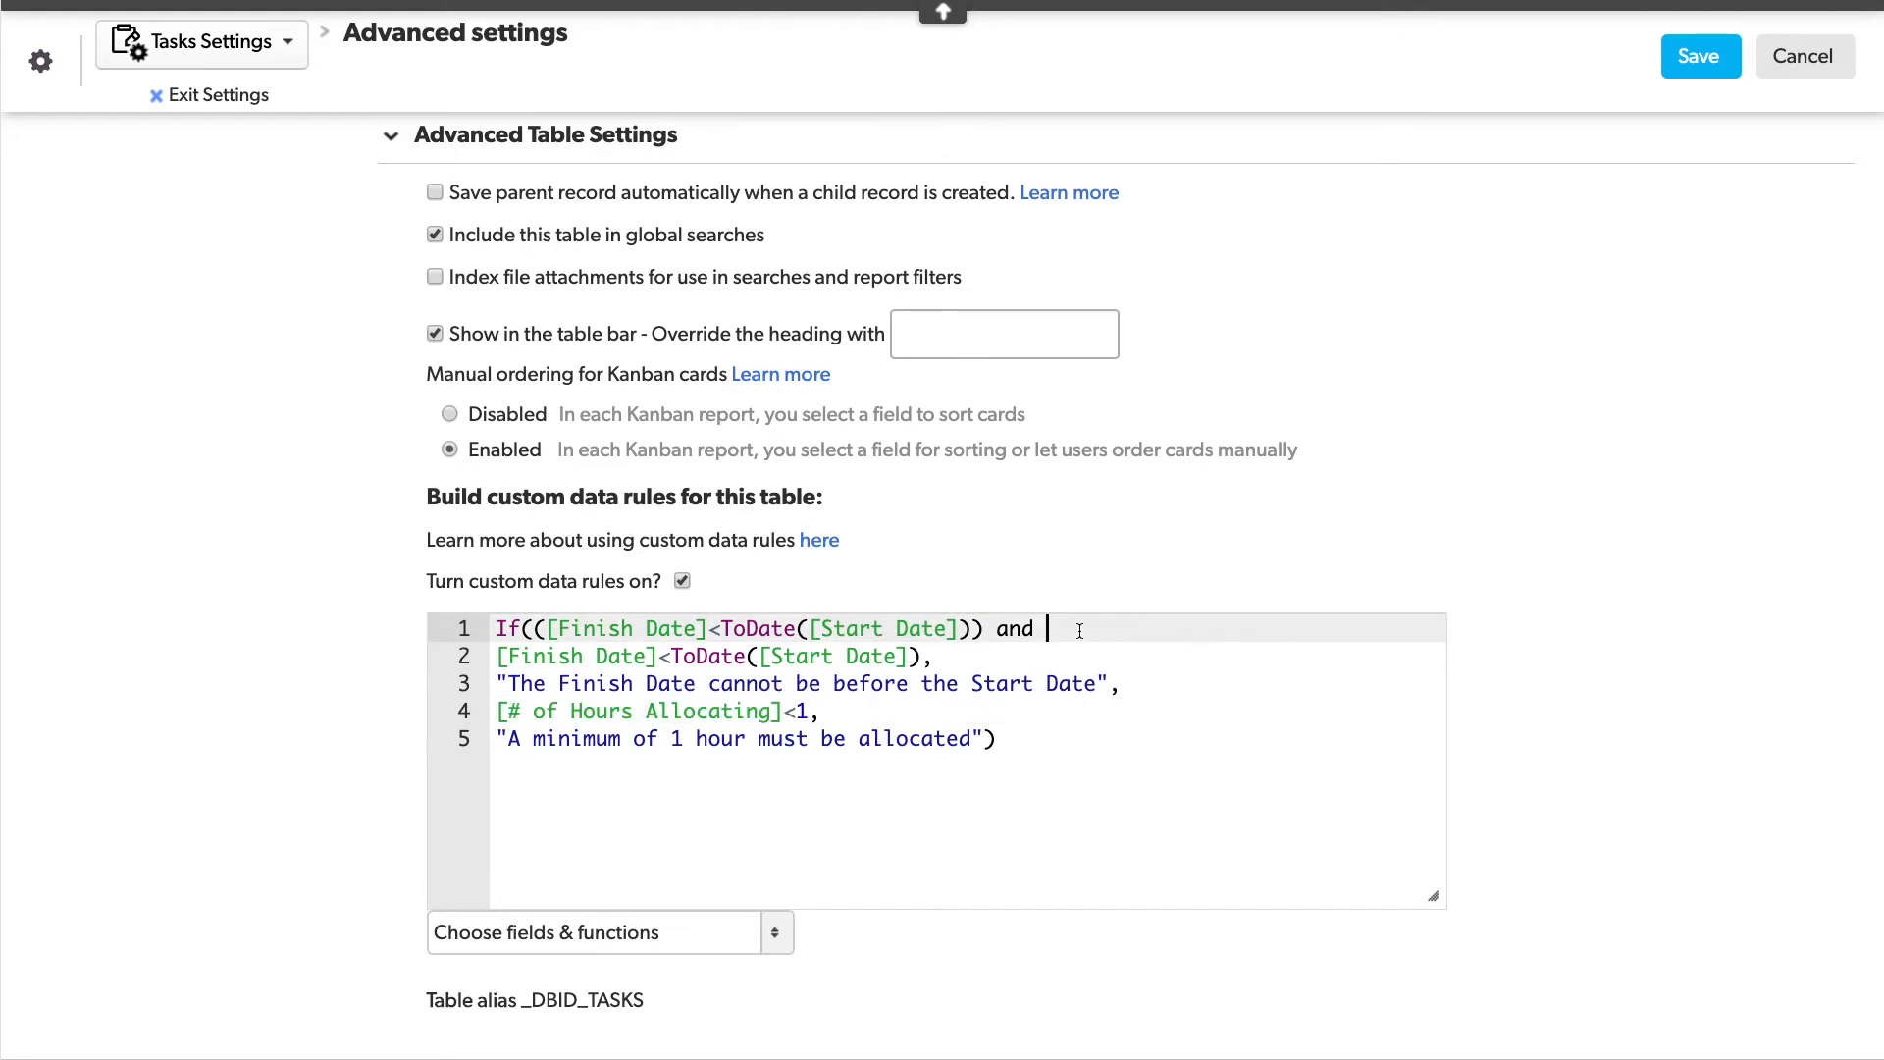
pyautogui.write('([# of Hours Allocating]<1),')
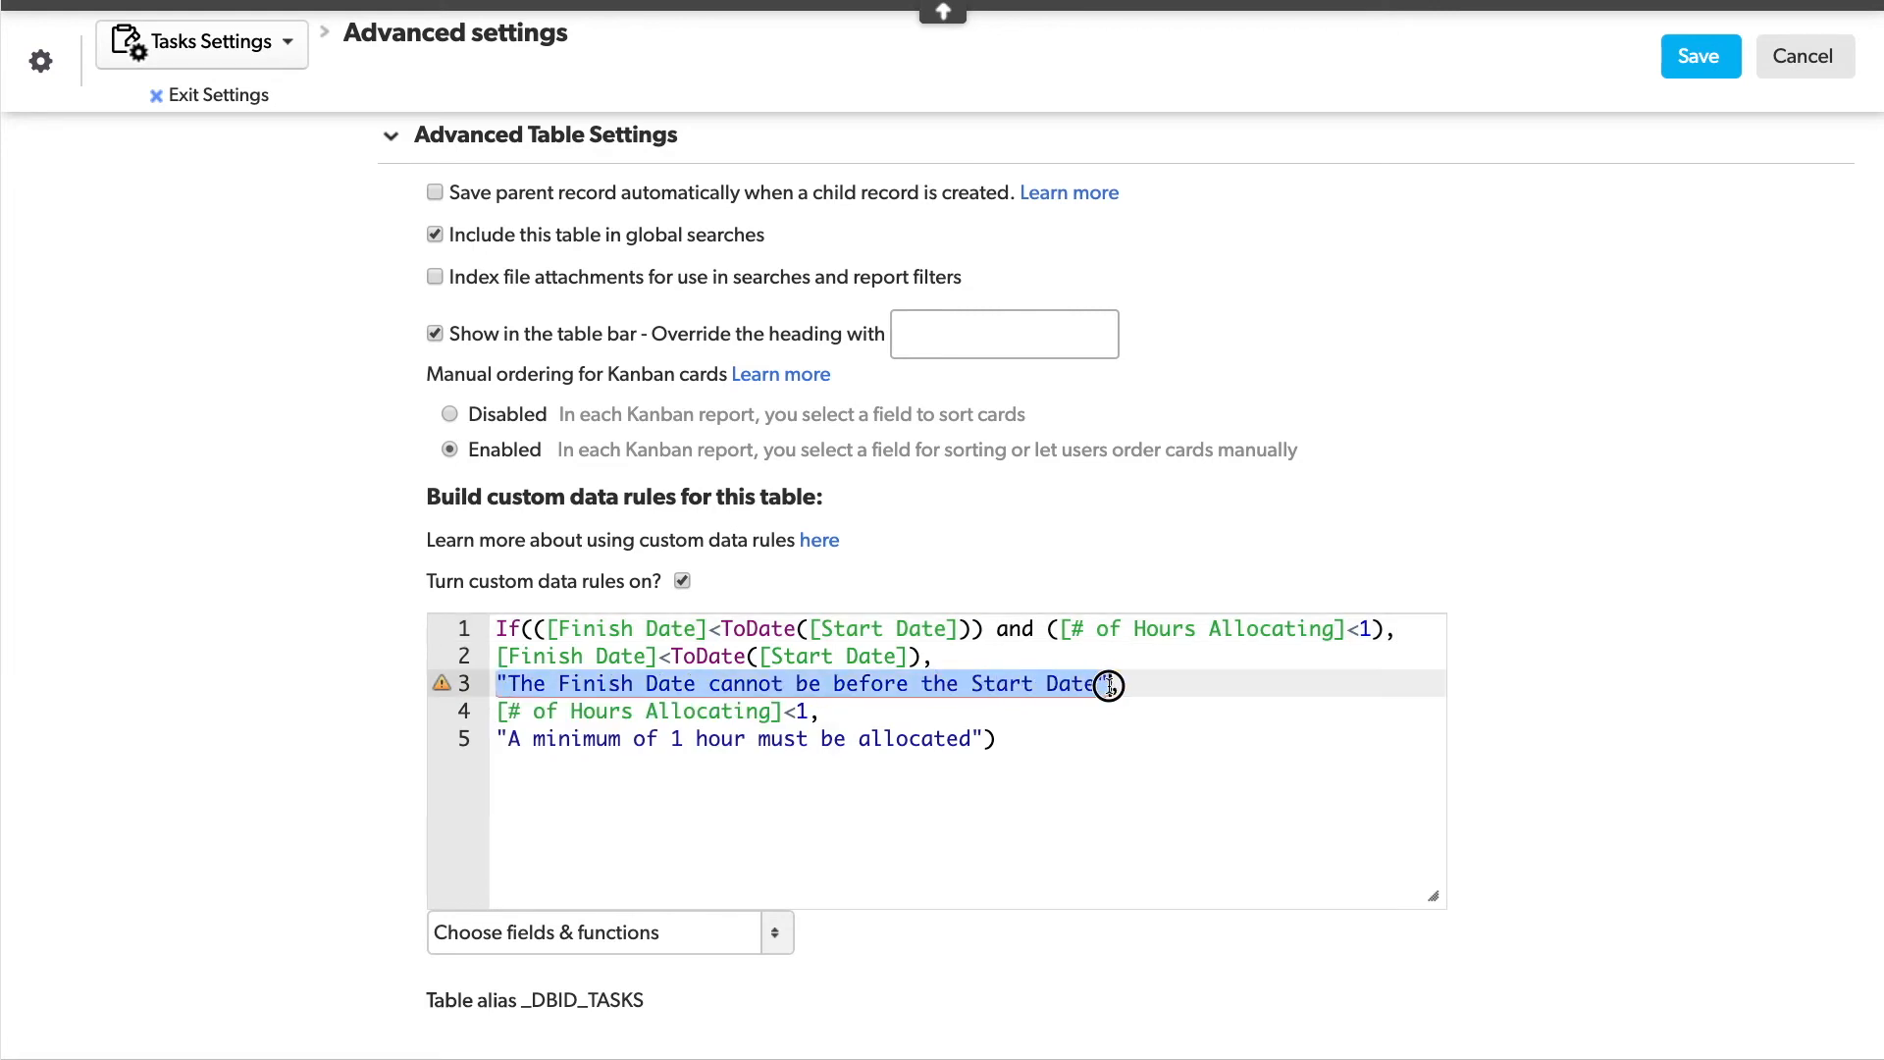
# Step: Replace the Finish Date message with a combined finish-date and hours message, then save the rule
pyautogui.click(1397, 627)
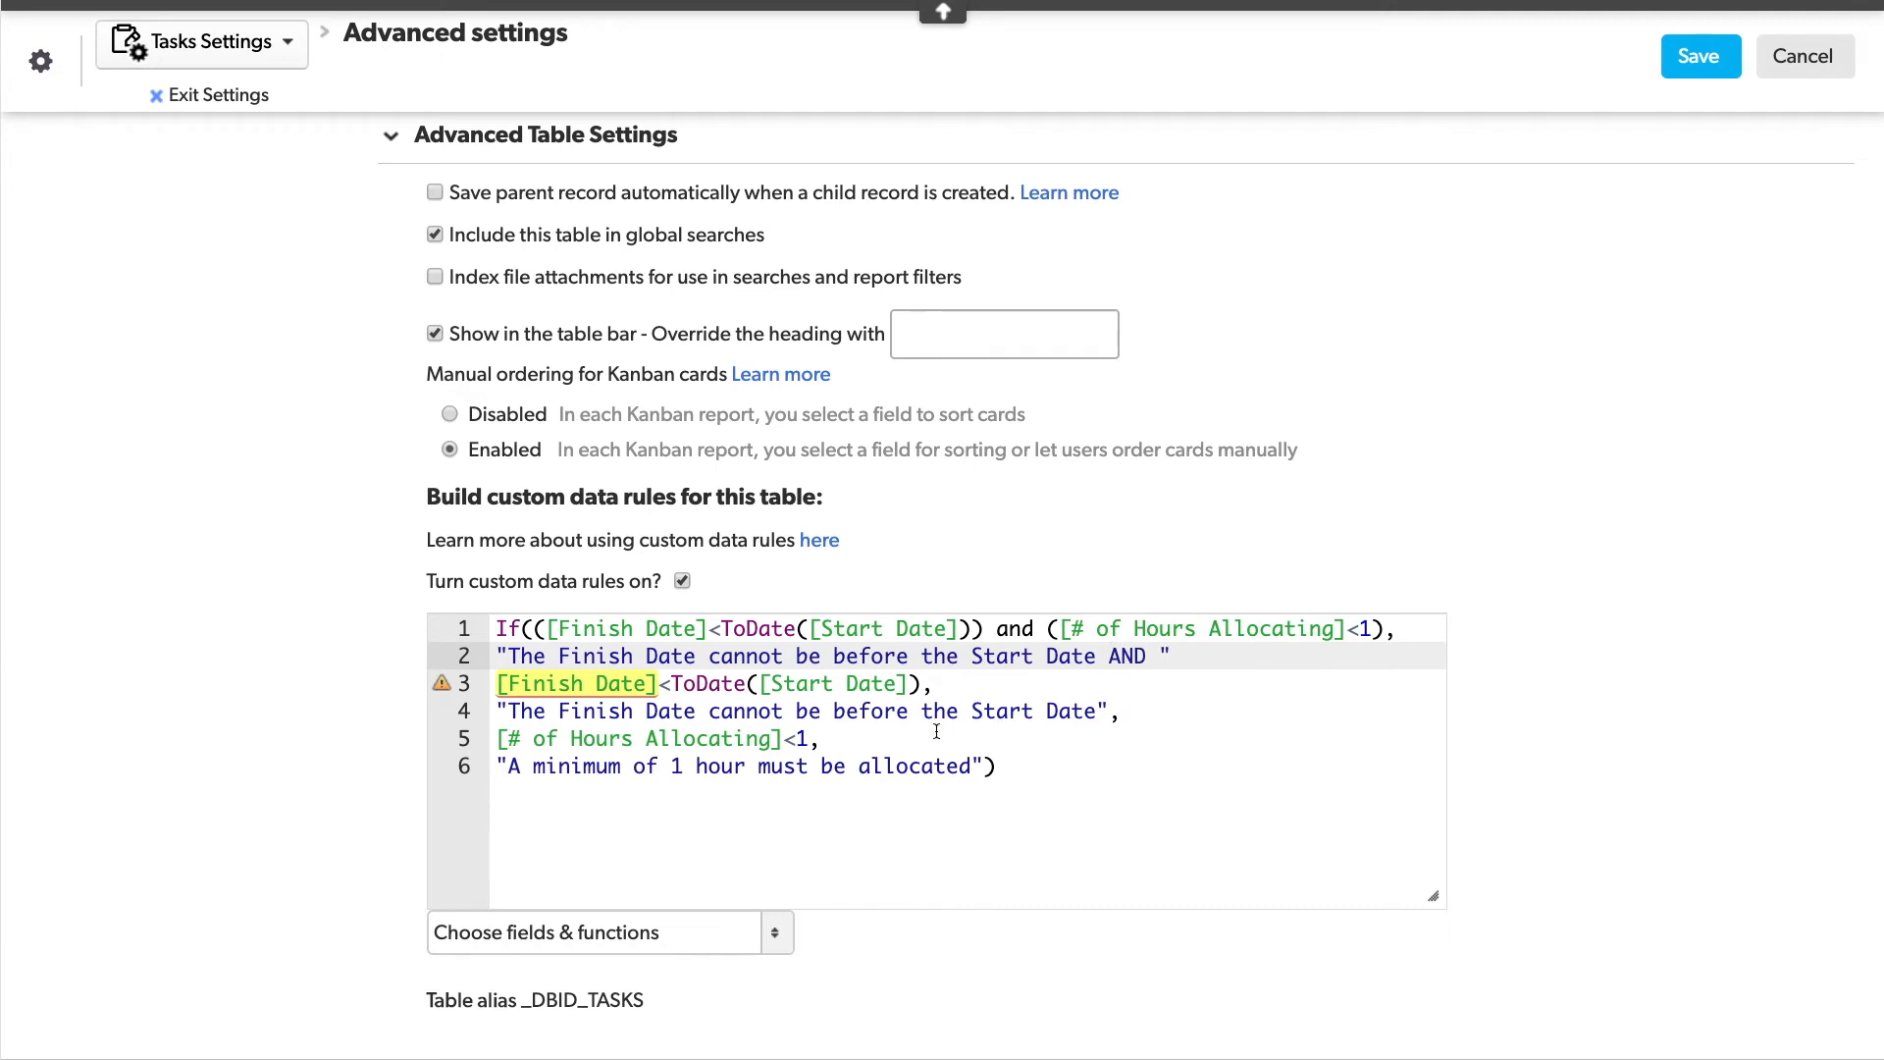
pyautogui.click(970, 766)
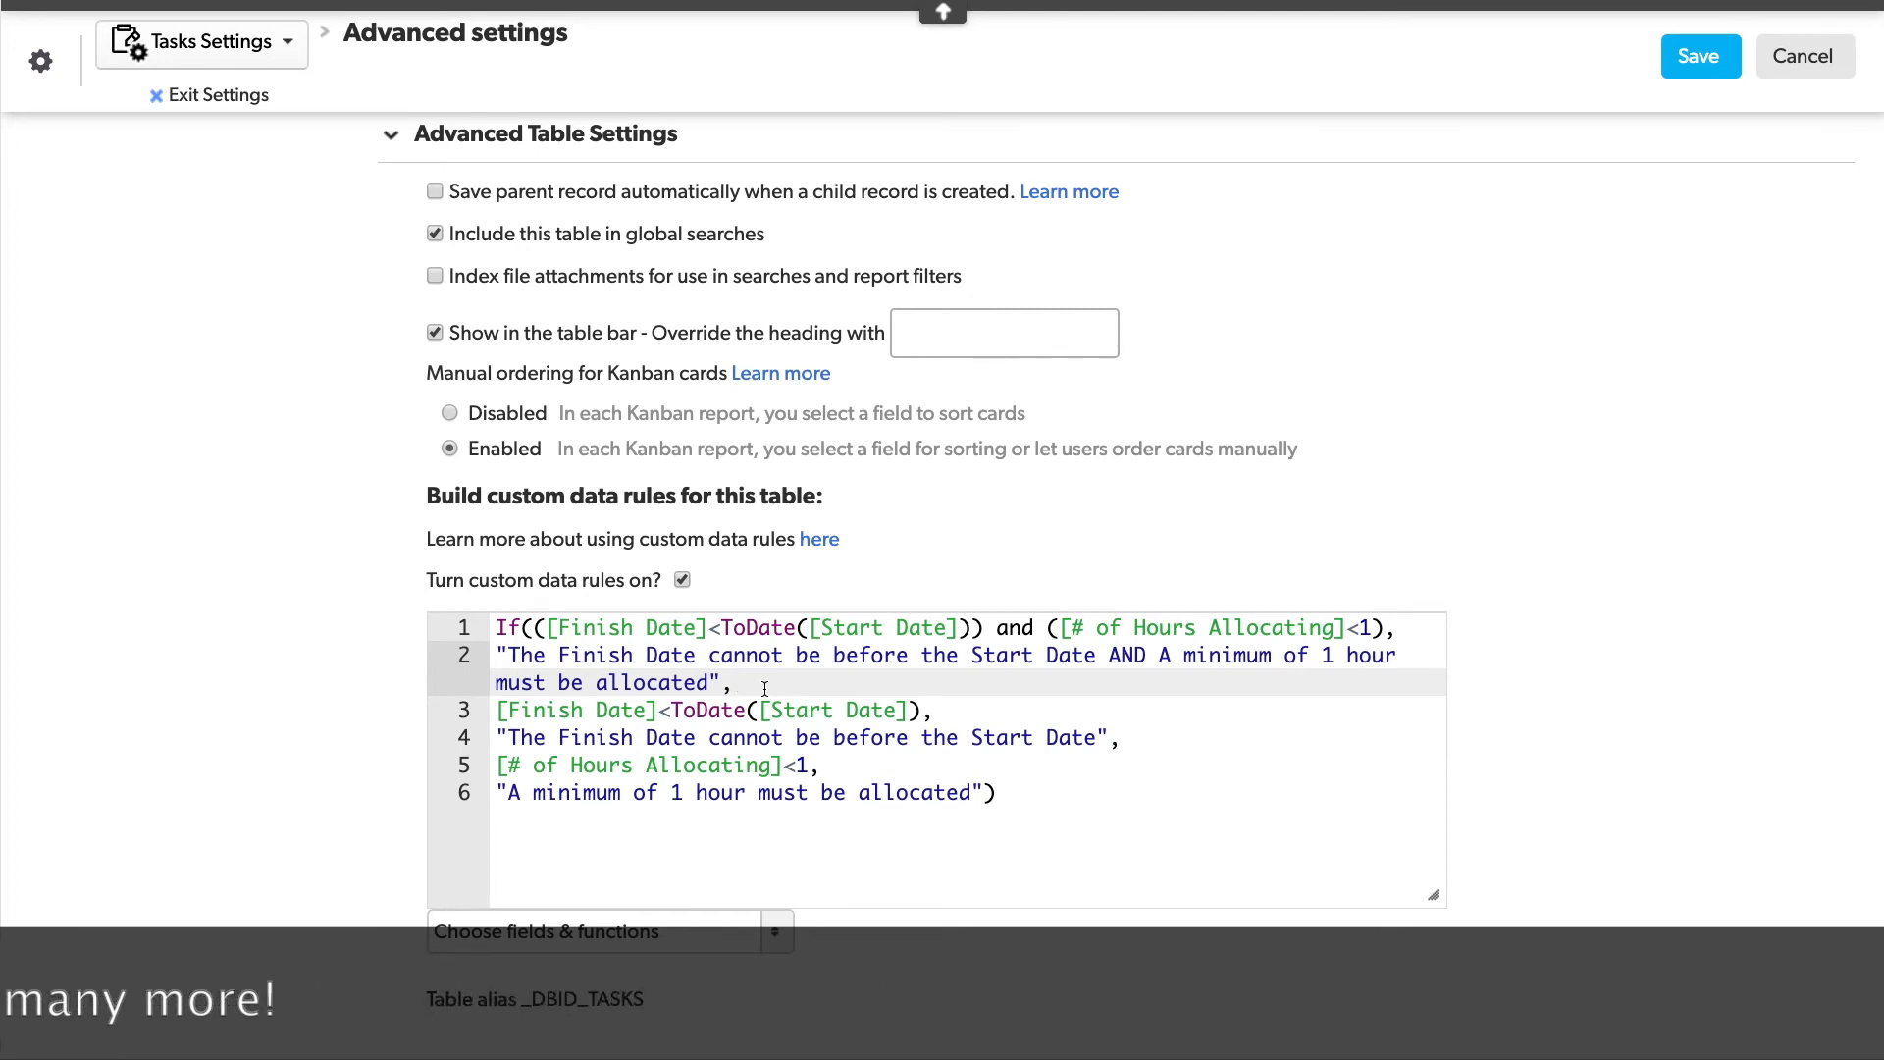
pyautogui.moveTo(1707, 161)
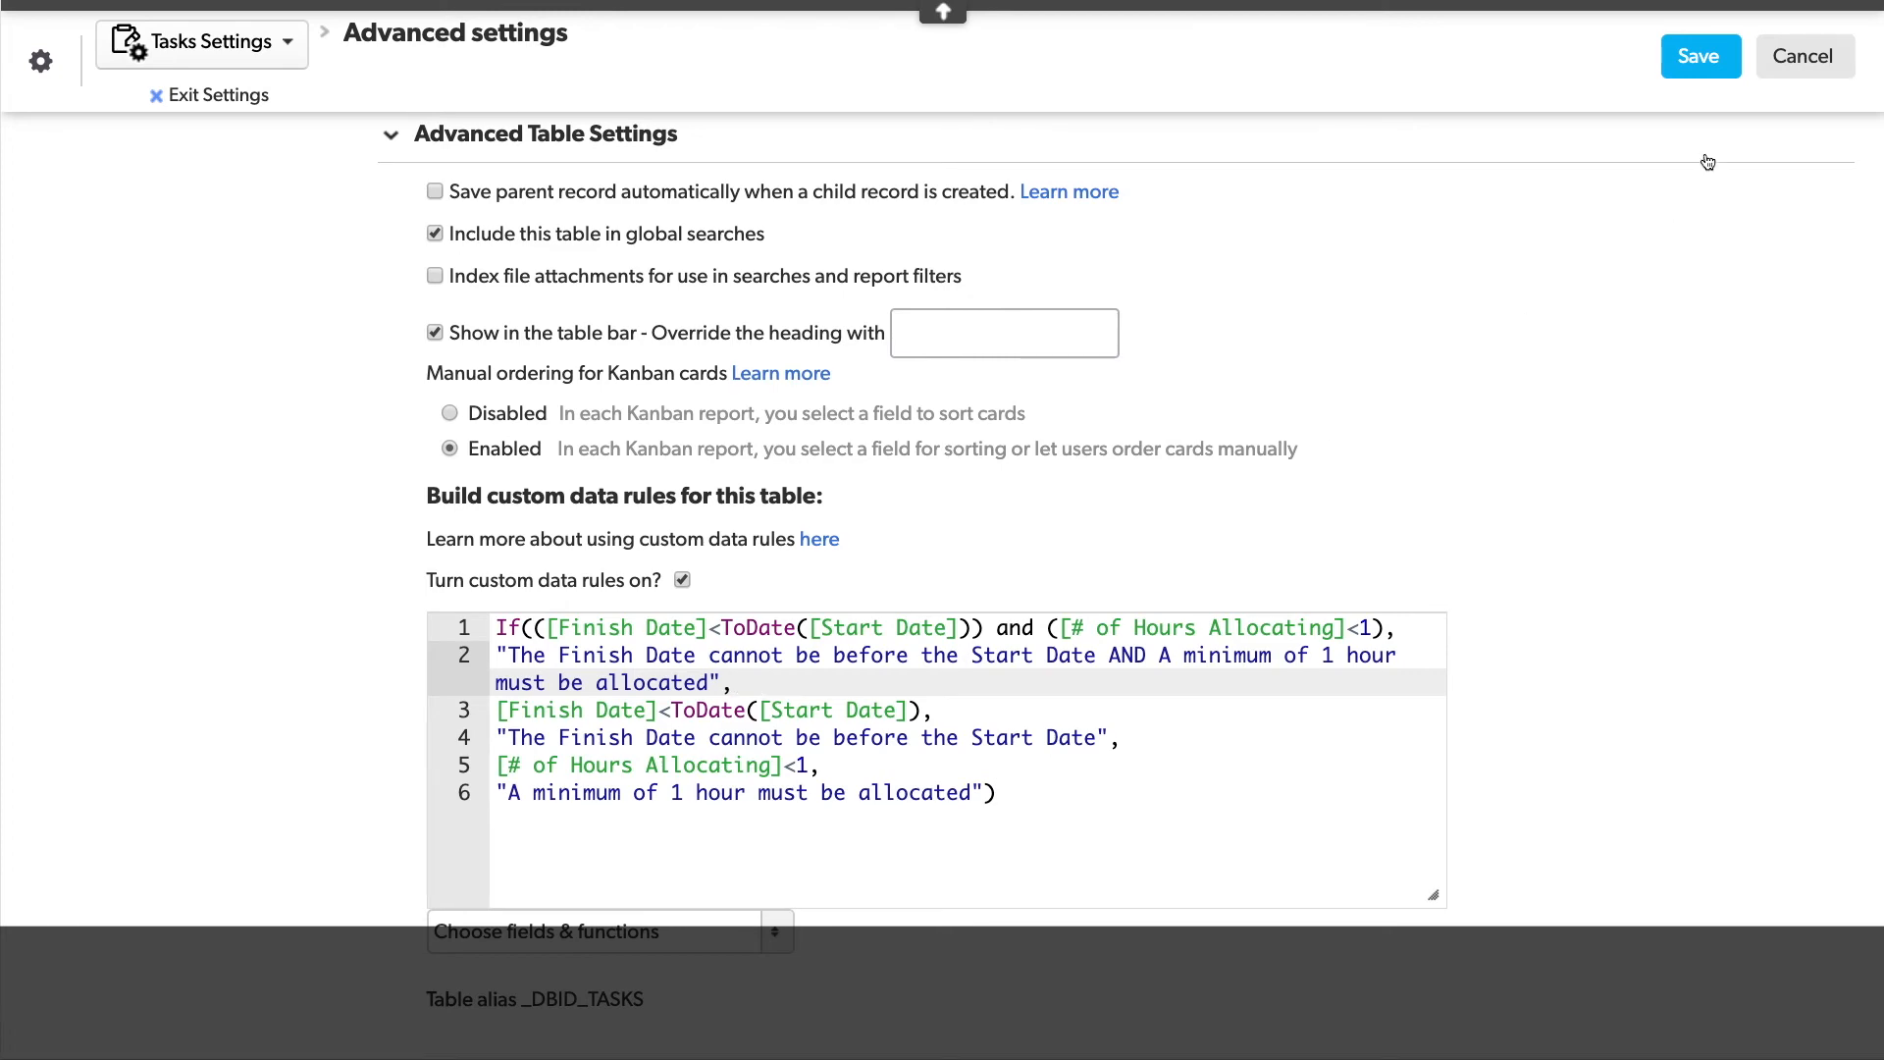
pyautogui.click(1698, 55)
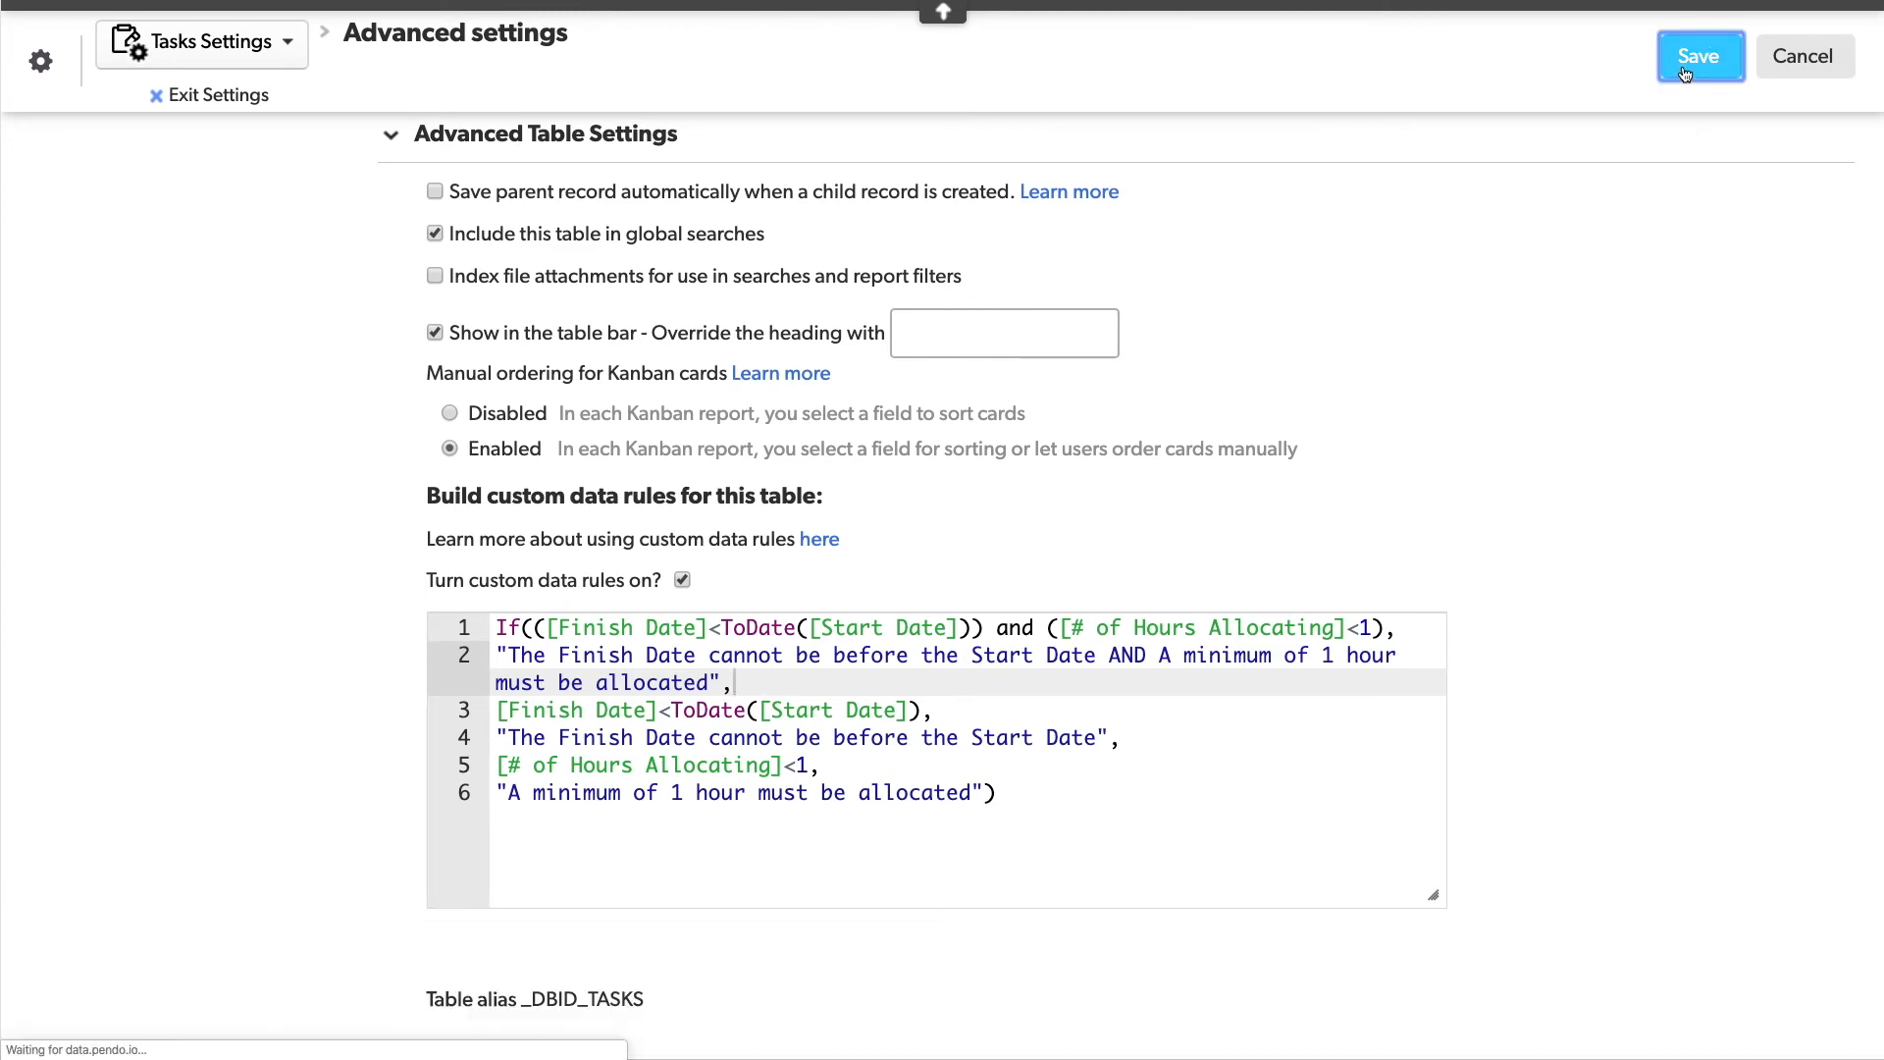
# Step: In Grid Edit, give three tasks .5 hours and Workstation purchase a 01-01-2016 finish
pyautogui.click(1698, 55)
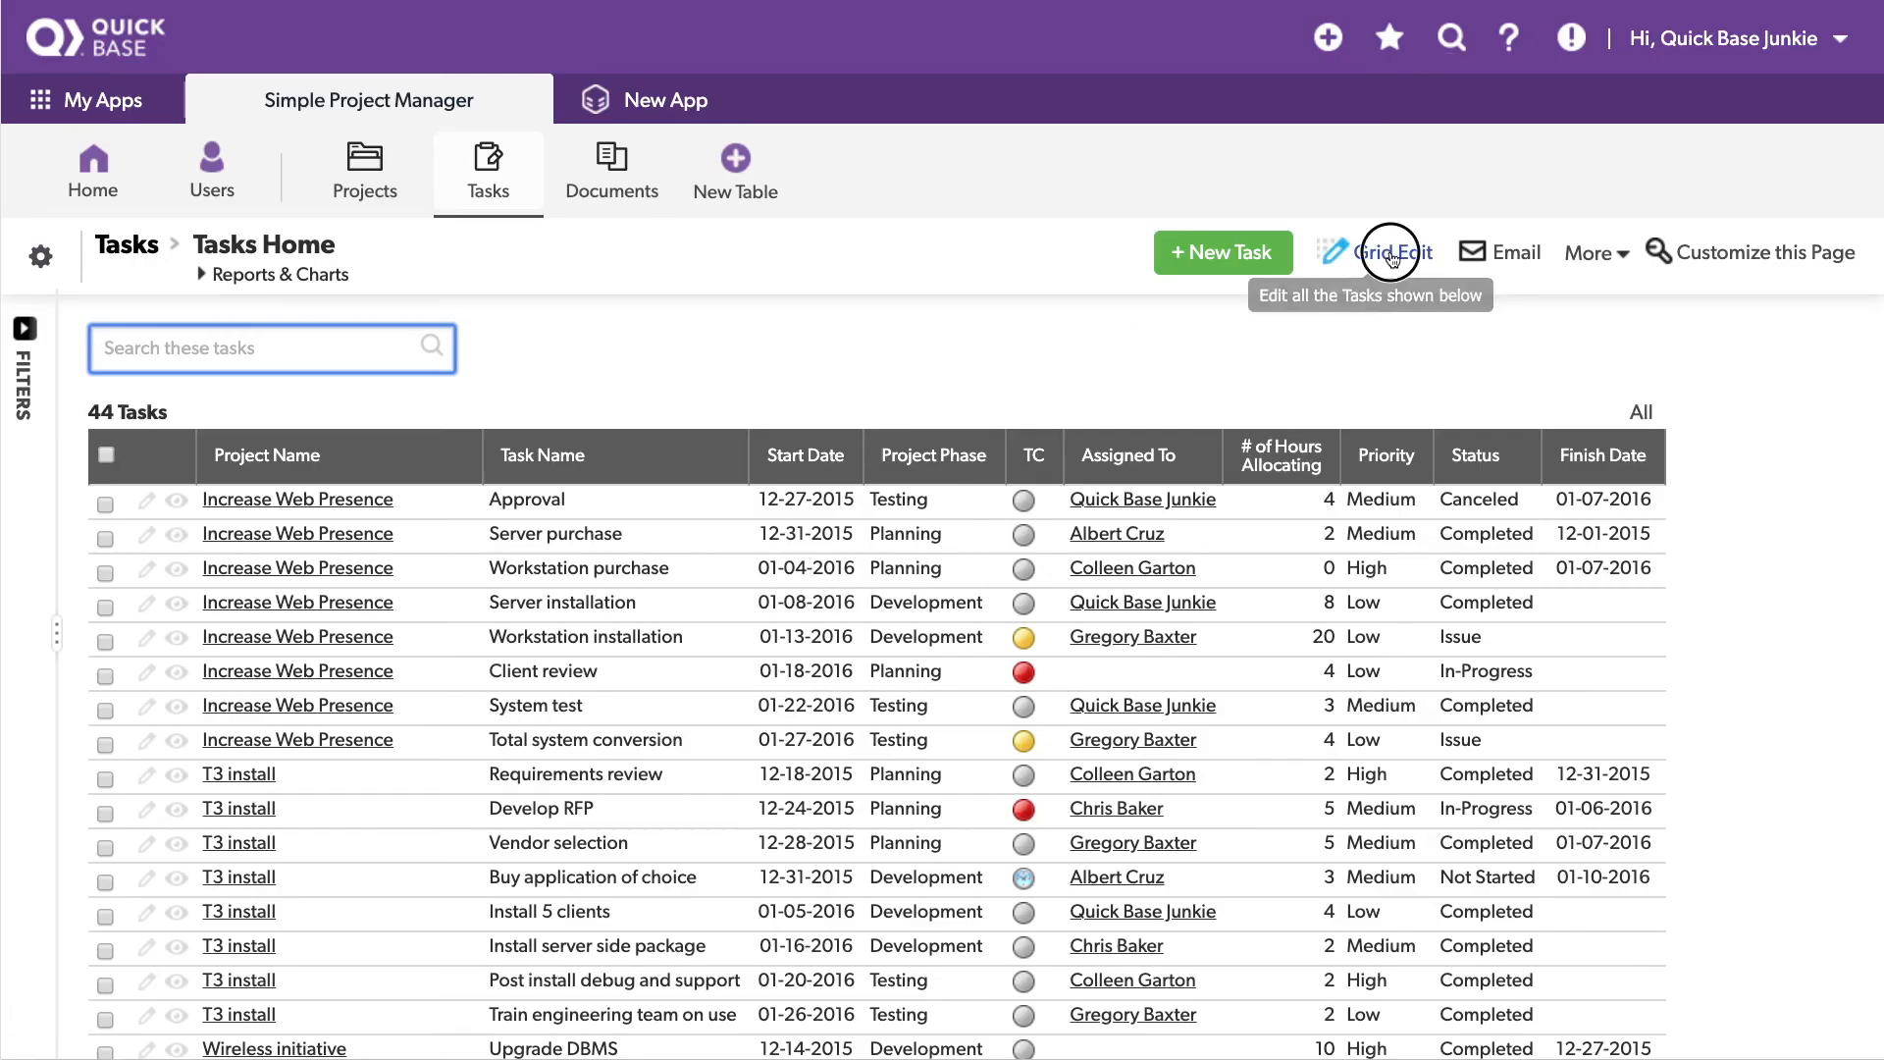
pyautogui.click(1389, 252)
pyautogui.write('.5')
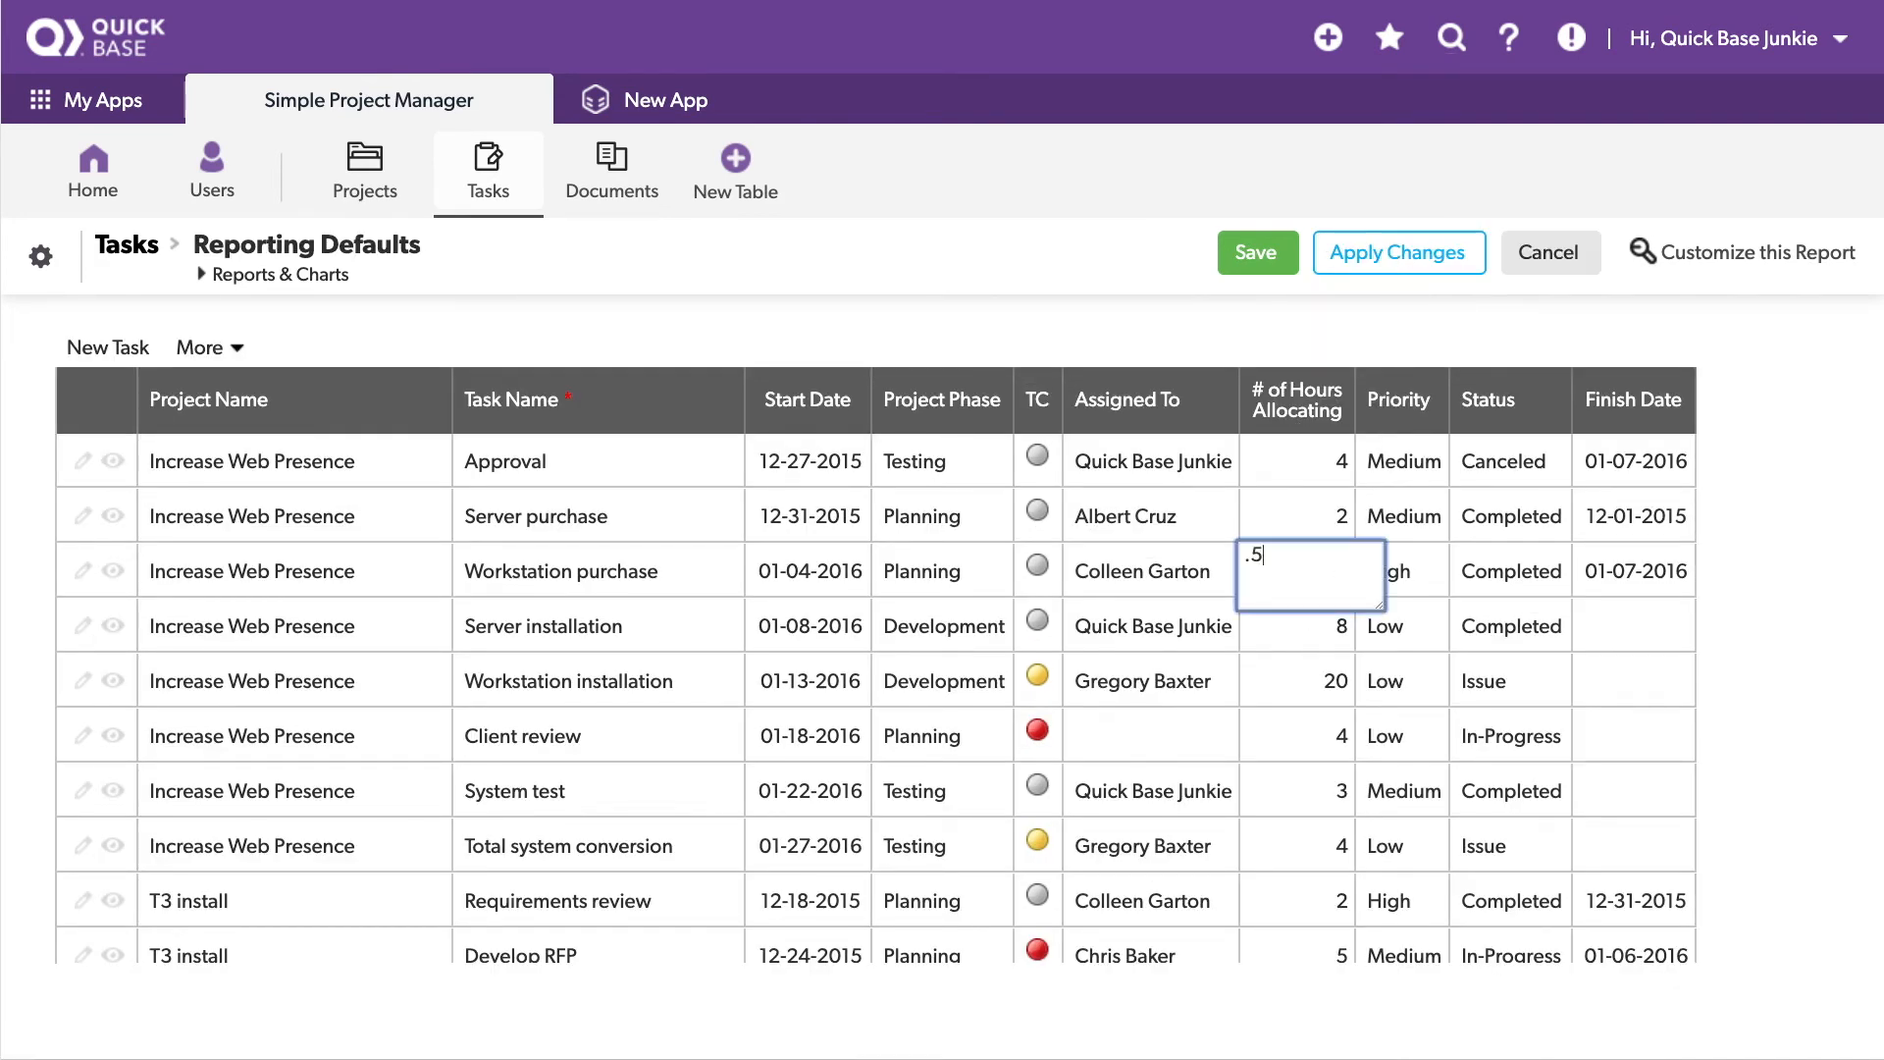
pyautogui.click(1632, 555)
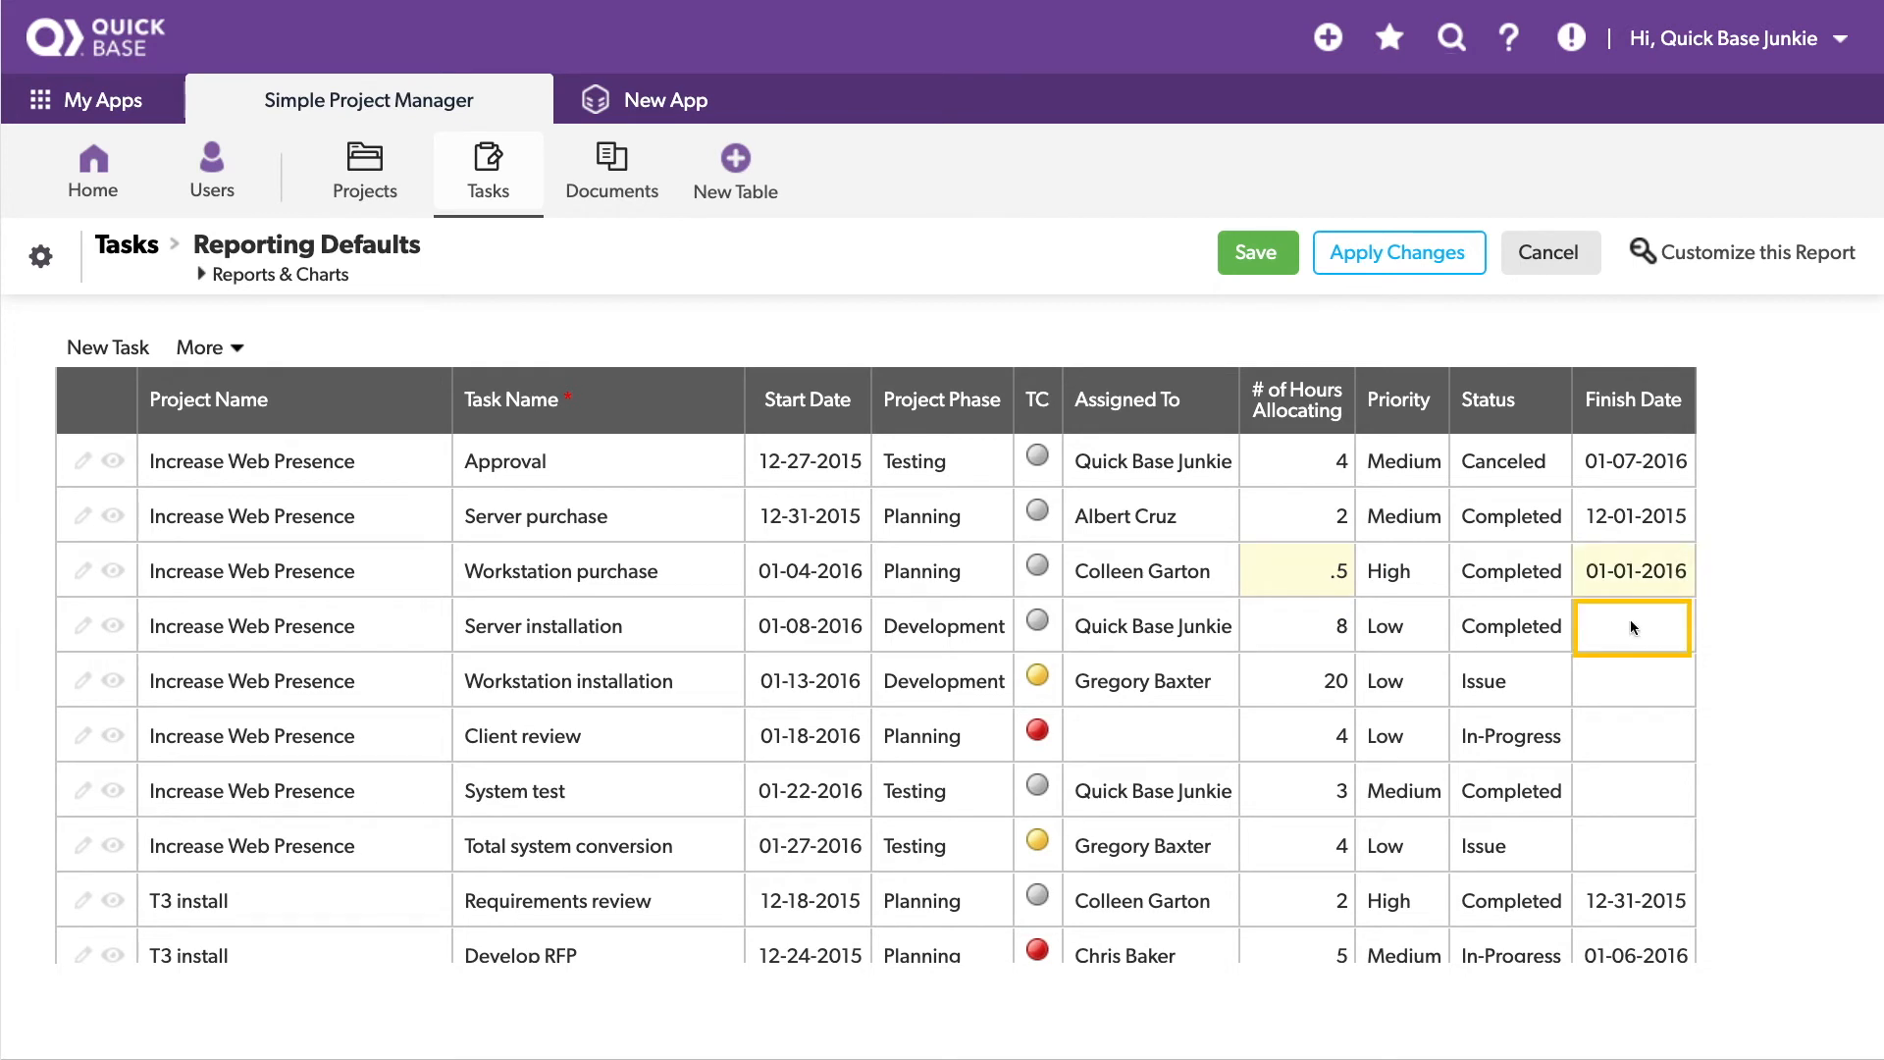
pyautogui.click(1295, 734)
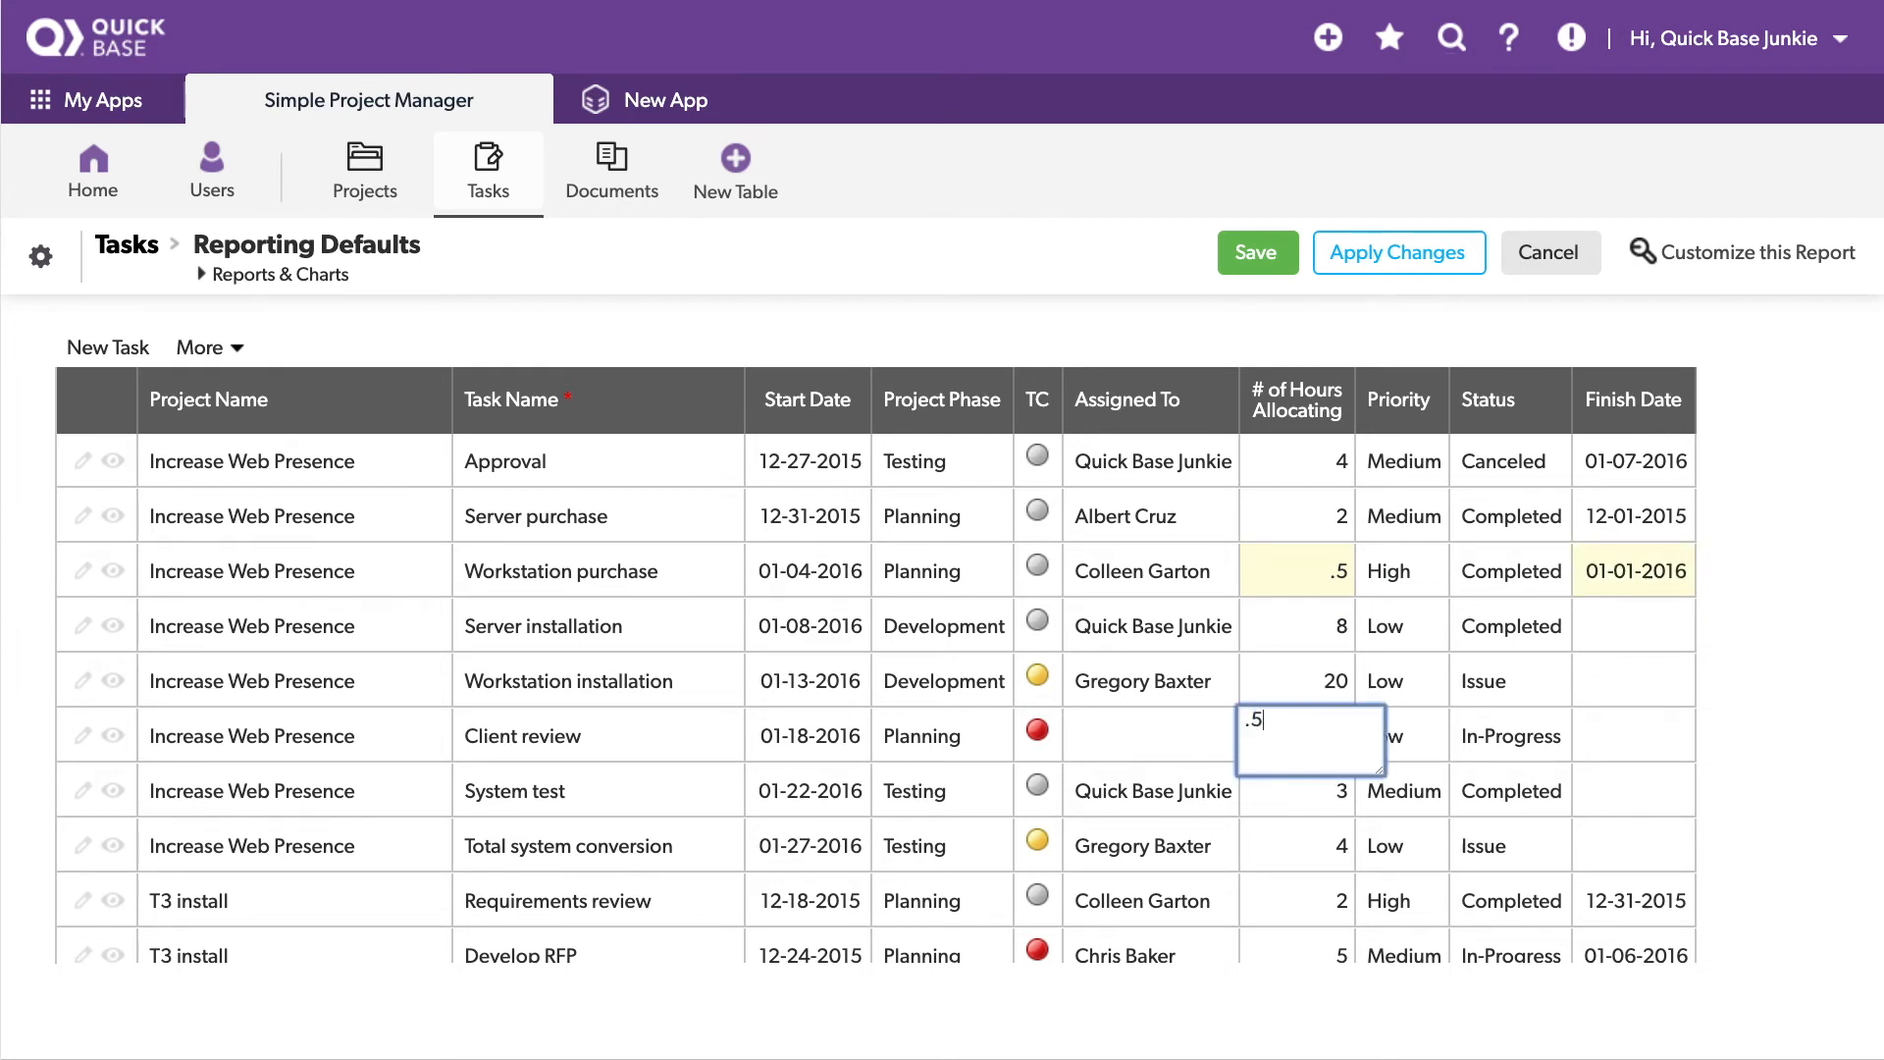
pyautogui.click(1508, 680)
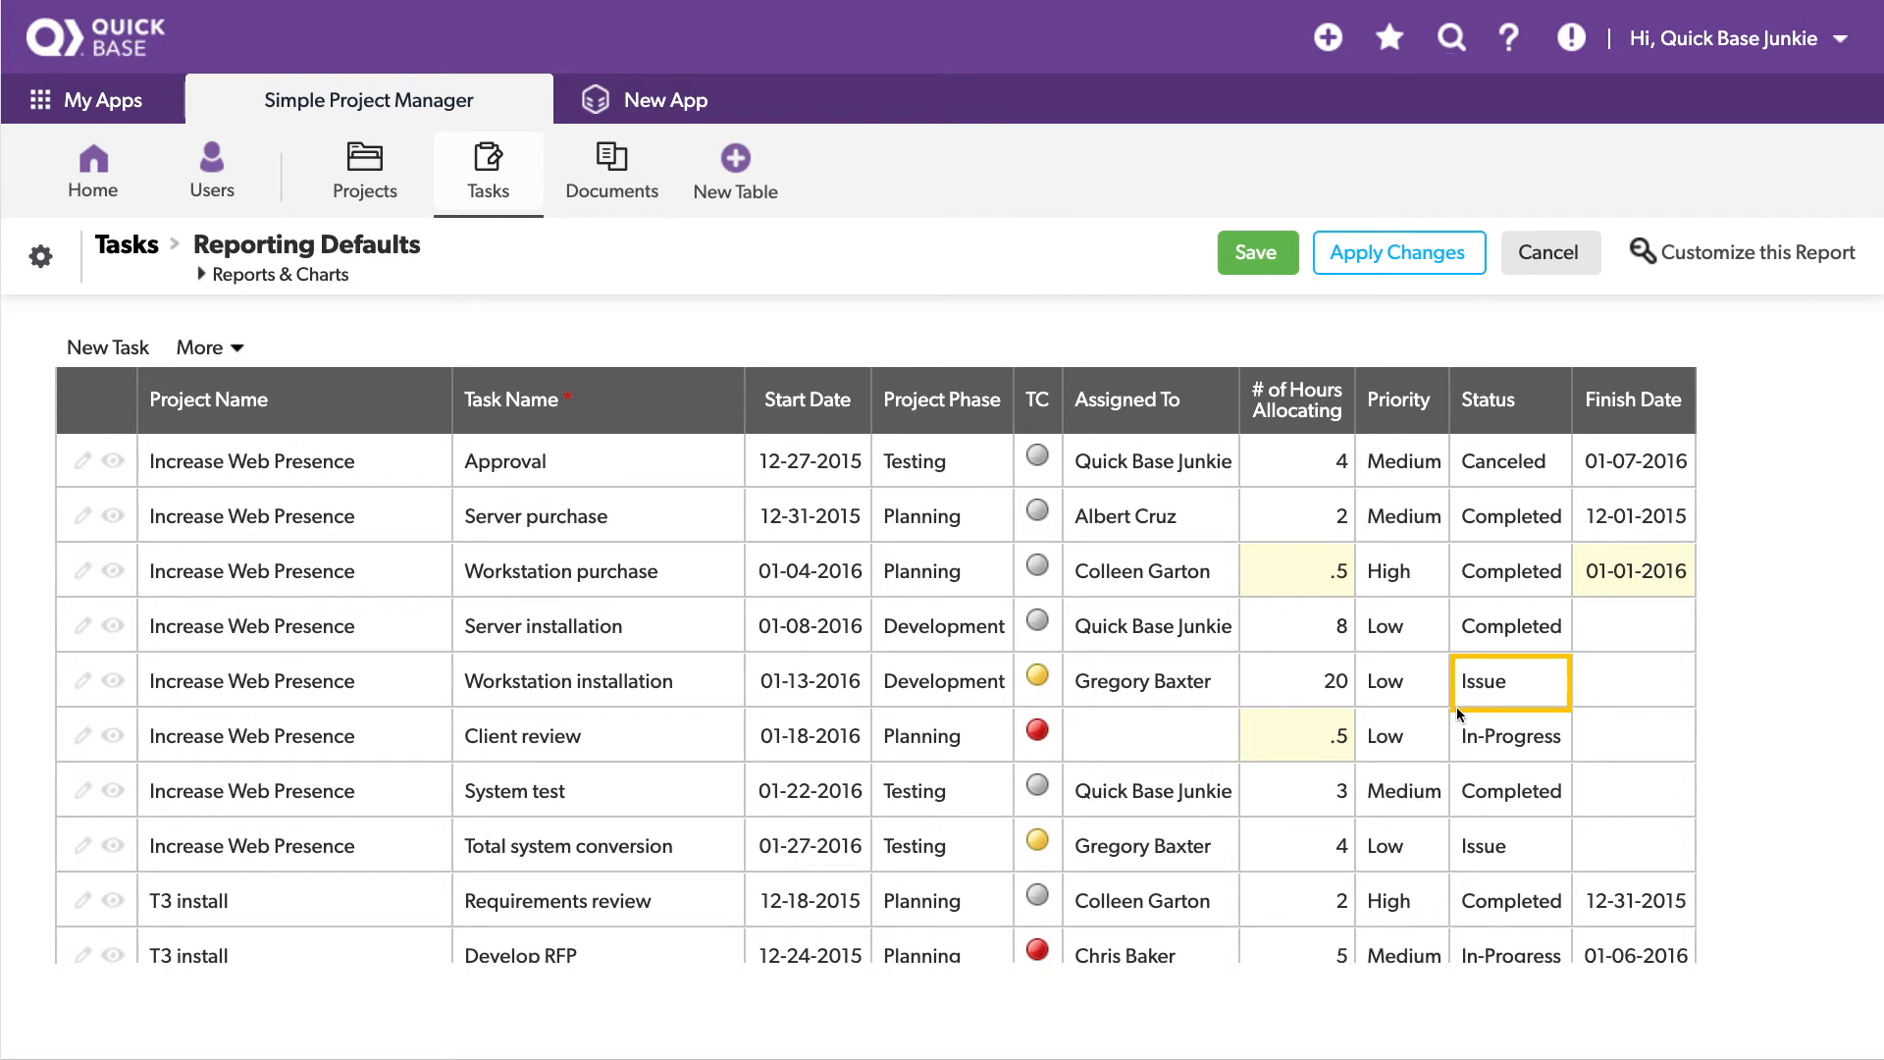
pyautogui.click(1297, 845)
pyautogui.write('.5')
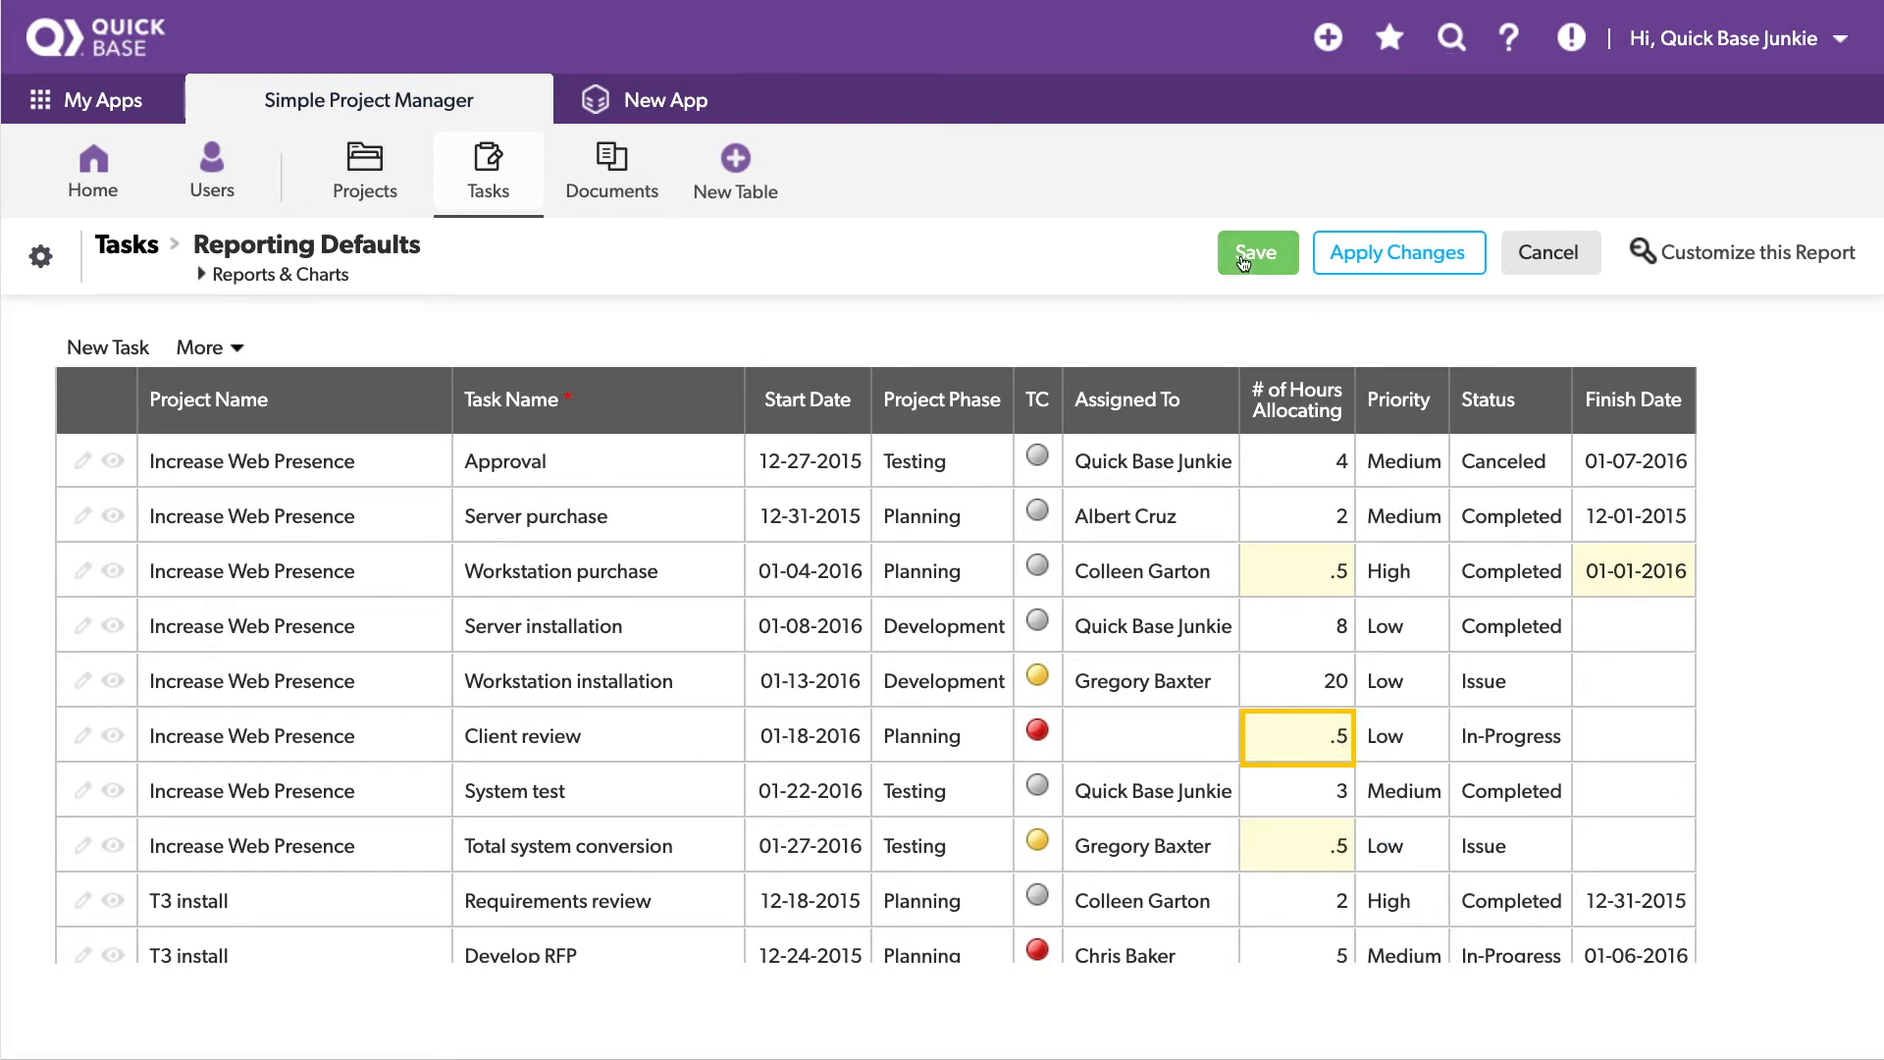
# Step: Attempt saving the grid, review the three rule failures, and dismiss the dialog
pyautogui.click(1256, 252)
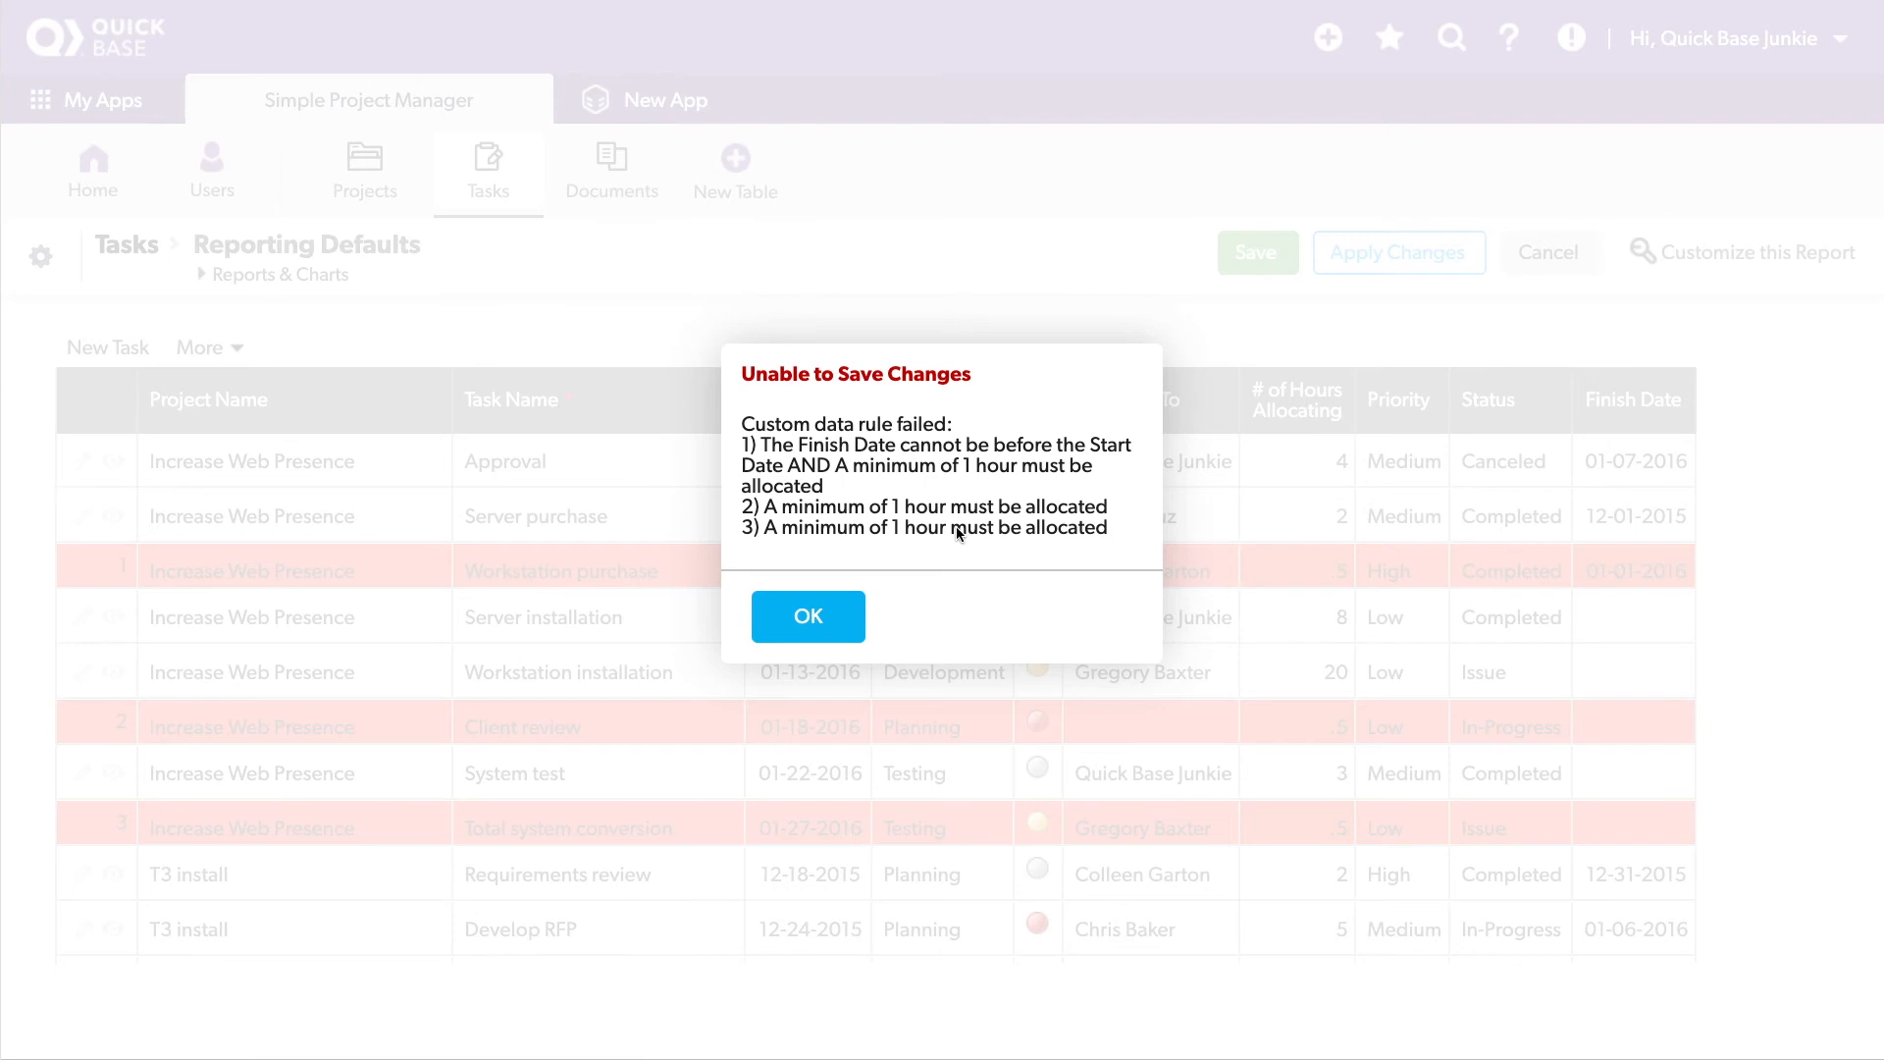
pyautogui.click(807, 615)
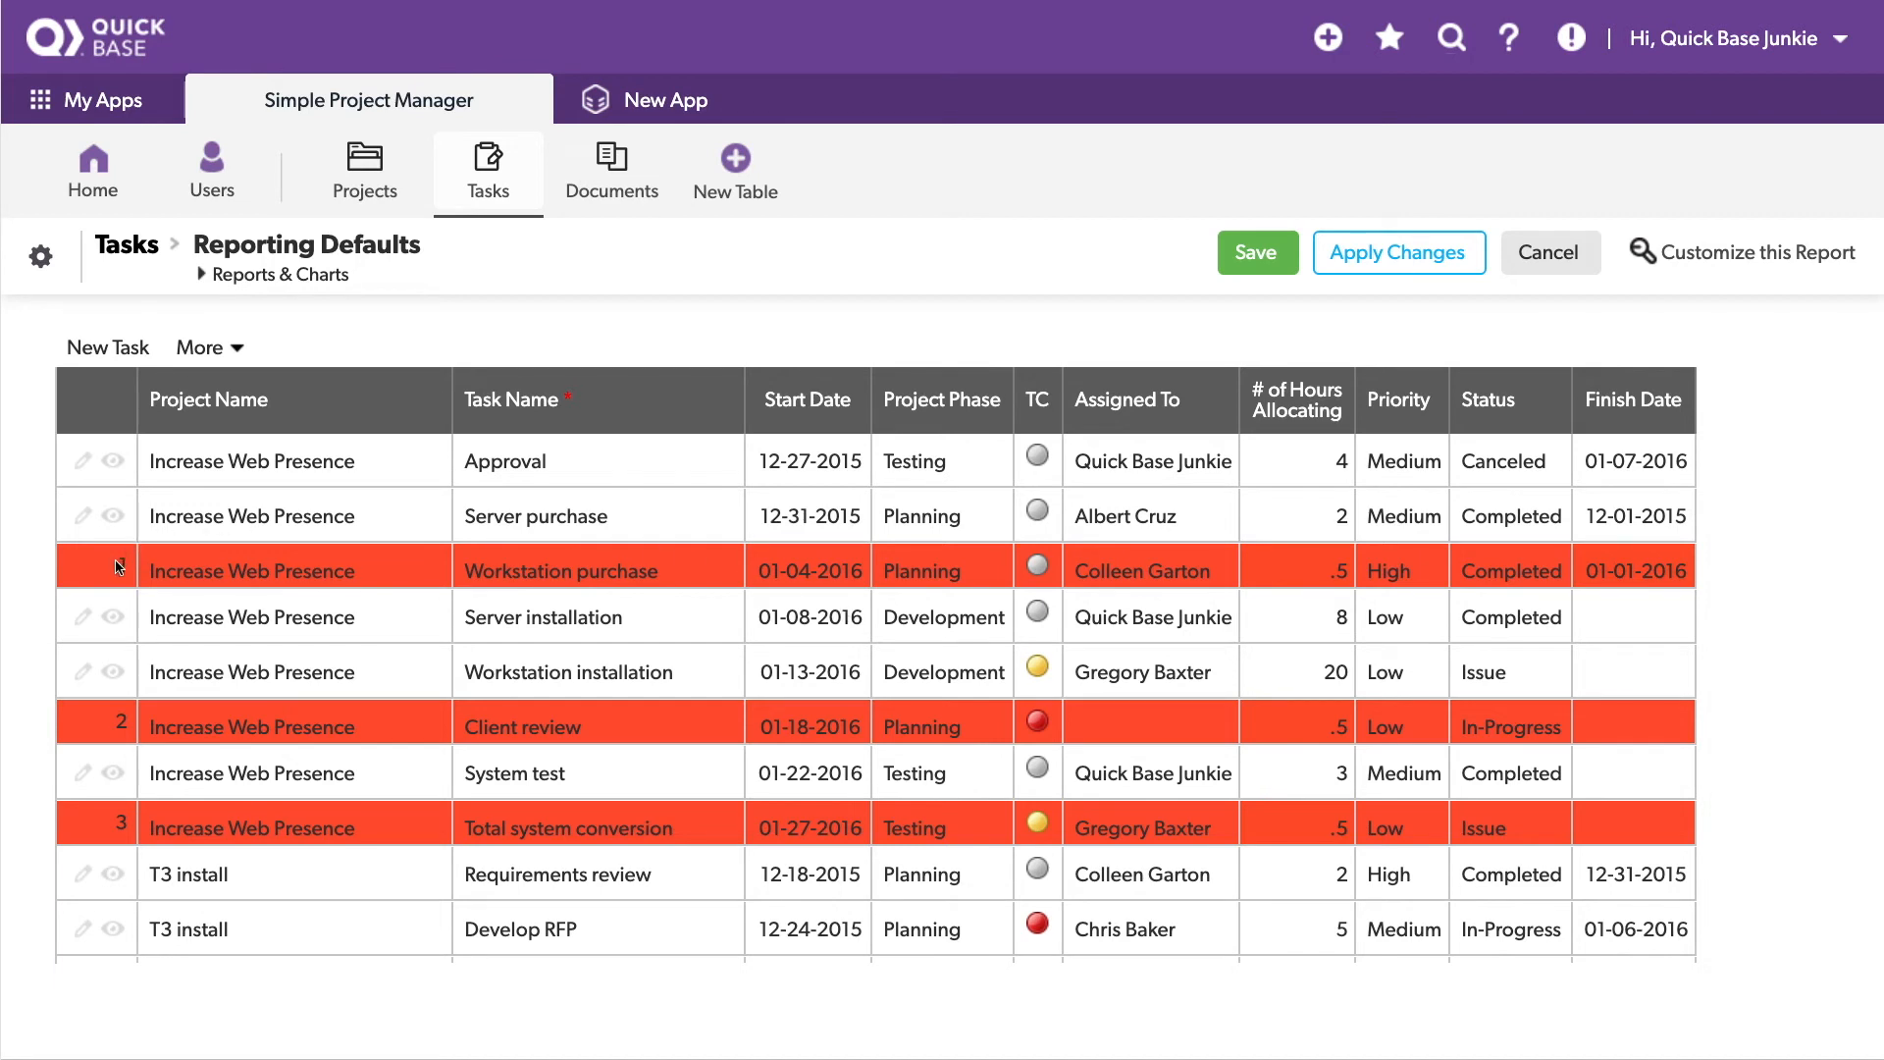
pyautogui.moveTo(119, 573)
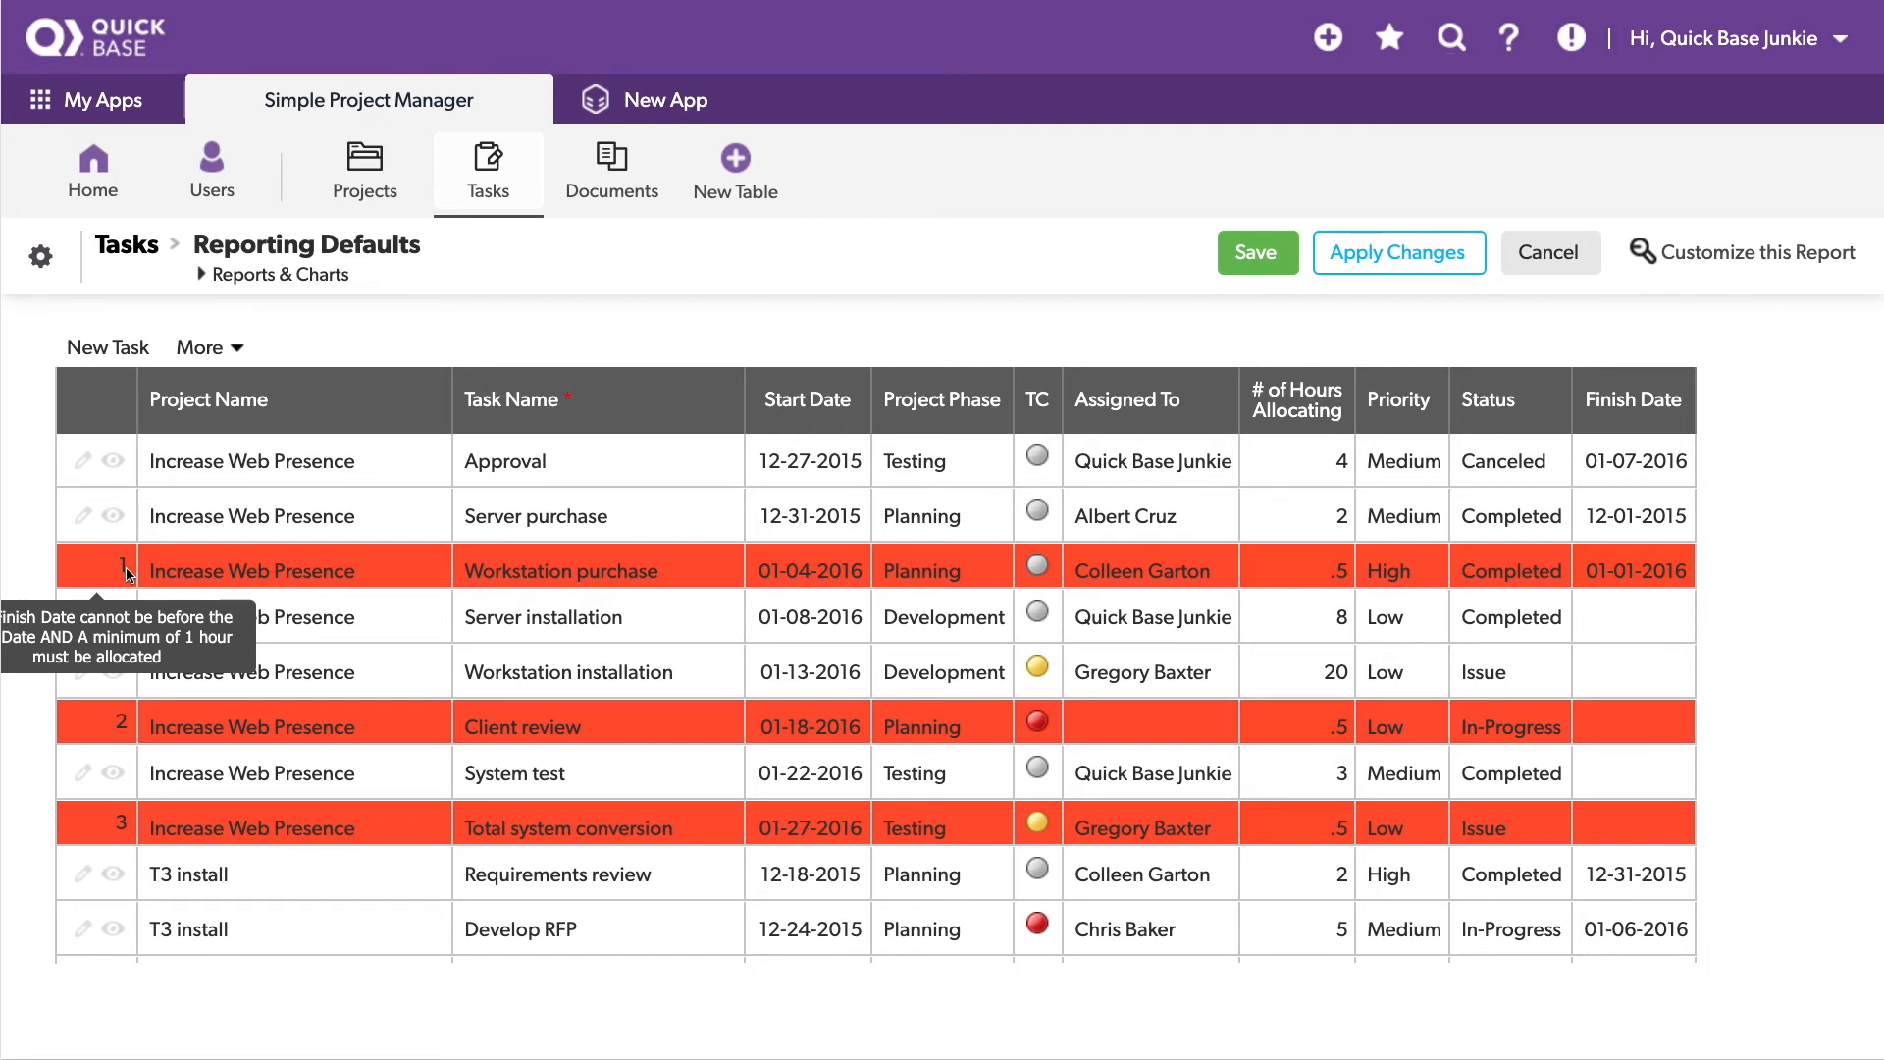
pyautogui.moveTo(133, 739)
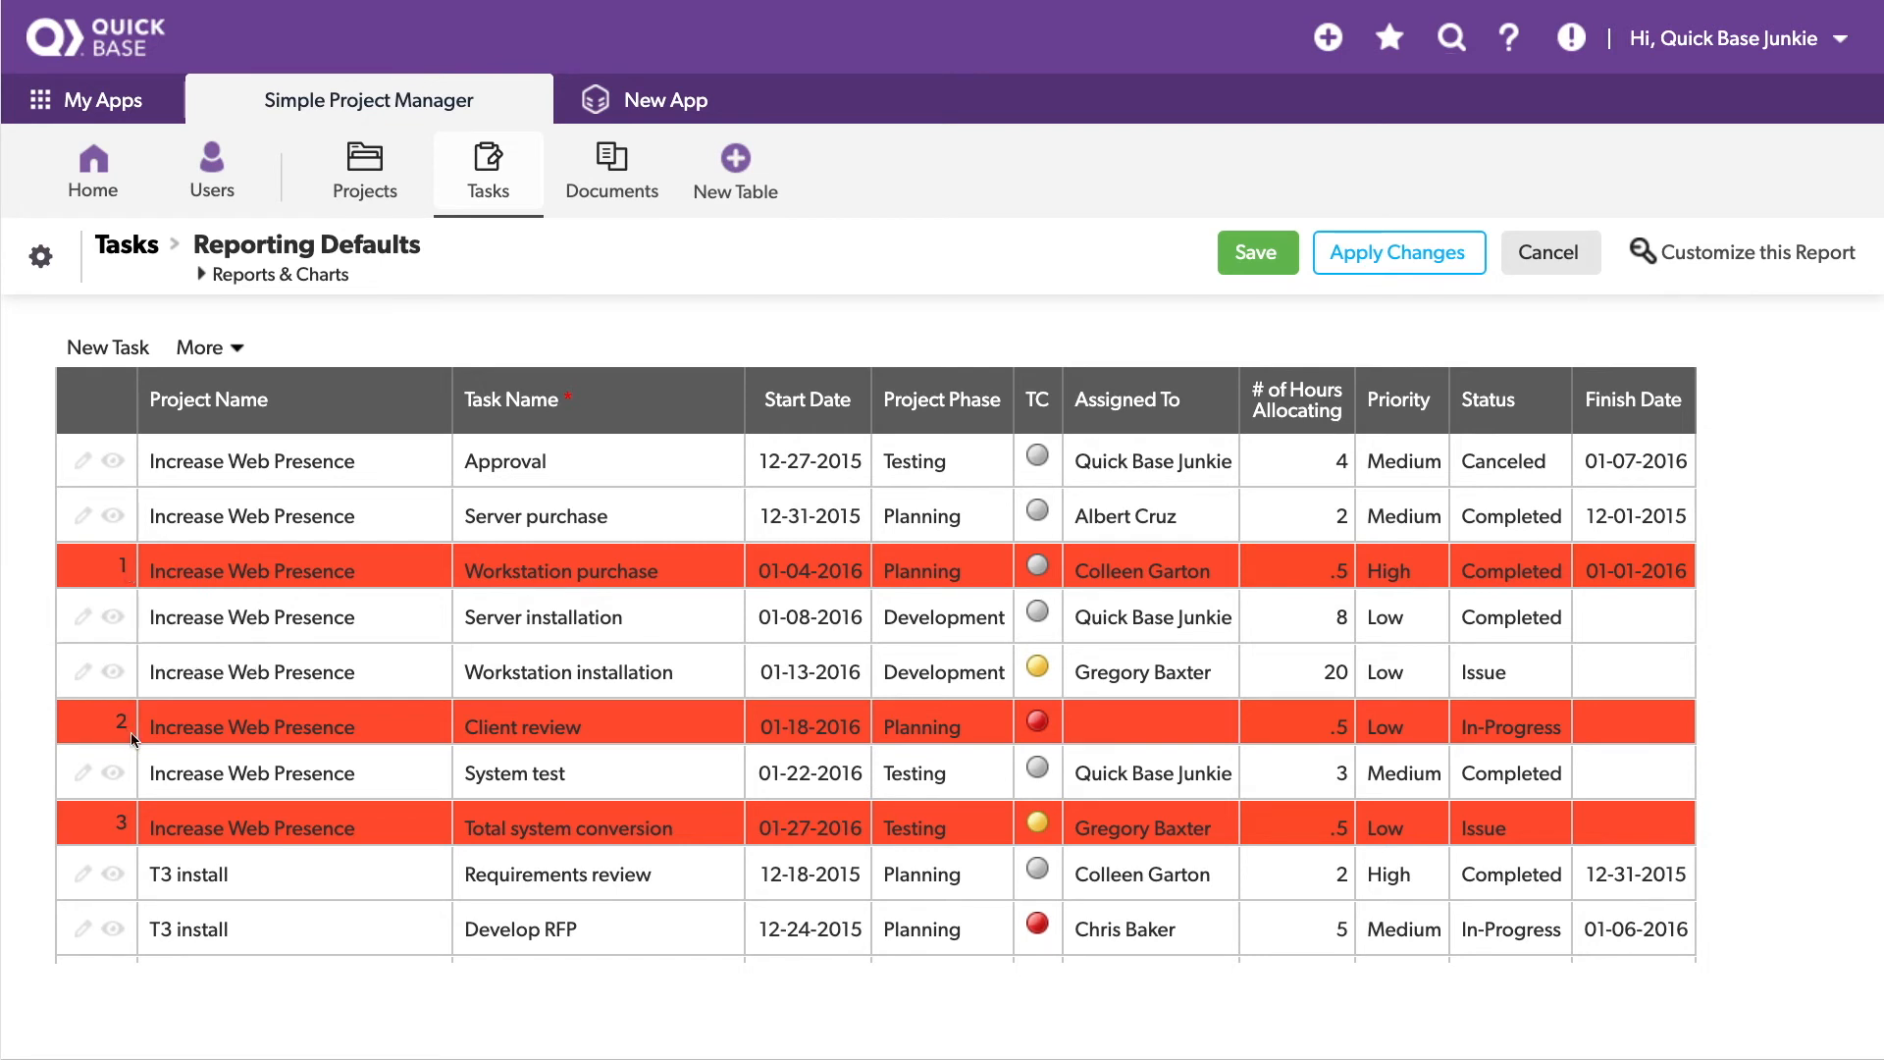
pyautogui.moveTo(129, 730)
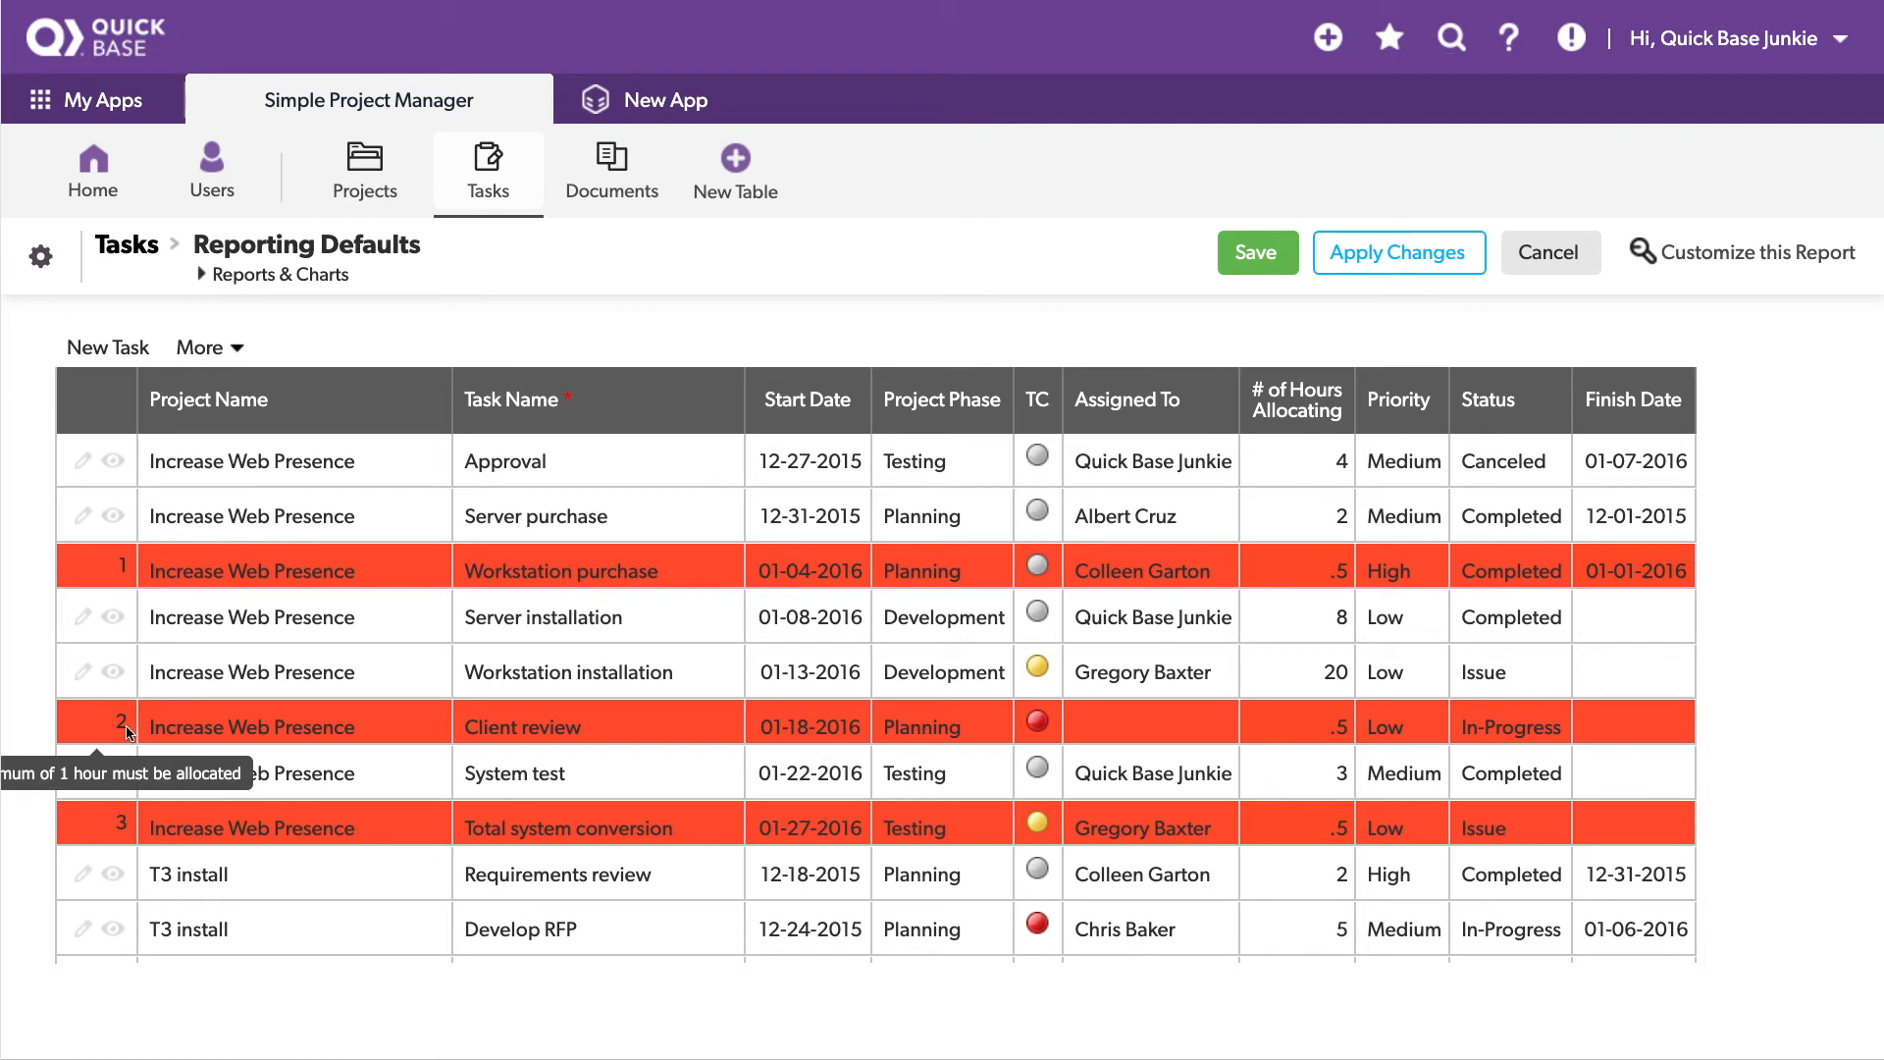
pyautogui.moveTo(1025, 721)
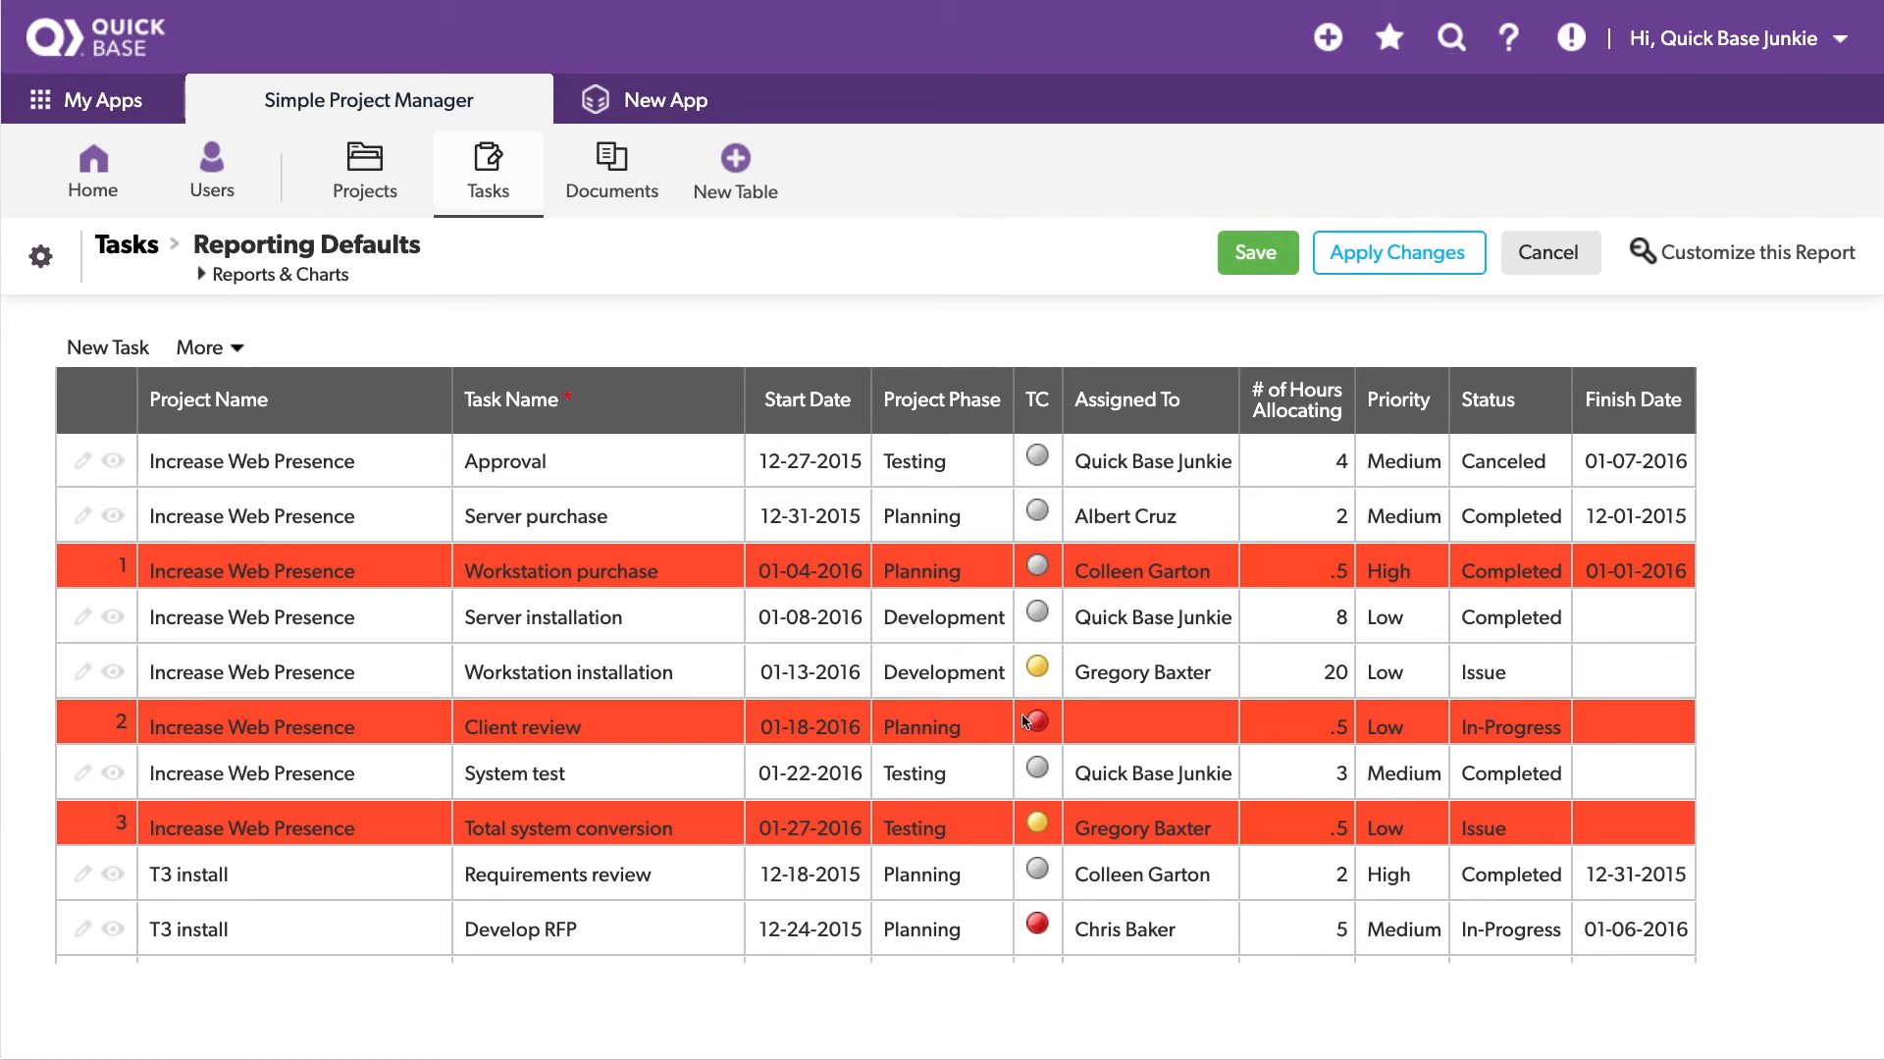
# Step: Set hours to 0 for Workstation purchase and 1 for Client review and Total system conversion
pyautogui.click(1296, 724)
pyautogui.write('1')
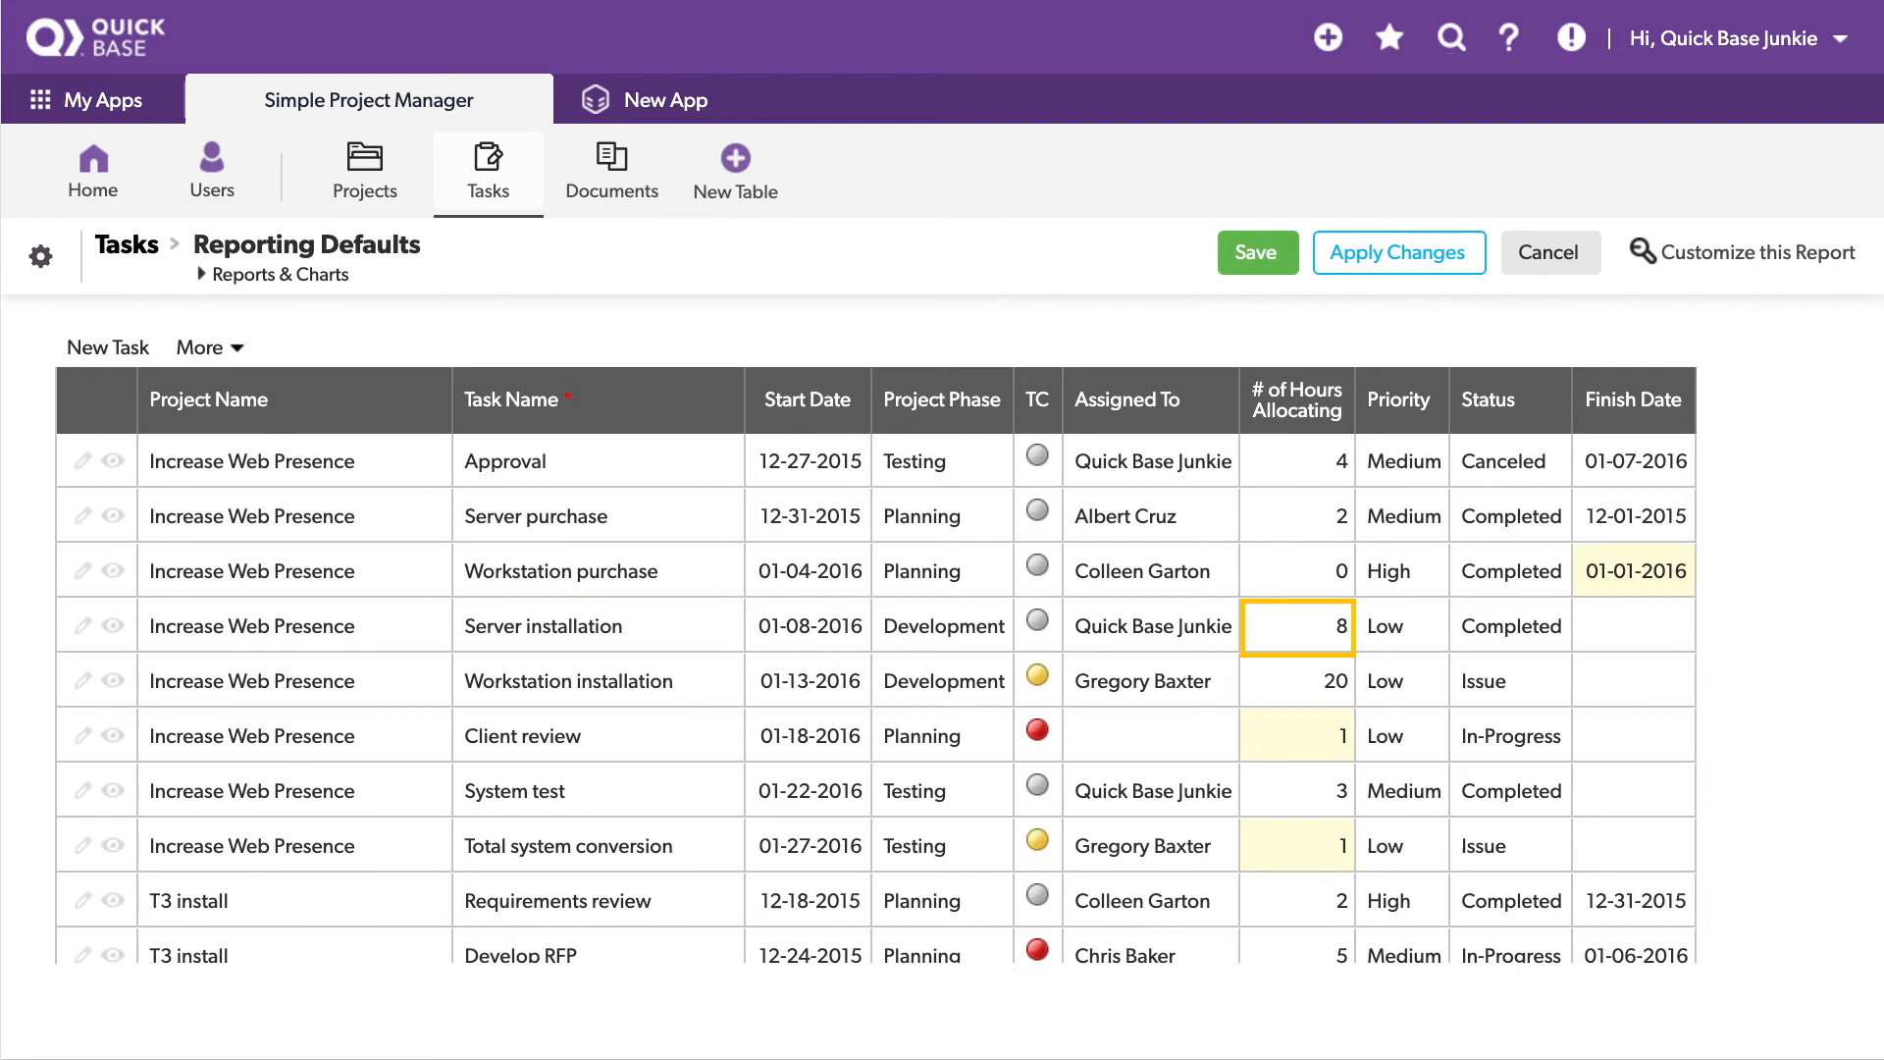
# Step: Set Workstation purchase's finish date to 01-07-2016 and save the grid, changing two tasks
pyautogui.click(1296, 571)
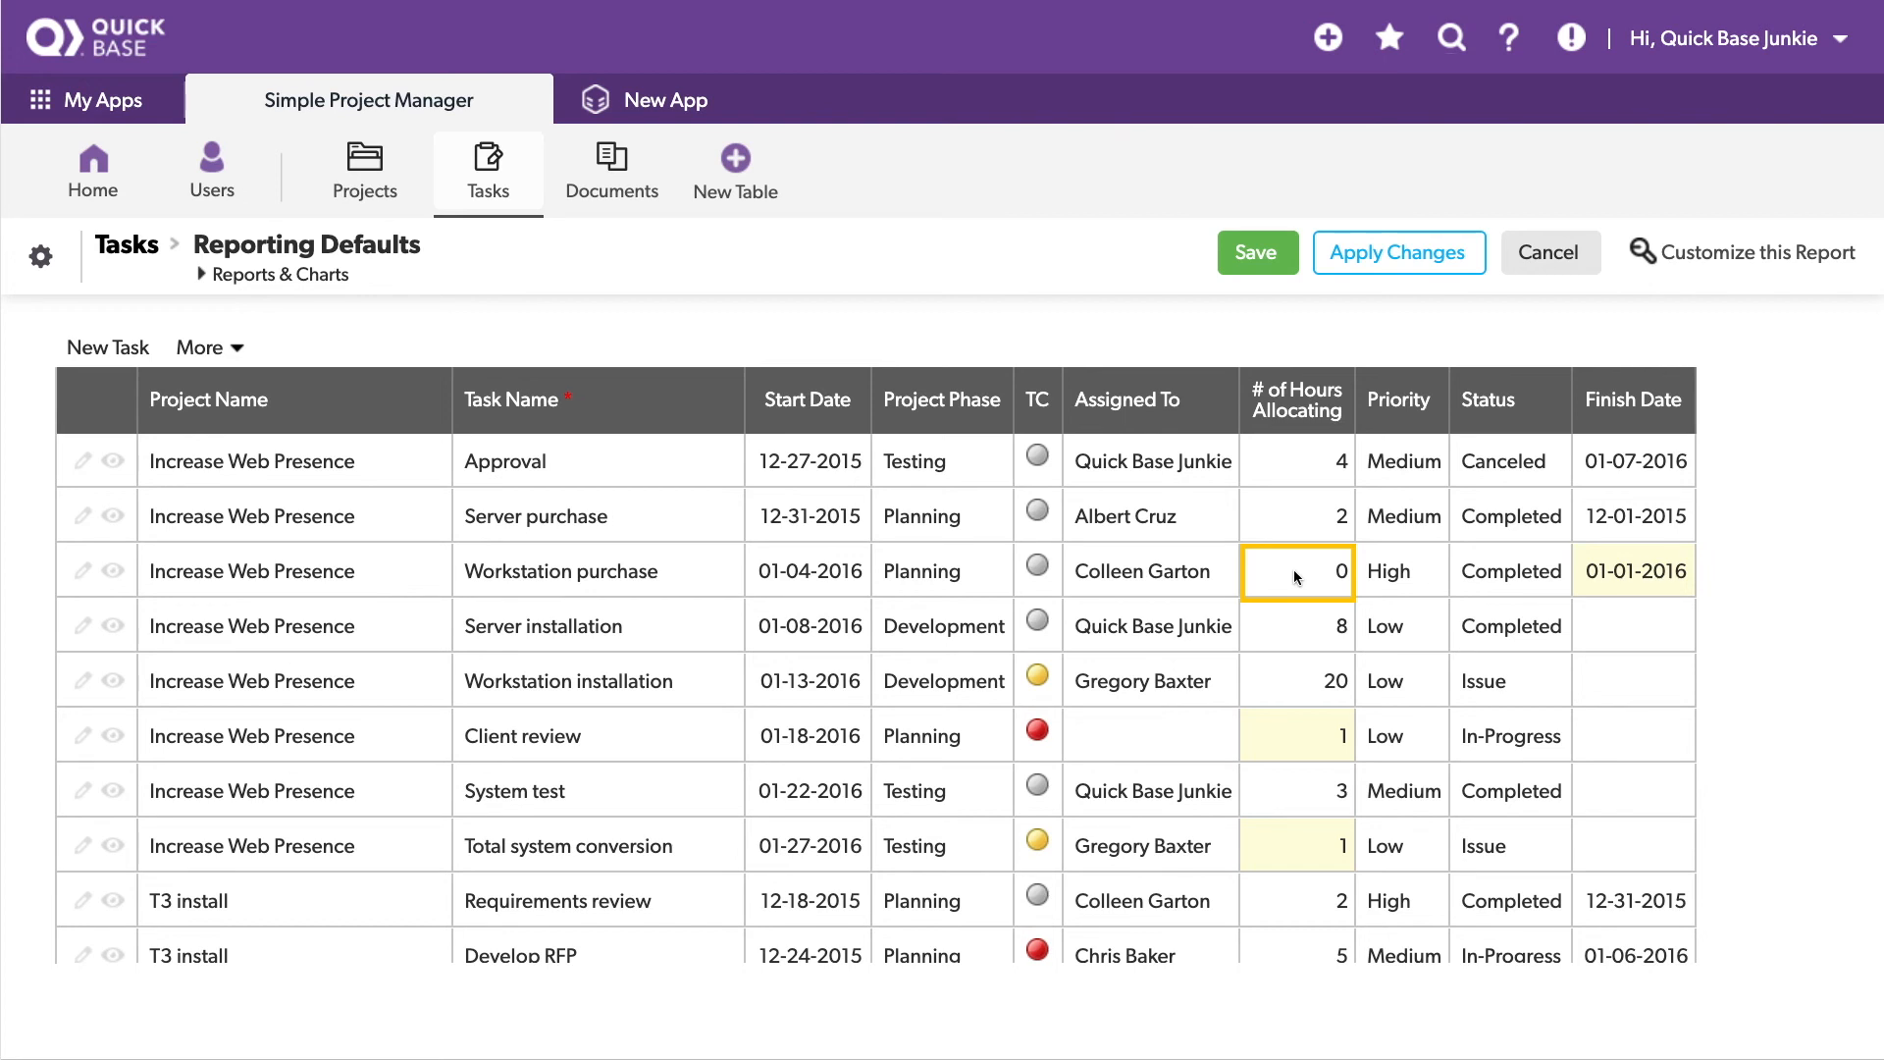
pyautogui.click(1631, 569)
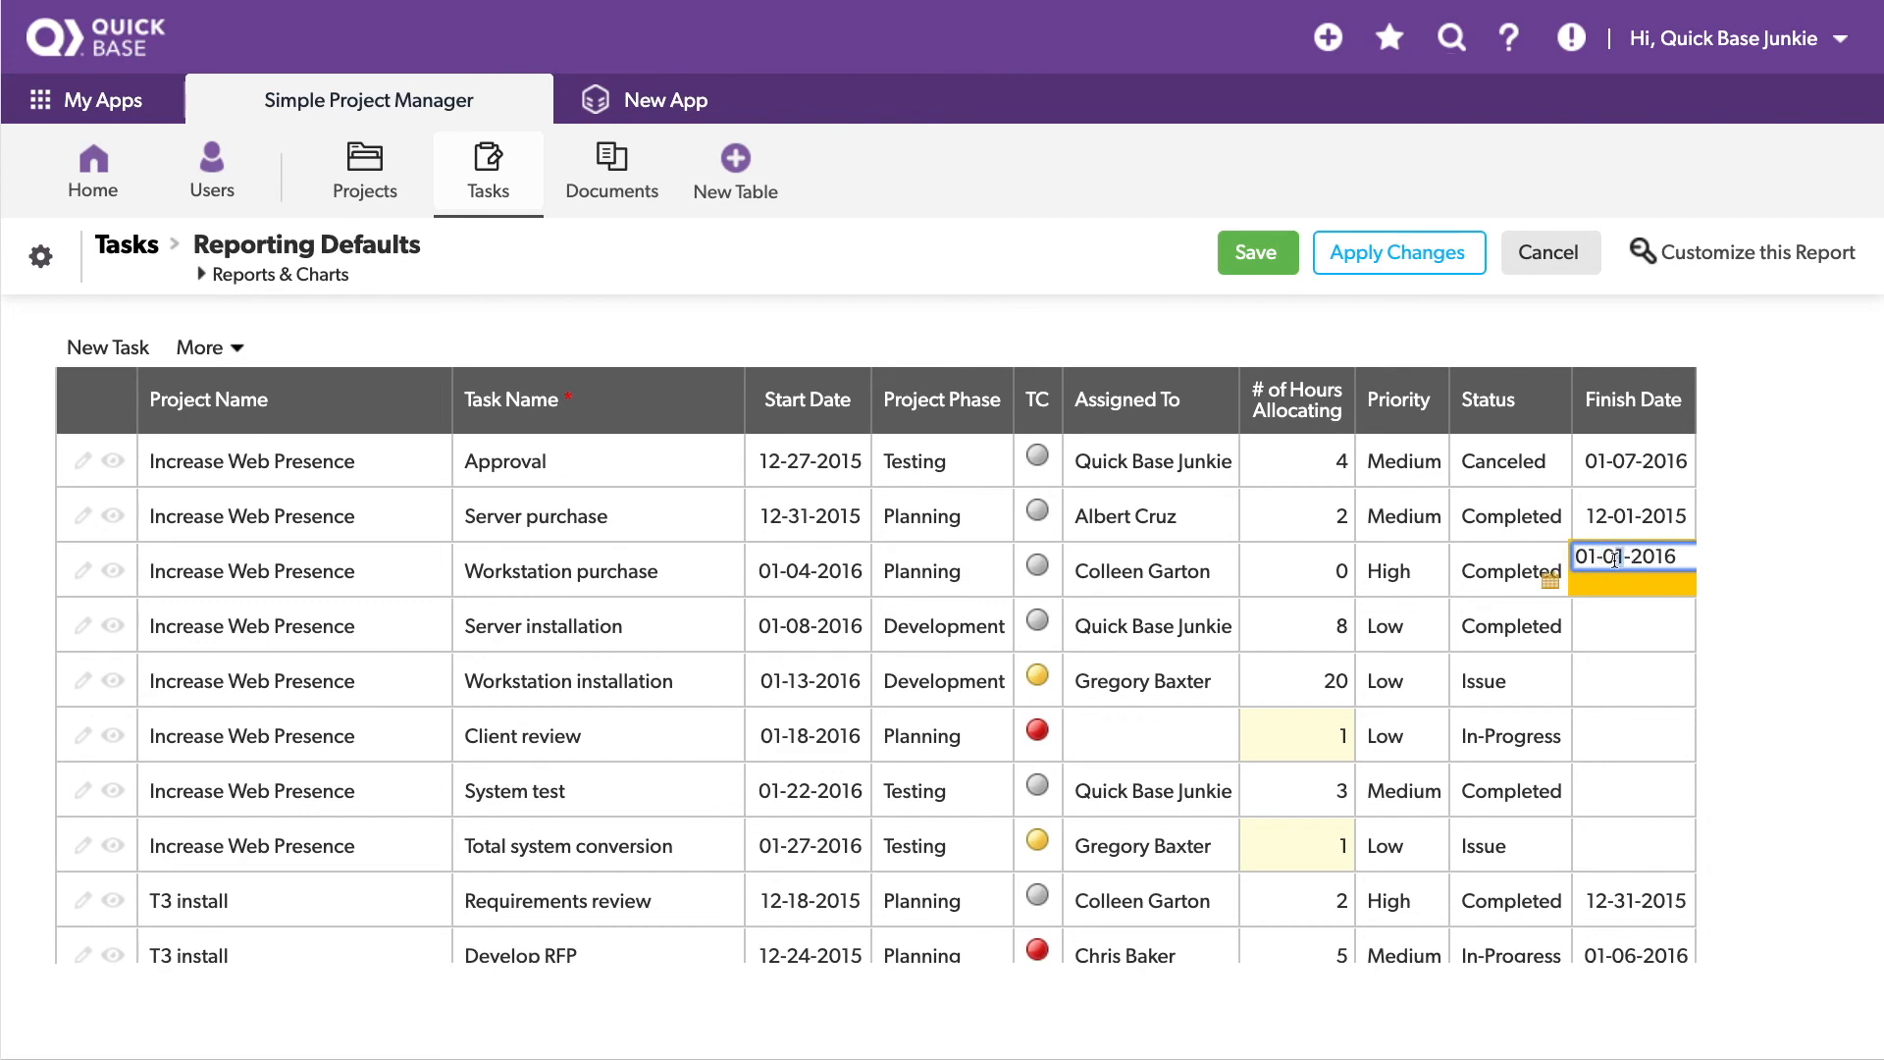
pyautogui.write('01-07-2016')
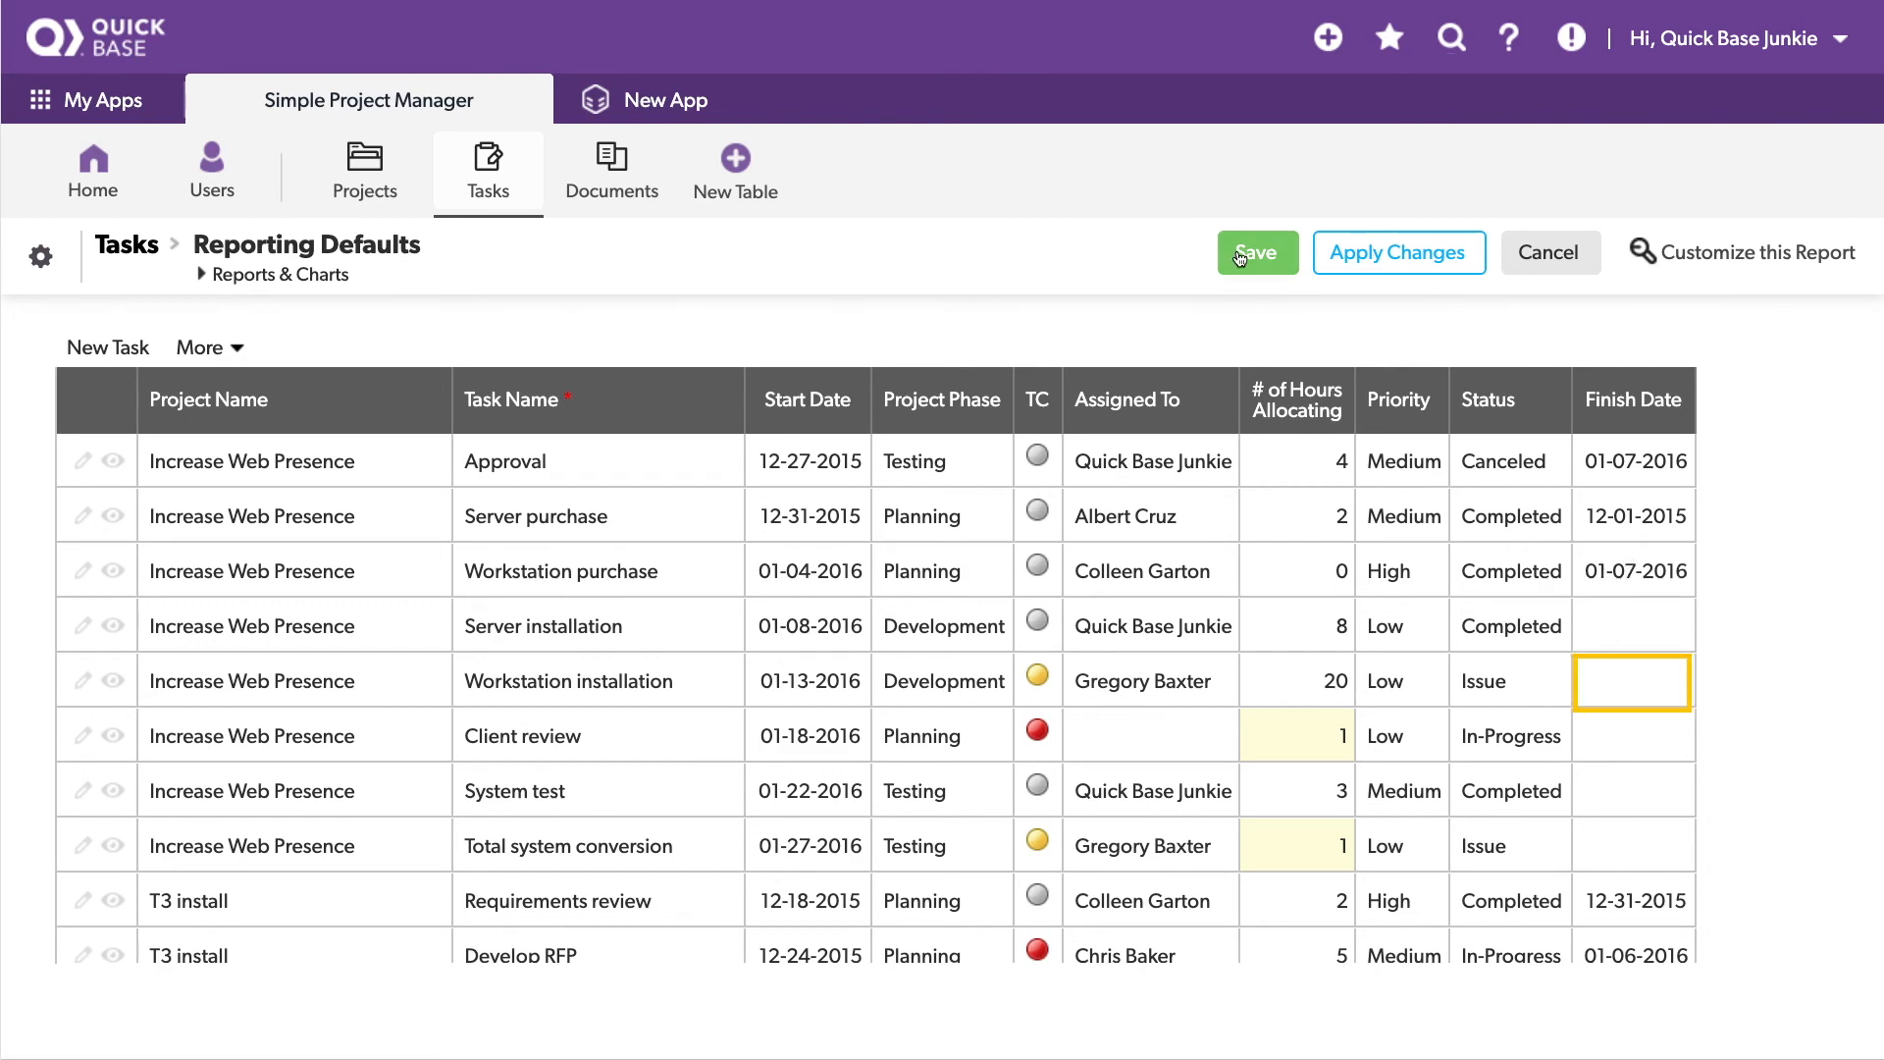
pyautogui.click(1255, 252)
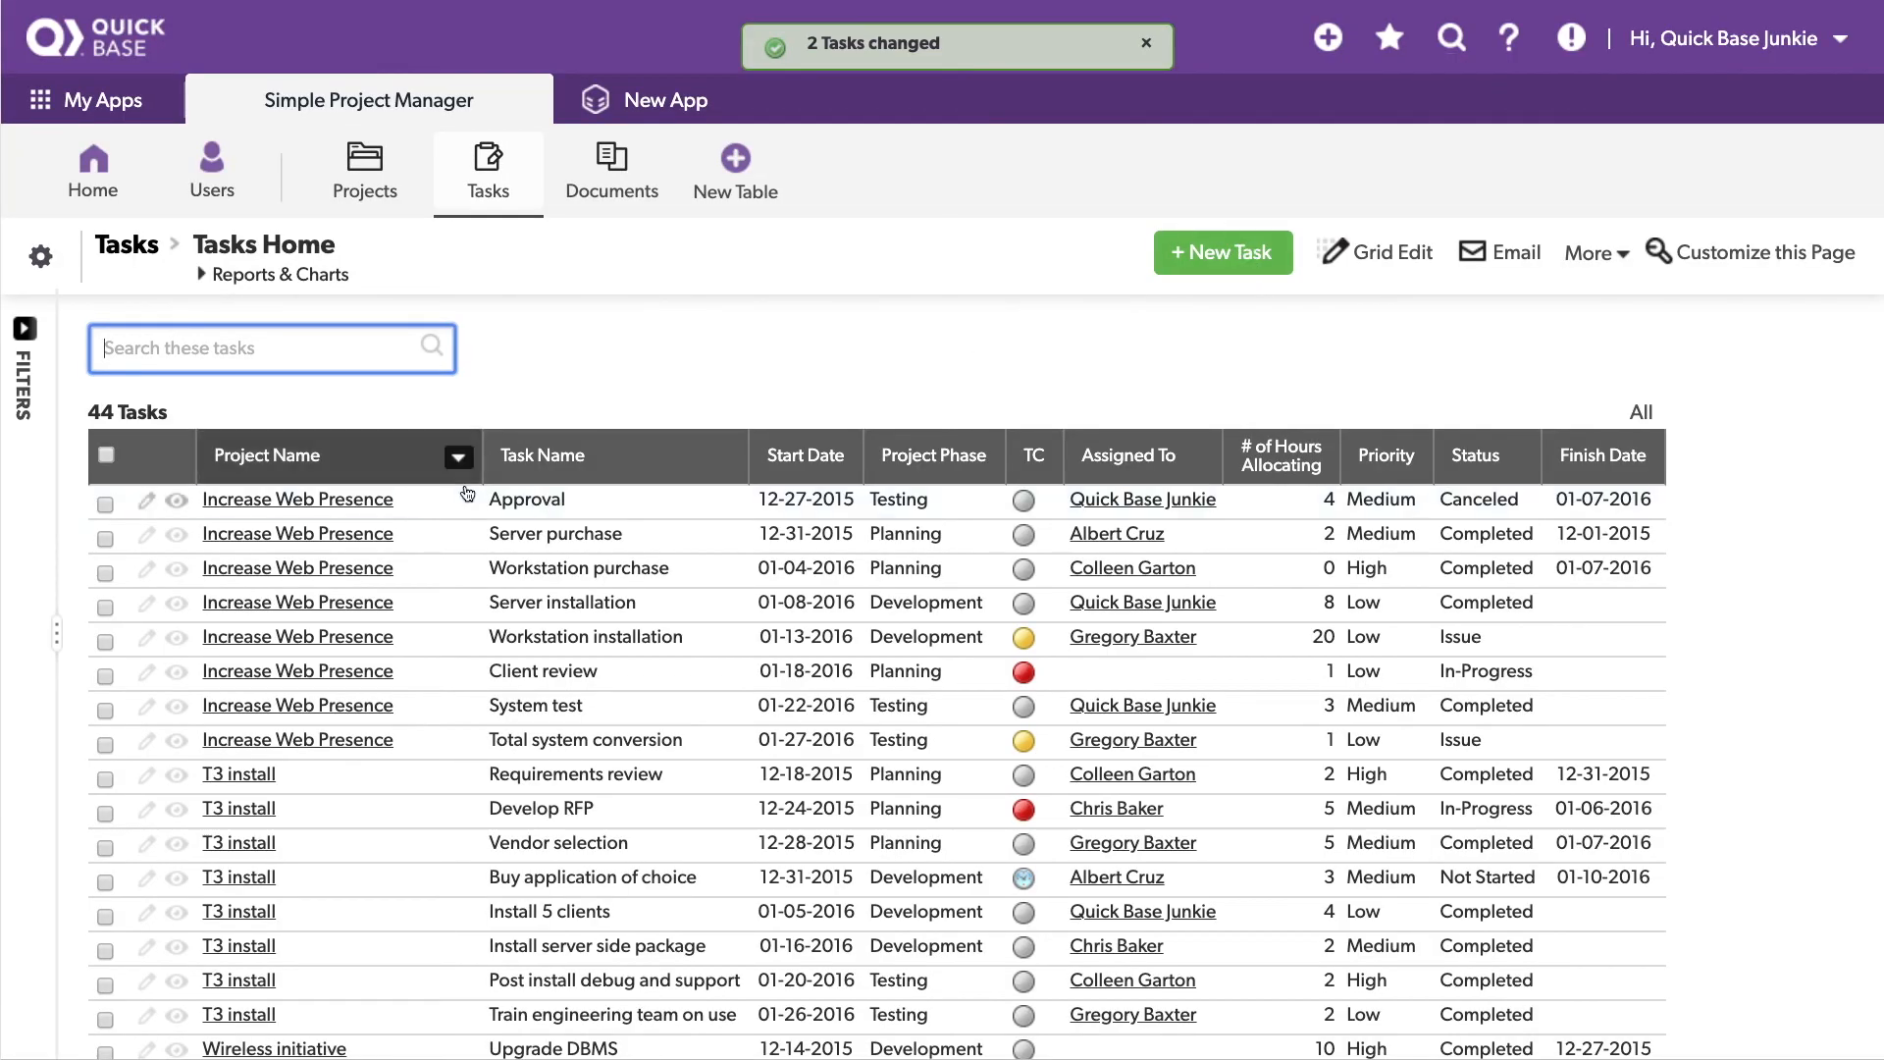
# Step: On the Approval task's edit form, enter .5 hours allocated and a 01-01-2016 finish date
pyautogui.click(1145, 45)
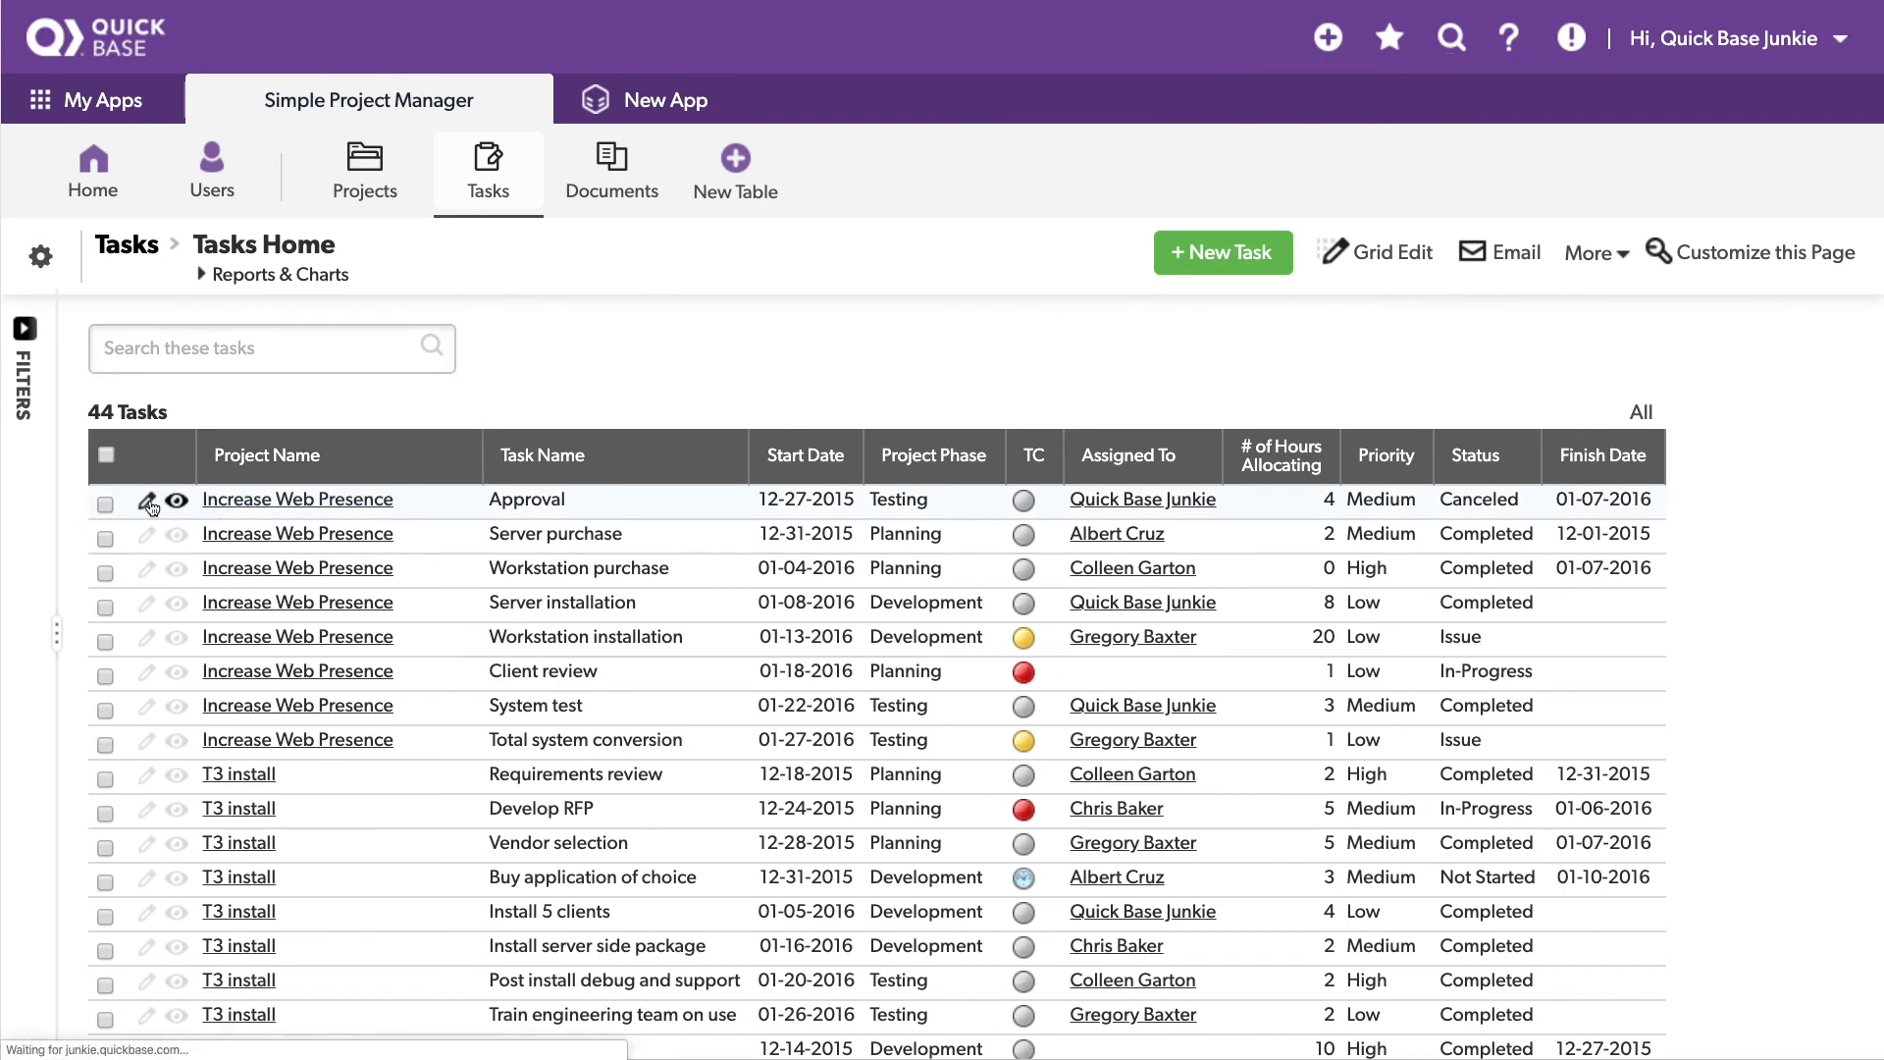
pyautogui.click(146, 499)
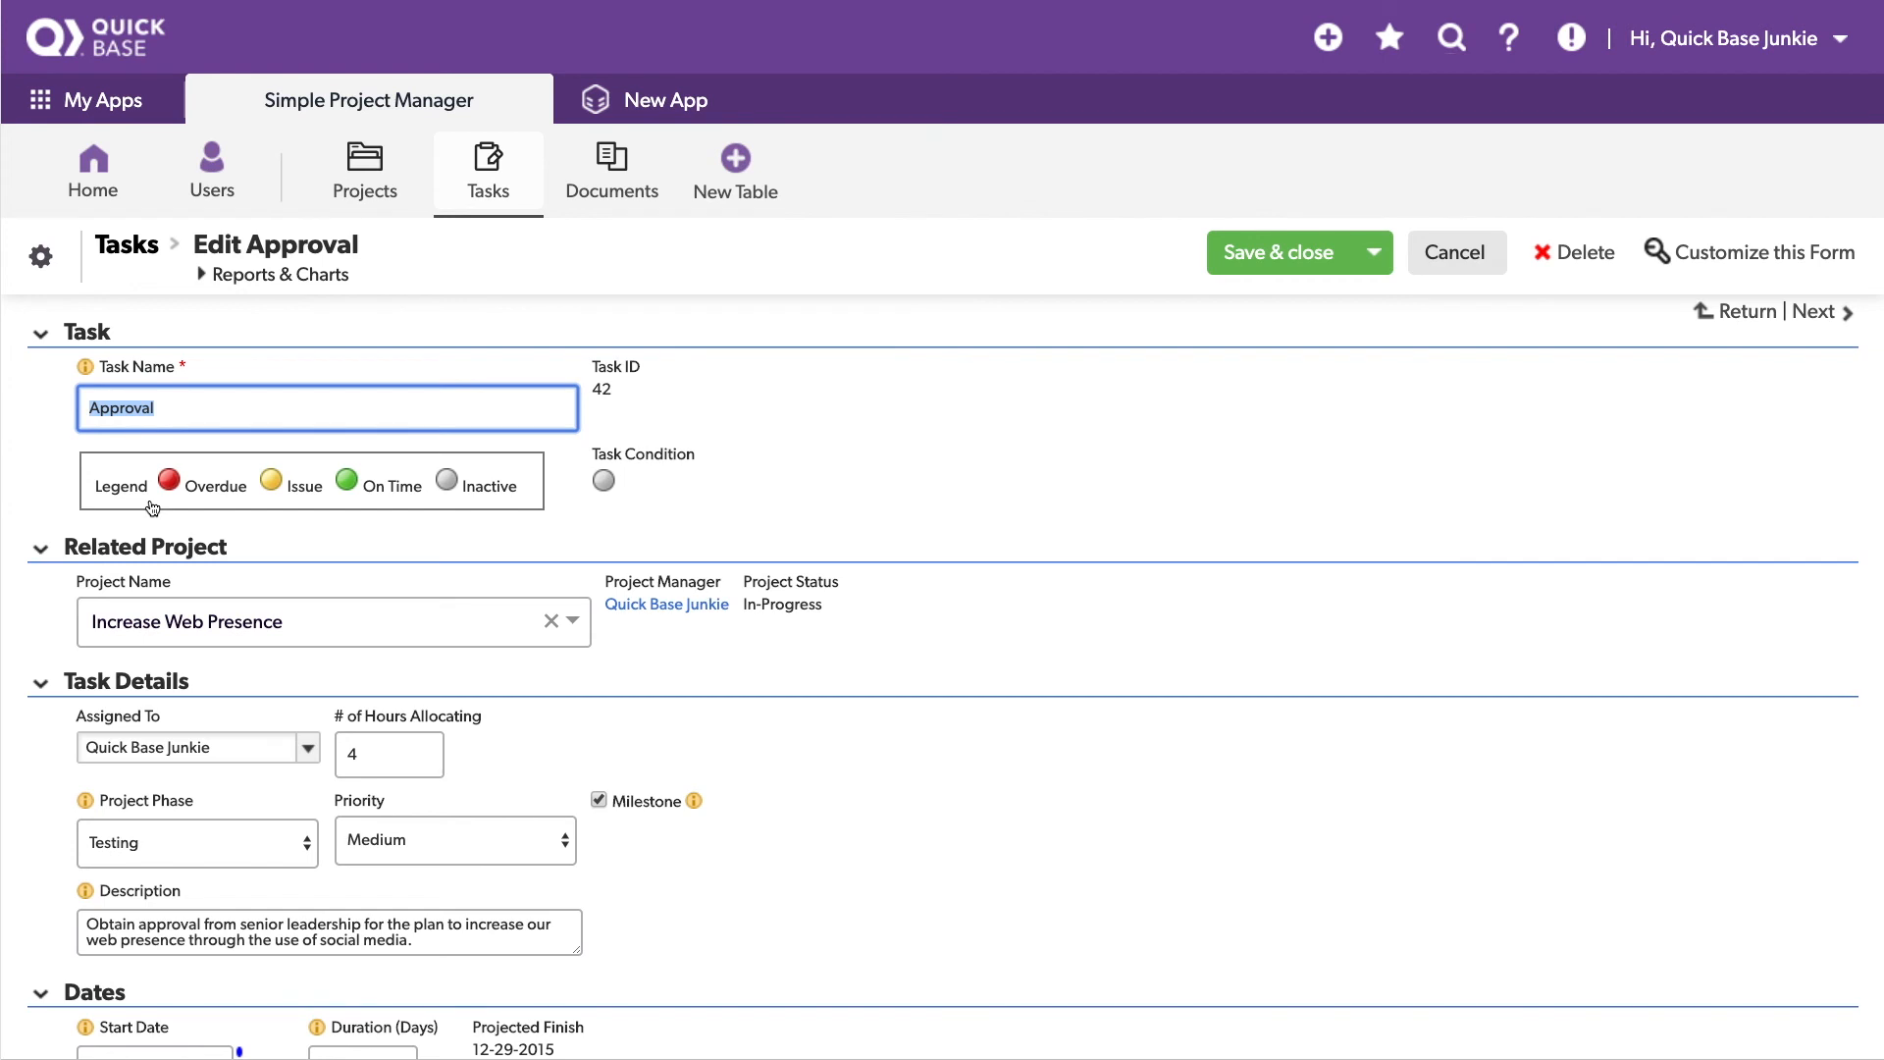
pyautogui.moveTo(353, 727)
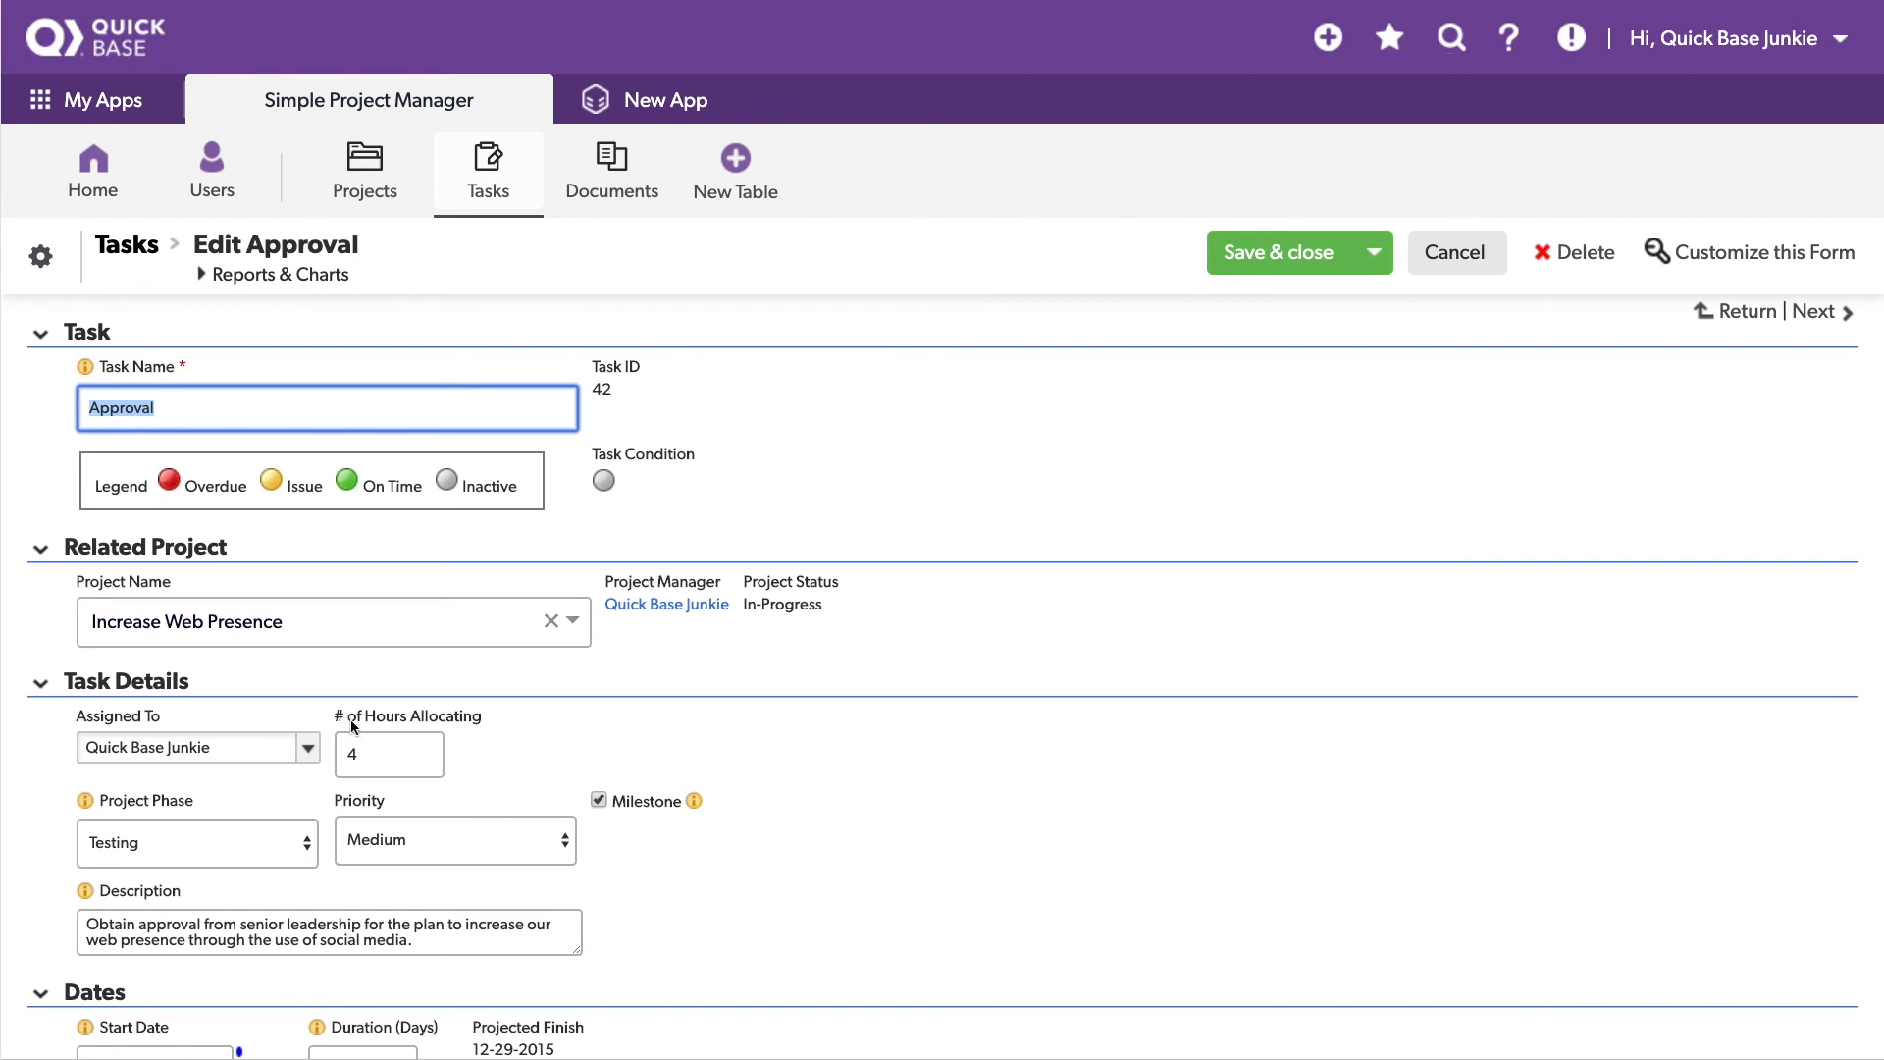
pyautogui.click(388, 754)
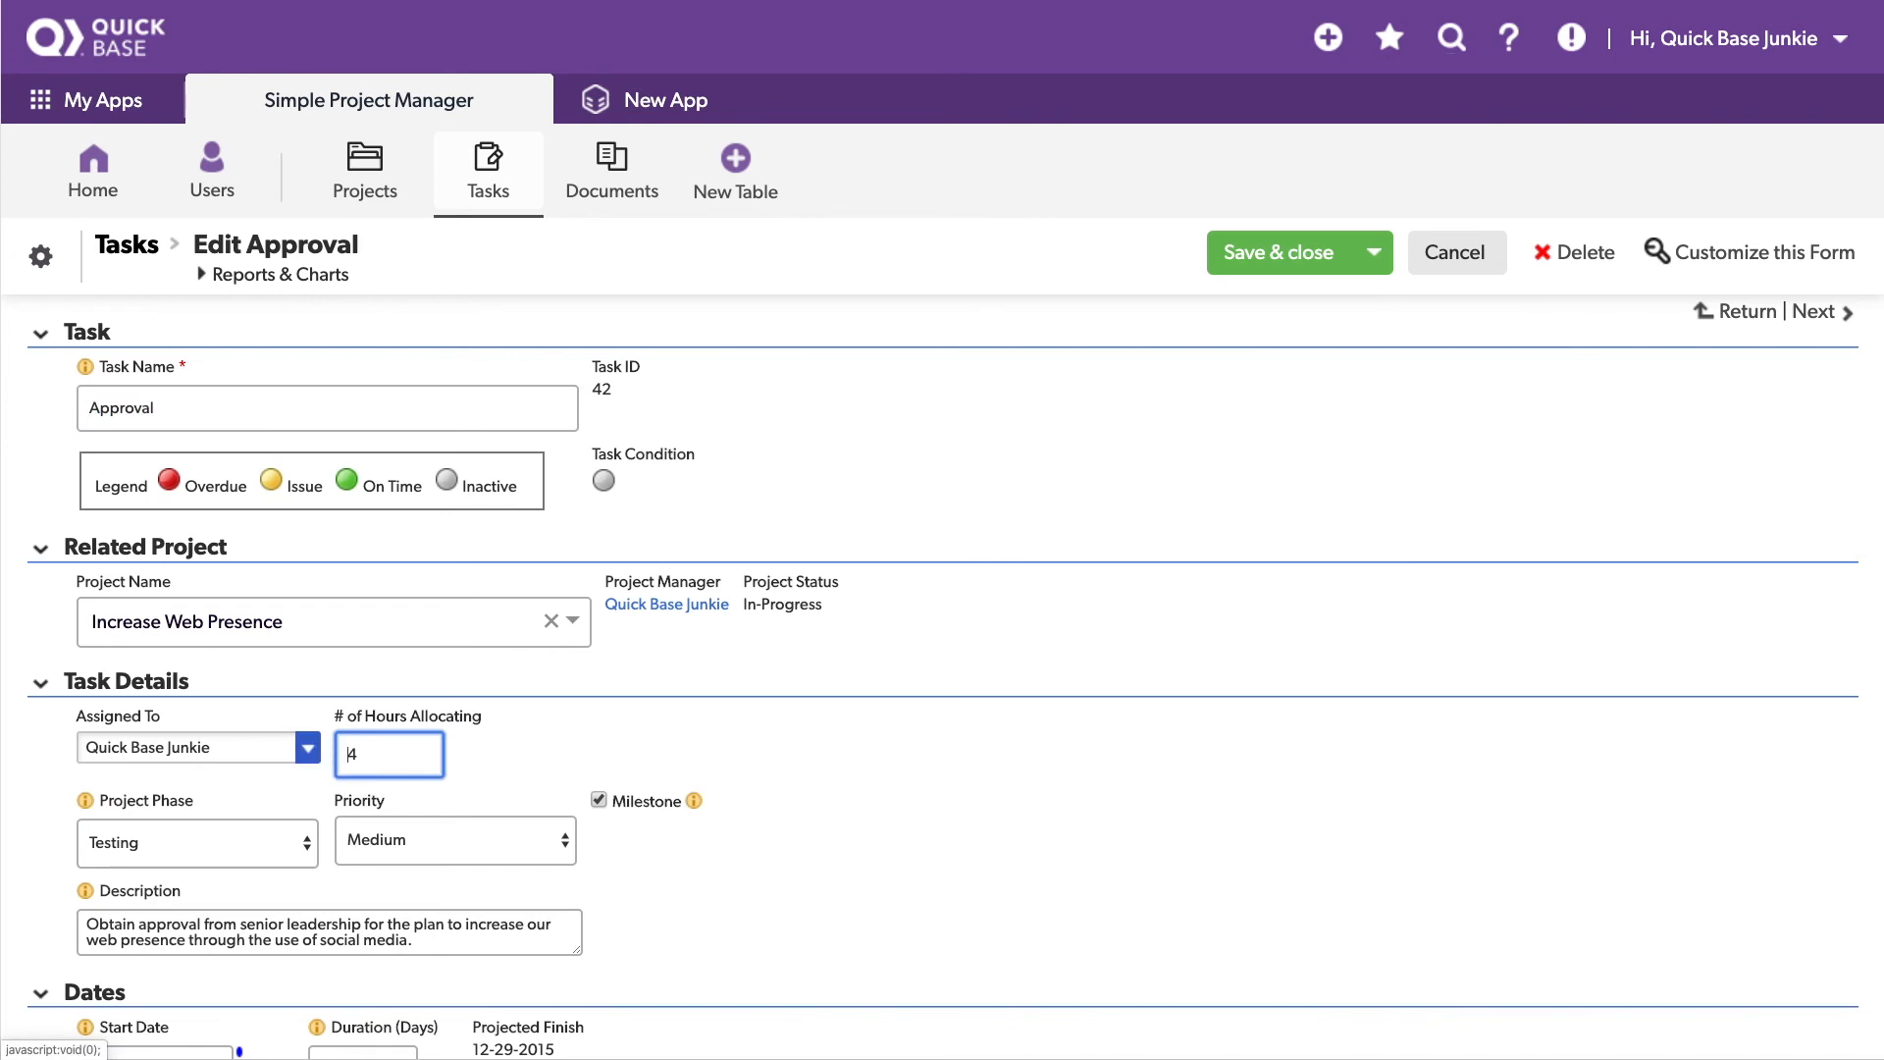
pyautogui.scroll(-3)
pyautogui.write('.5')
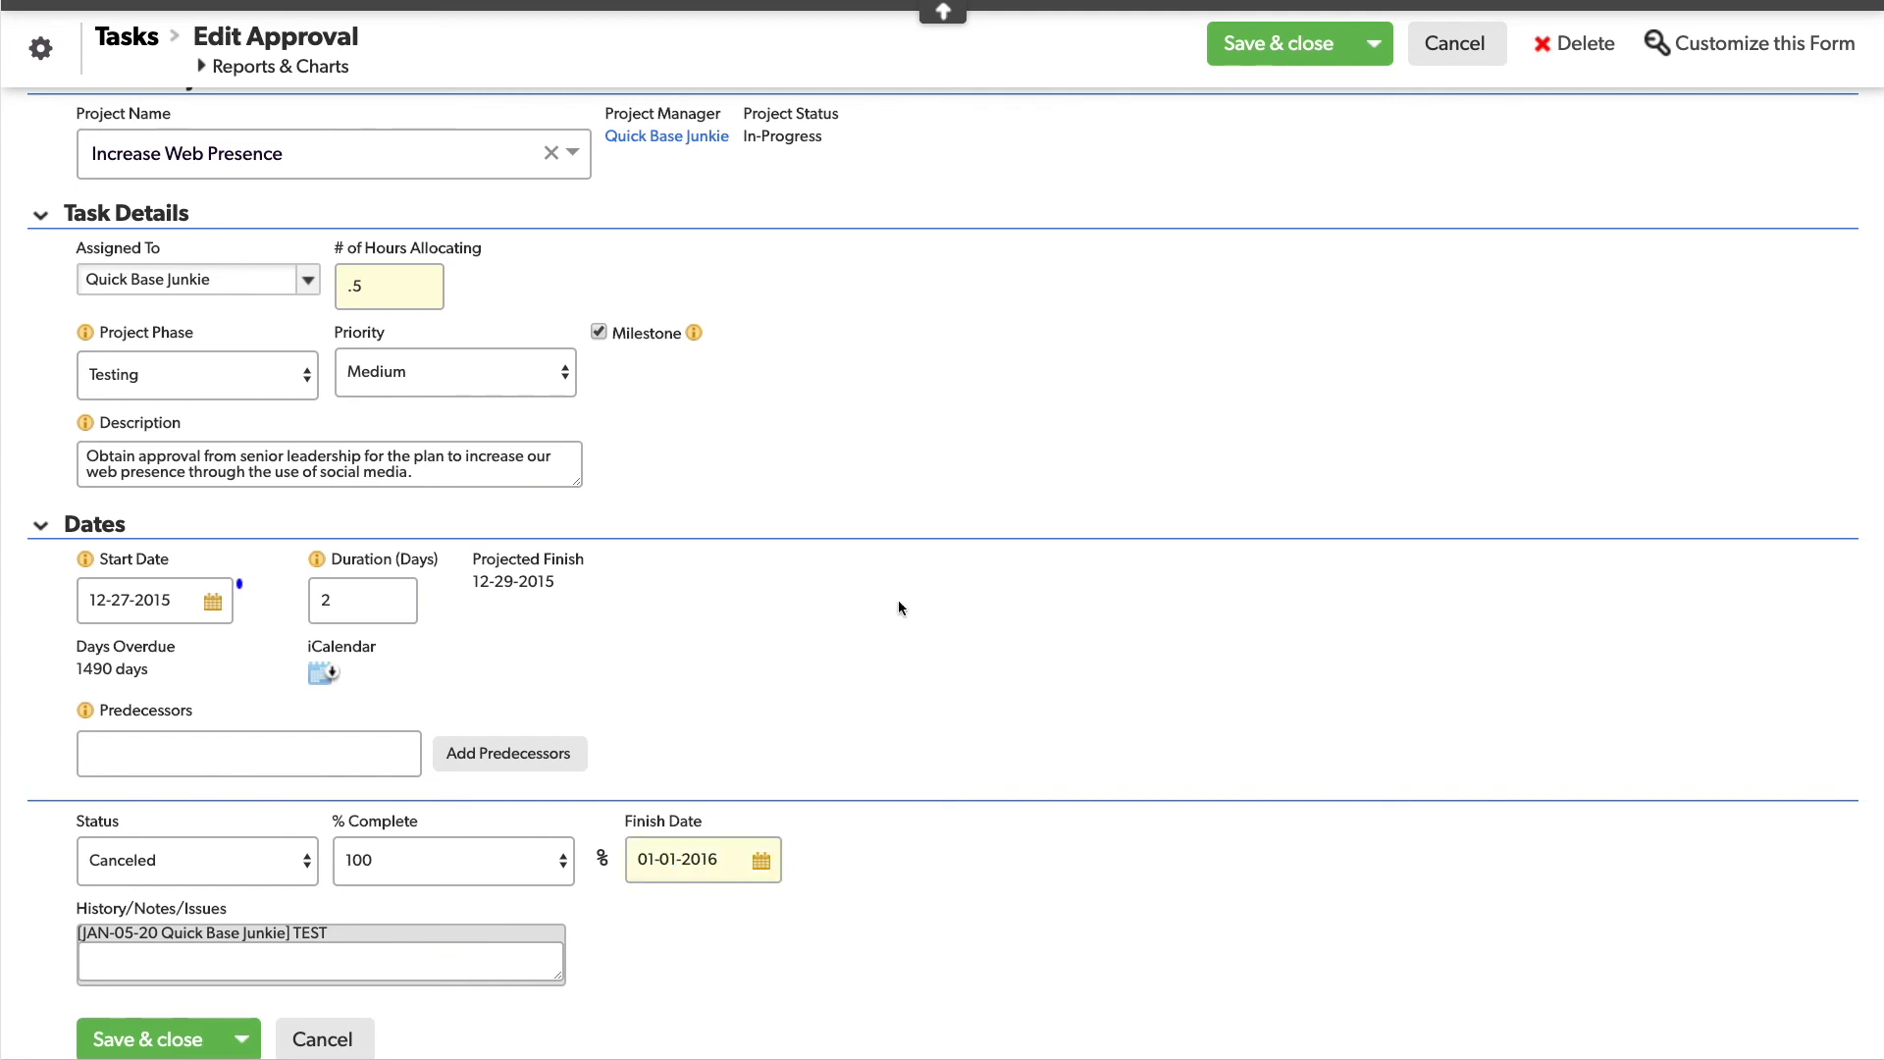
pyautogui.scroll(3)
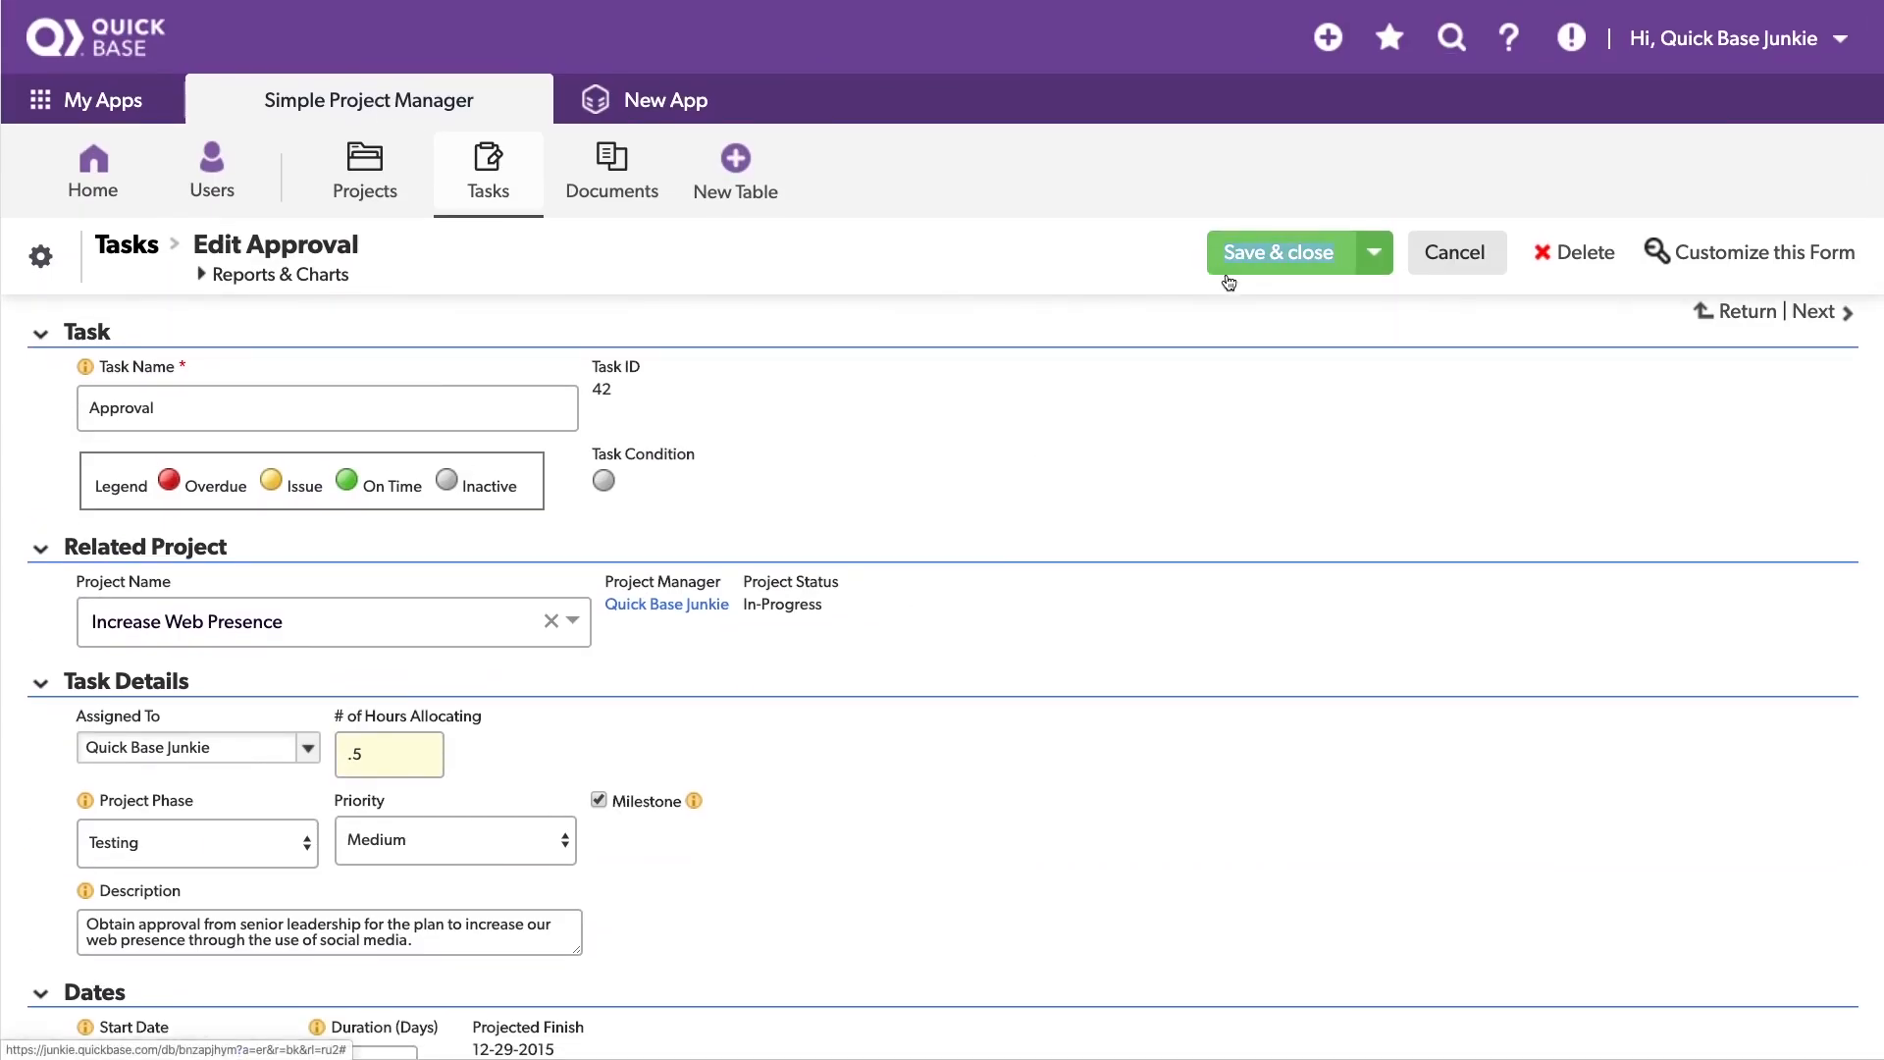
# Step: Change Approval's finish date to 01-01-2015 and retry saving, triggering the combined warning
pyautogui.click(1277, 252)
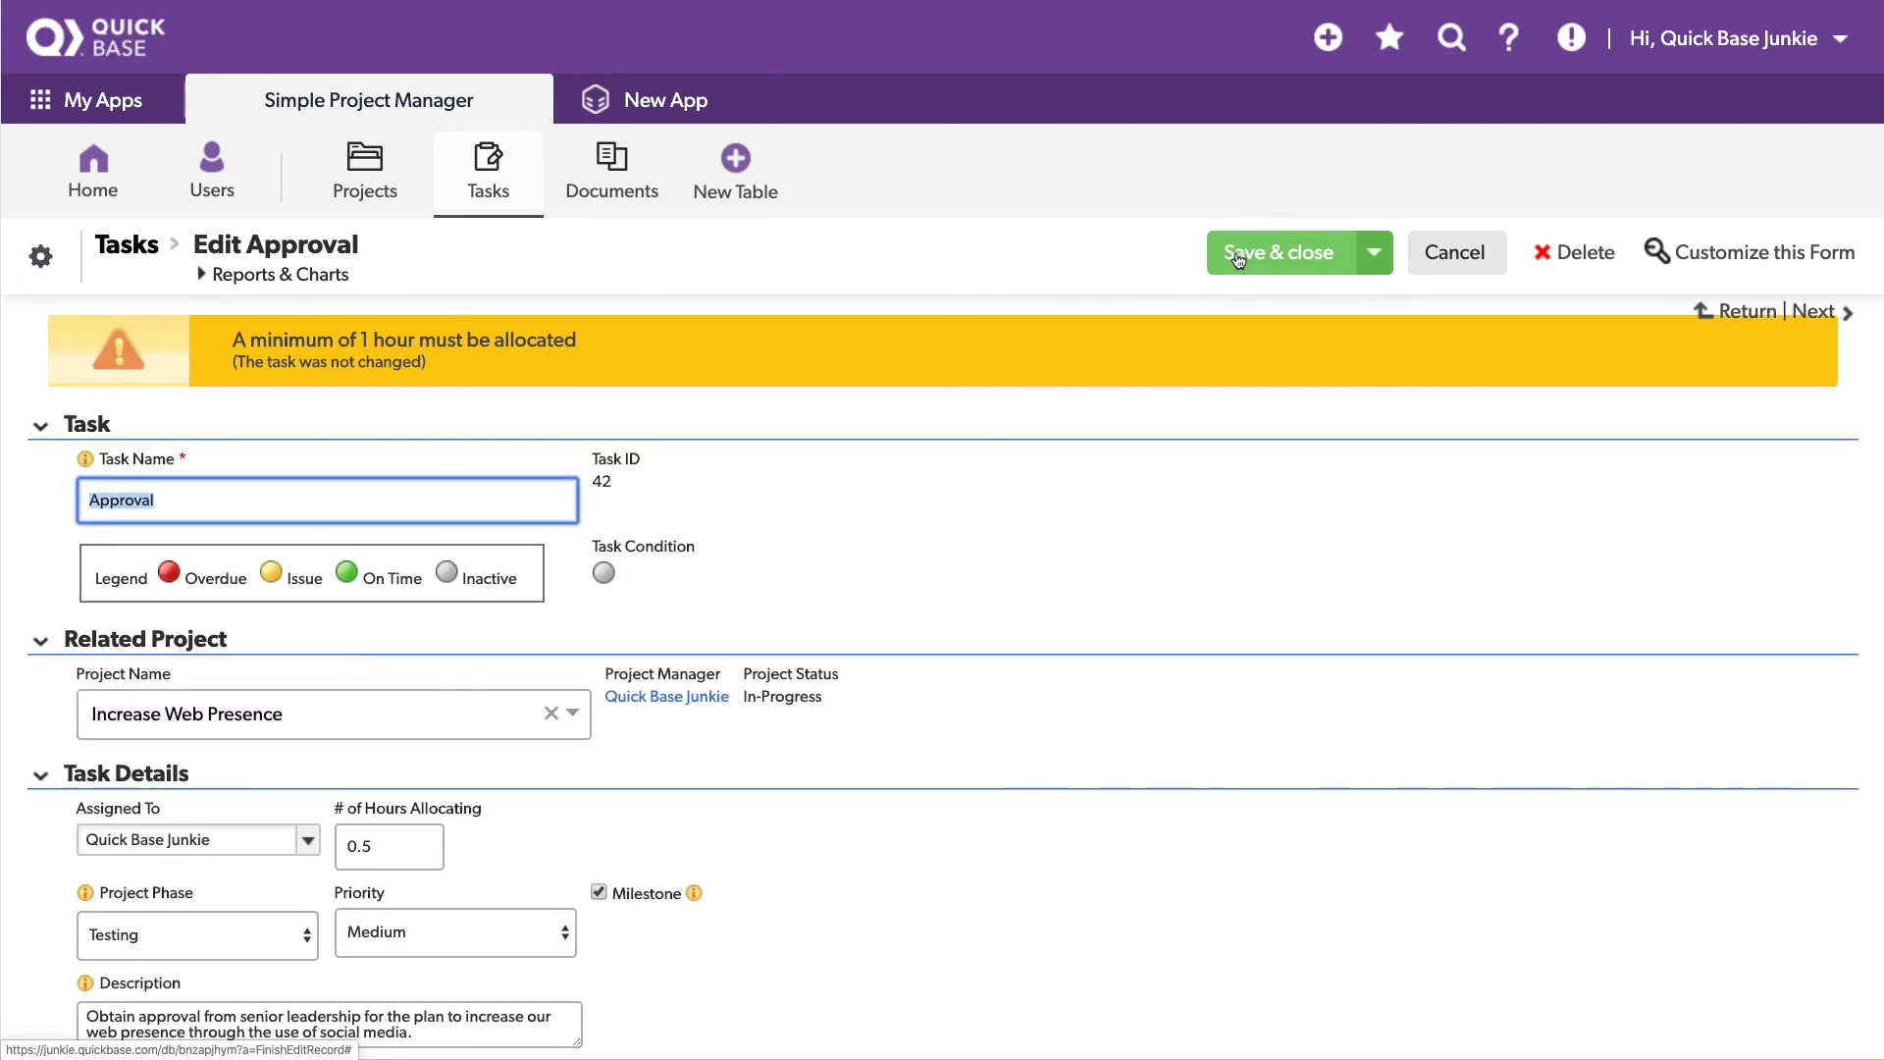
pyautogui.moveTo(957, 502)
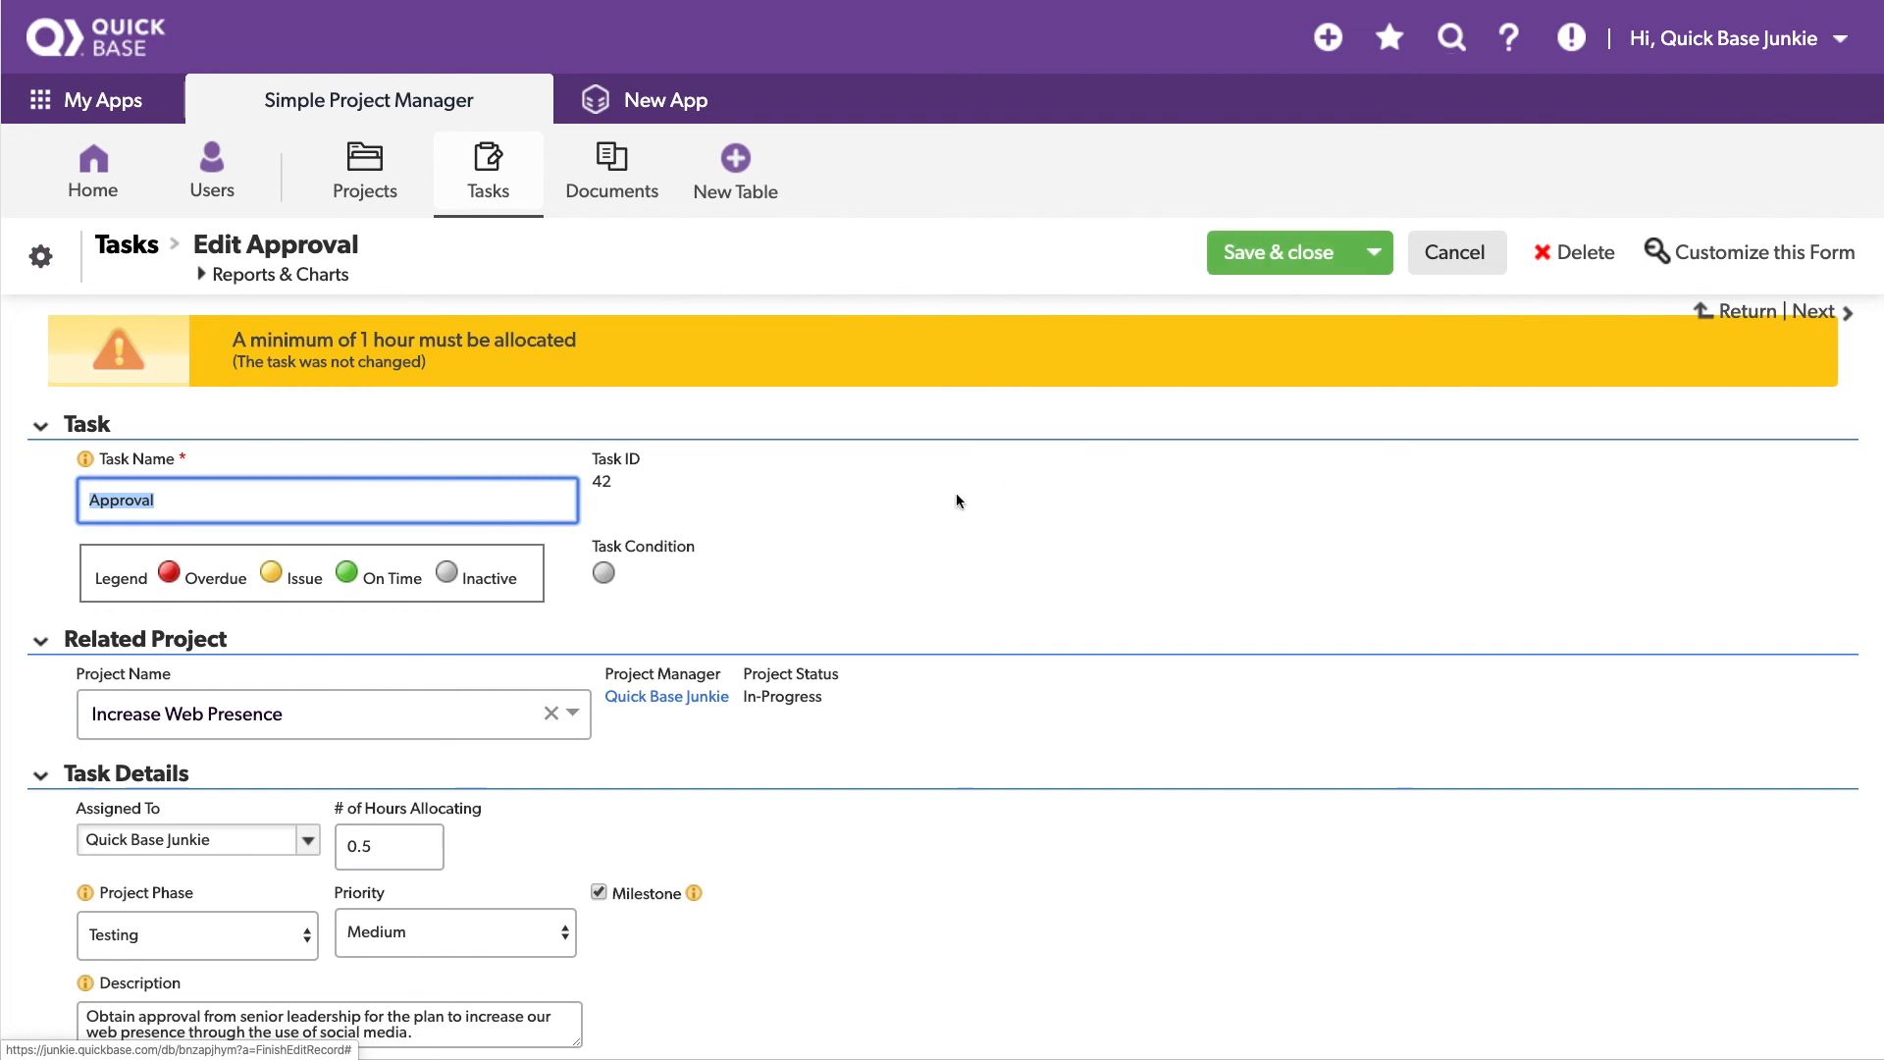
pyautogui.scroll(-3)
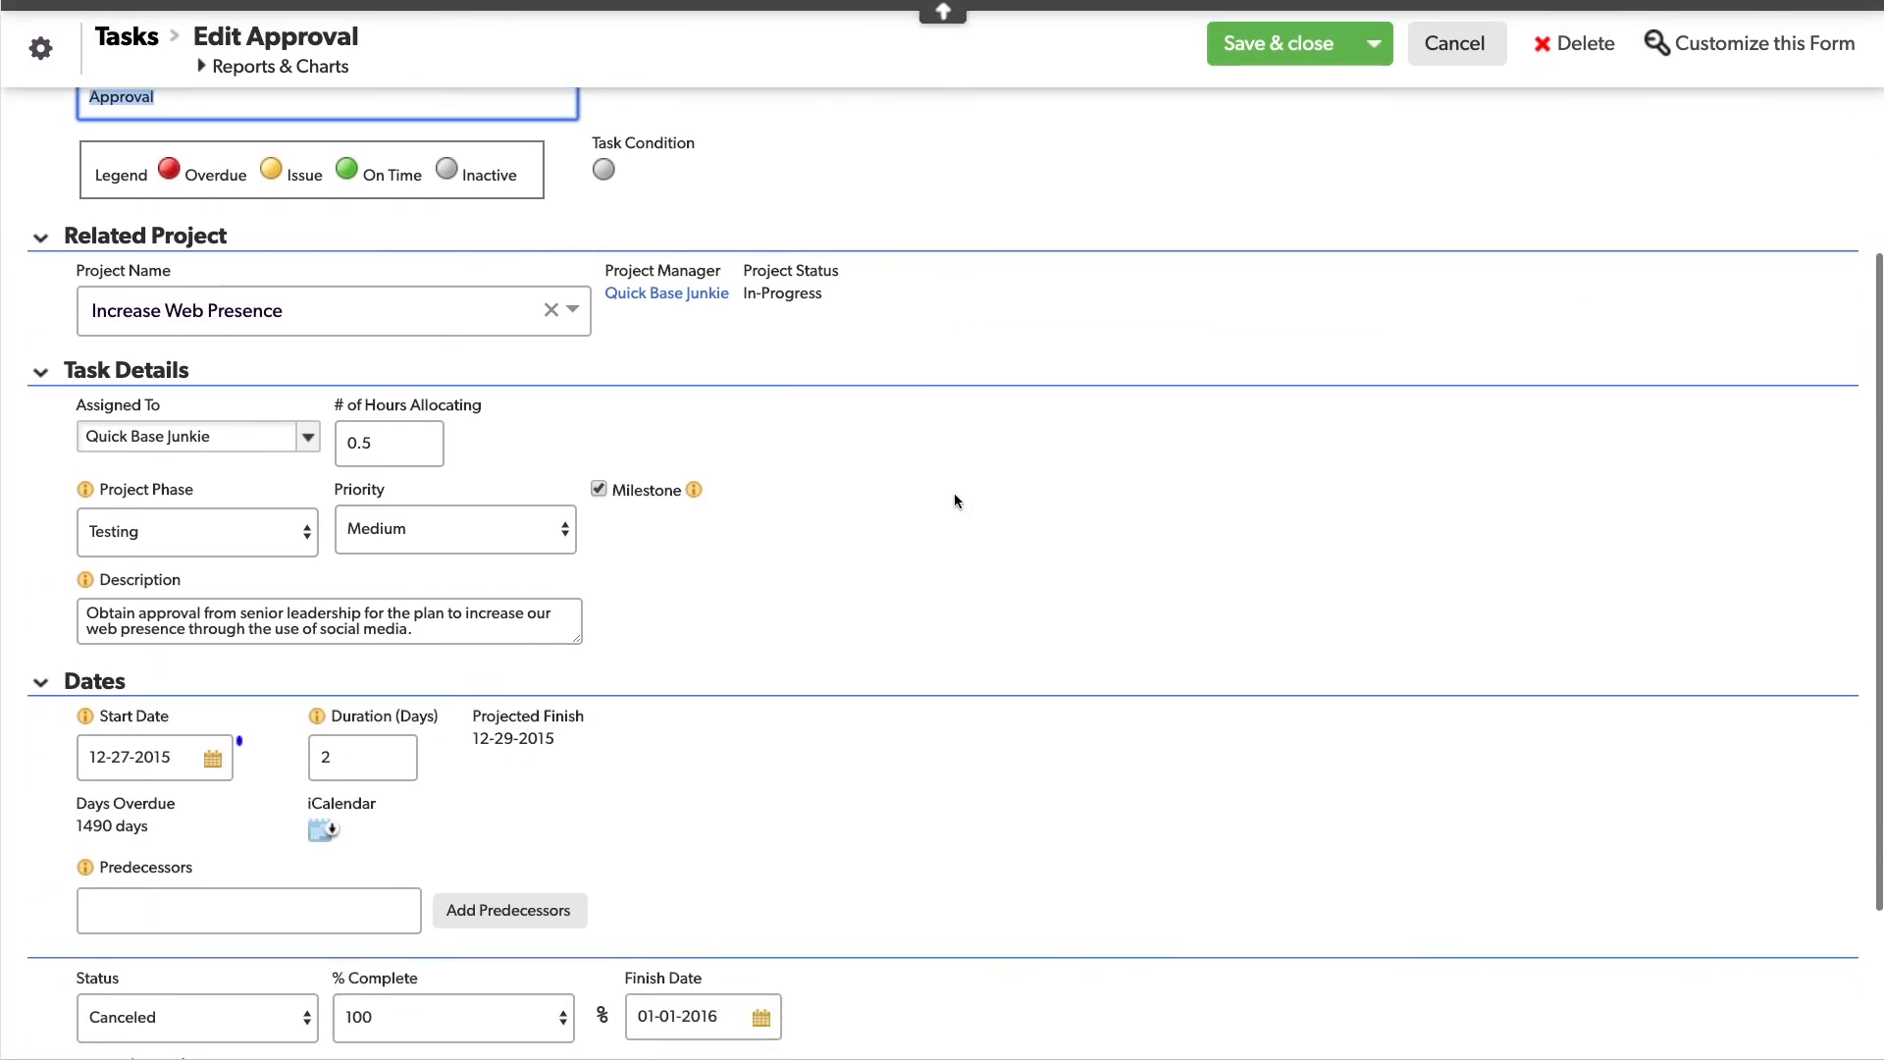
pyautogui.scroll(-3)
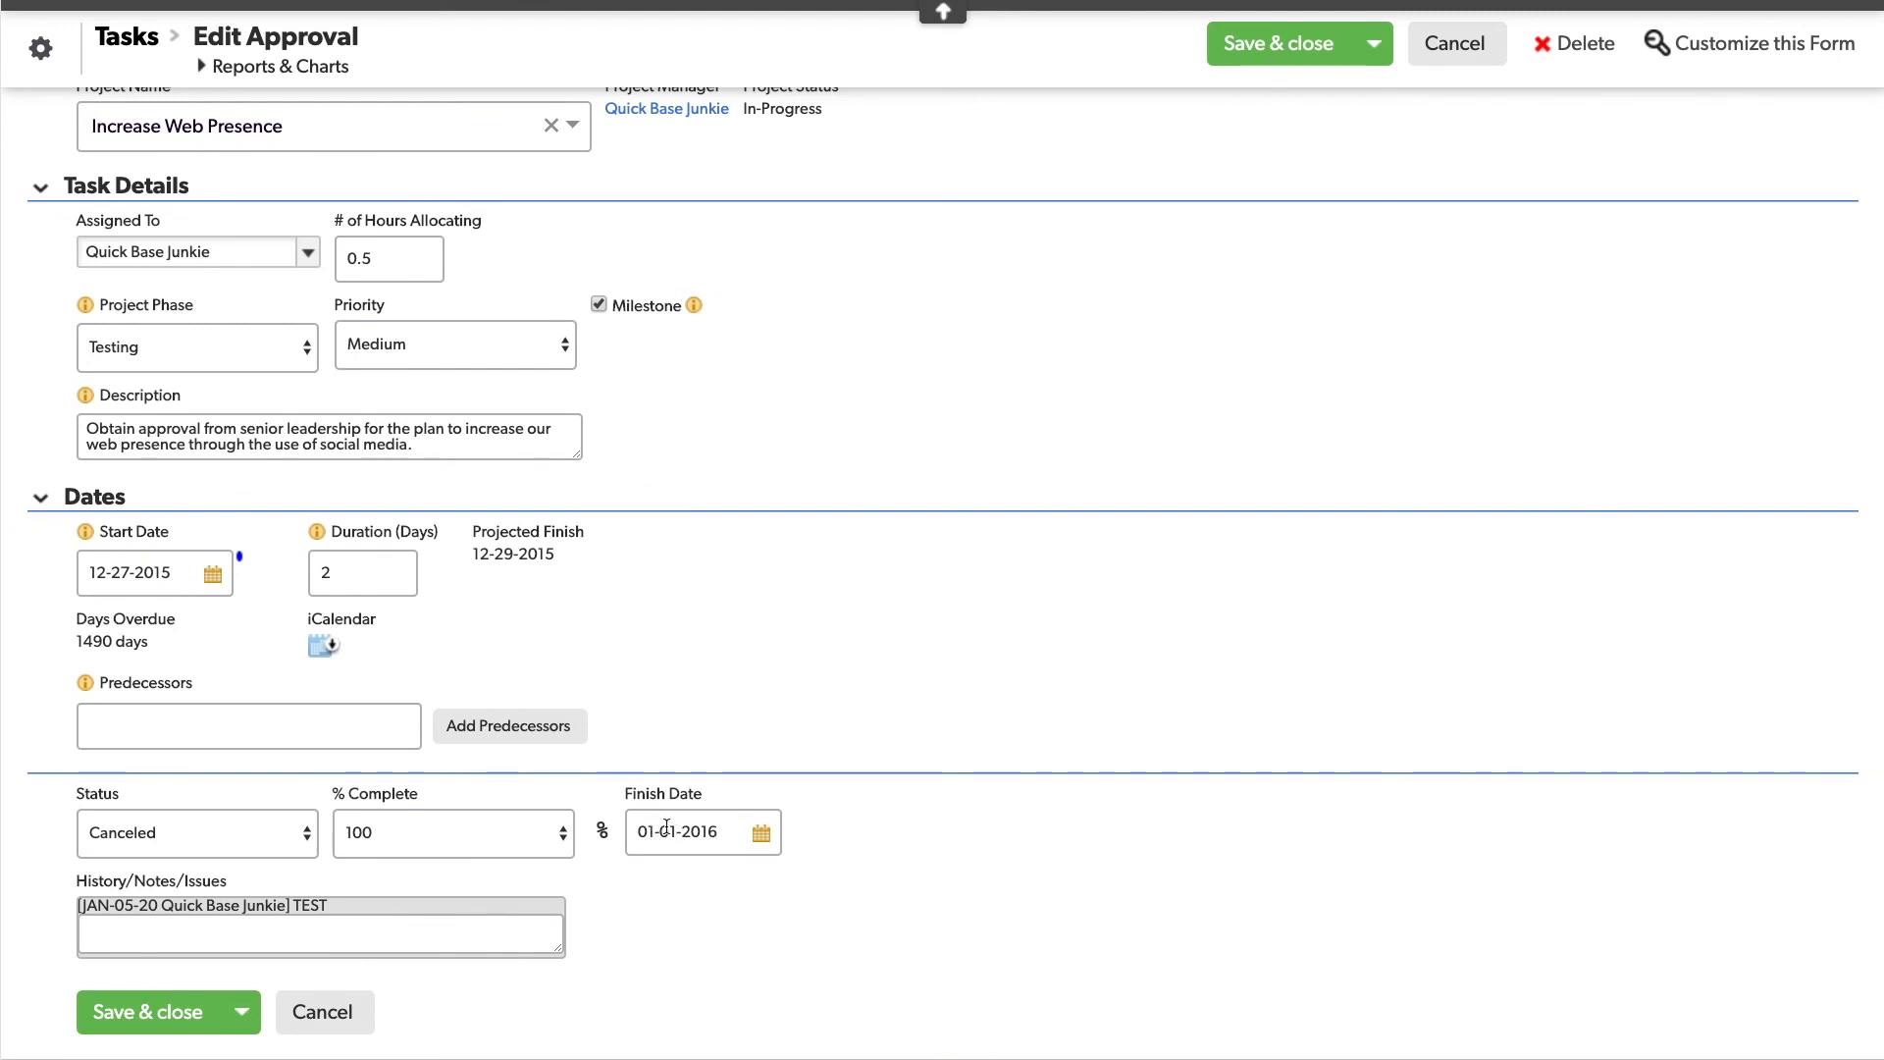
pyautogui.click(685, 831)
pyautogui.write('5')
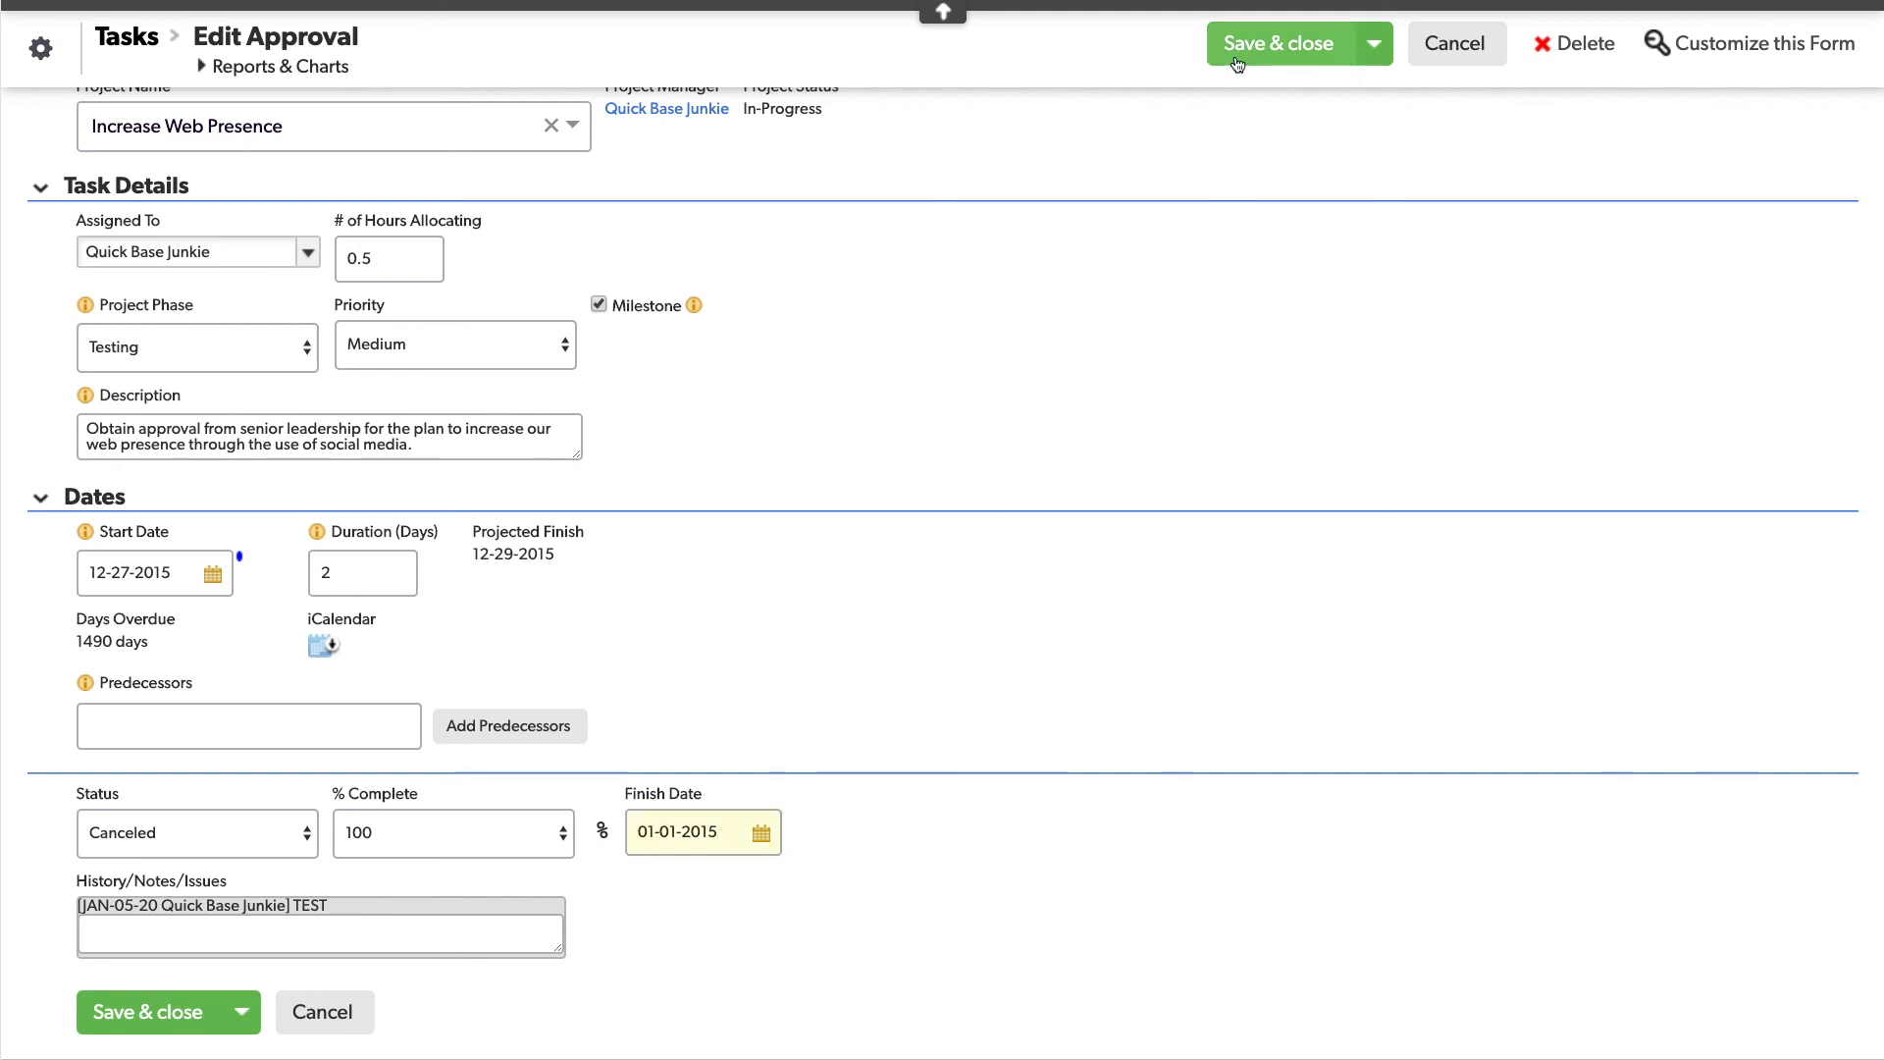
pyautogui.click(1278, 44)
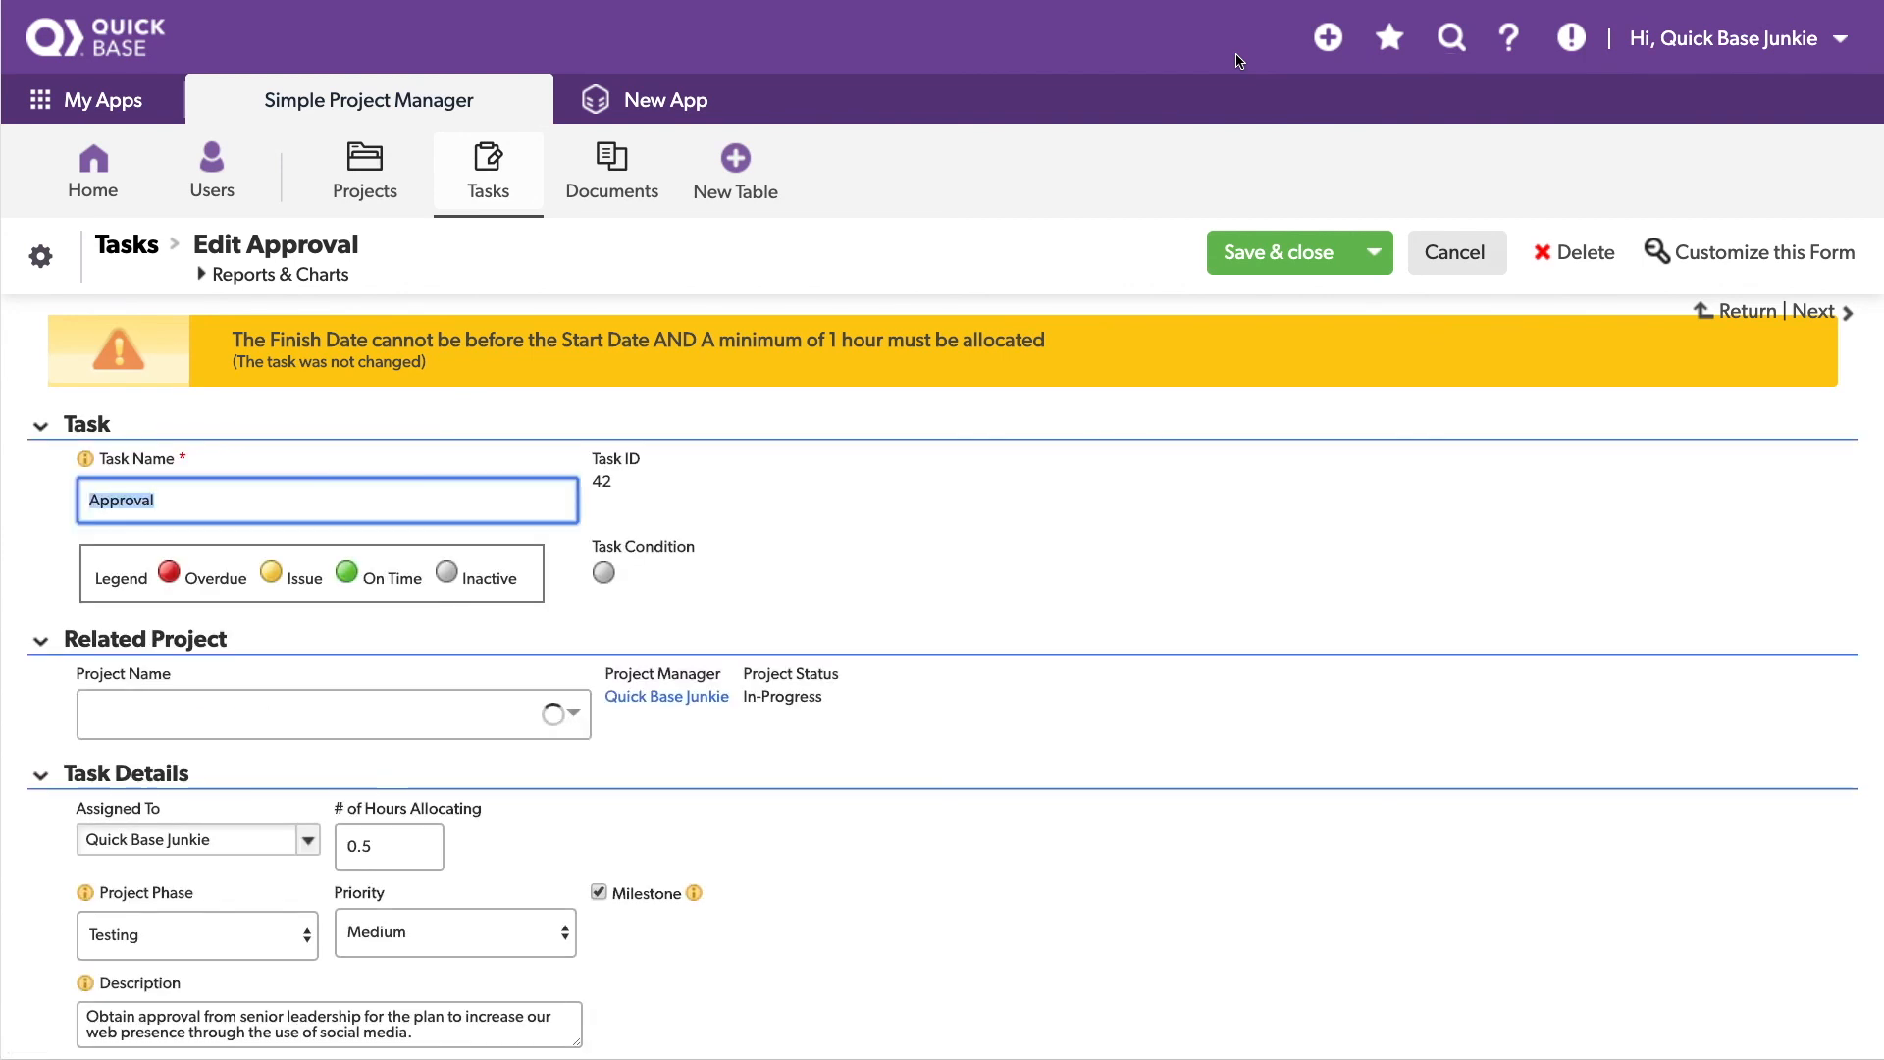
pyautogui.click(332, 713)
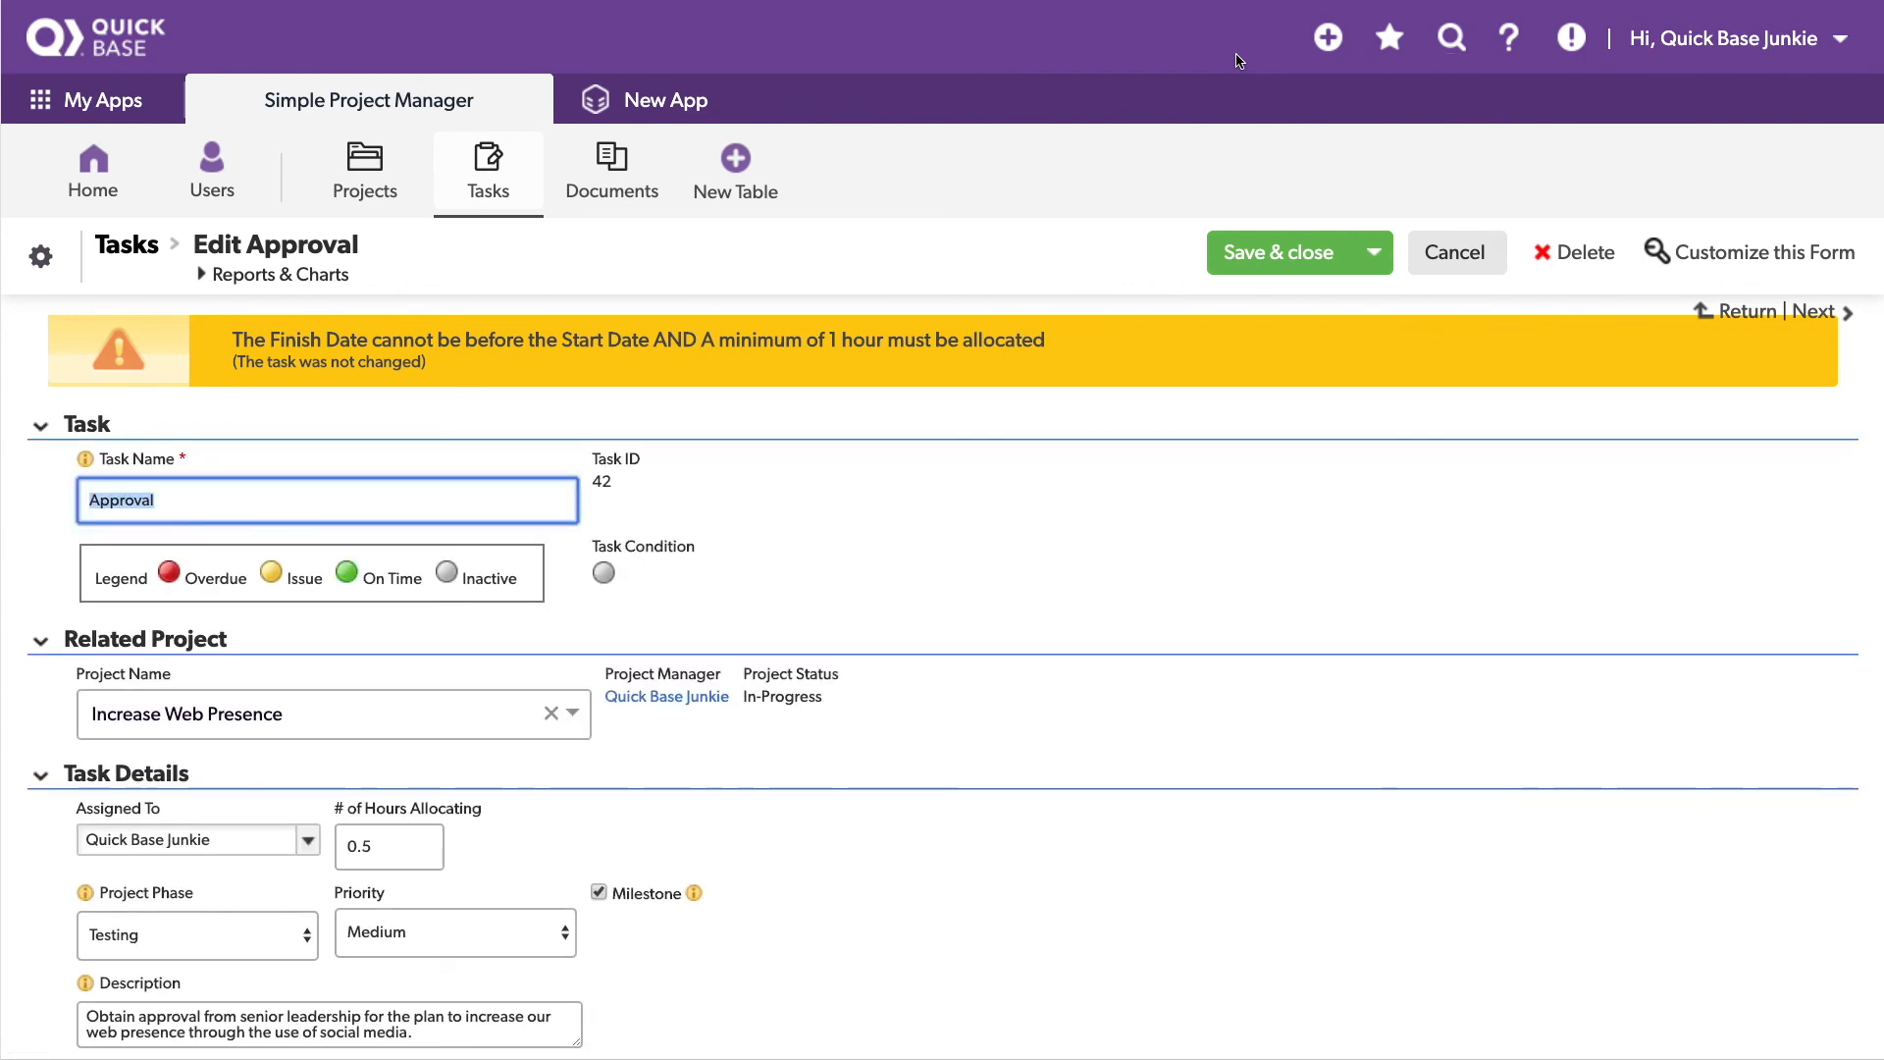